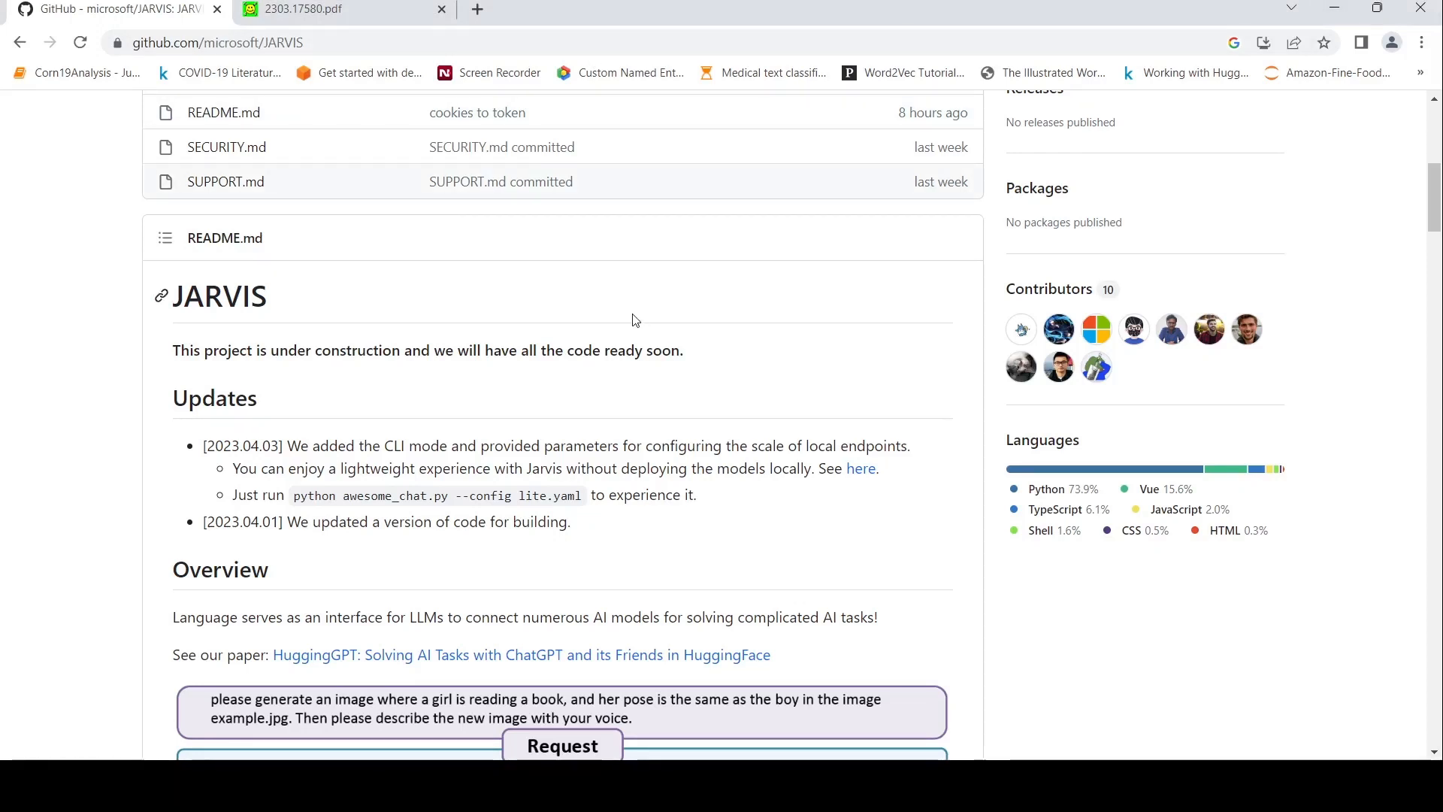
# Step: Scroll back and forth through the README's four-stage workflow description
pyautogui.scroll(3)
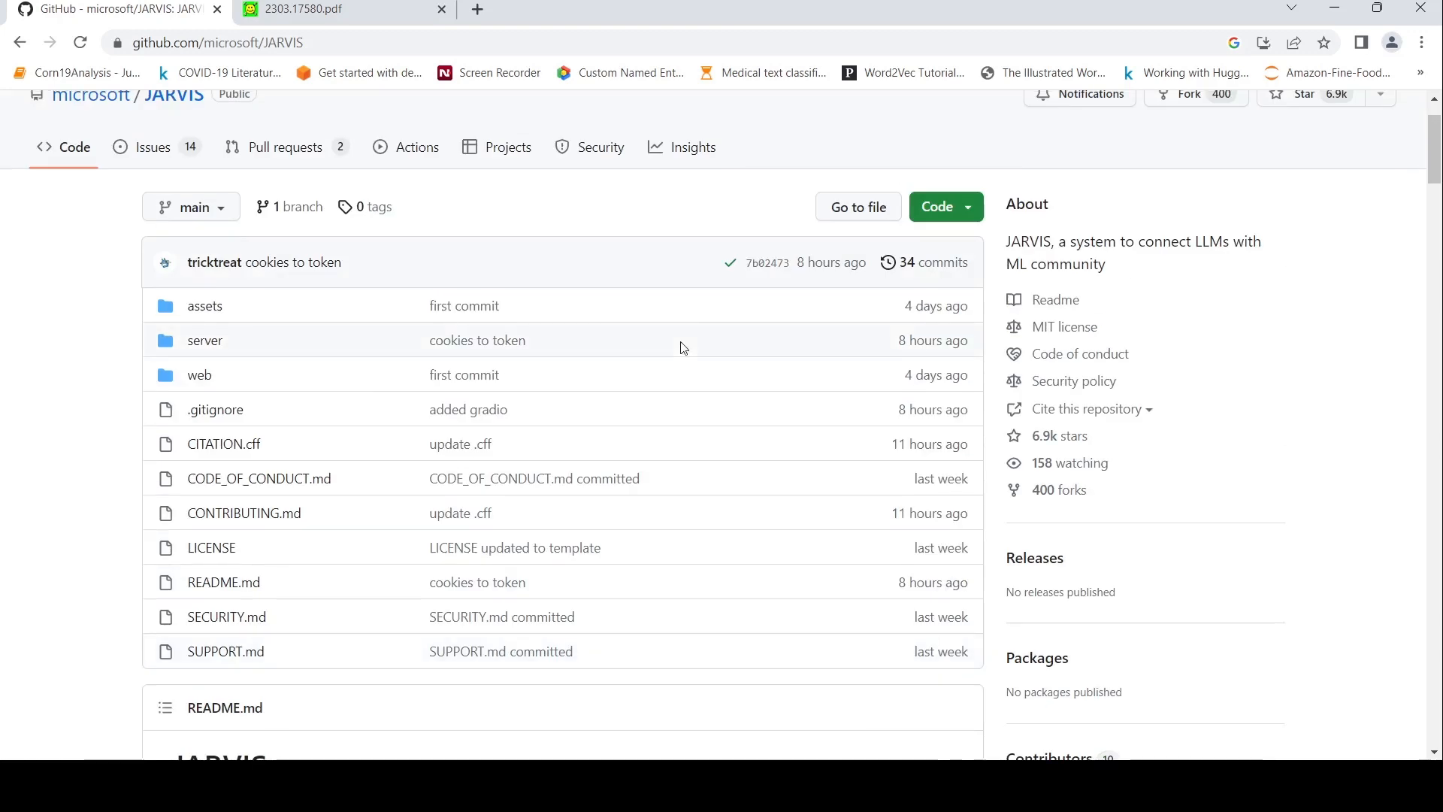
pyautogui.moveTo(1144, 295)
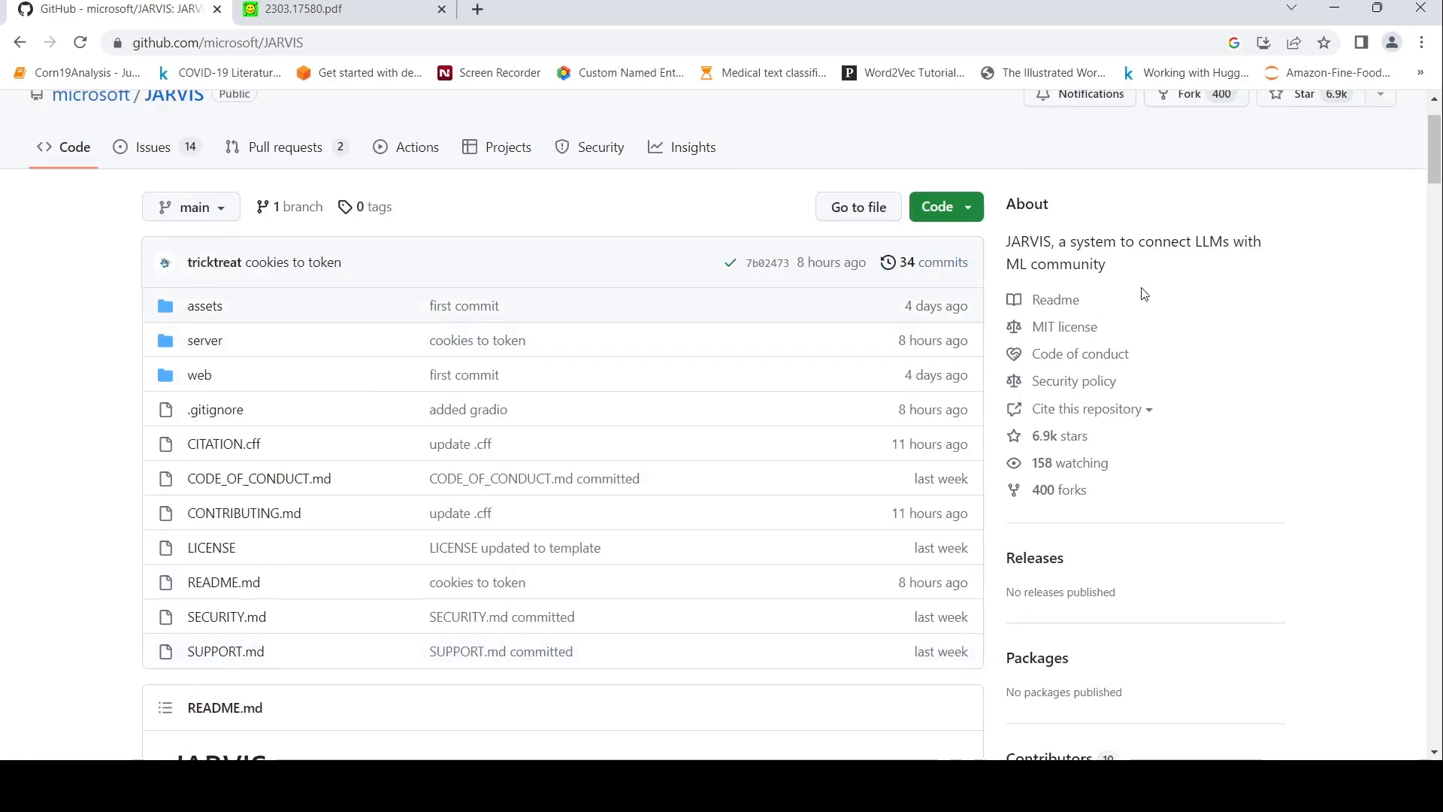
pyautogui.moveTo(768, 406)
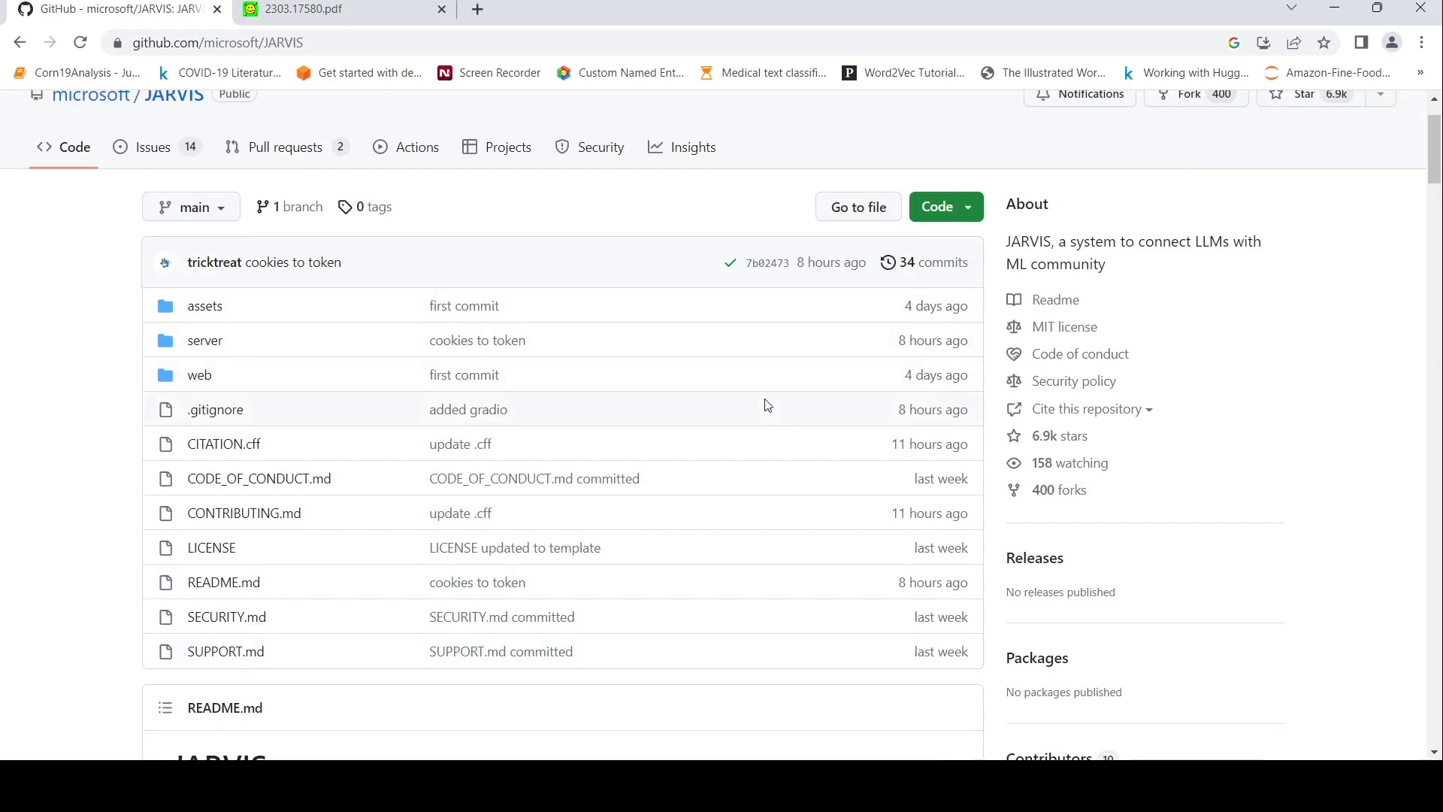
pyautogui.scroll(-3)
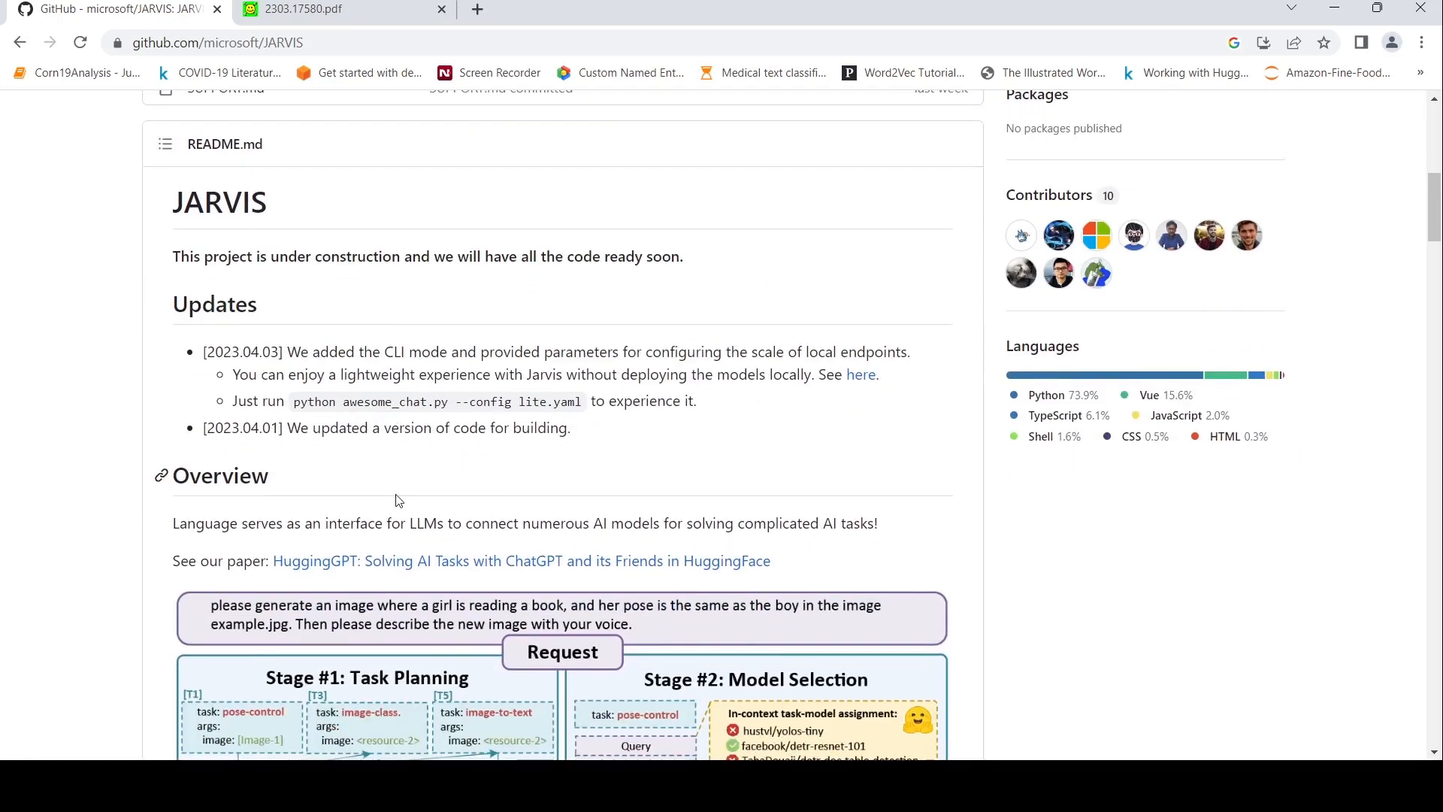
pyautogui.scroll(-3)
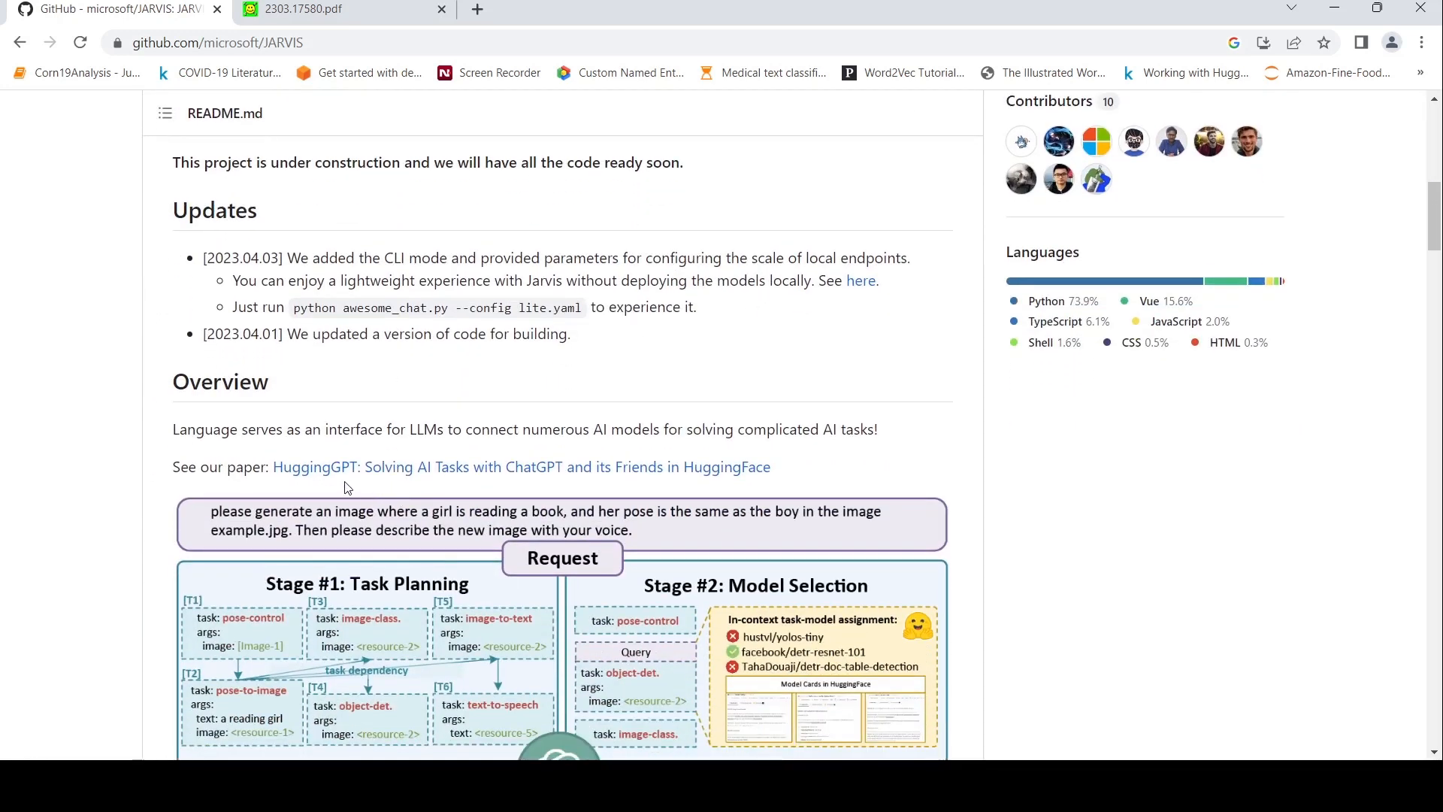
pyautogui.moveTo(477, 497)
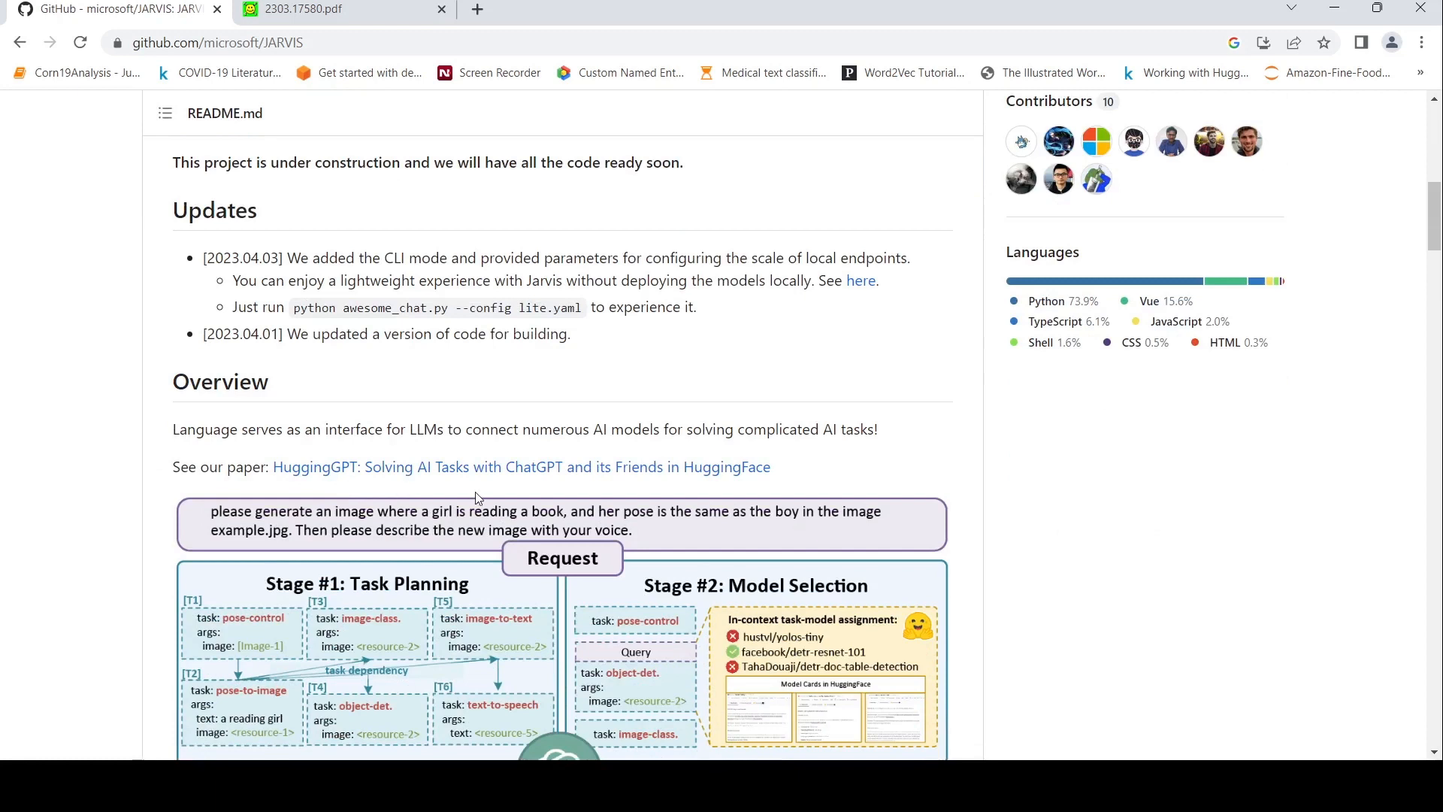
pyautogui.moveTo(555, 478)
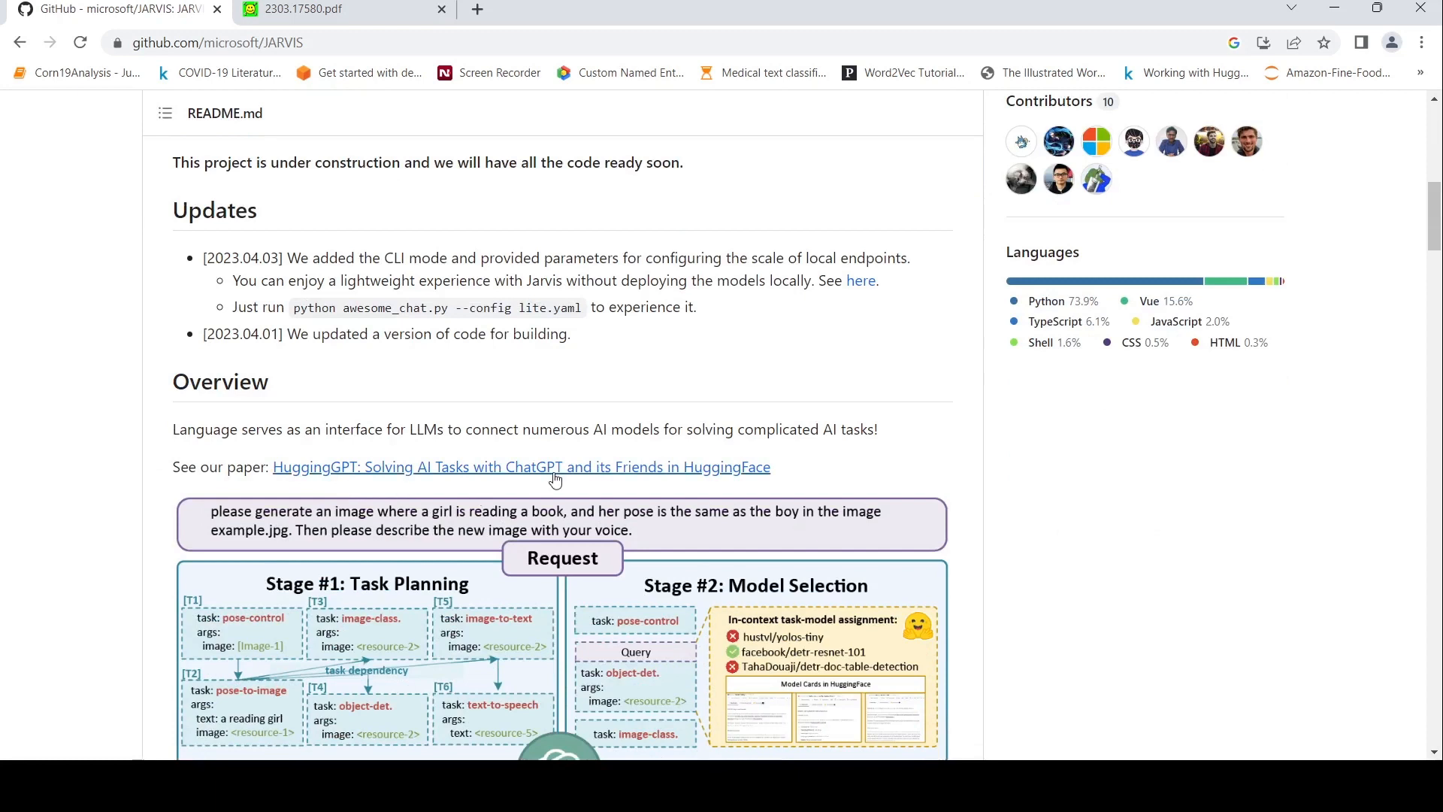
pyautogui.moveTo(616, 494)
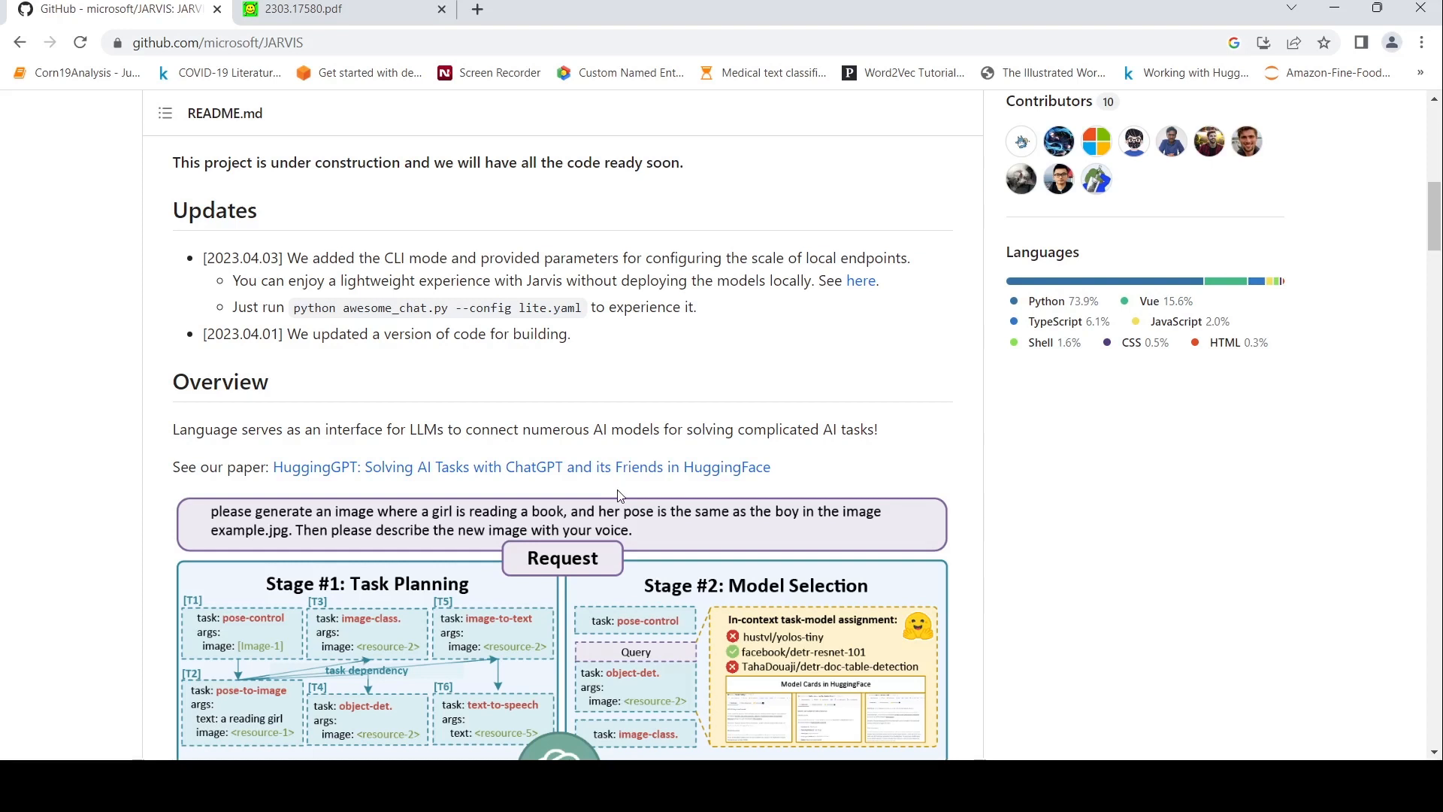
pyautogui.moveTo(468, 399)
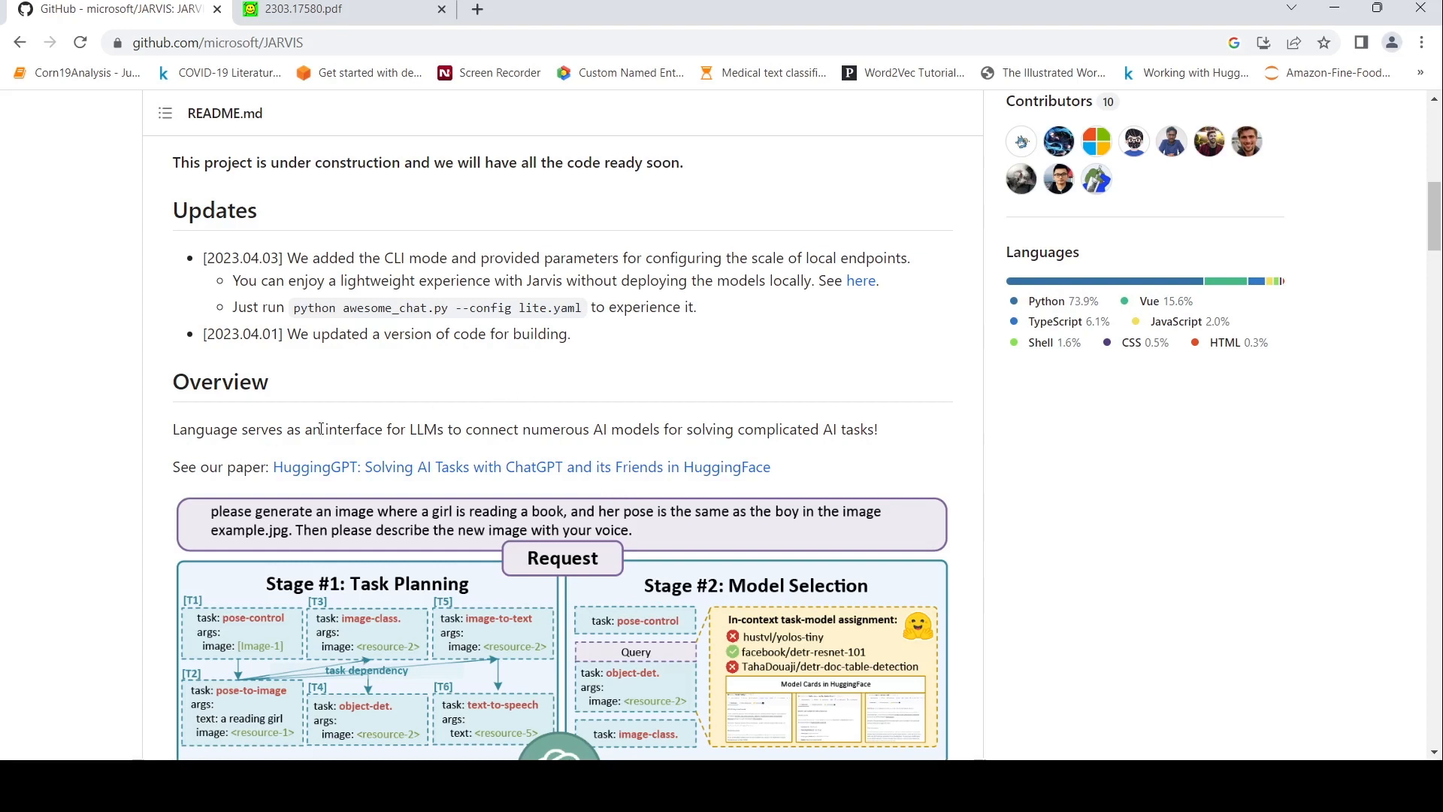
pyautogui.moveTo(419, 446)
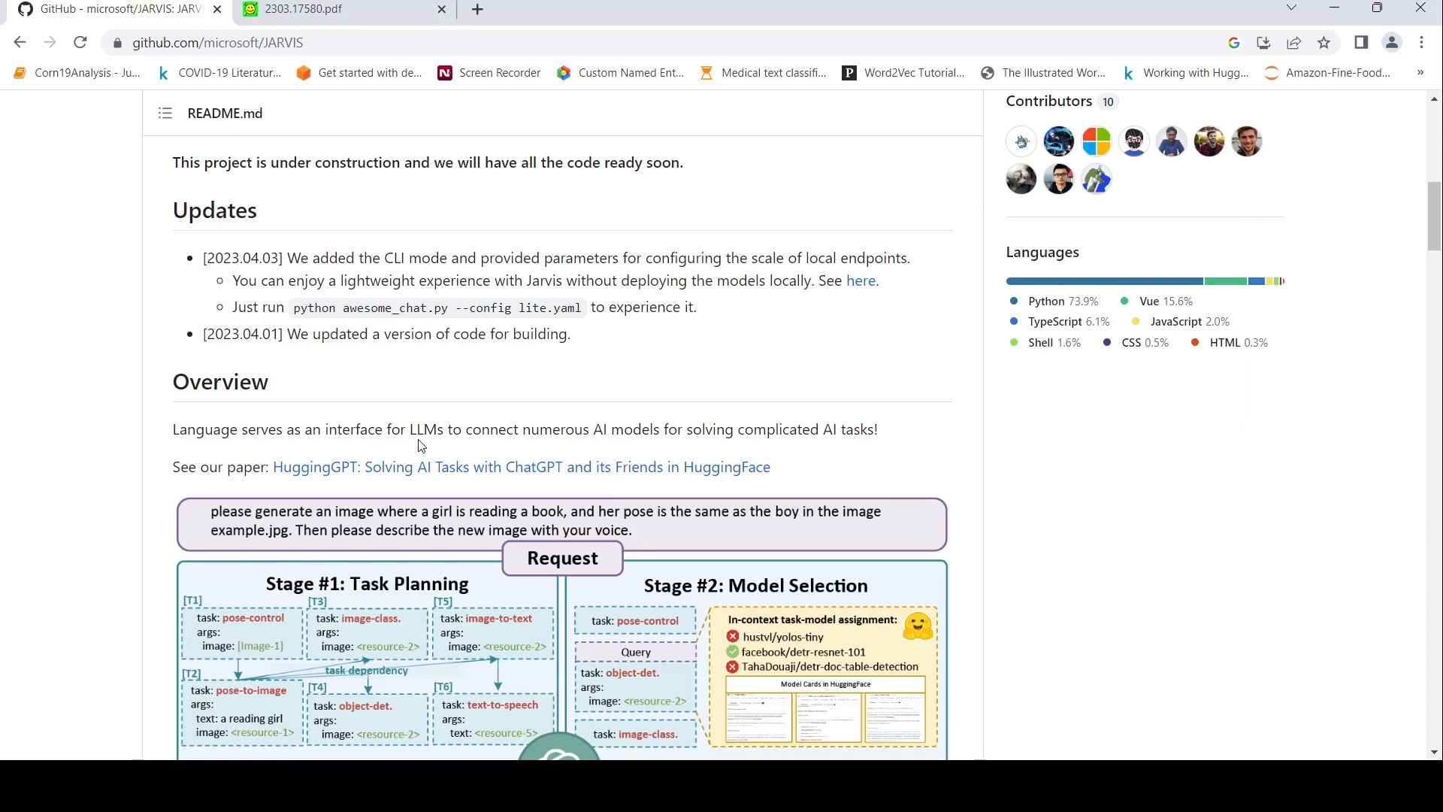
pyautogui.moveTo(622, 459)
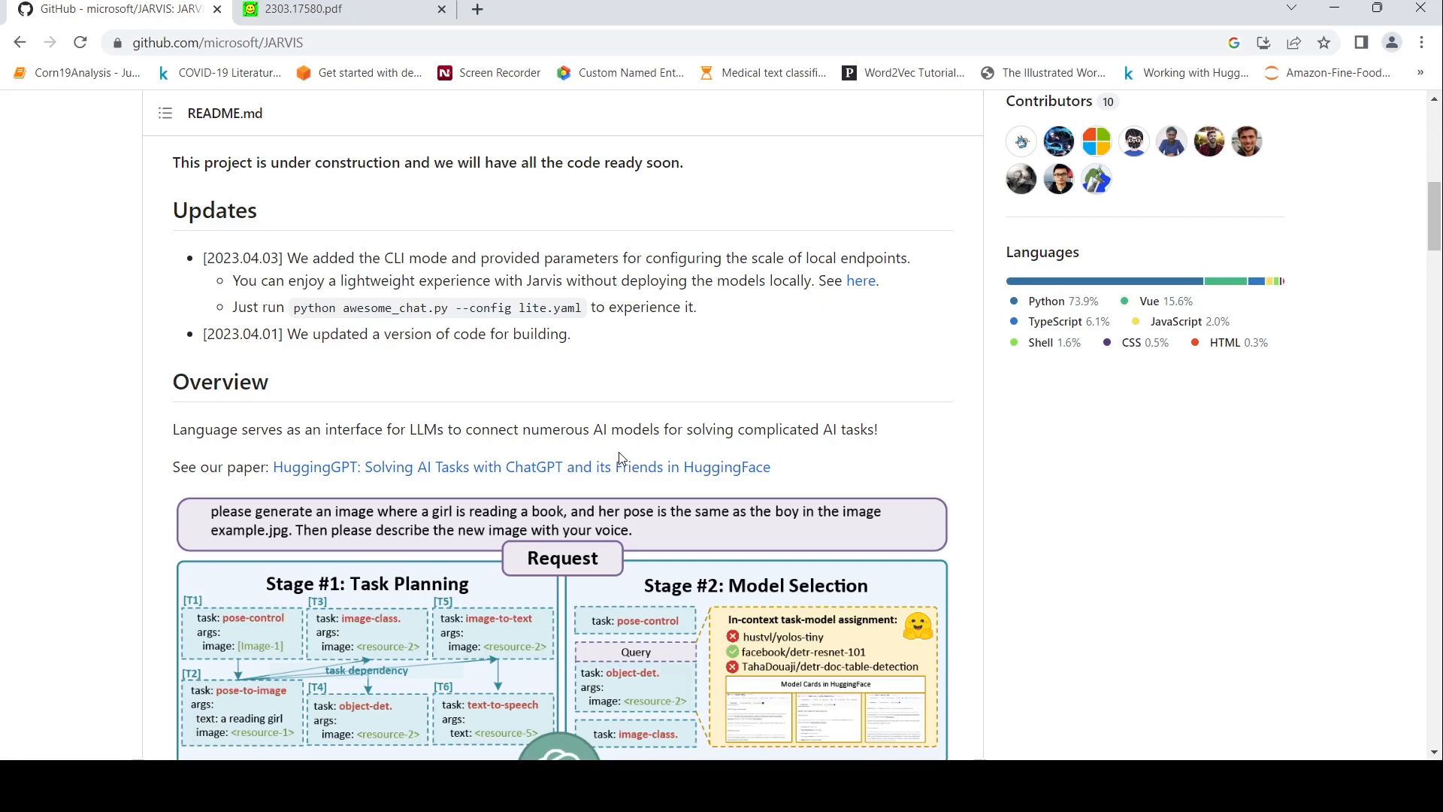
pyautogui.scroll(-3)
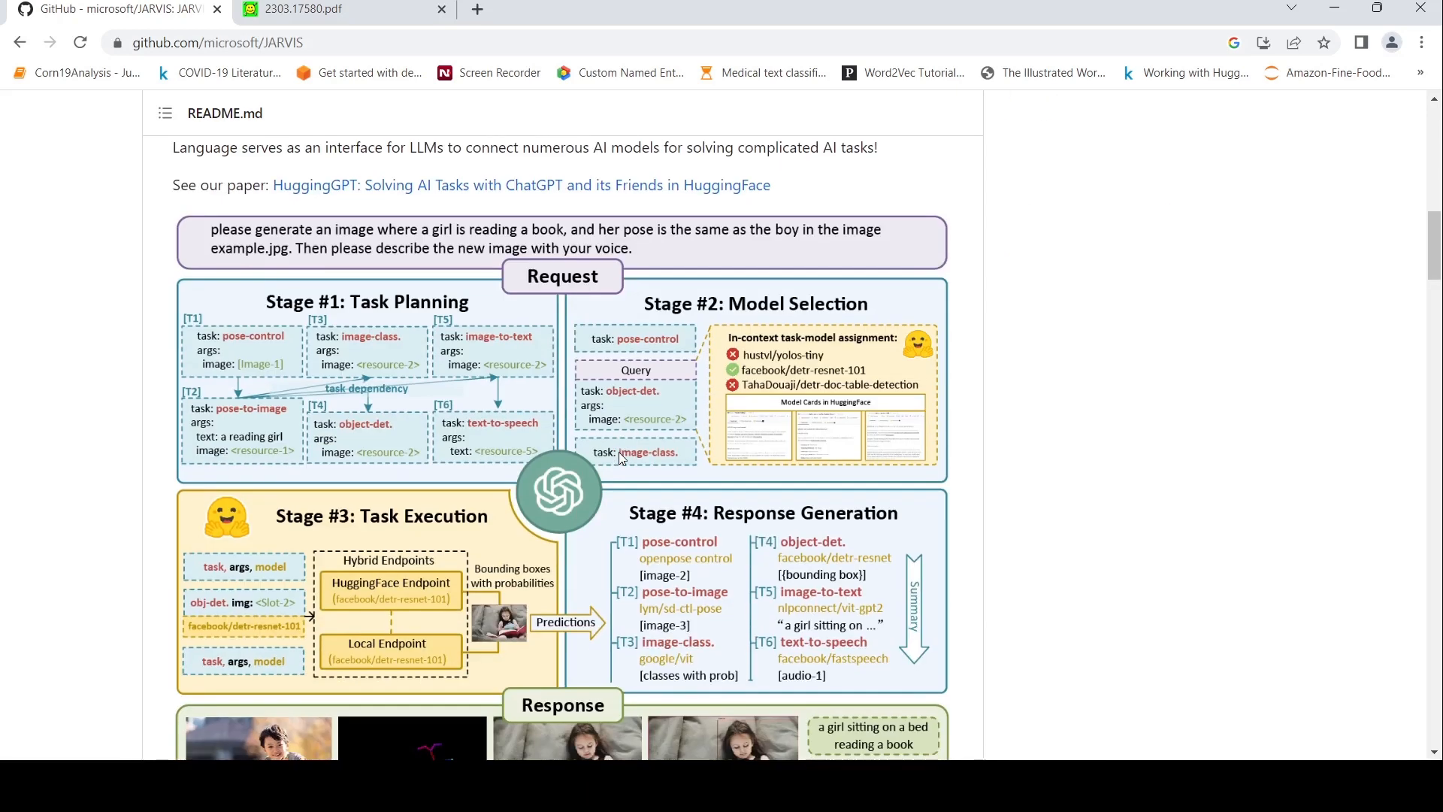
pyautogui.moveTo(234, 251)
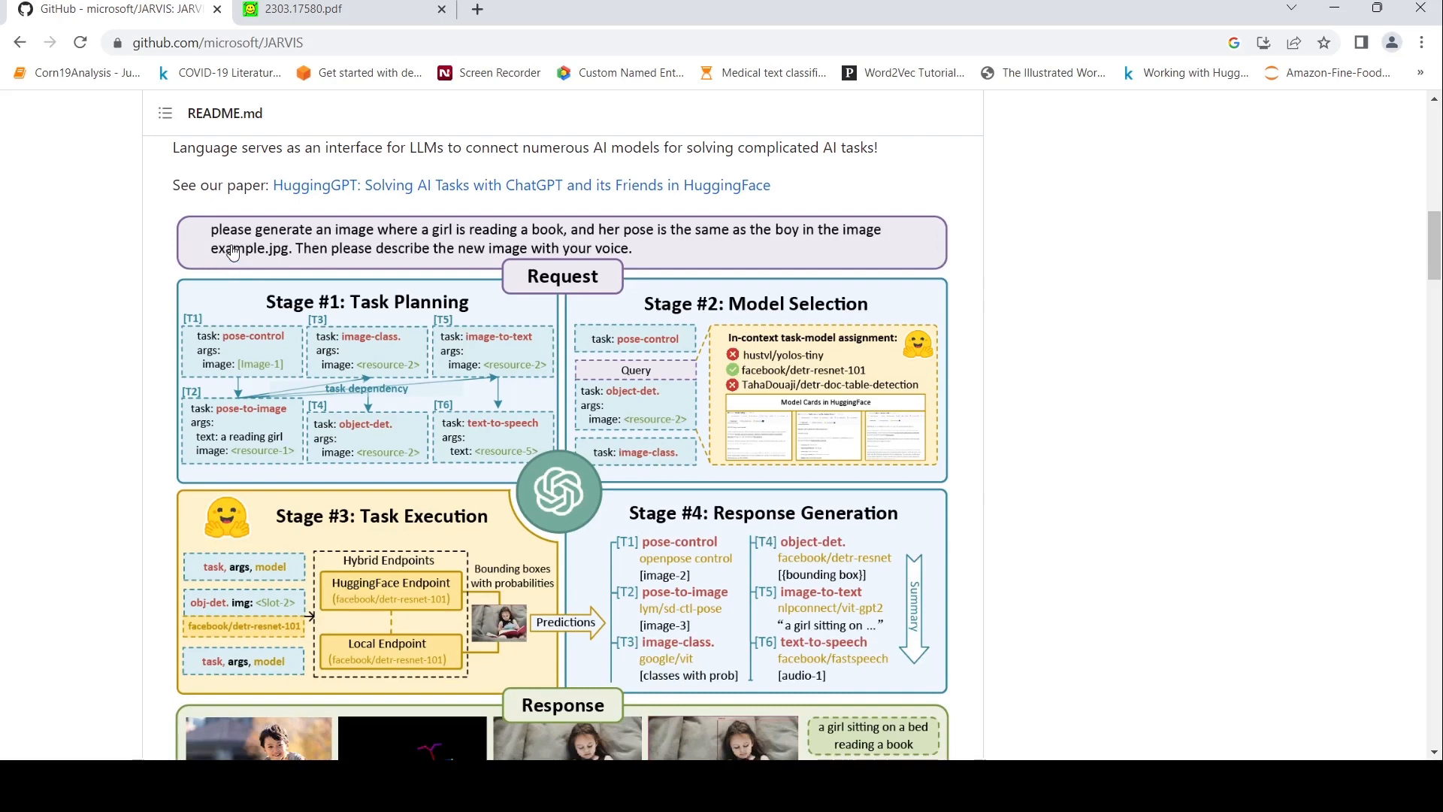
pyautogui.moveTo(360, 238)
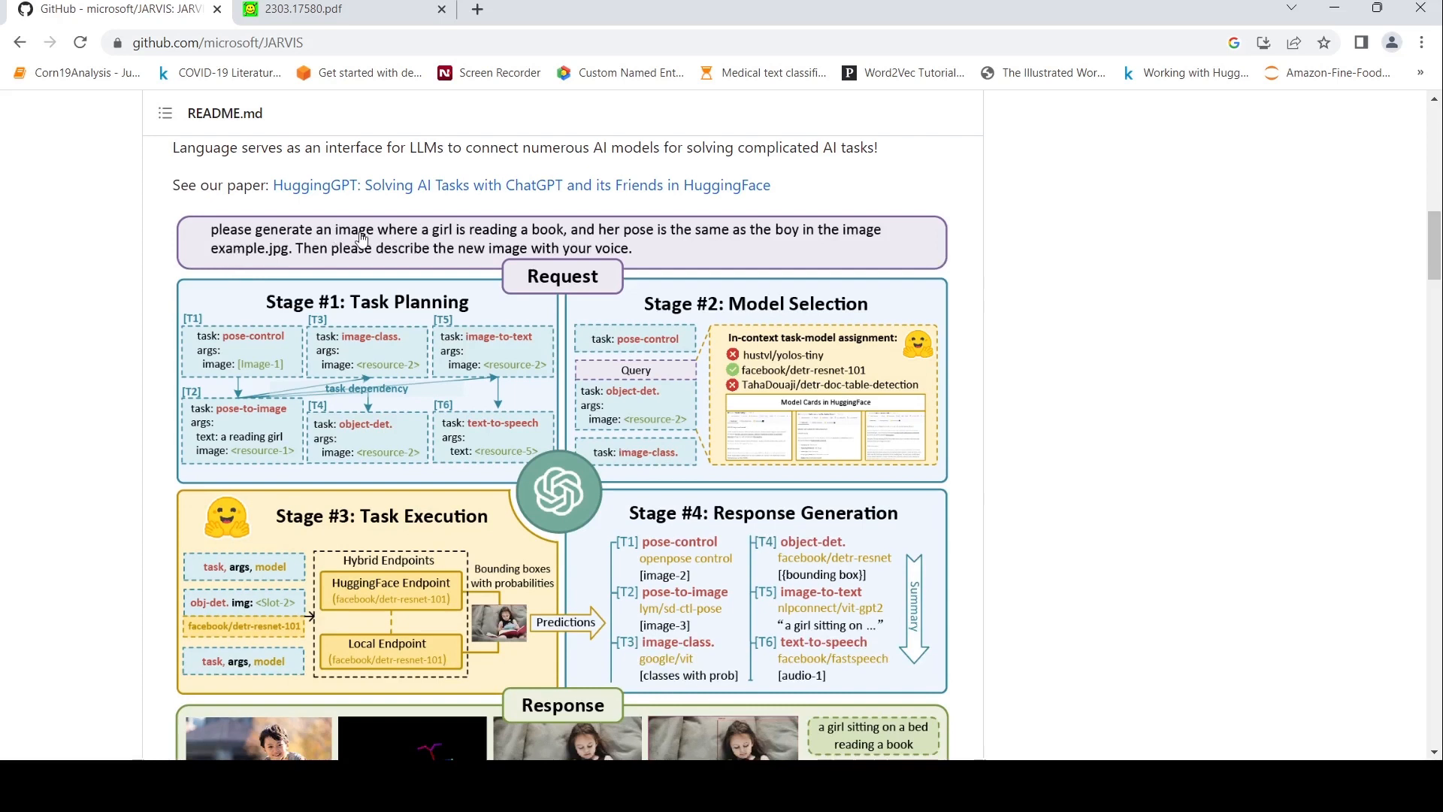
pyautogui.moveTo(475, 249)
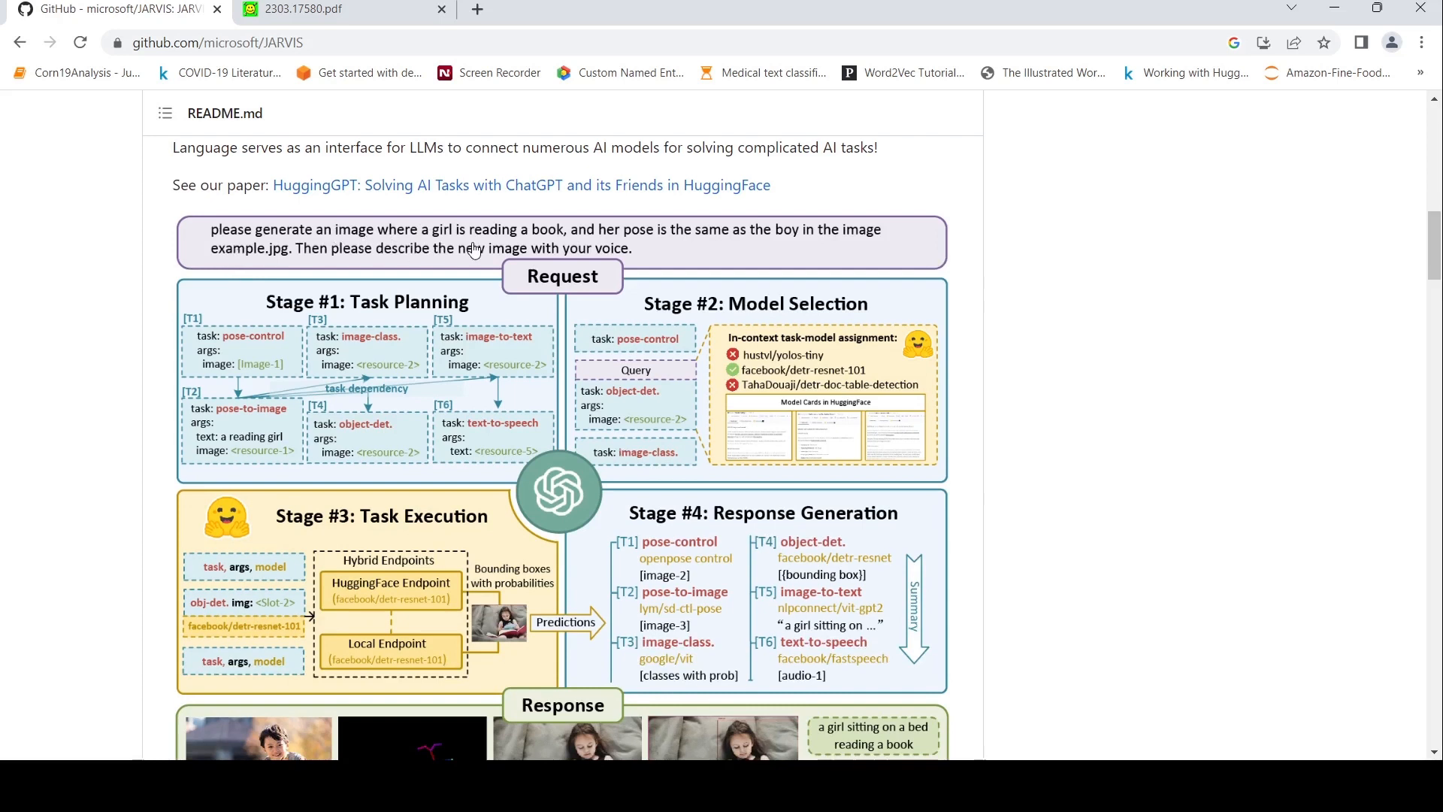
pyautogui.moveTo(675, 249)
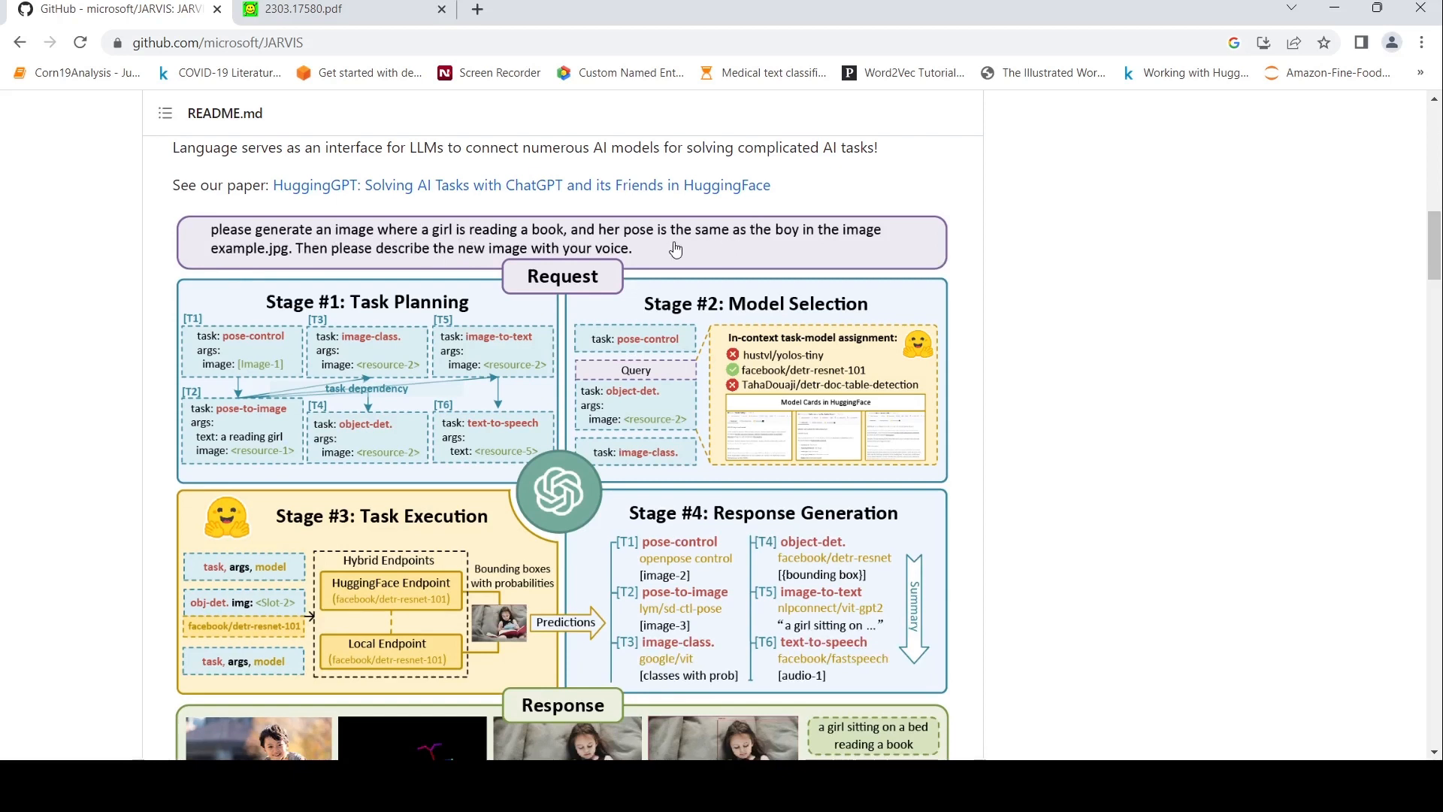
pyautogui.moveTo(191, 273)
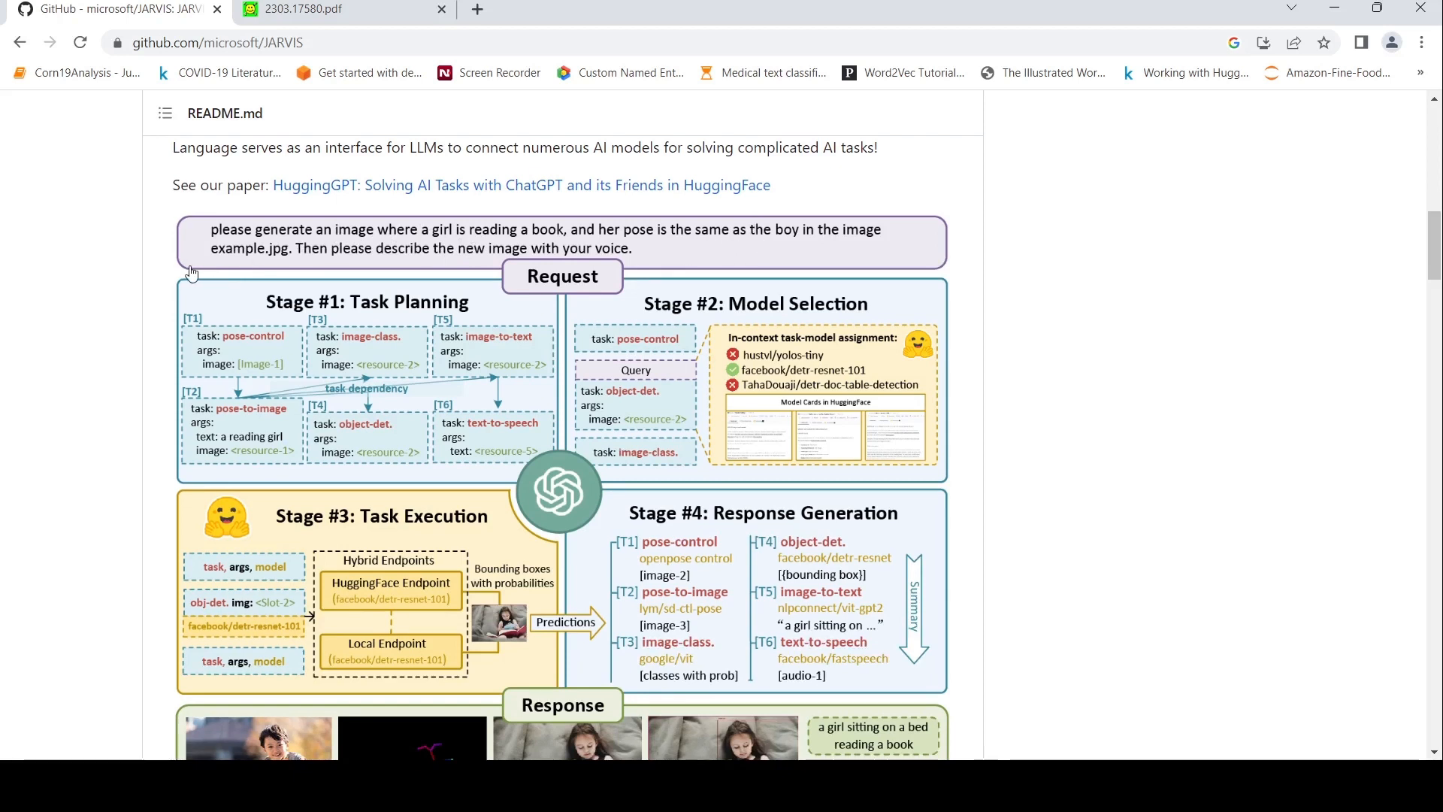
pyautogui.moveTo(279, 258)
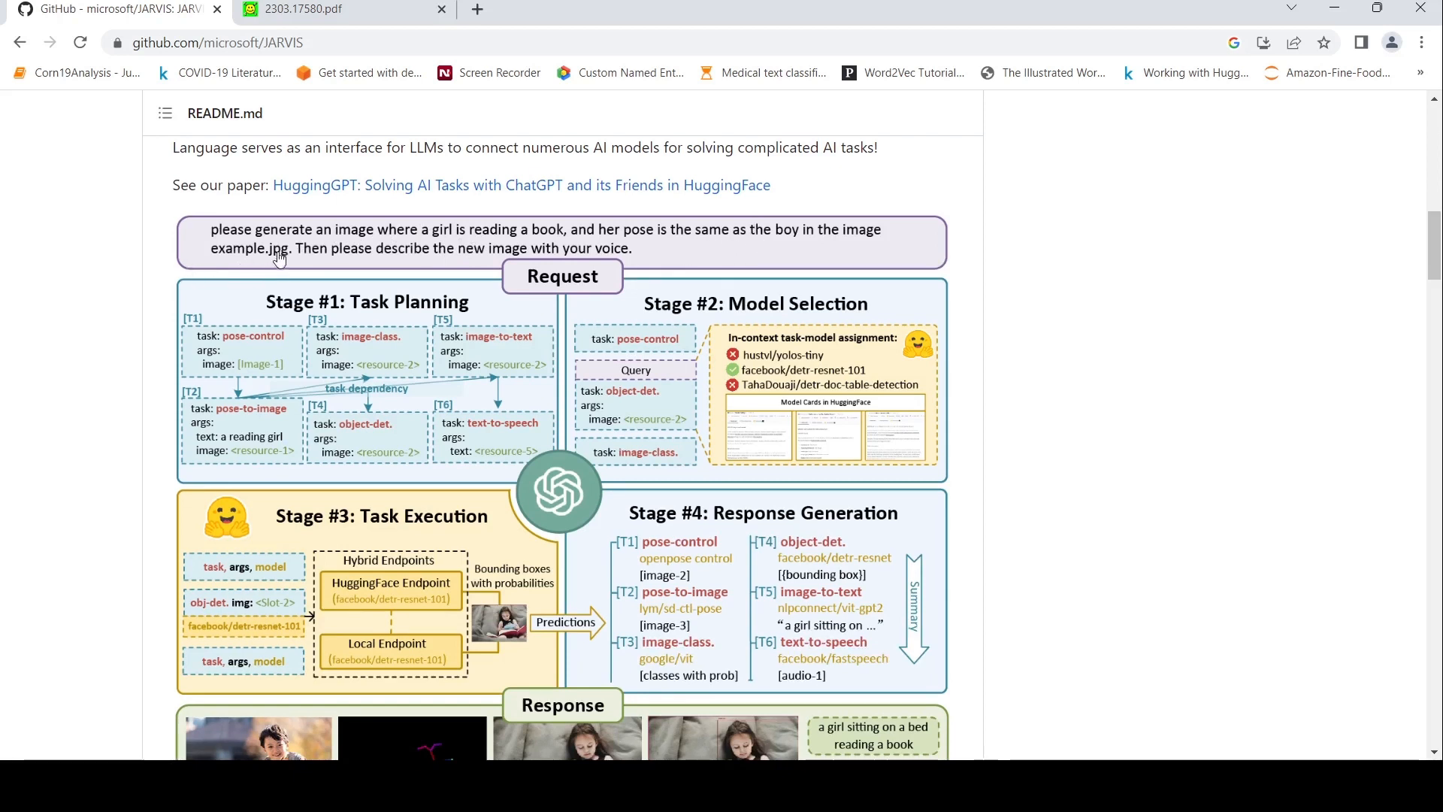
pyautogui.moveTo(337, 266)
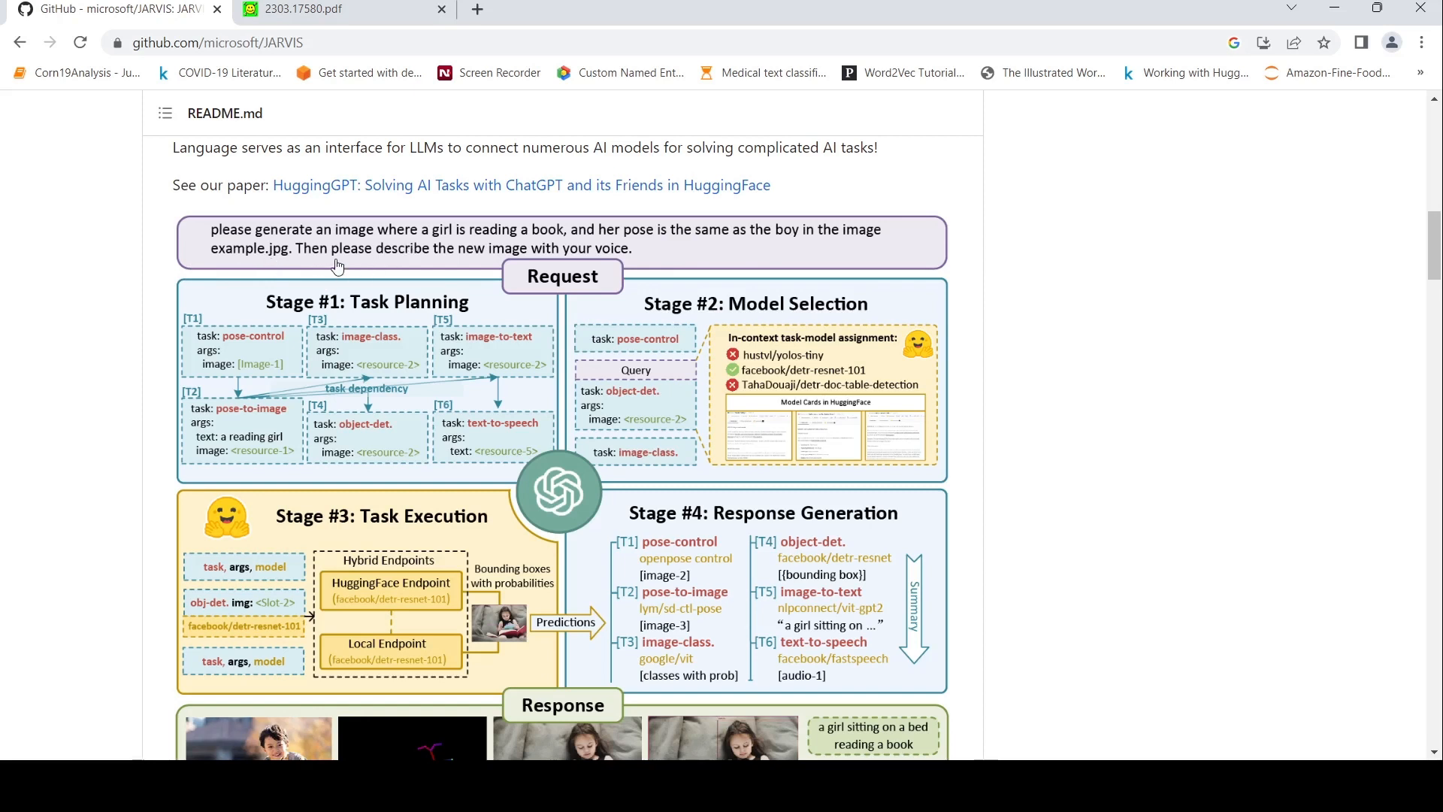
pyautogui.moveTo(624, 264)
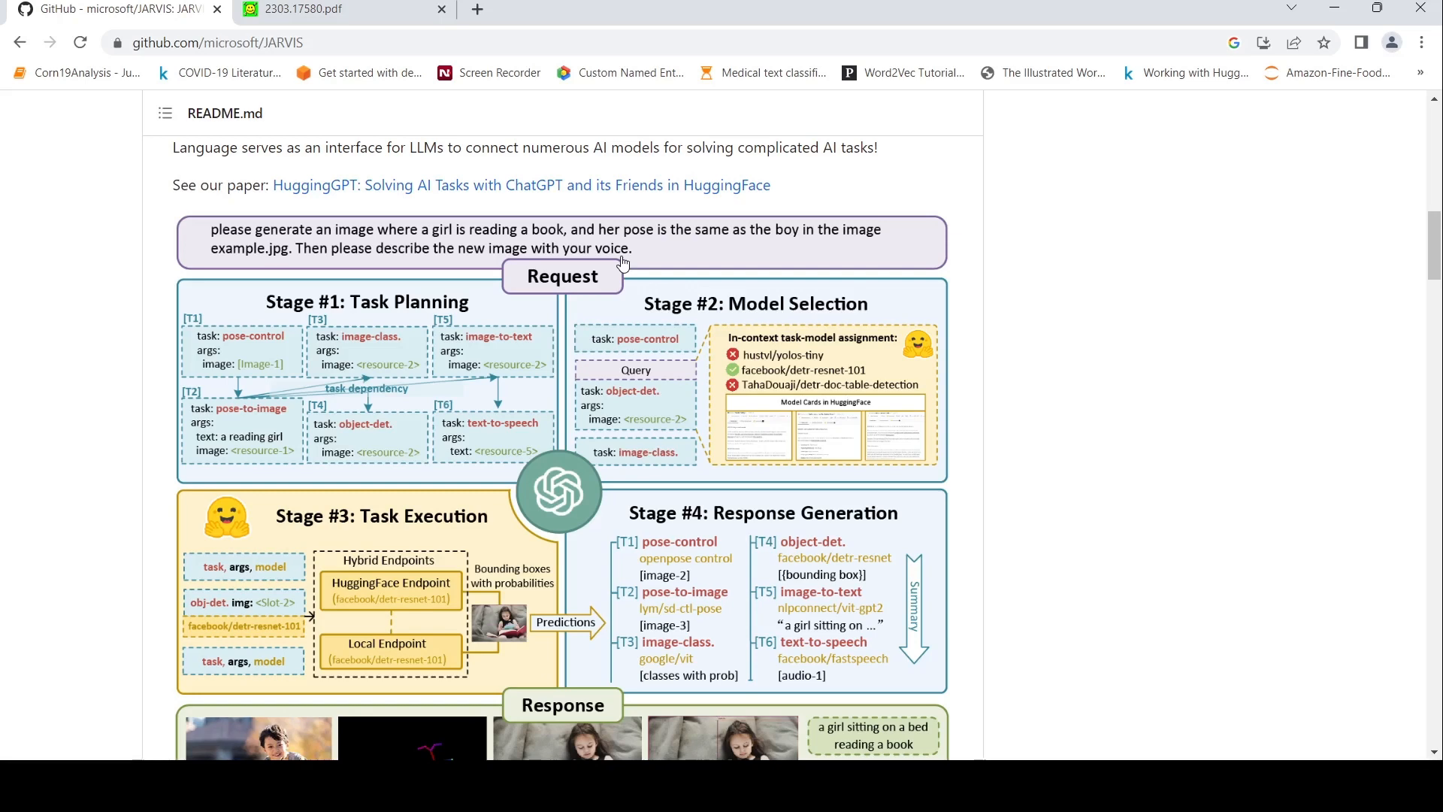
pyautogui.scroll(-3)
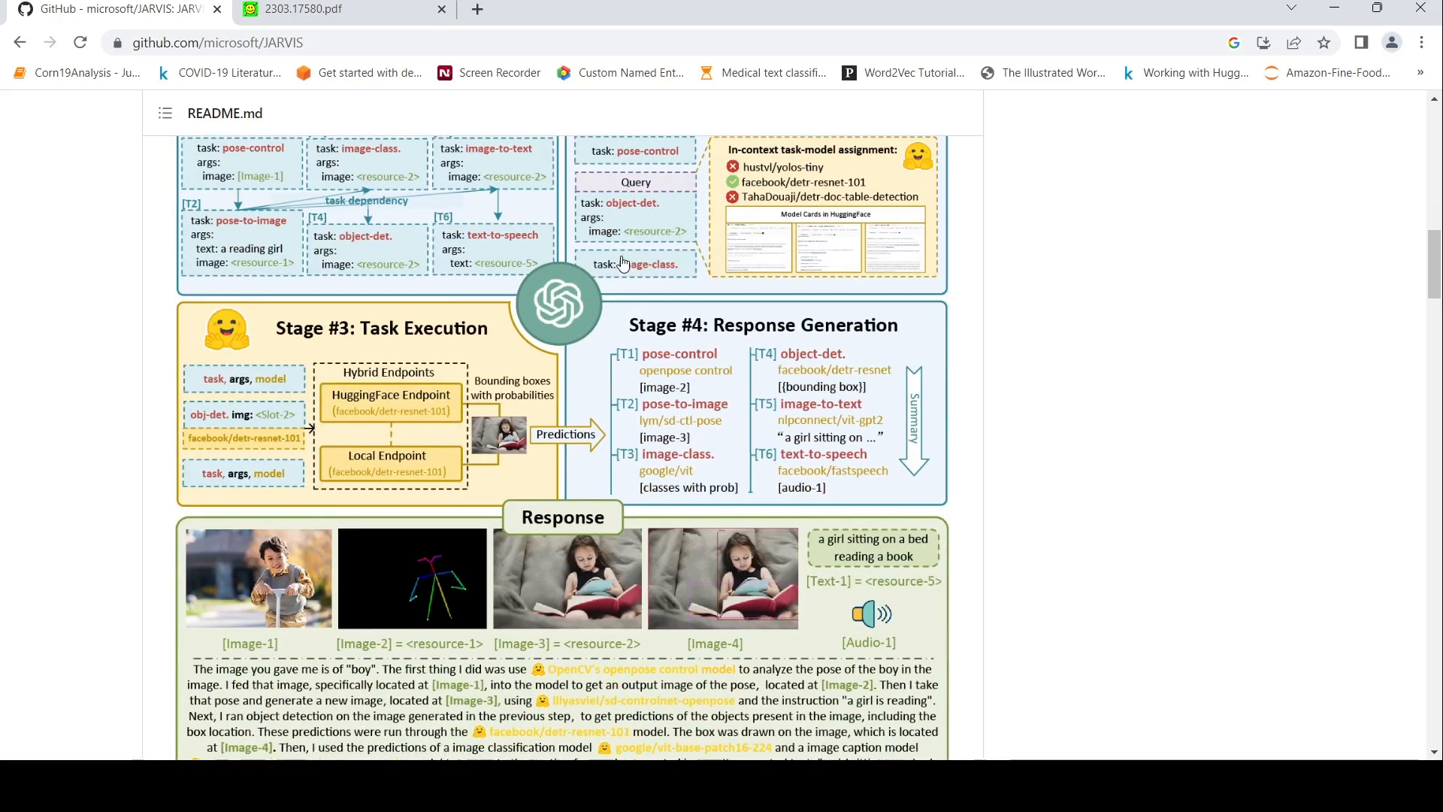
pyautogui.scroll(-3)
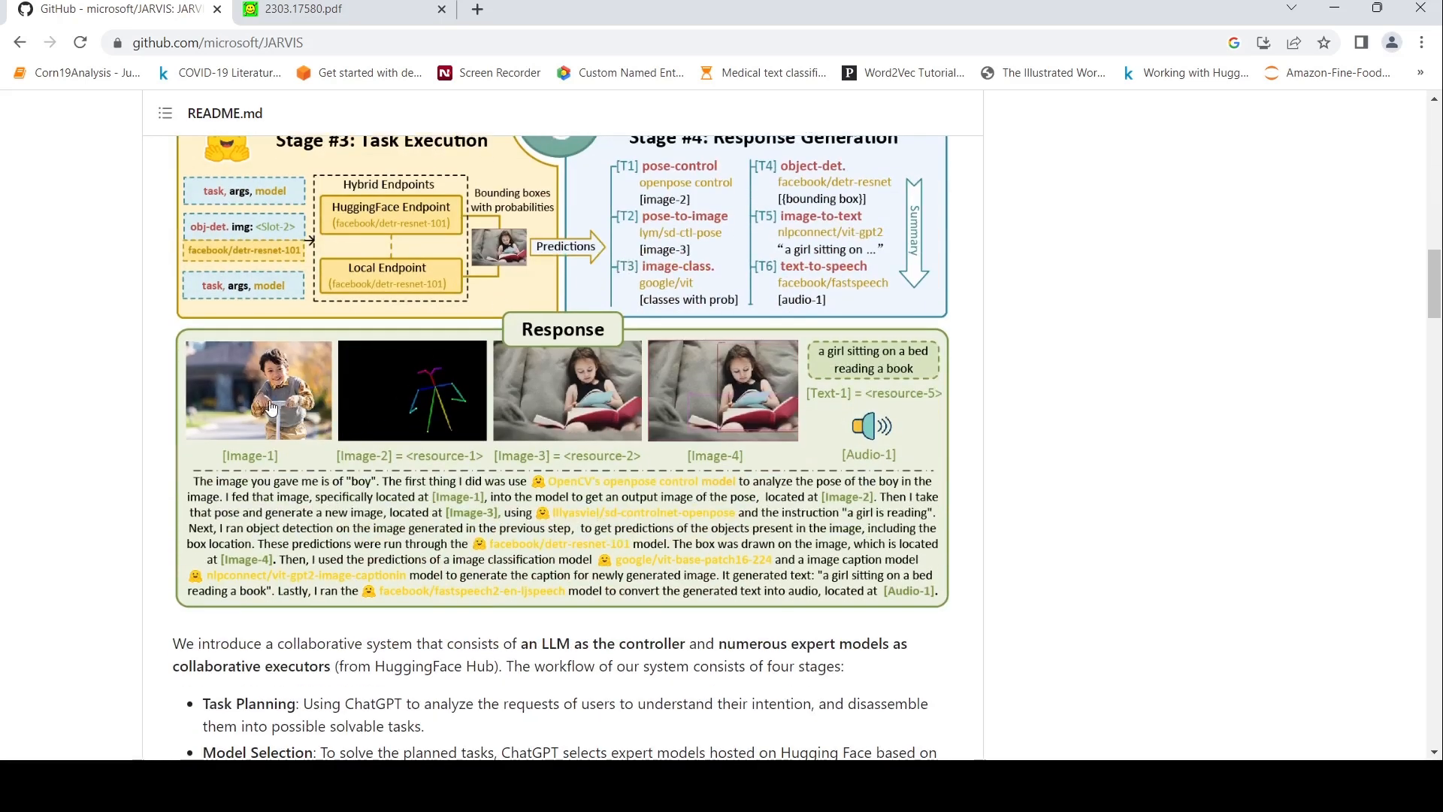
pyautogui.moveTo(291, 396)
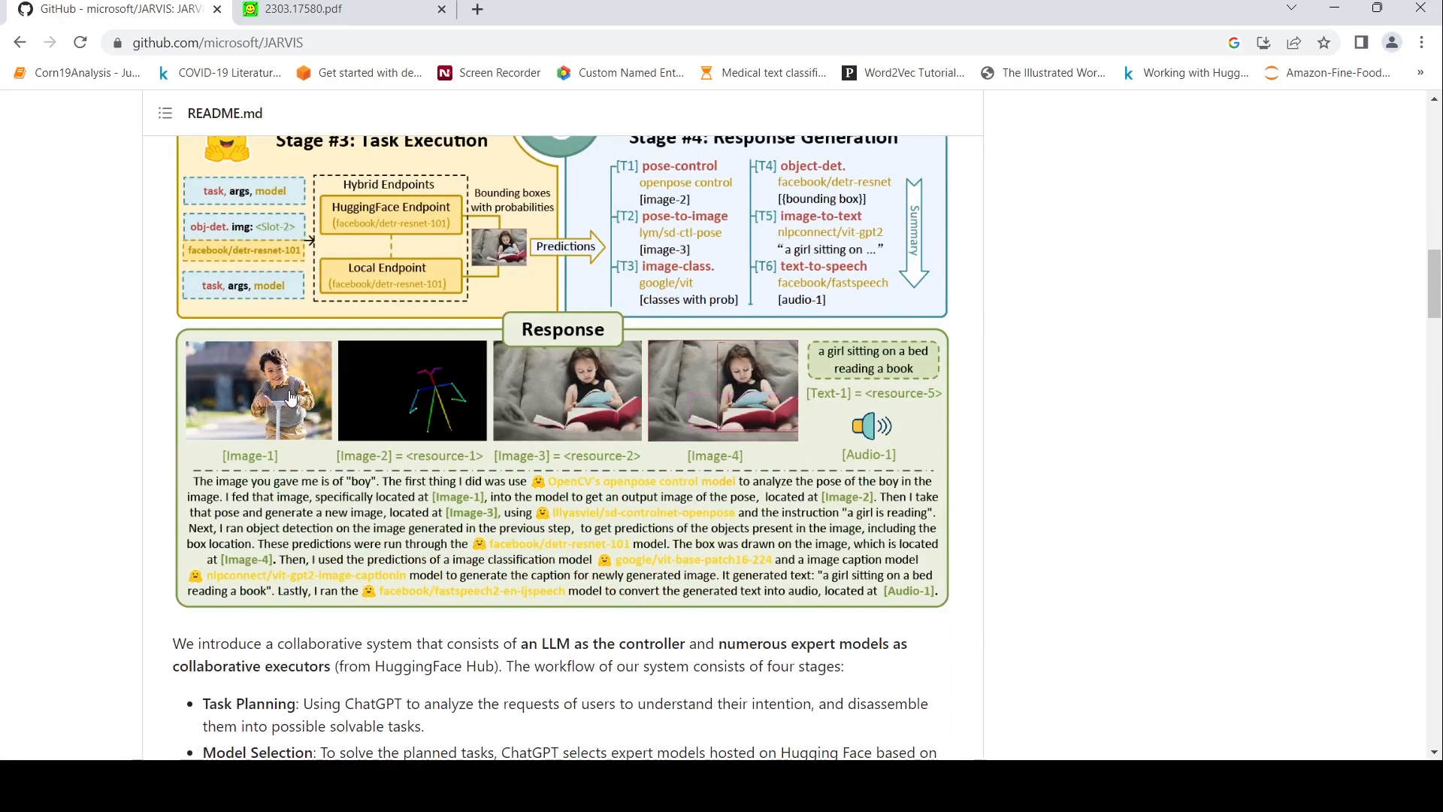
pyautogui.scroll(3)
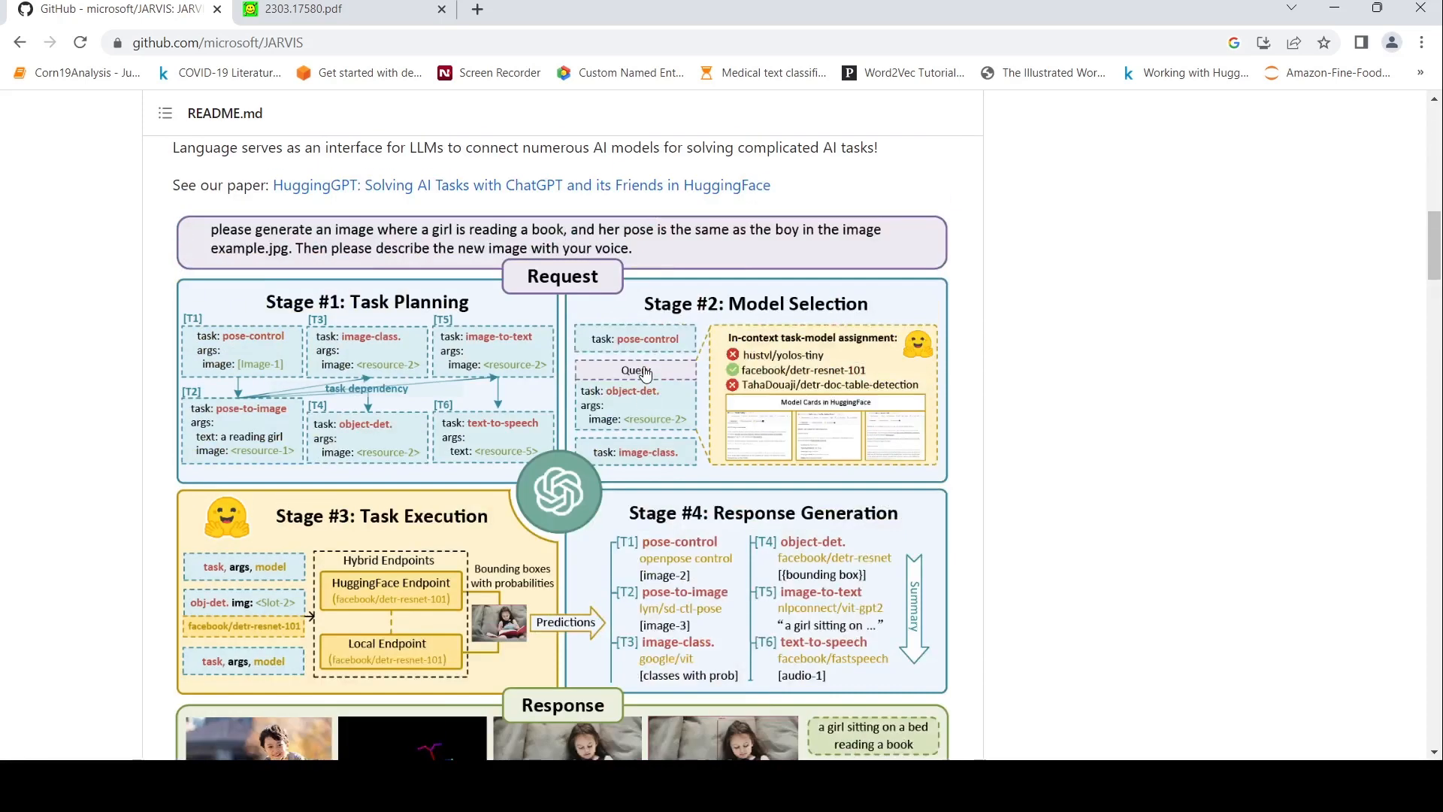
pyautogui.moveTo(434, 253)
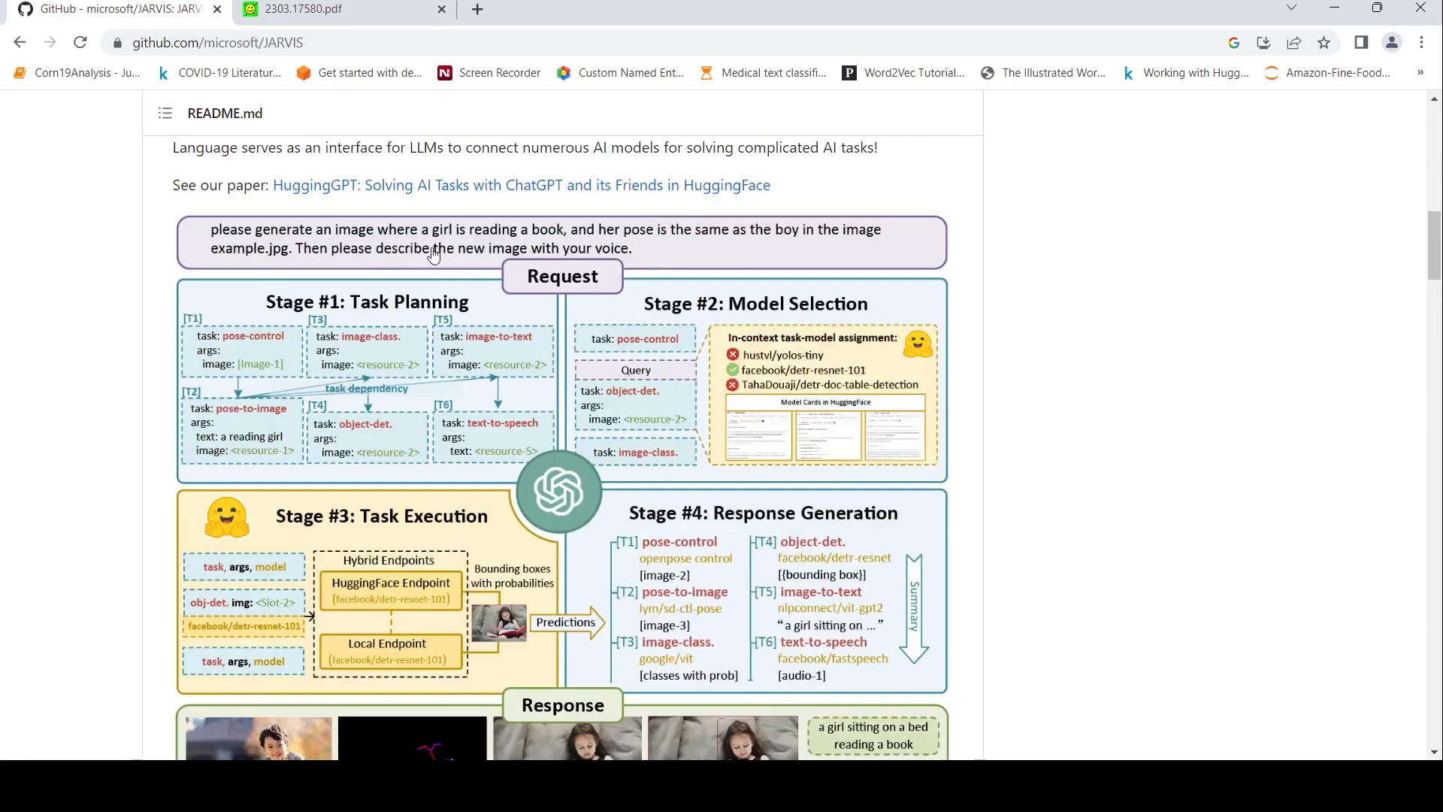
pyautogui.scroll(-3)
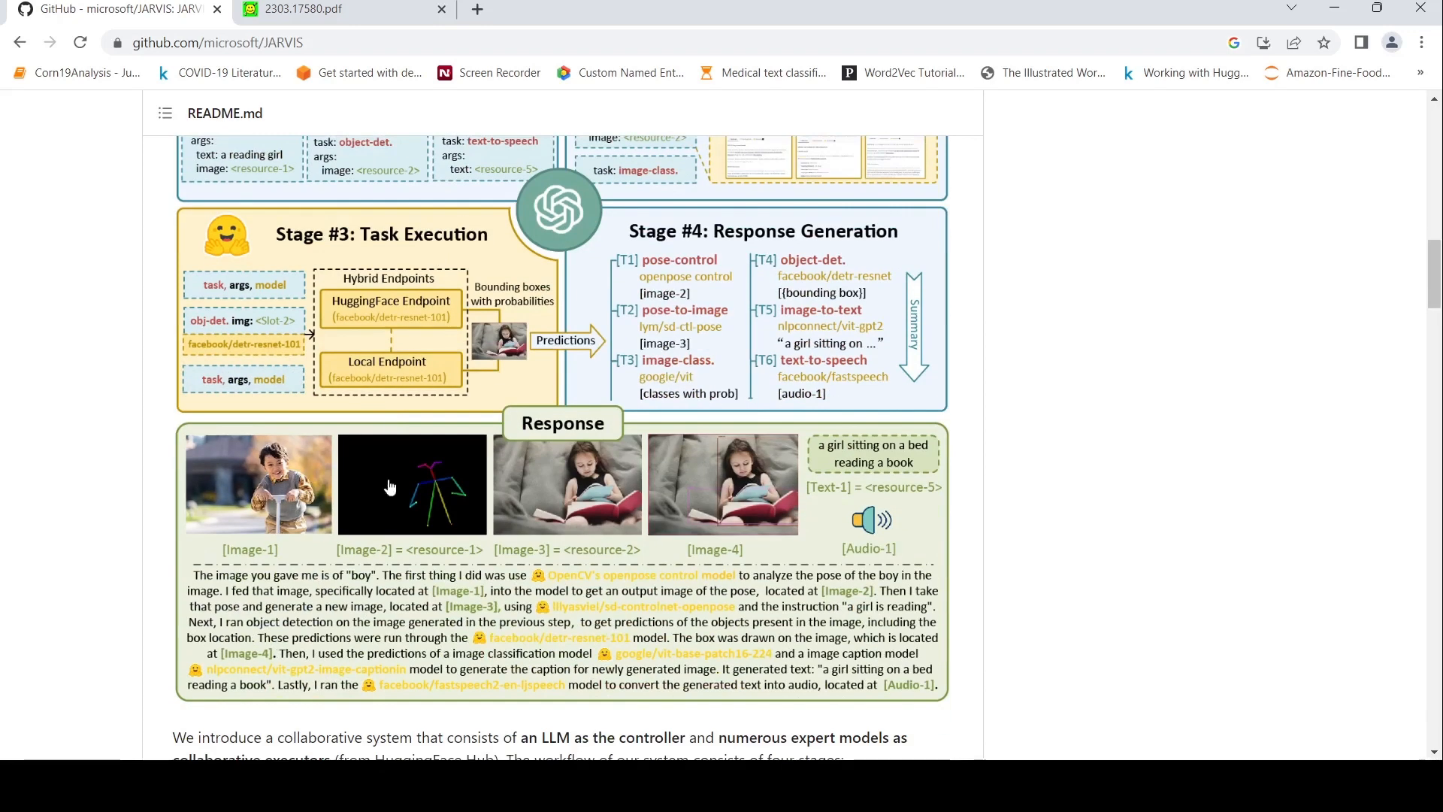
pyautogui.moveTo(521, 357)
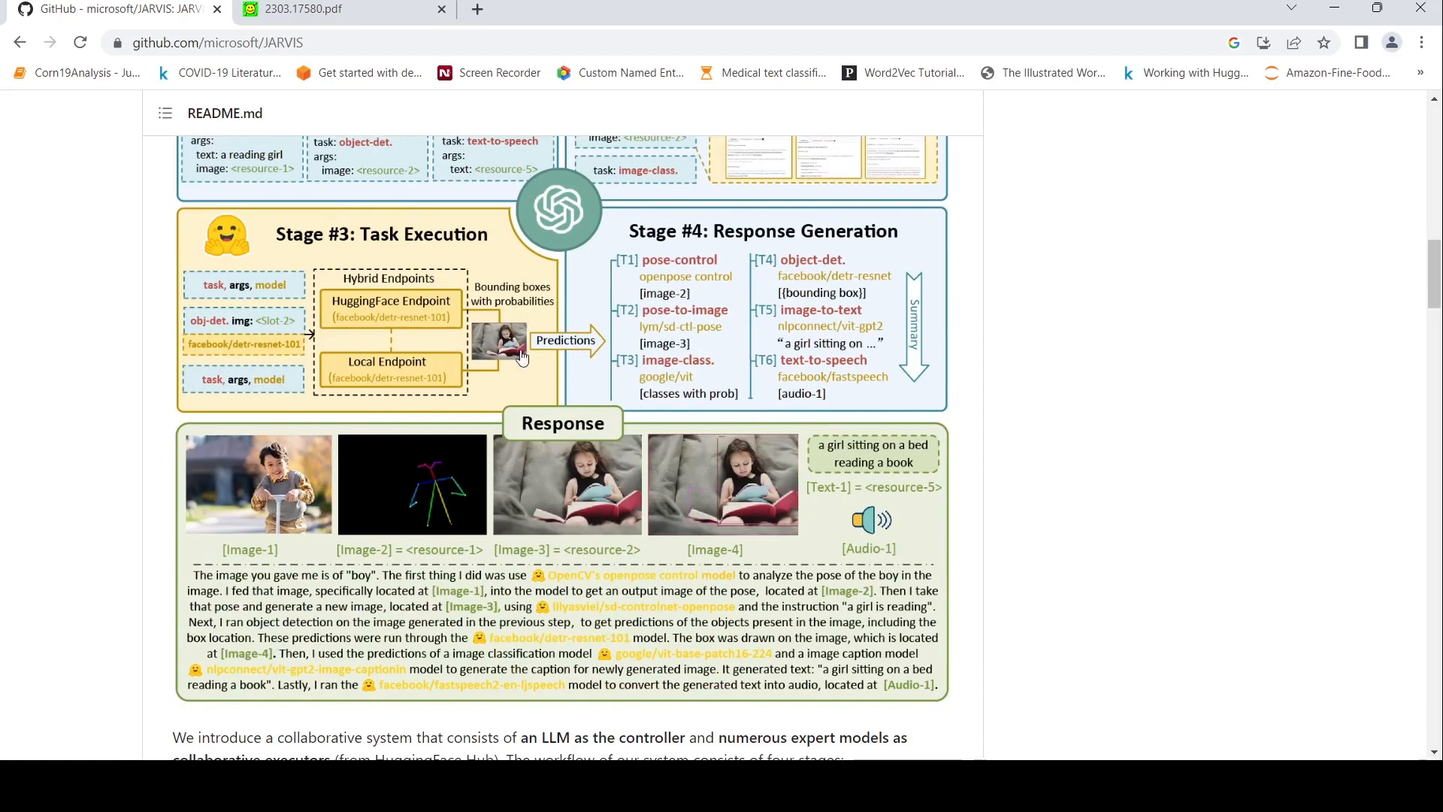
pyautogui.scroll(3)
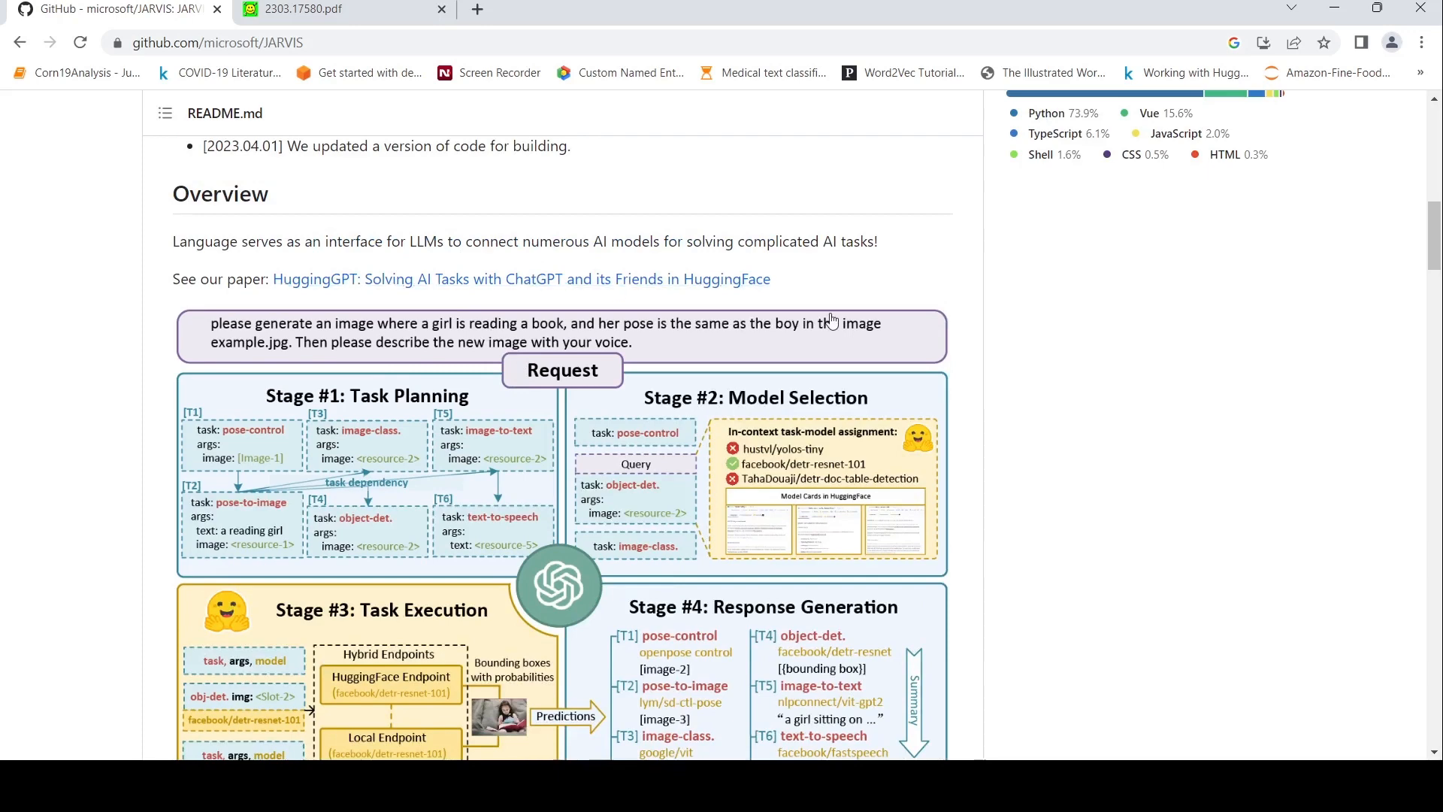
pyautogui.scroll(-3)
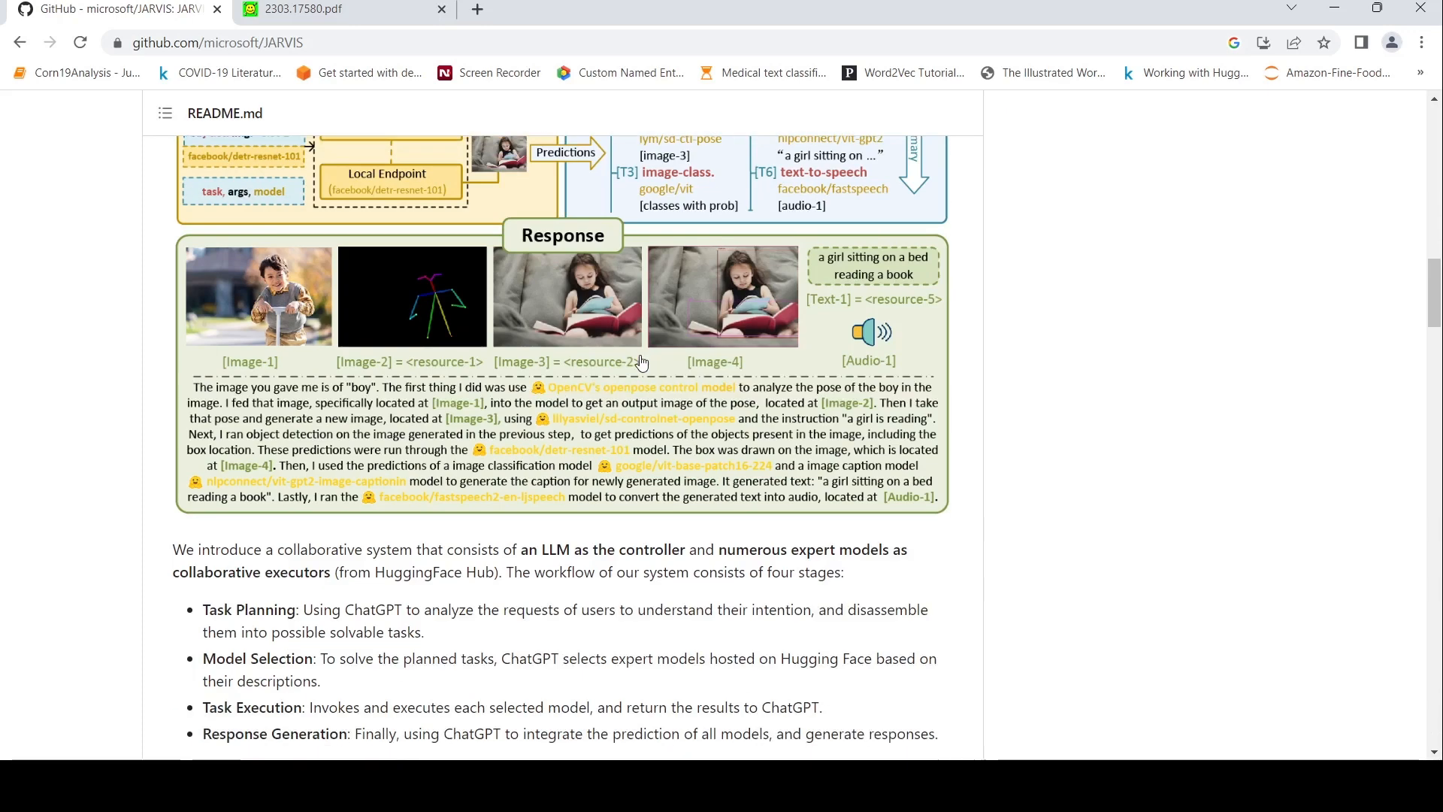
pyautogui.scroll(-3)
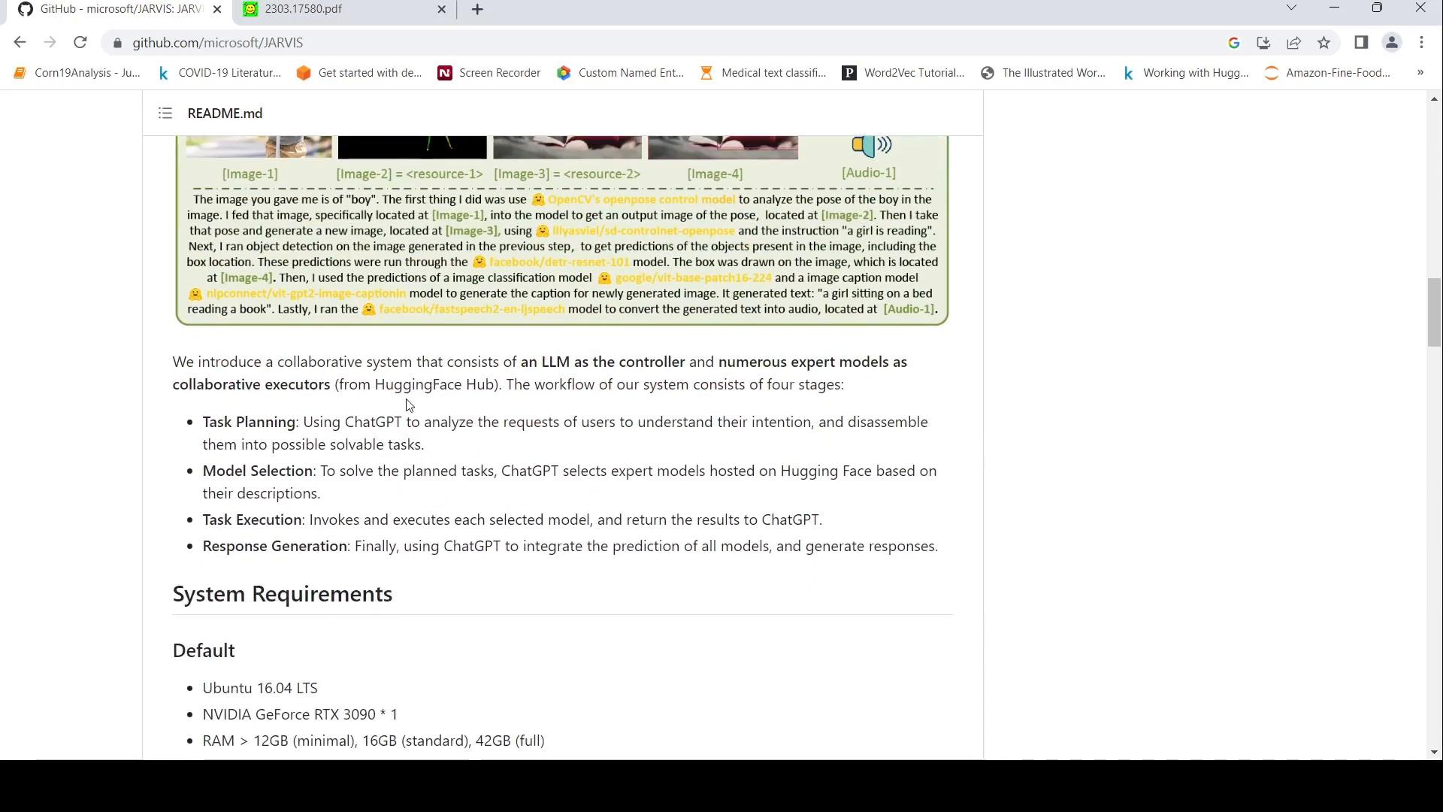
pyautogui.moveTo(555, 381)
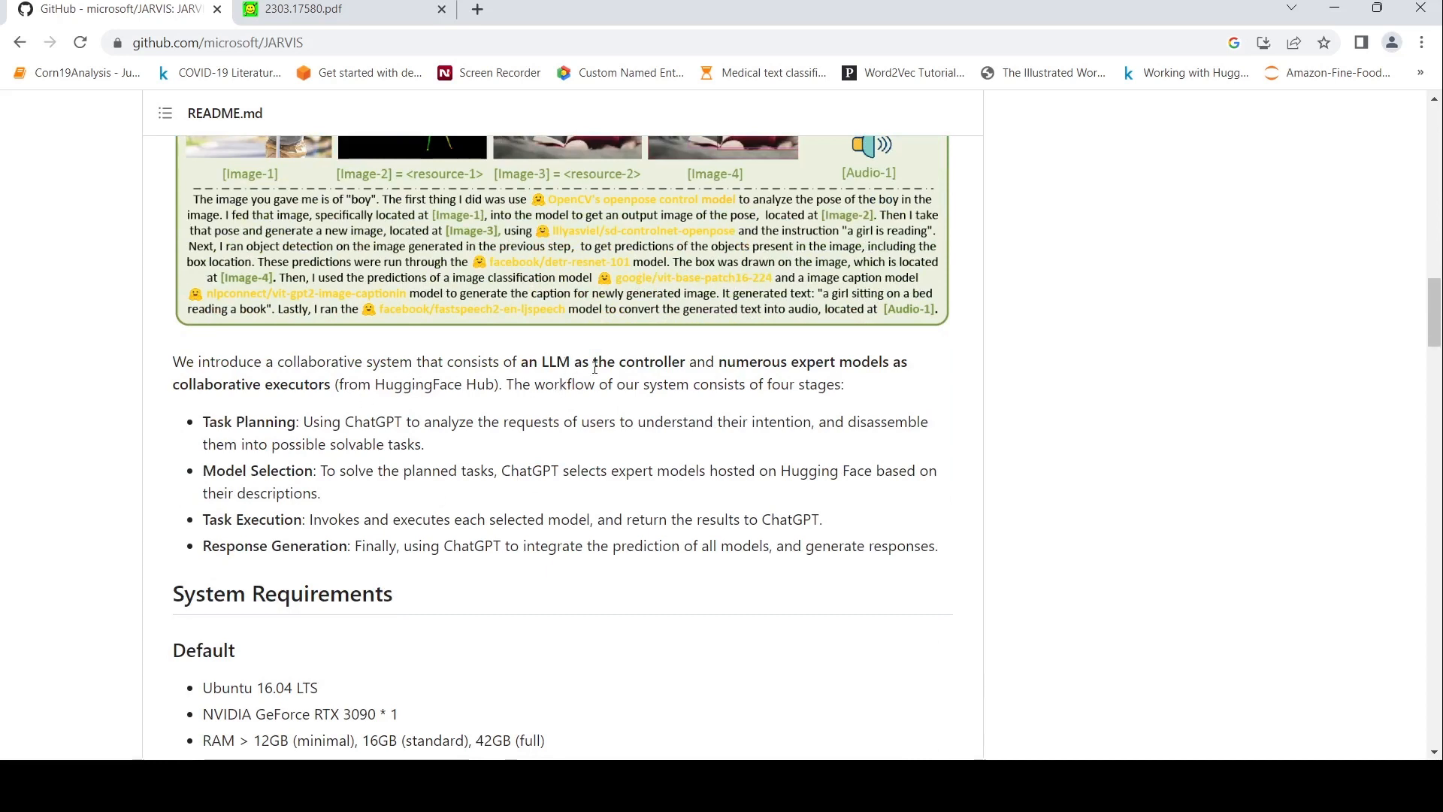
pyautogui.moveTo(740, 372)
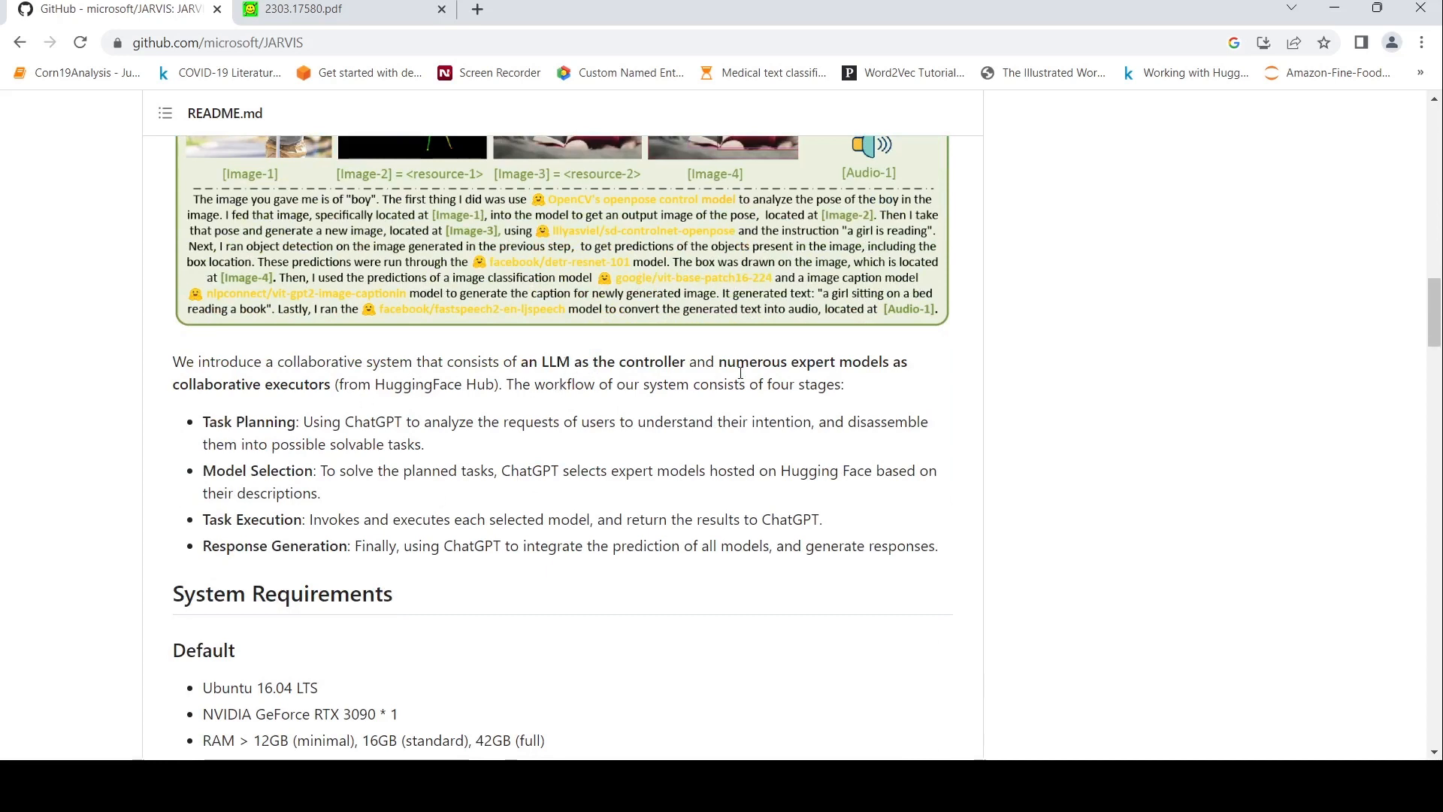
pyautogui.moveTo(873, 369)
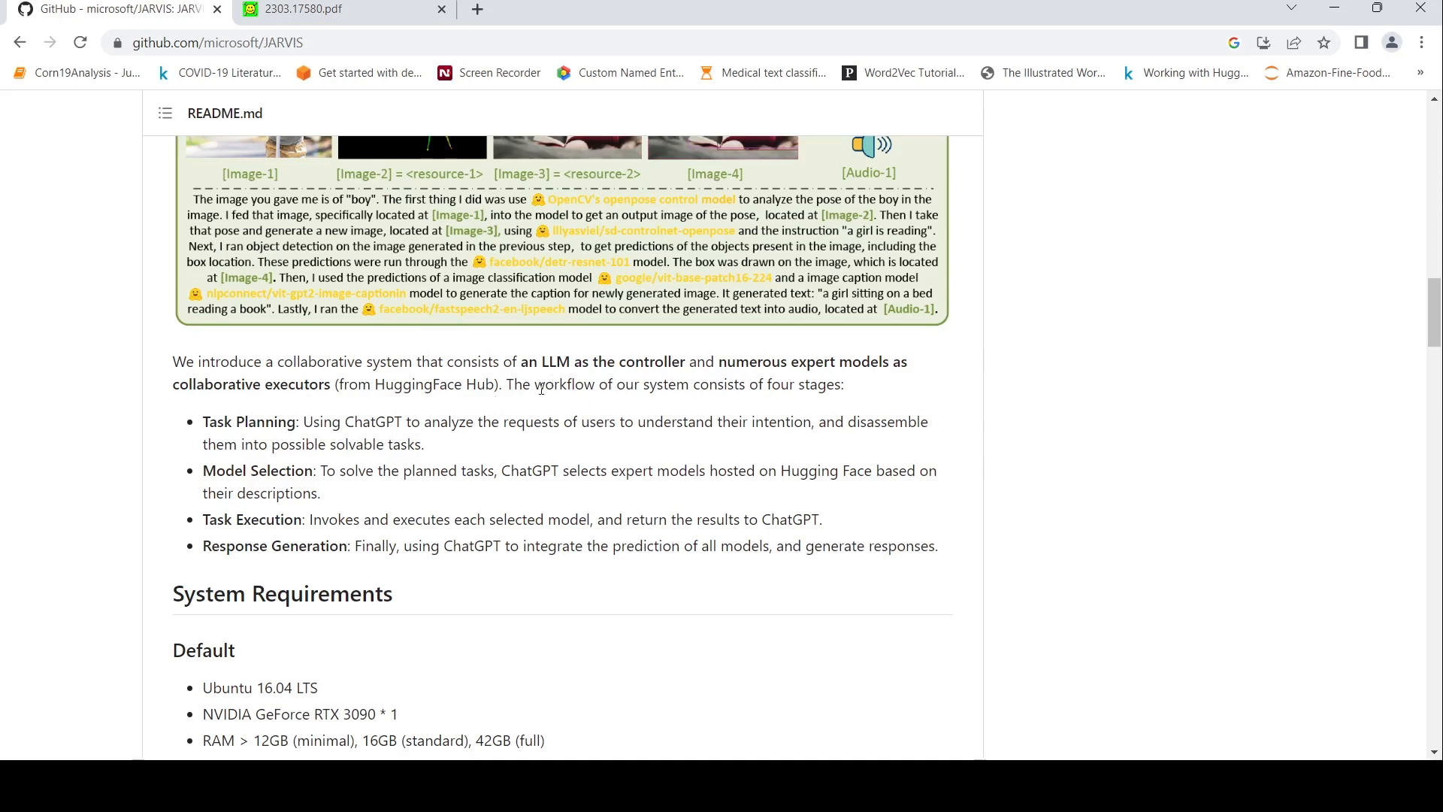
pyautogui.moveTo(514, 408)
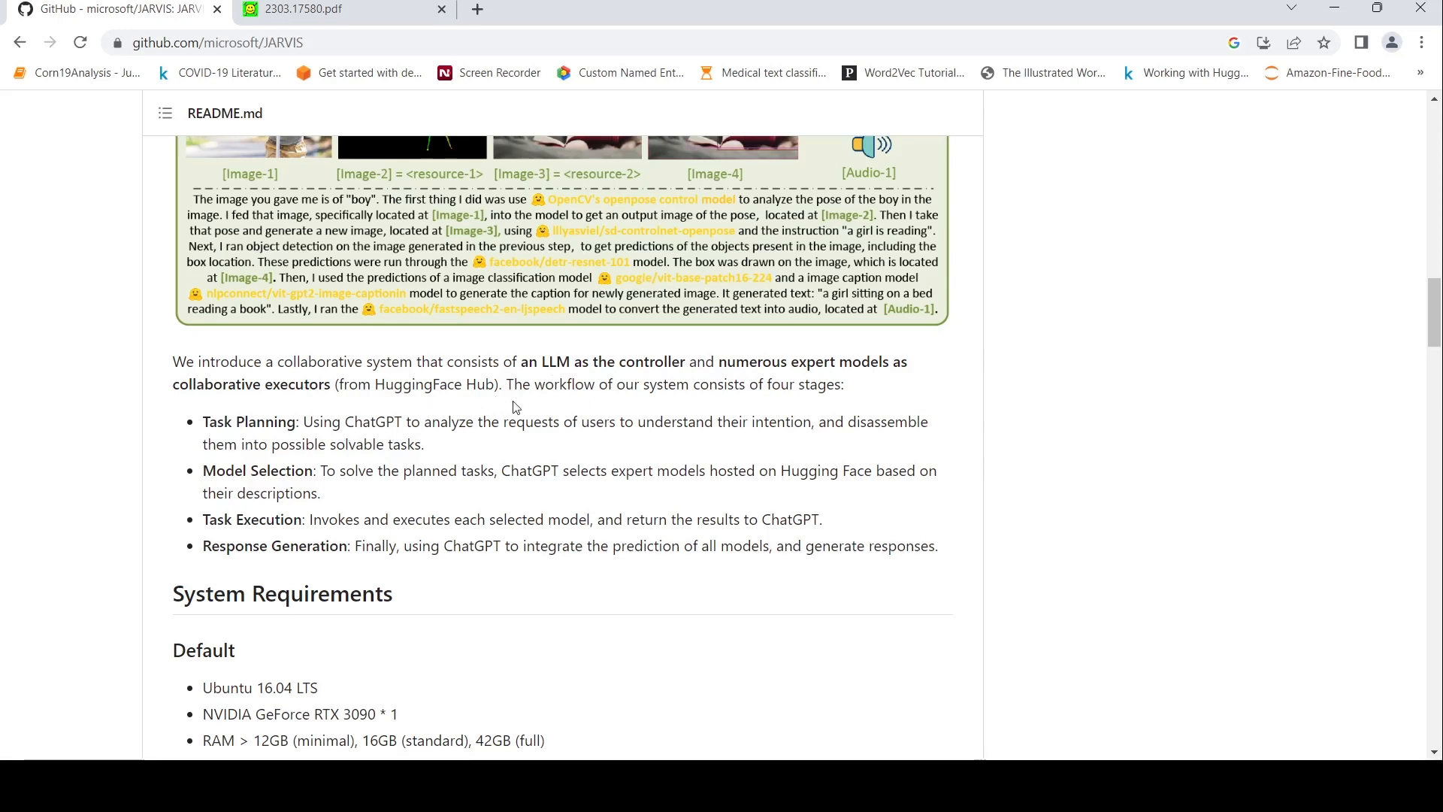
pyautogui.moveTo(608, 390)
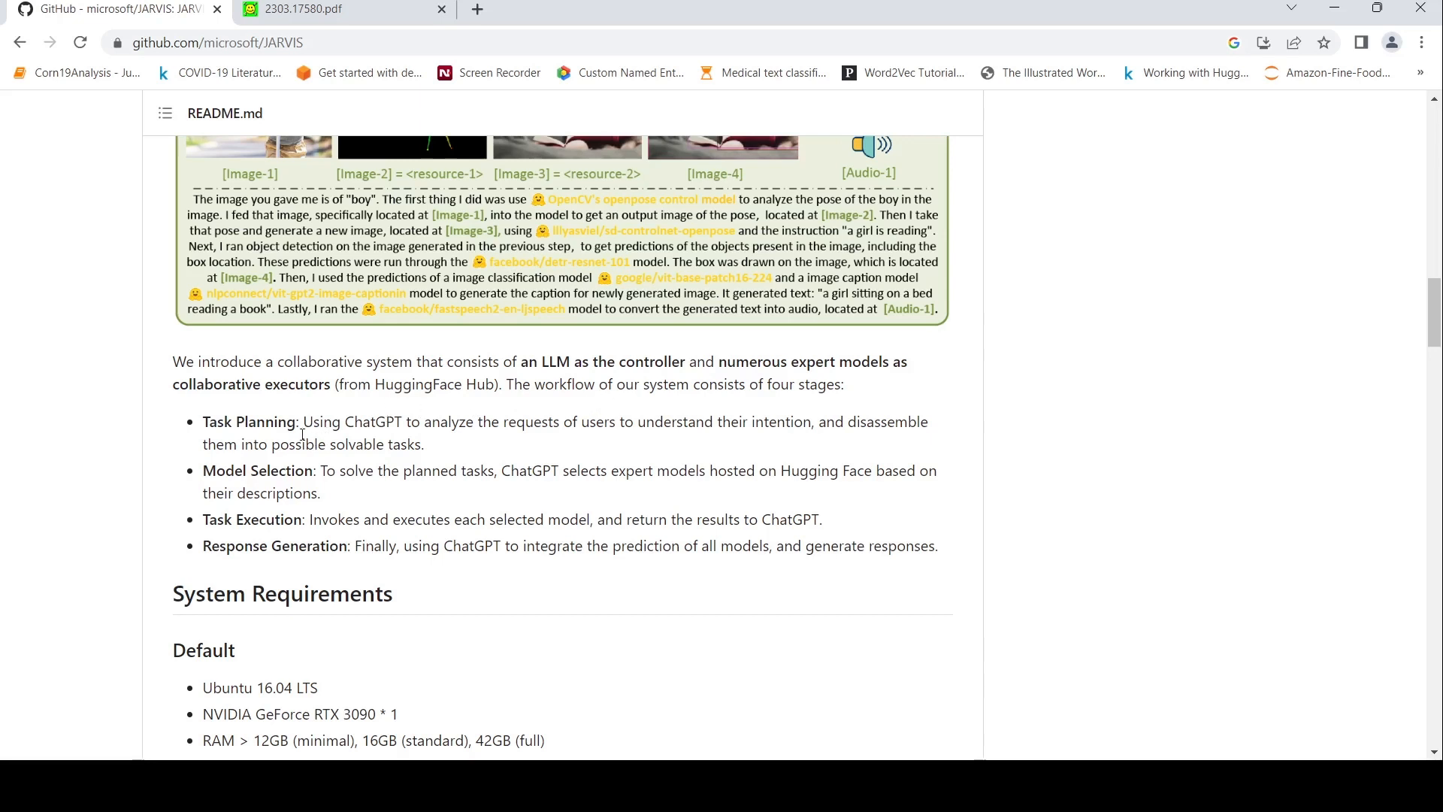
pyautogui.moveTo(403, 433)
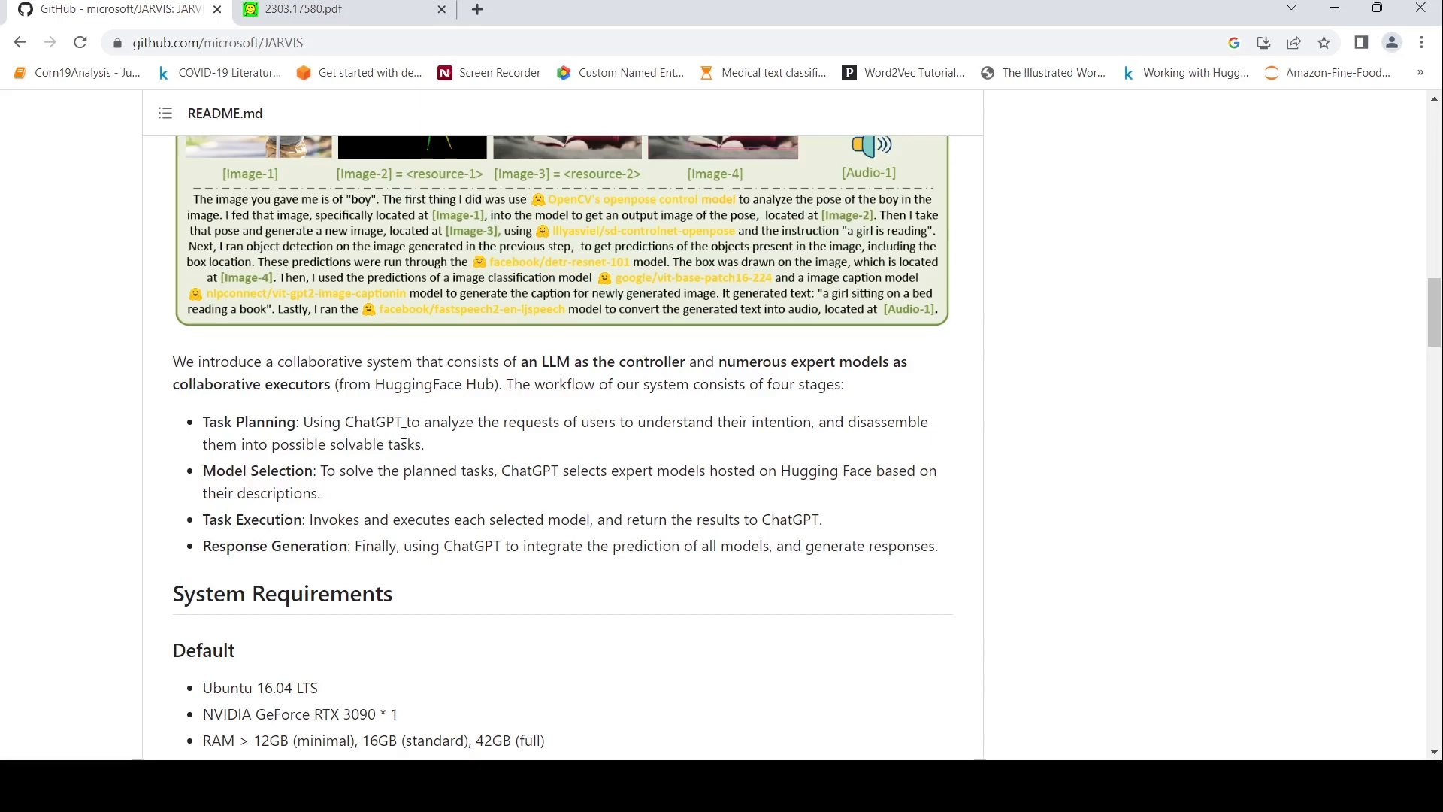
pyautogui.moveTo(512, 439)
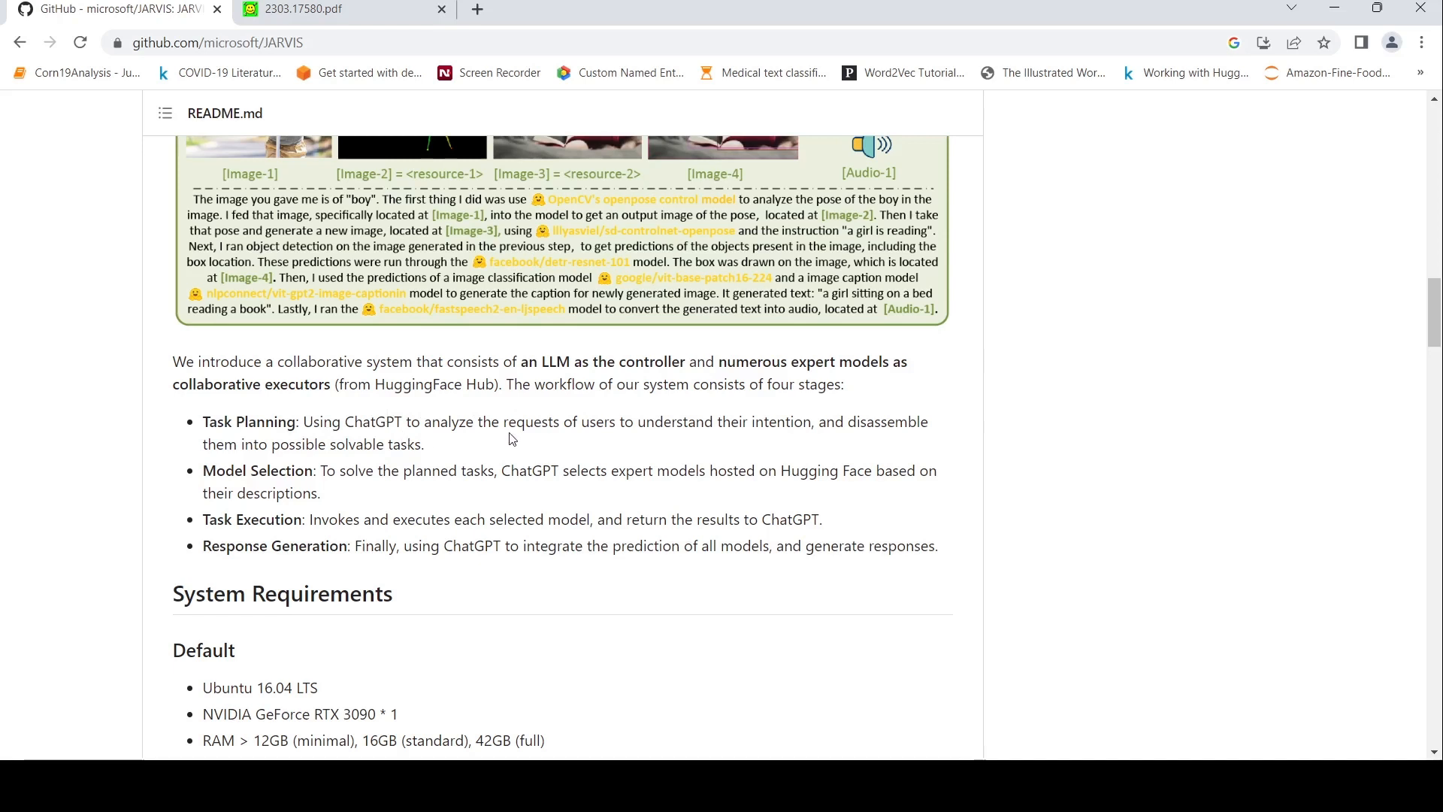
pyautogui.moveTo(468, 447)
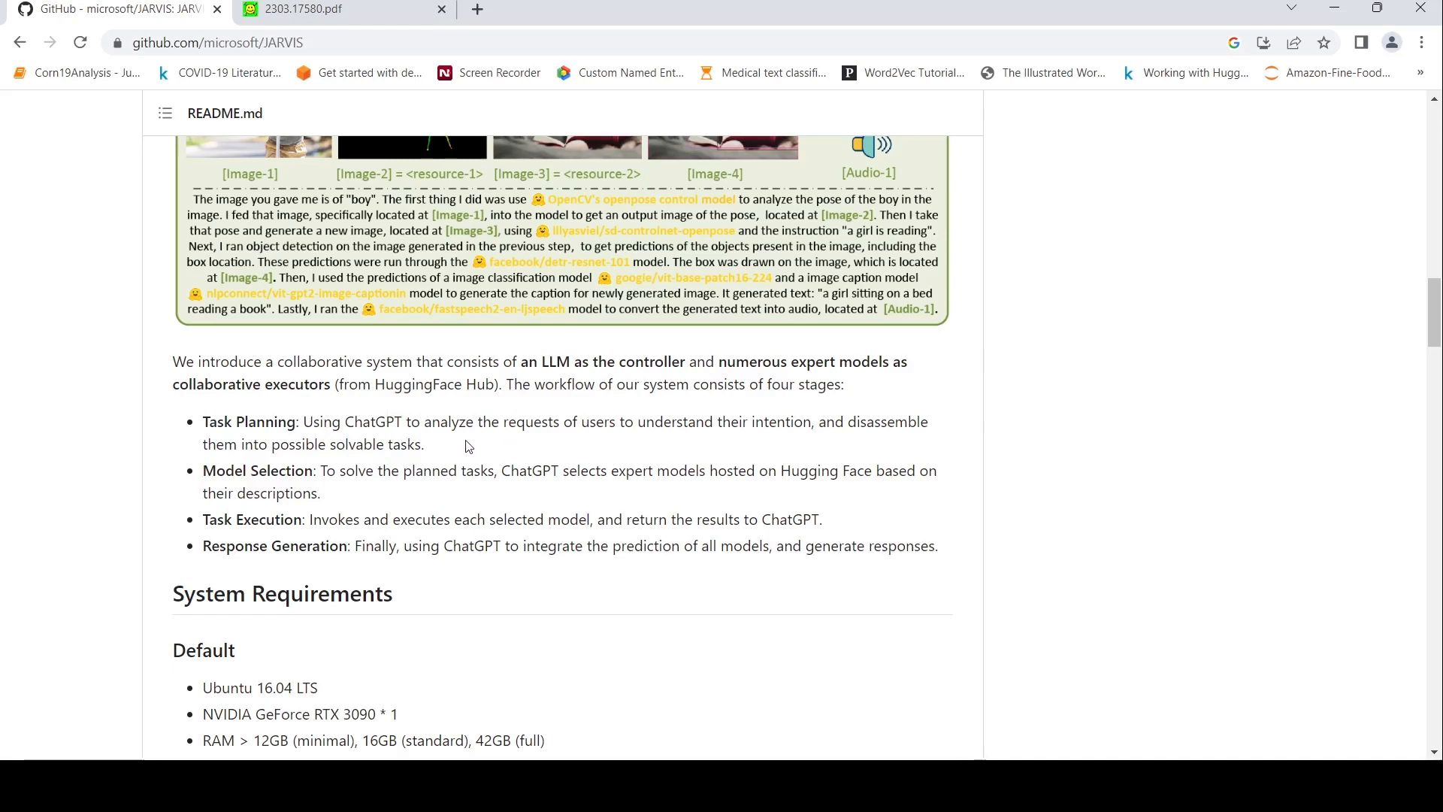
pyautogui.moveTo(753, 455)
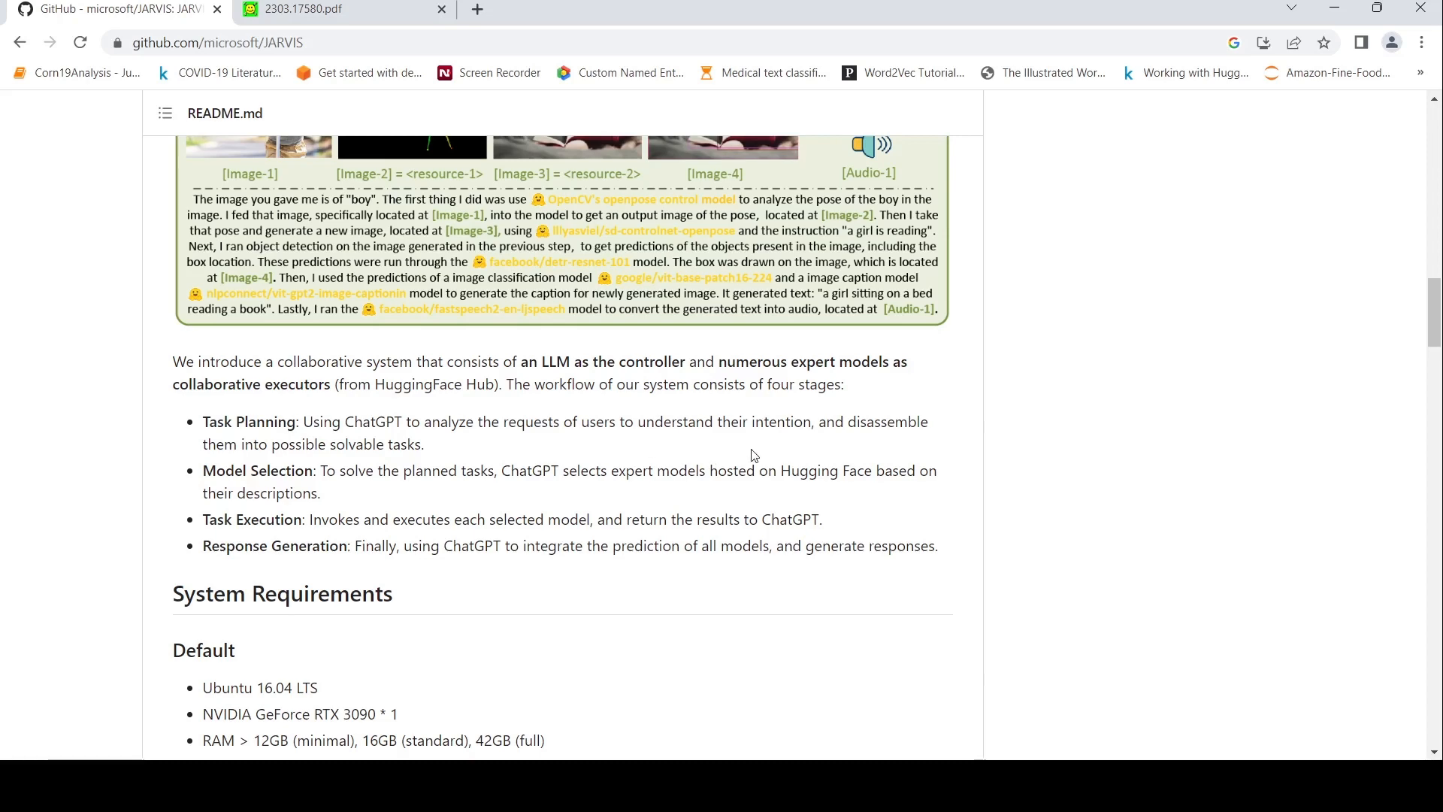
pyautogui.moveTo(467, 457)
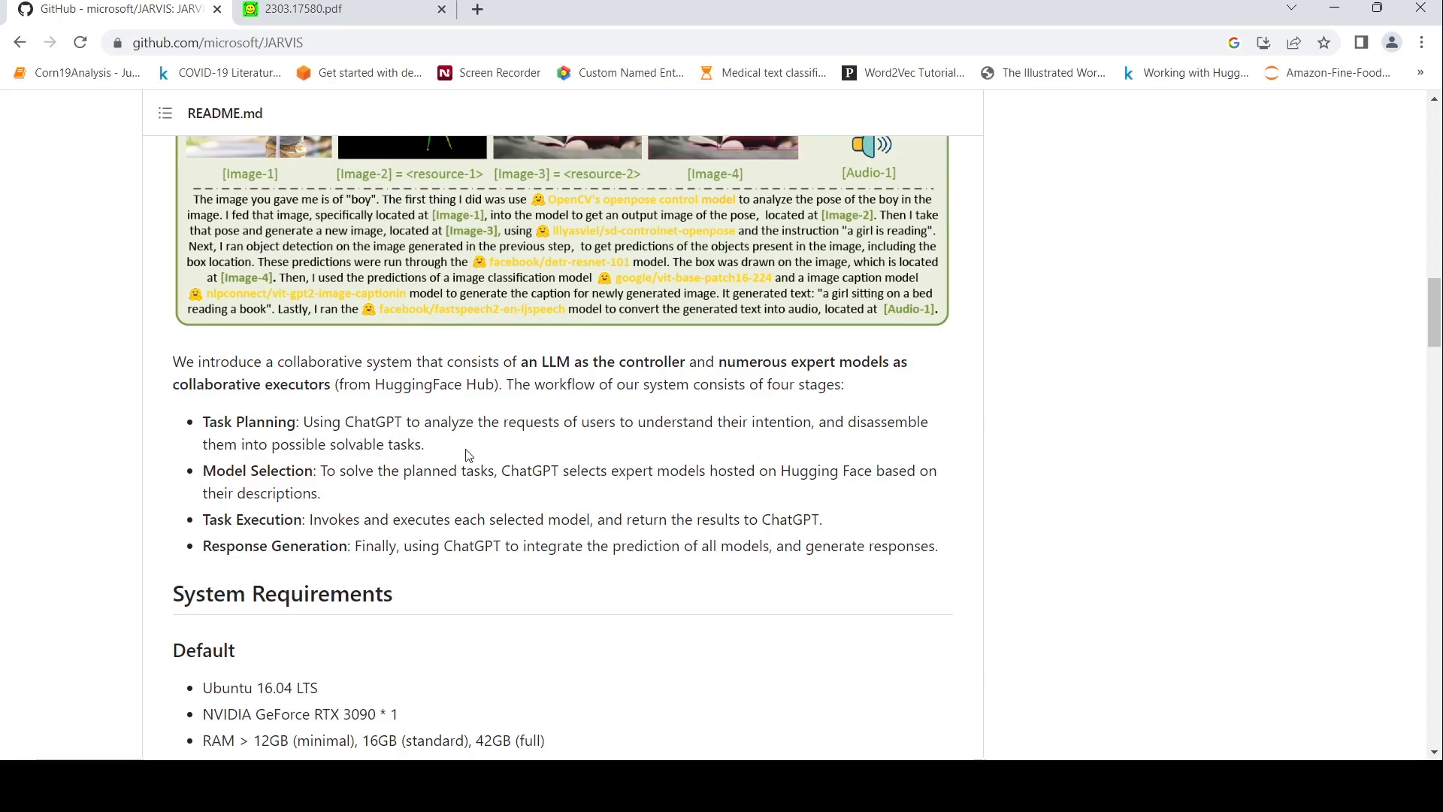
# Step: Scroll up to the Overview's HuggingGPT pipeline diagram with Stages #1–#4
pyautogui.scroll(3)
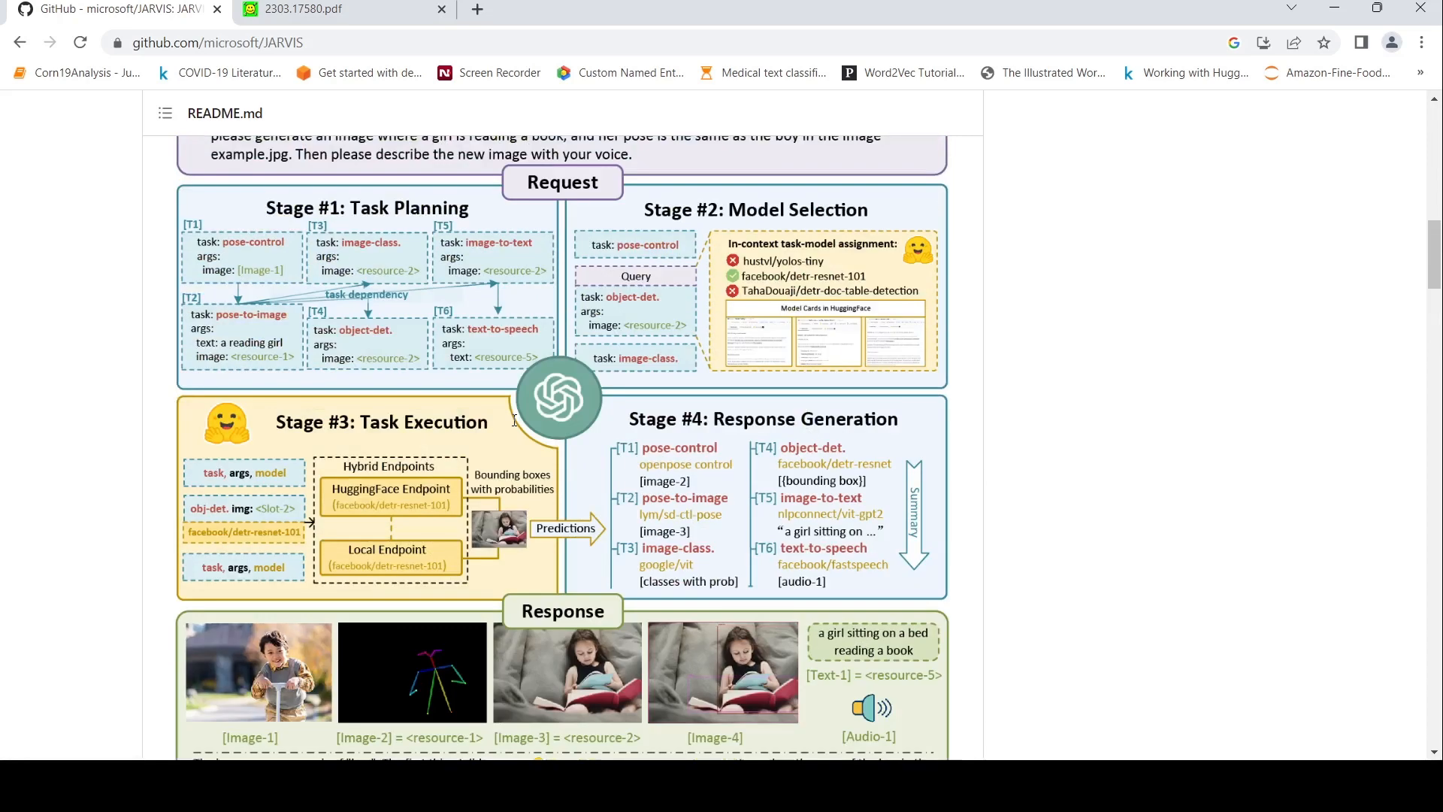
pyautogui.scroll(3)
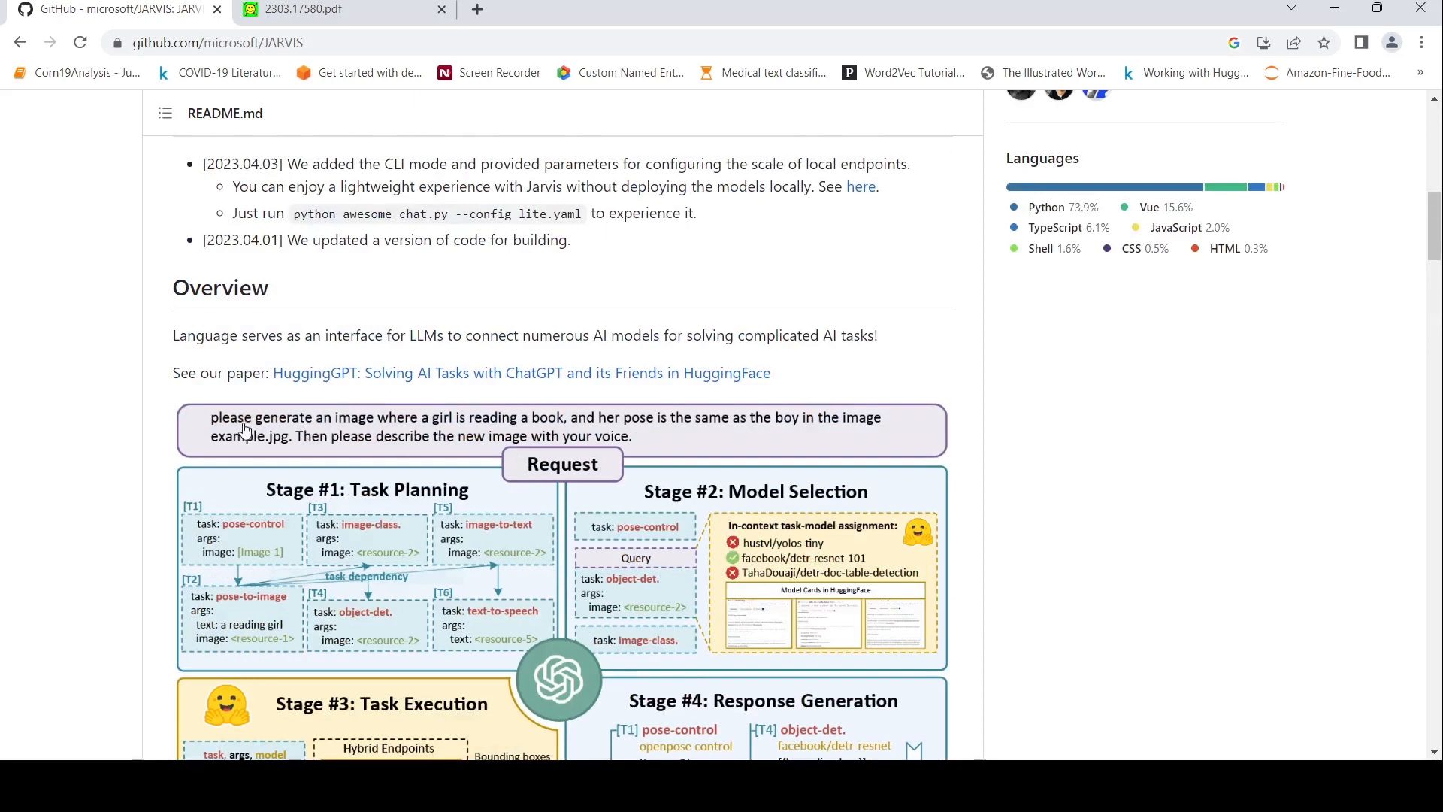
pyautogui.moveTo(416, 456)
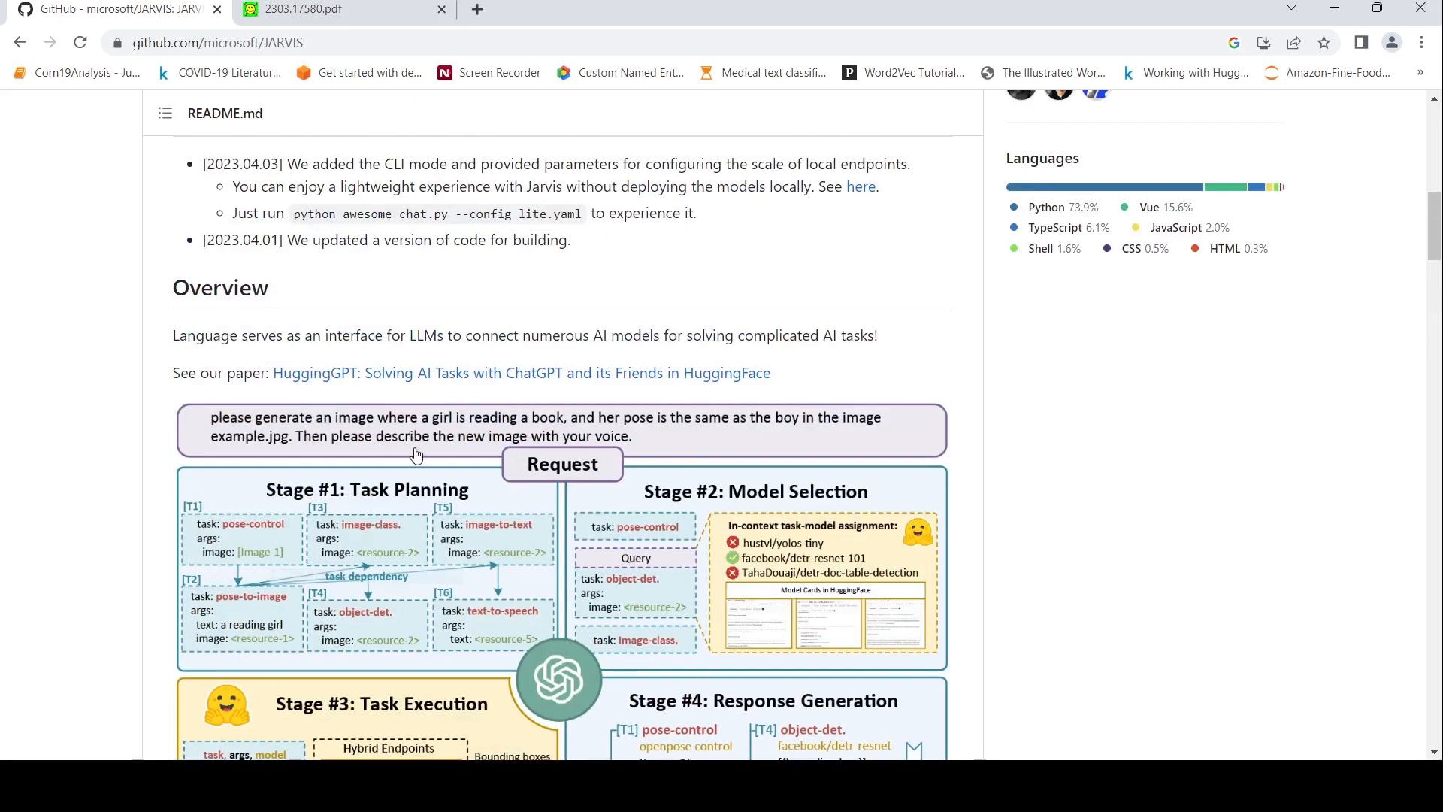
pyautogui.moveTo(384, 441)
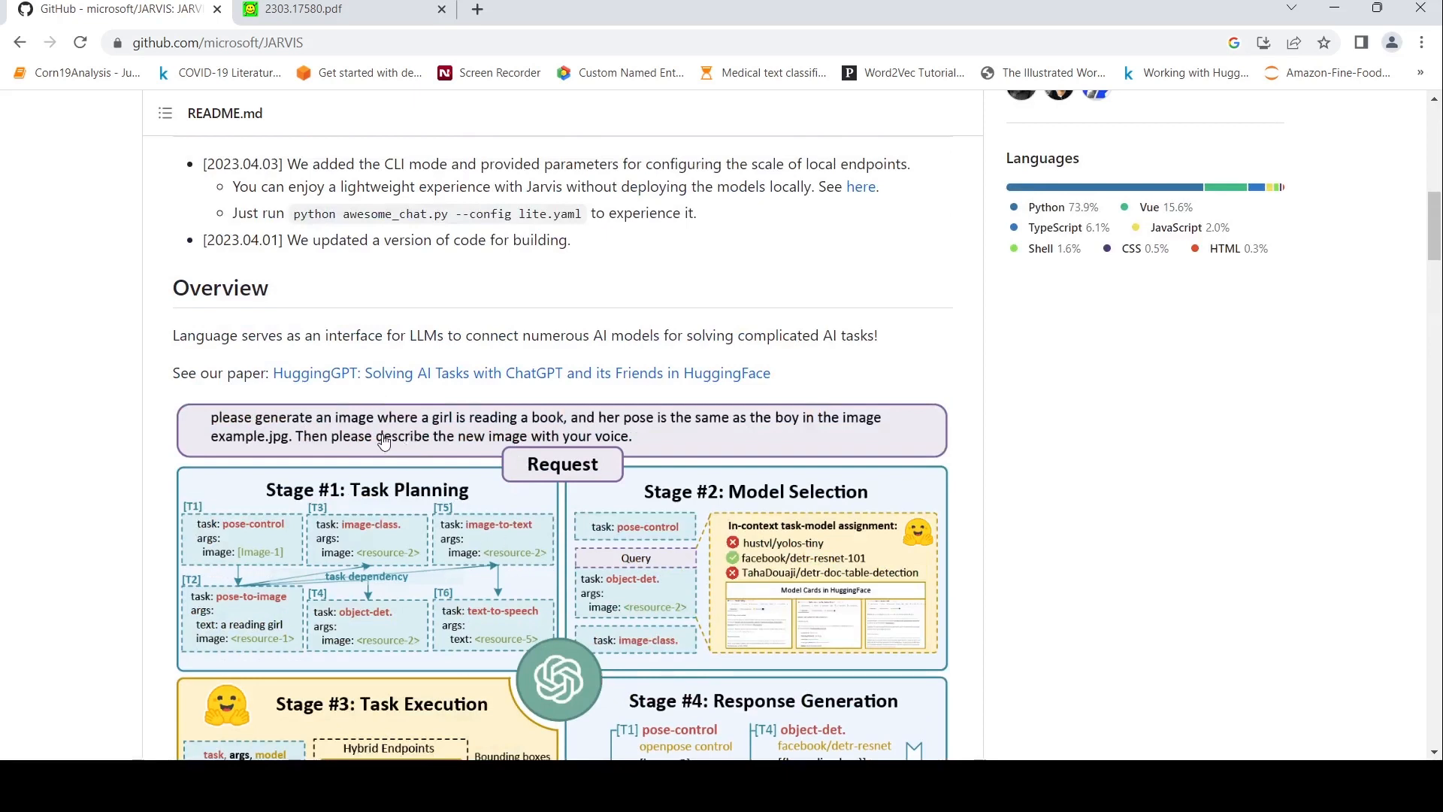
pyautogui.scroll(-3)
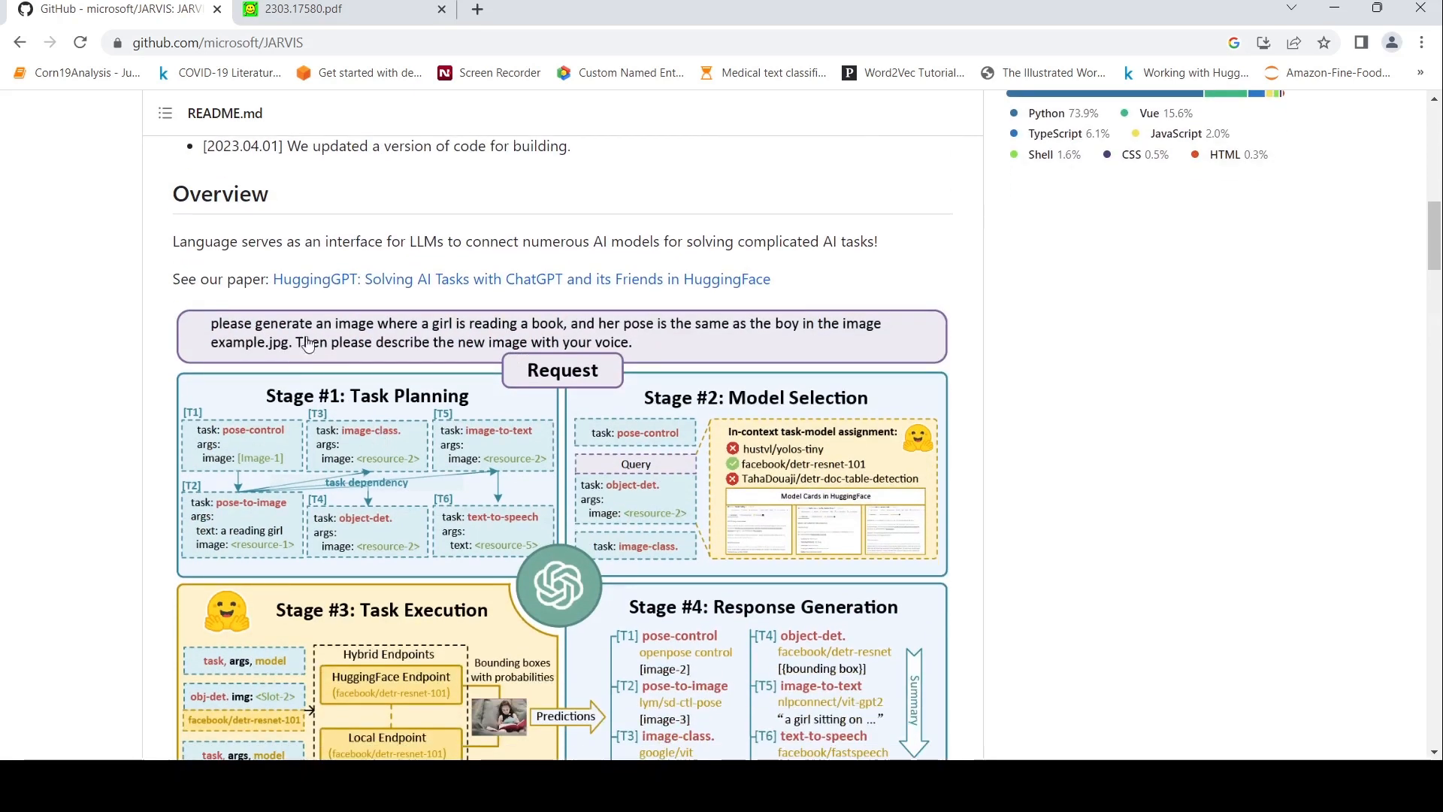
pyautogui.moveTo(259, 453)
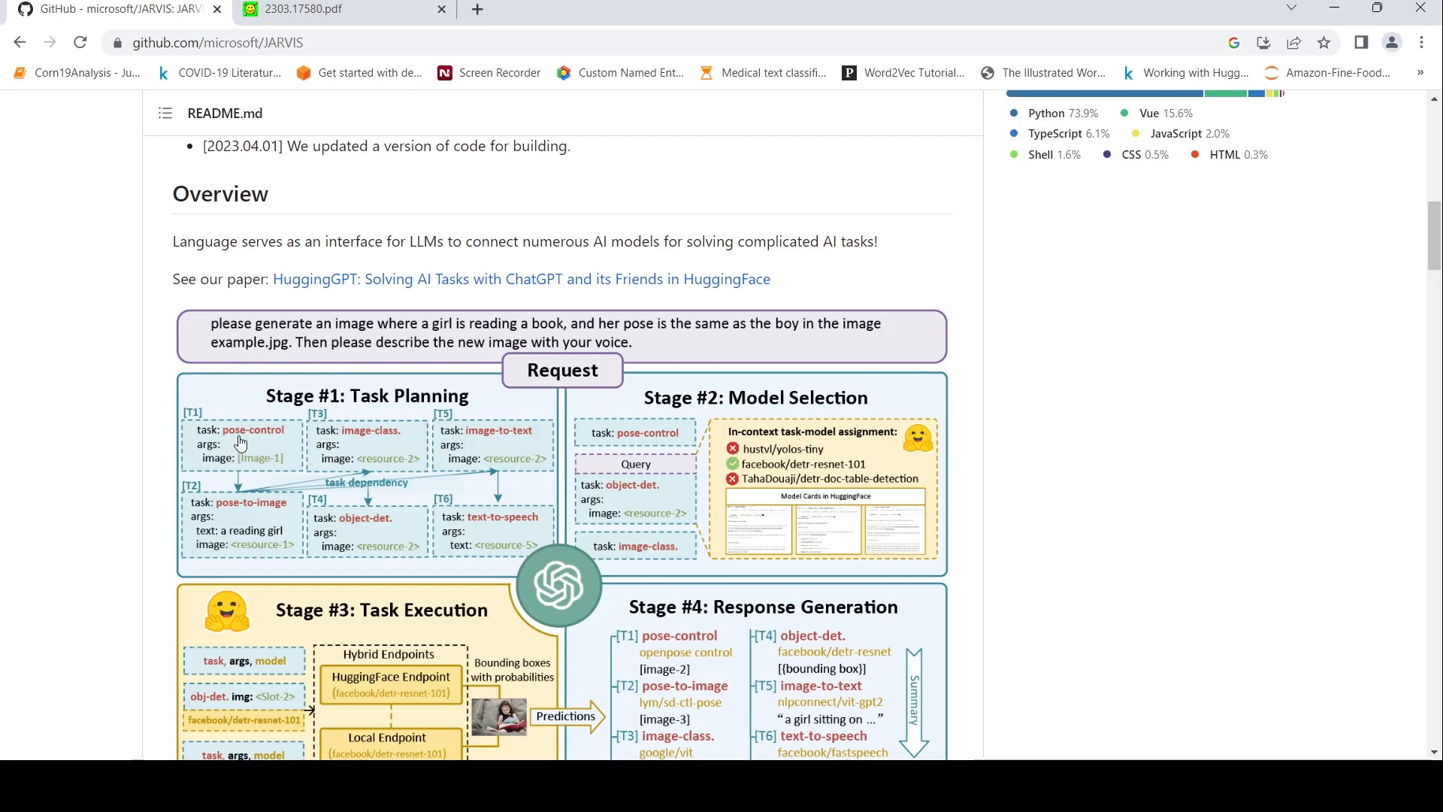
pyautogui.moveTo(255, 523)
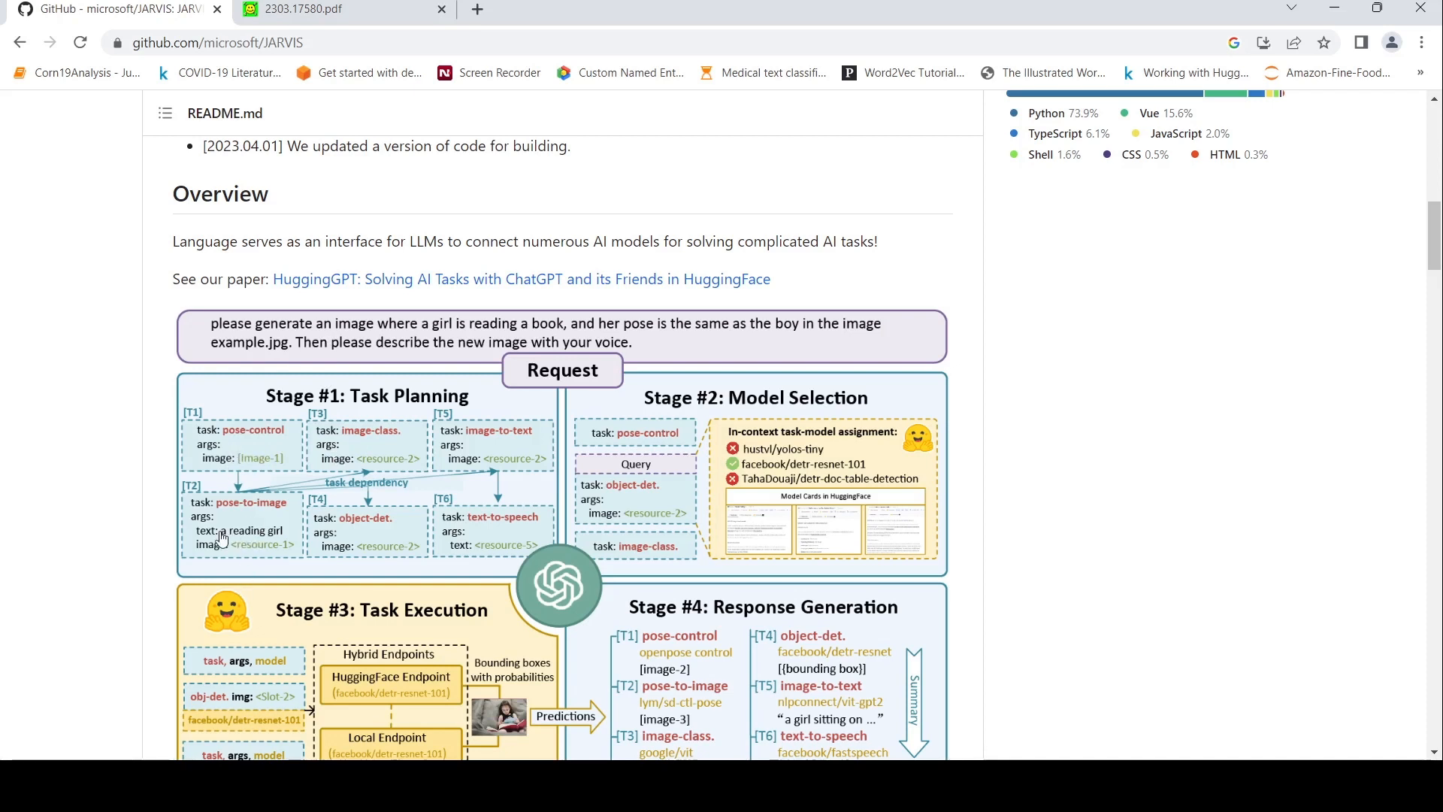
pyautogui.moveTo(320, 478)
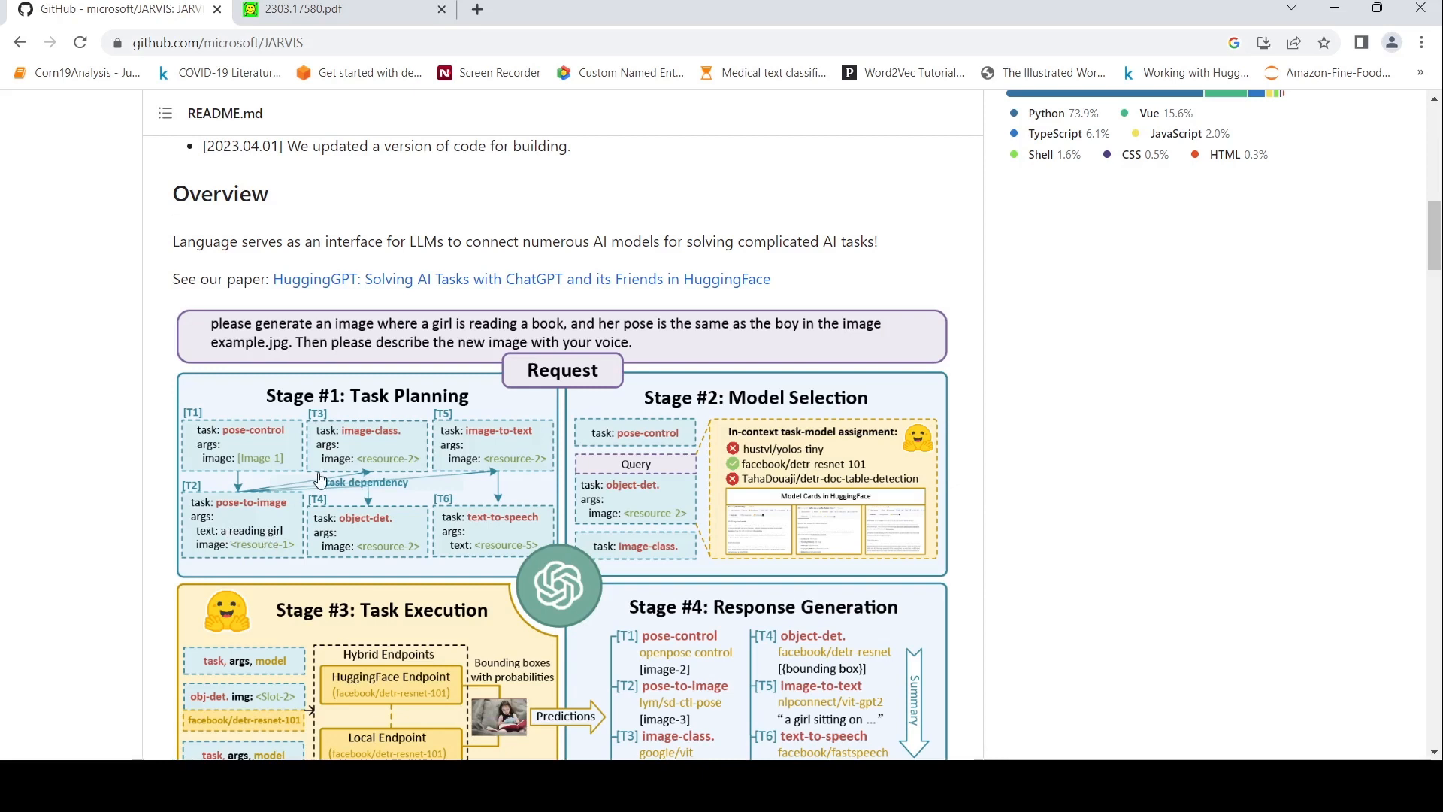
pyautogui.moveTo(373, 452)
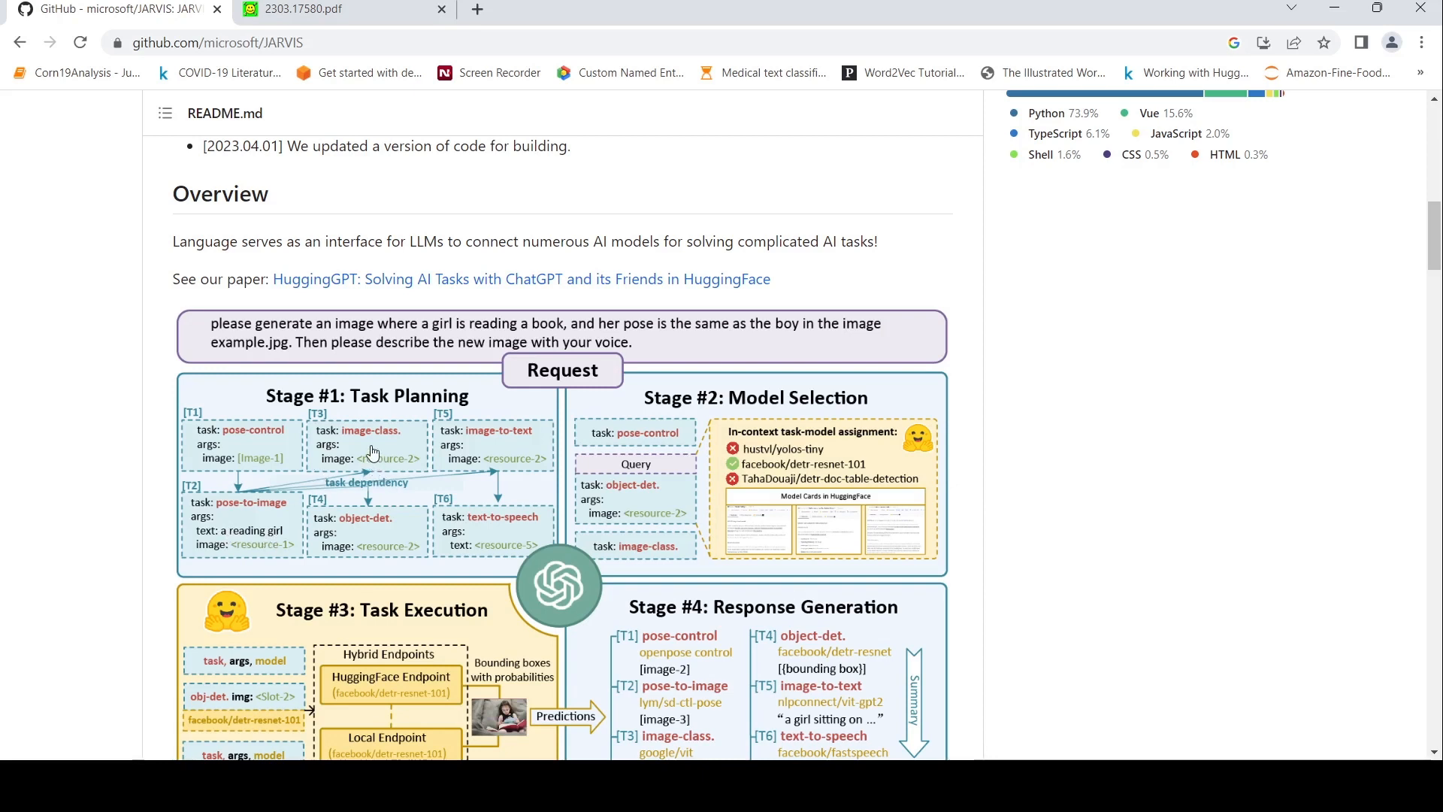
pyautogui.moveTo(500, 448)
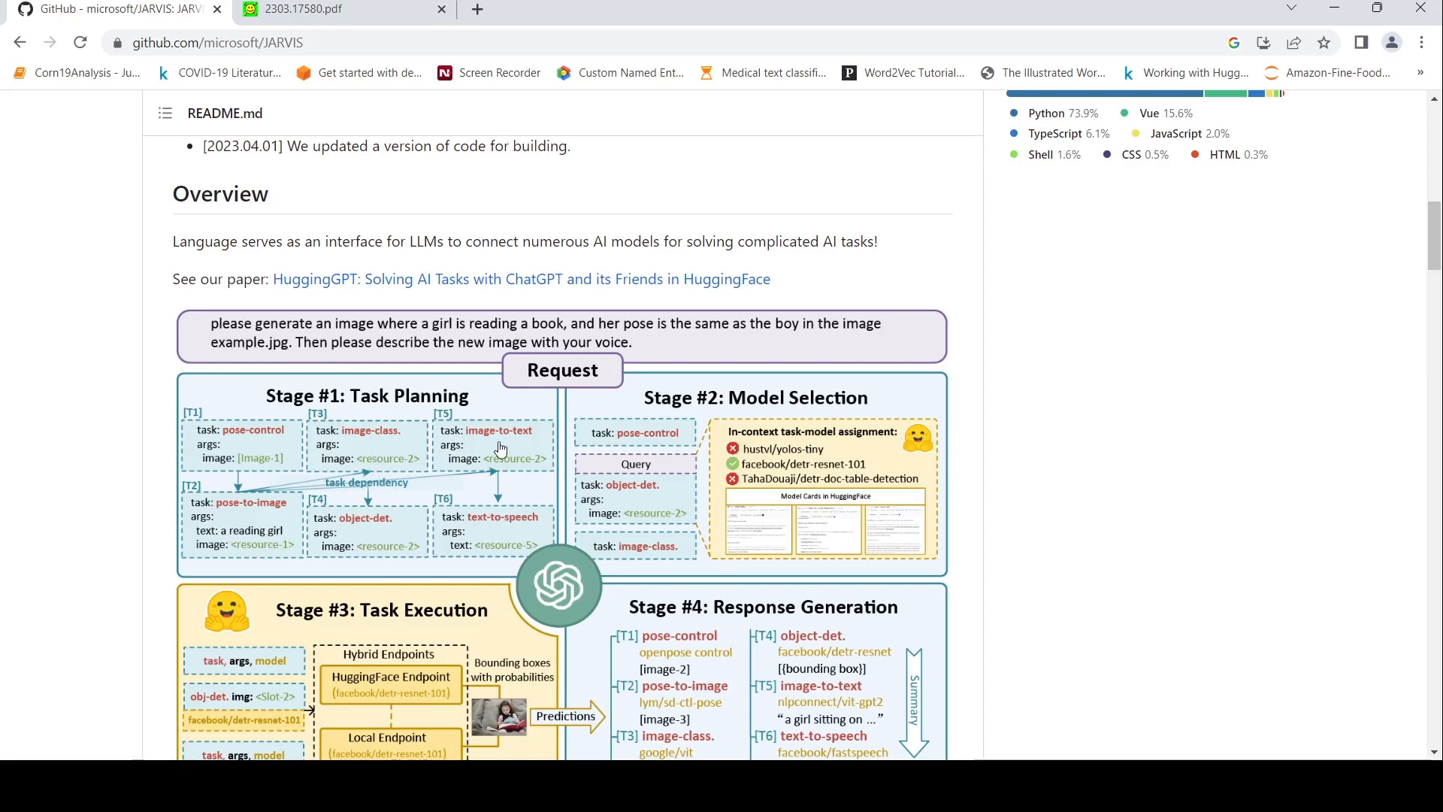
pyautogui.moveTo(488, 545)
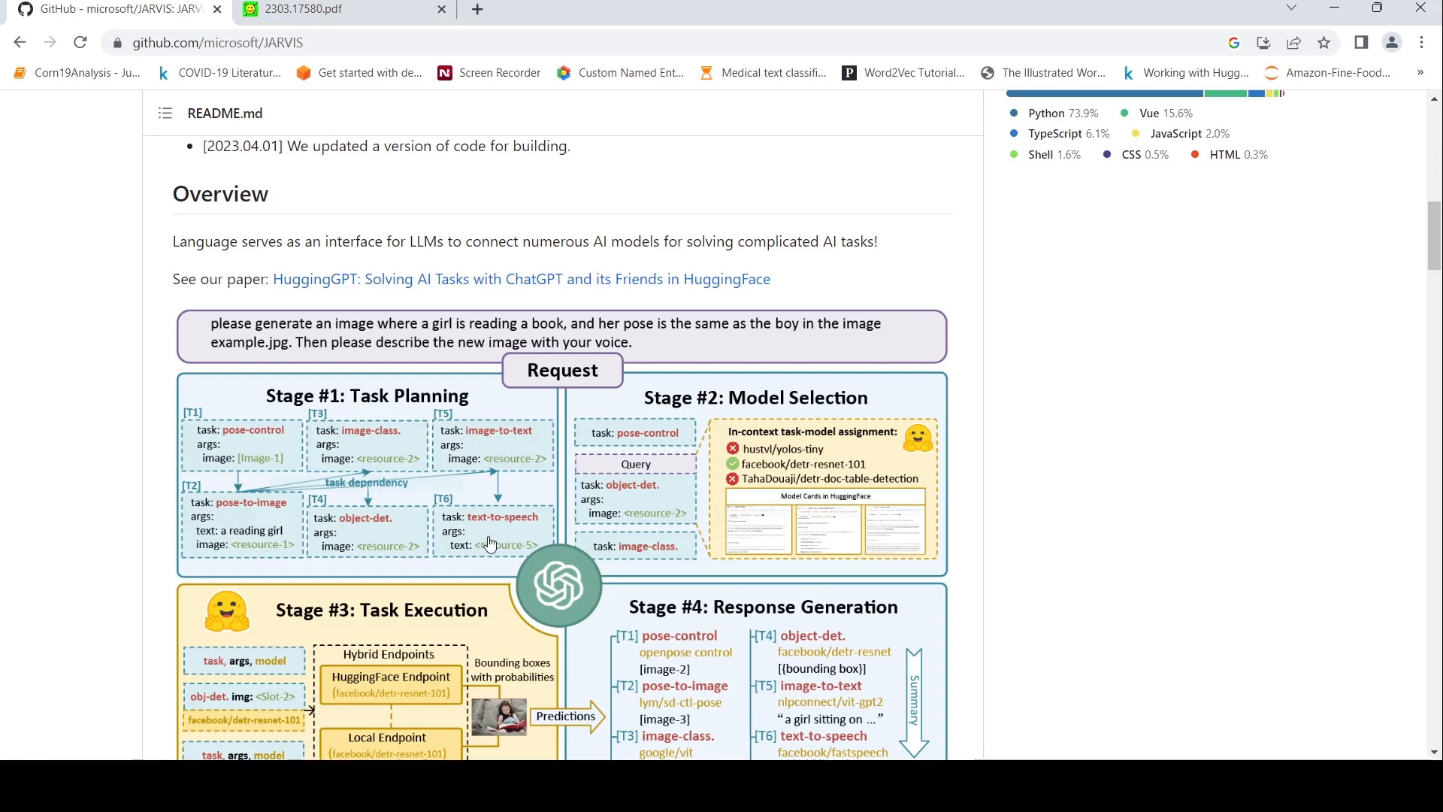
pyautogui.moveTo(364, 521)
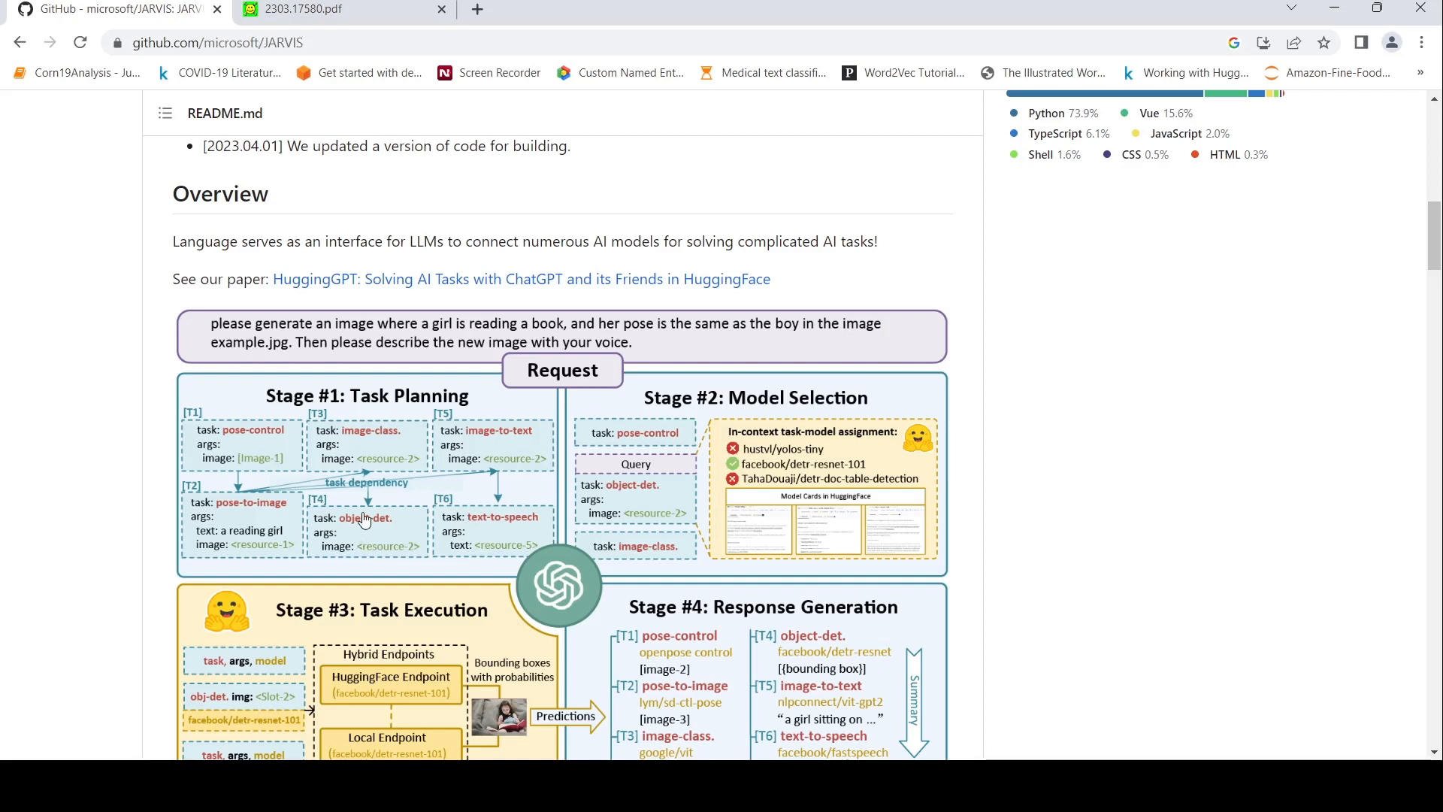
pyautogui.moveTo(225, 438)
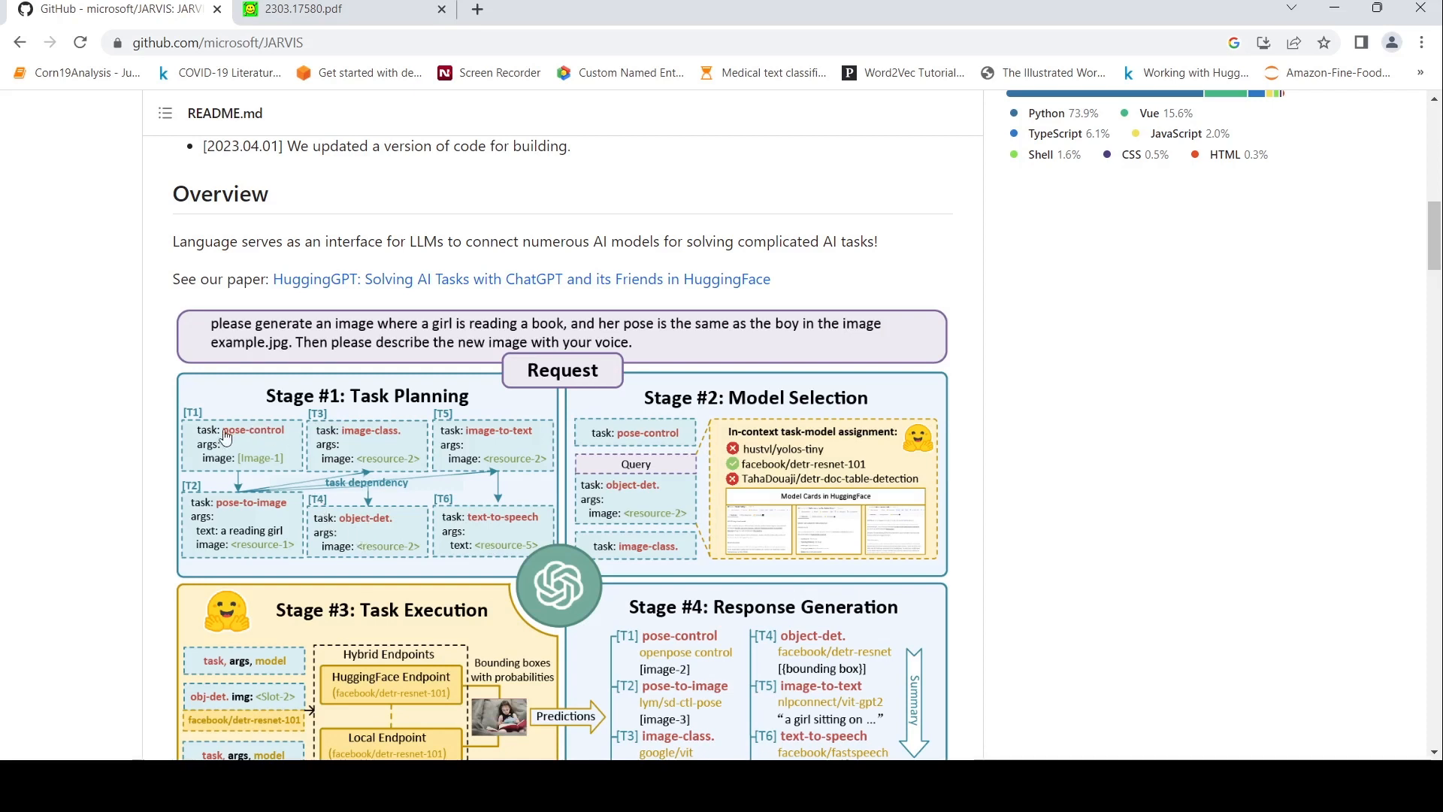
pyautogui.moveTo(352, 501)
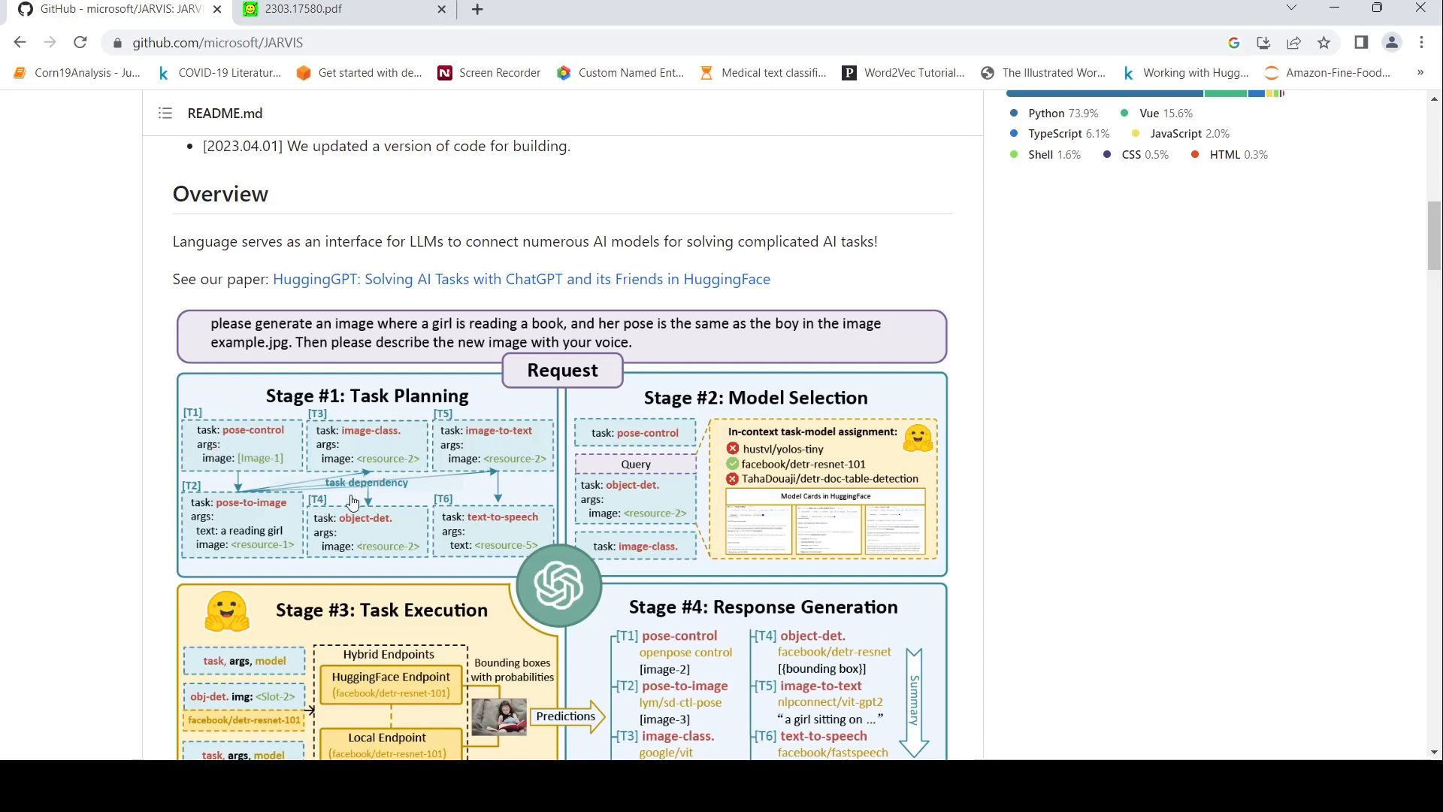
pyautogui.moveTo(441, 459)
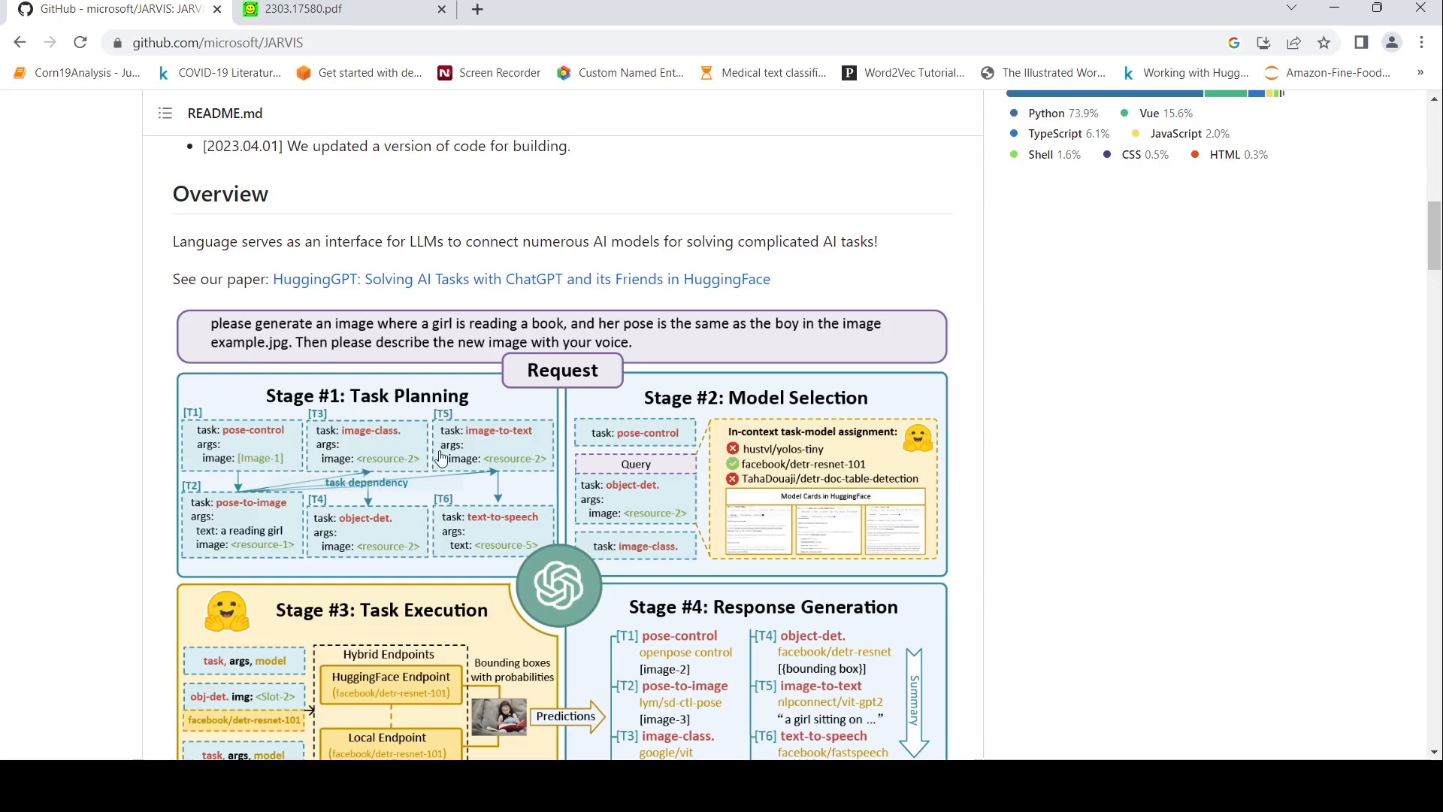
pyautogui.moveTo(523, 534)
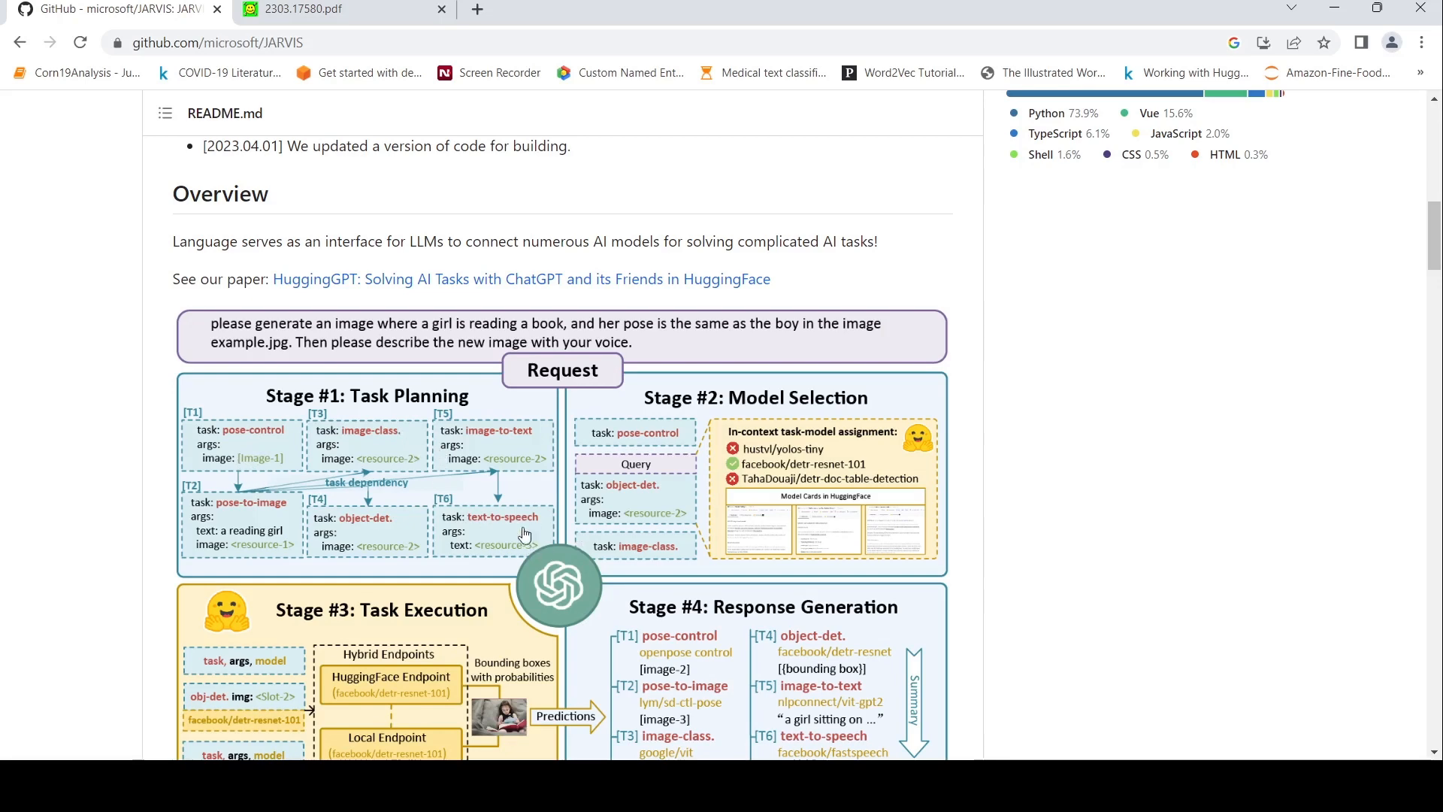
pyautogui.scroll(-3)
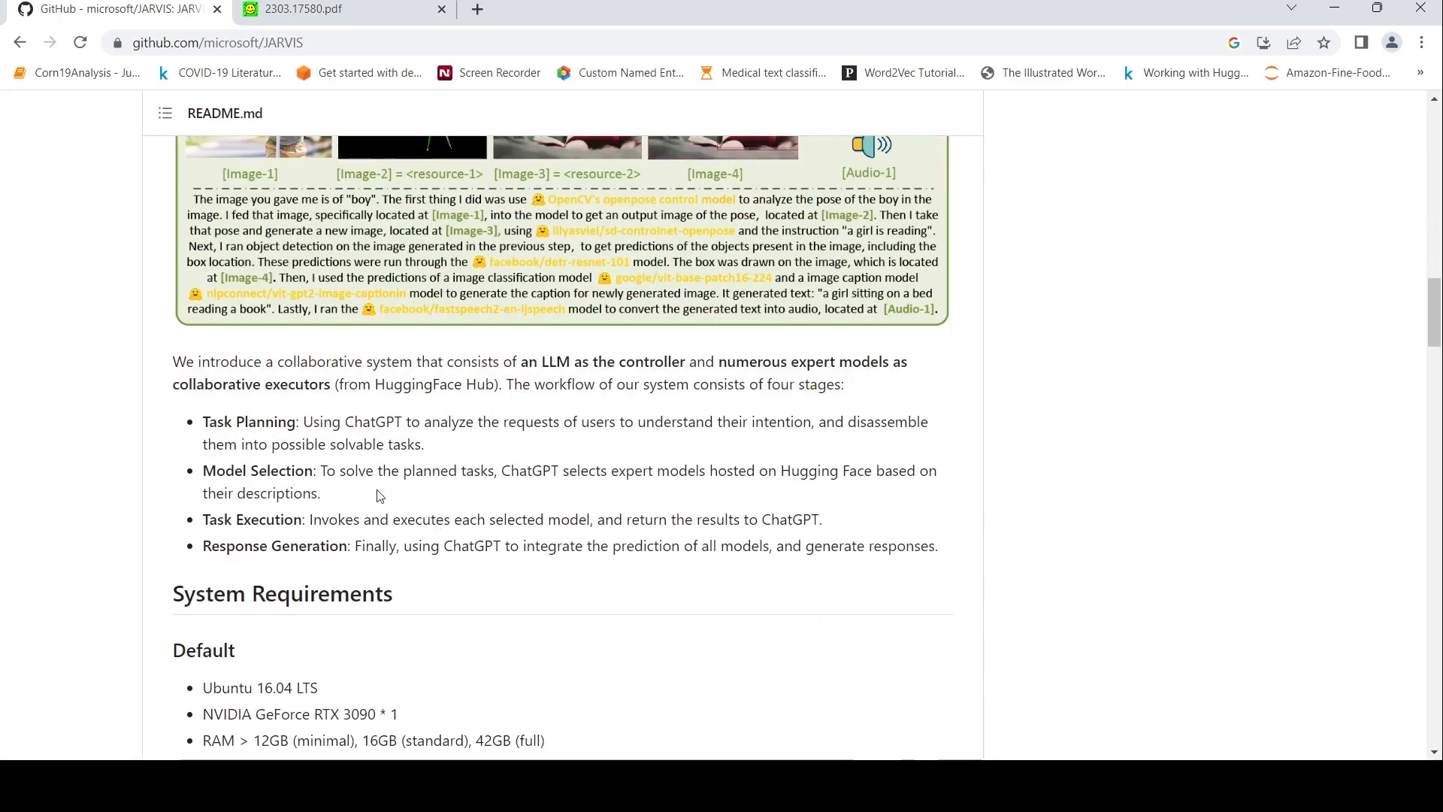
pyautogui.moveTo(364, 495)
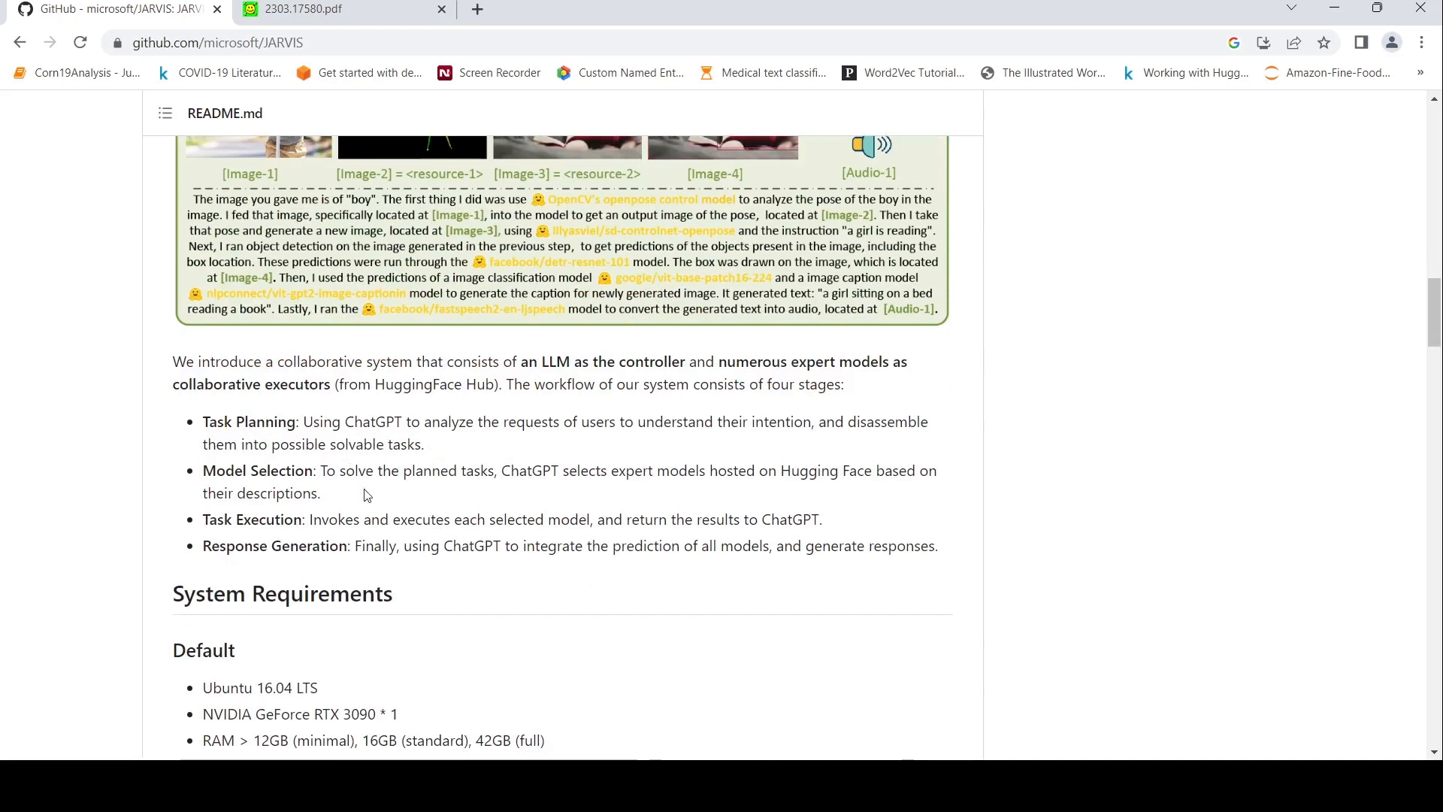
pyautogui.moveTo(553, 494)
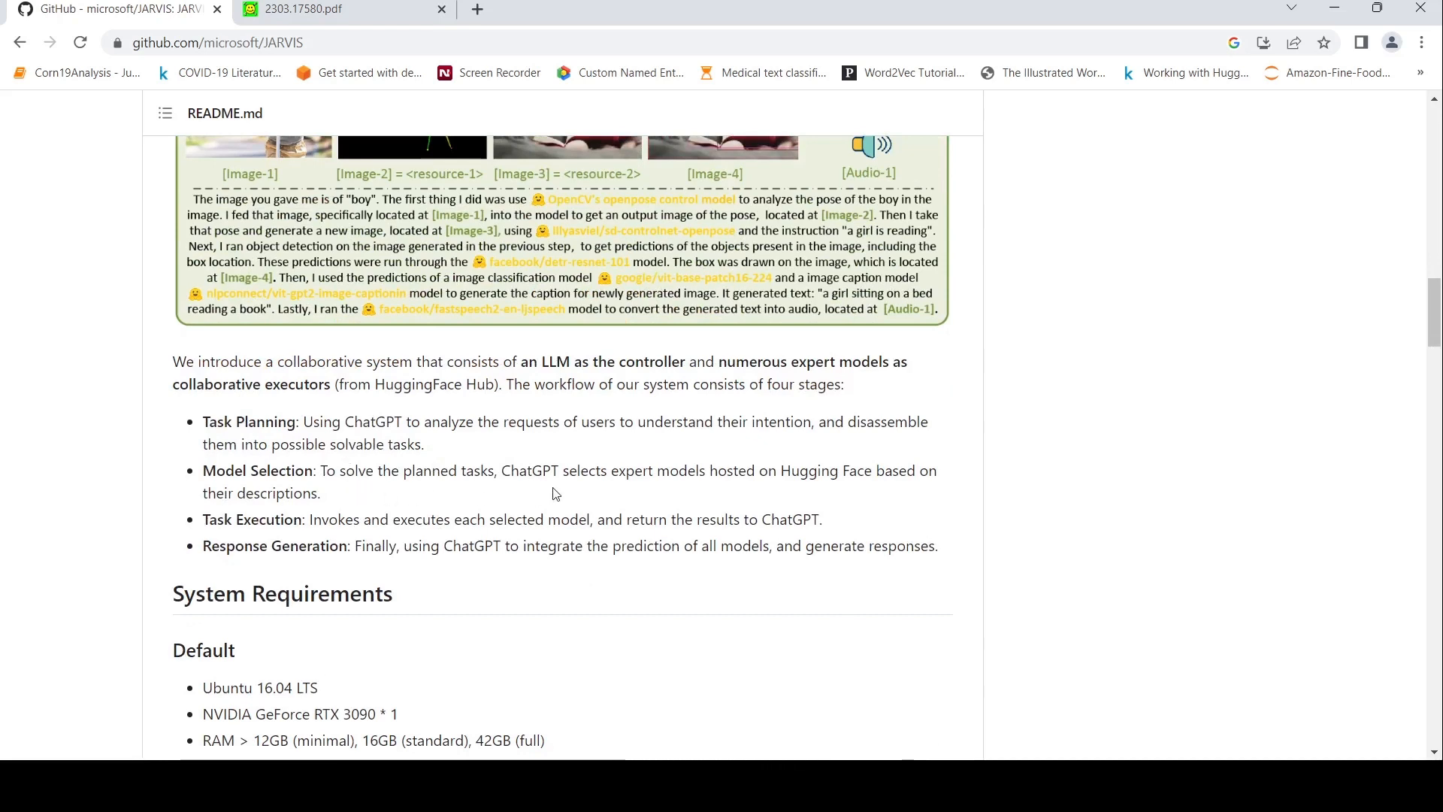
pyautogui.moveTo(824, 457)
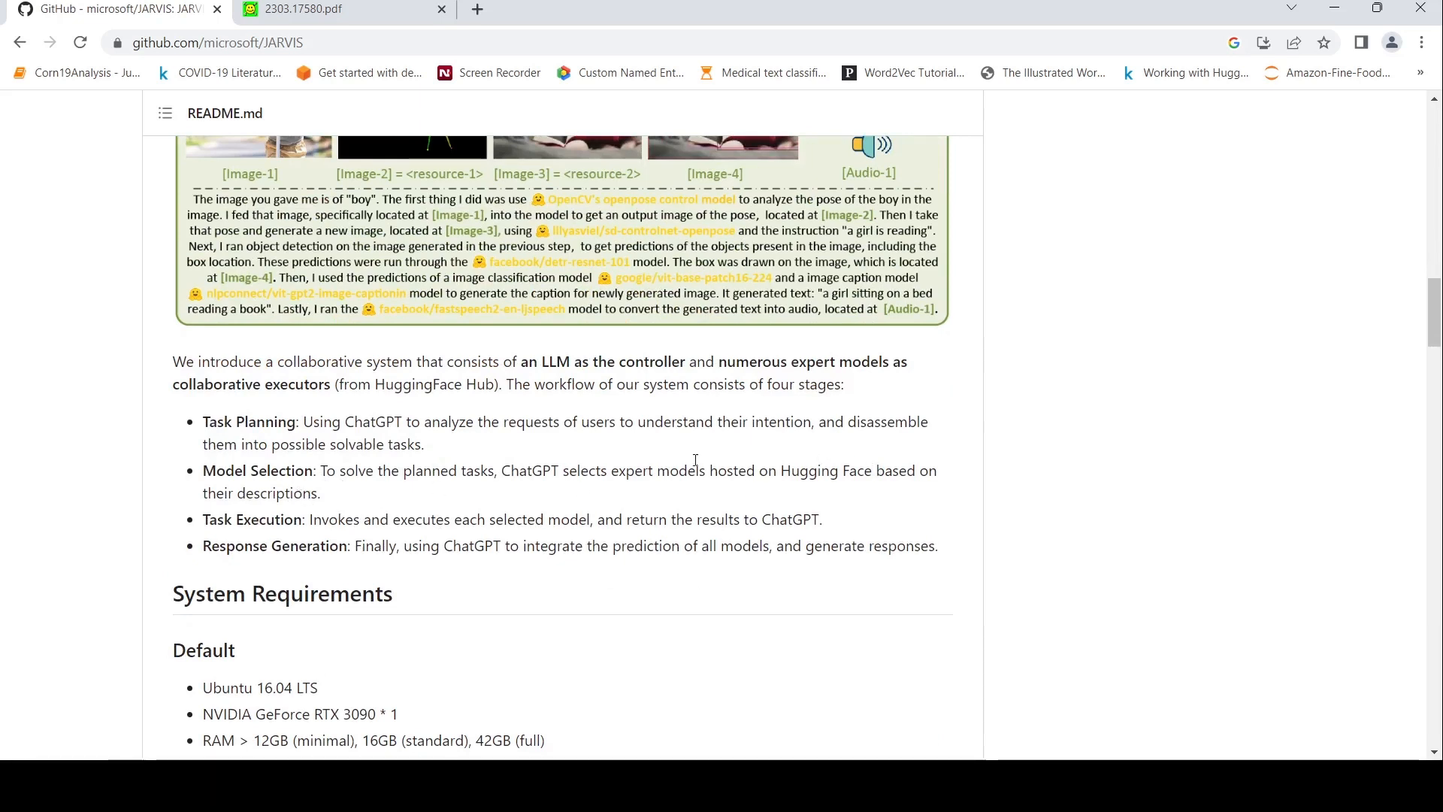
pyautogui.scroll(3)
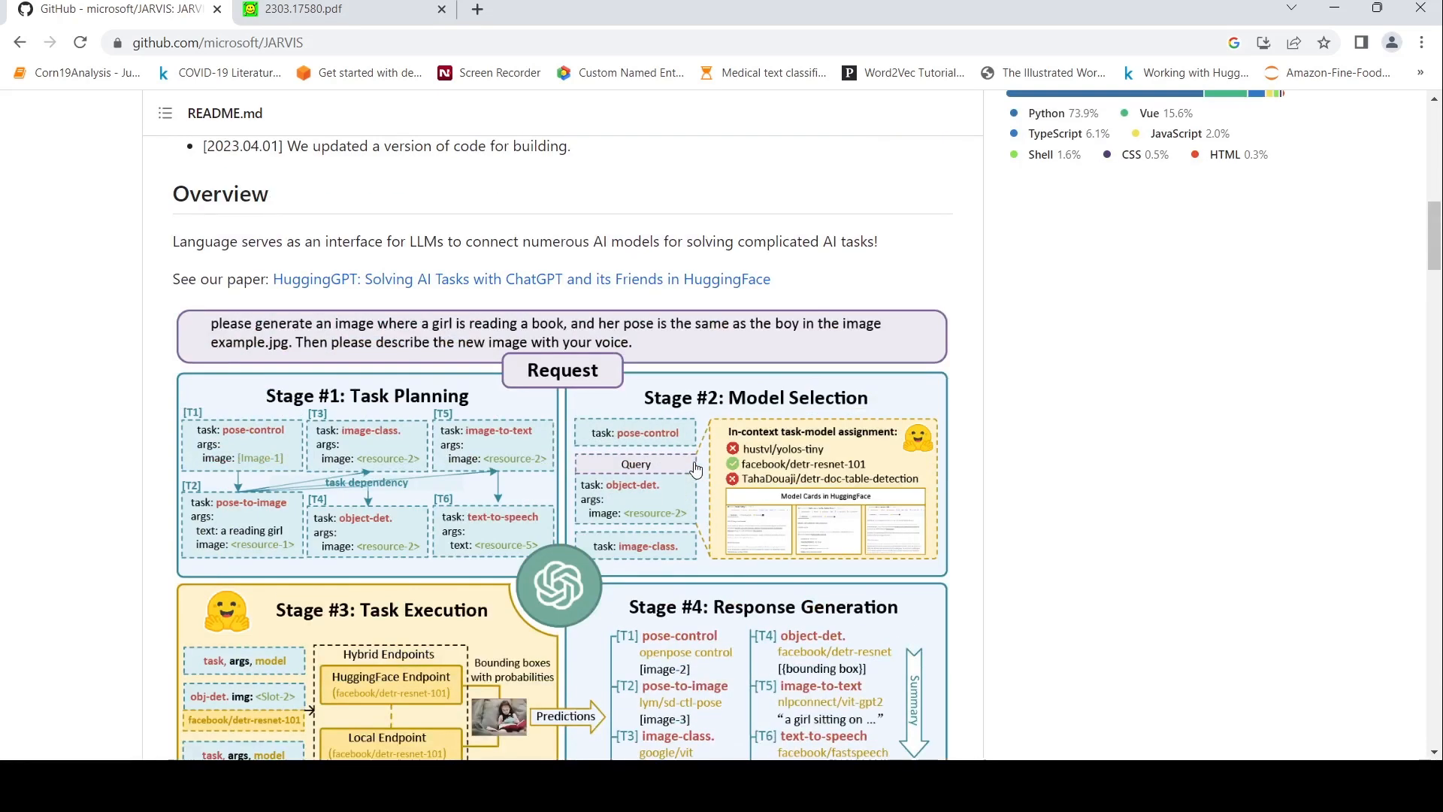
pyautogui.scroll(-3)
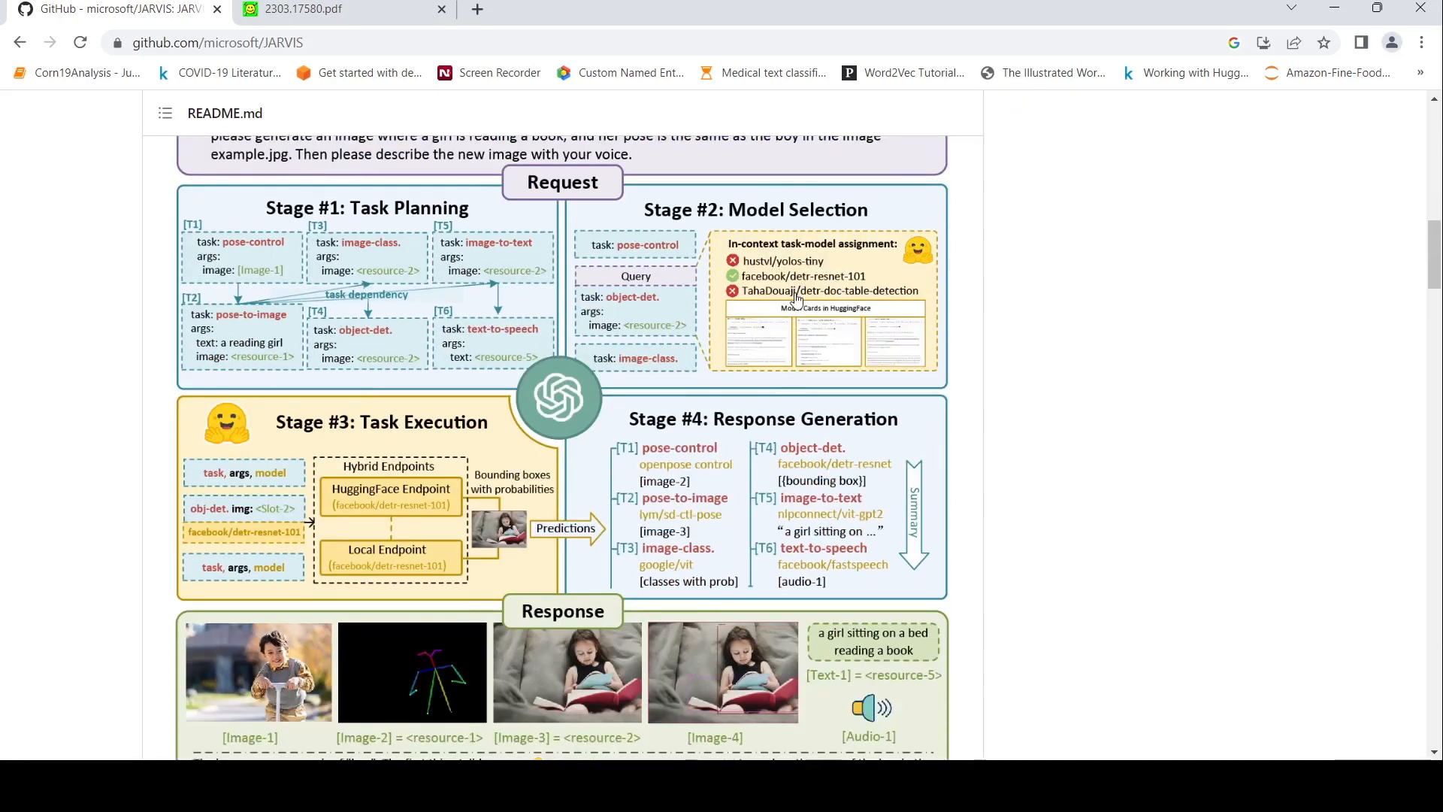
pyautogui.moveTo(725, 329)
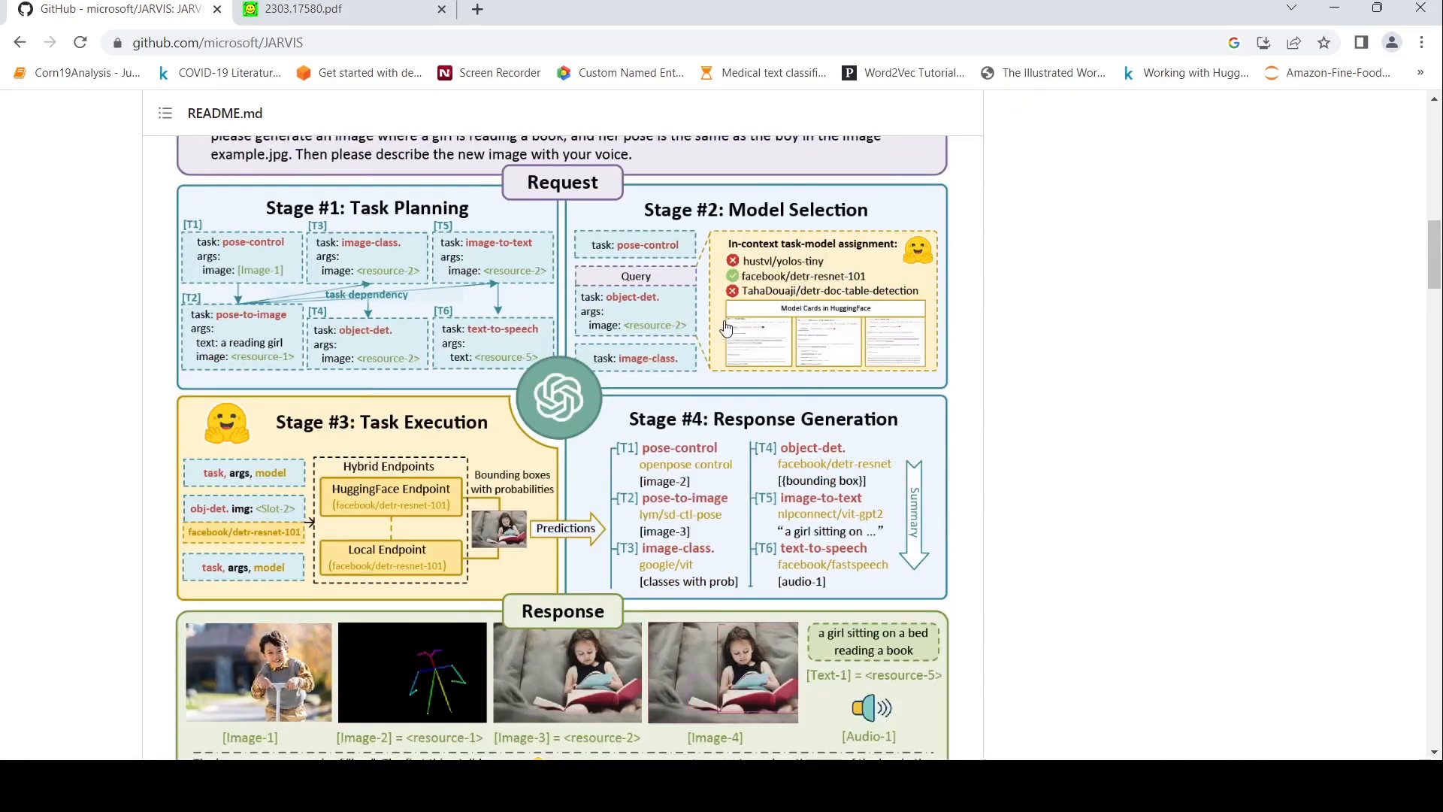
pyautogui.moveTo(663, 333)
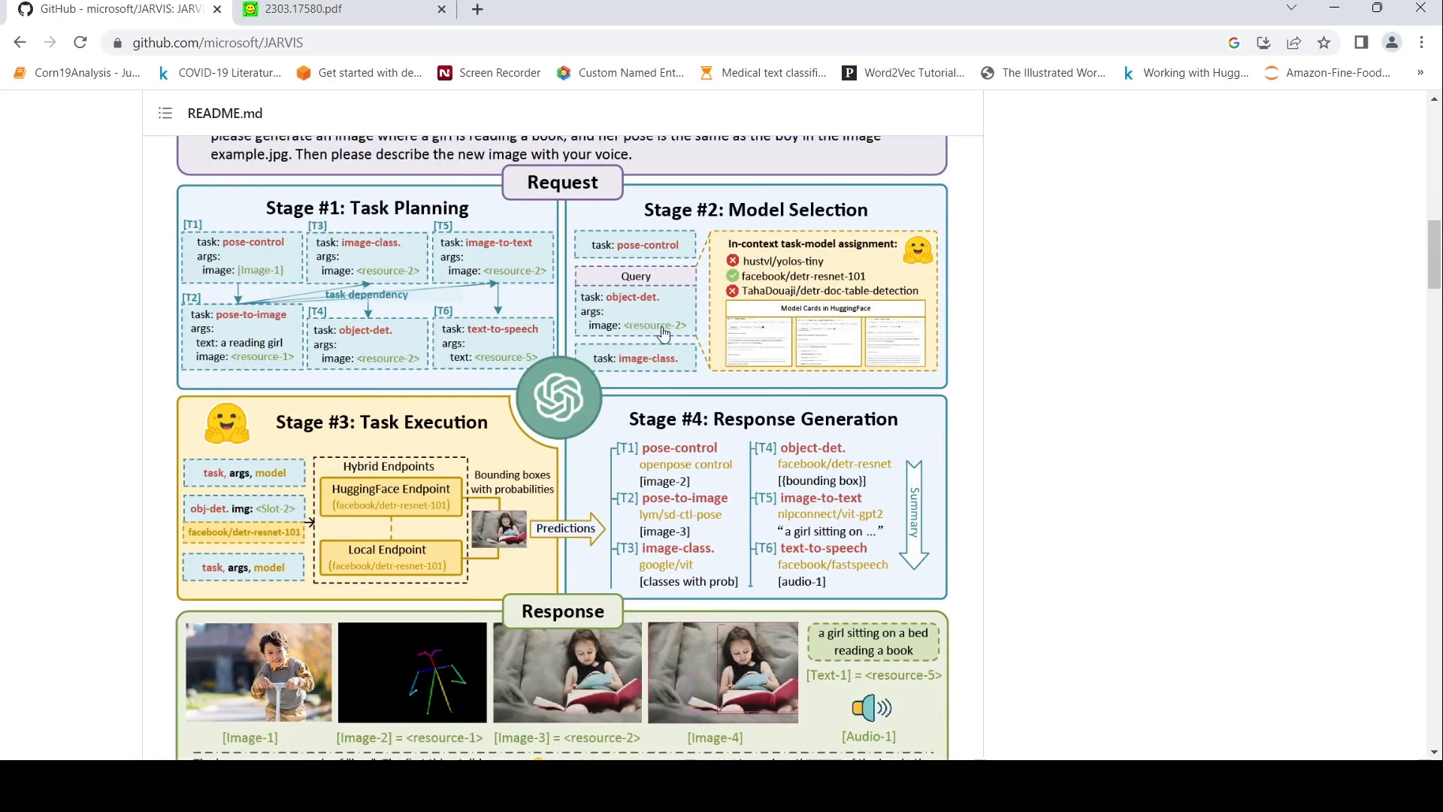
pyautogui.moveTo(393, 435)
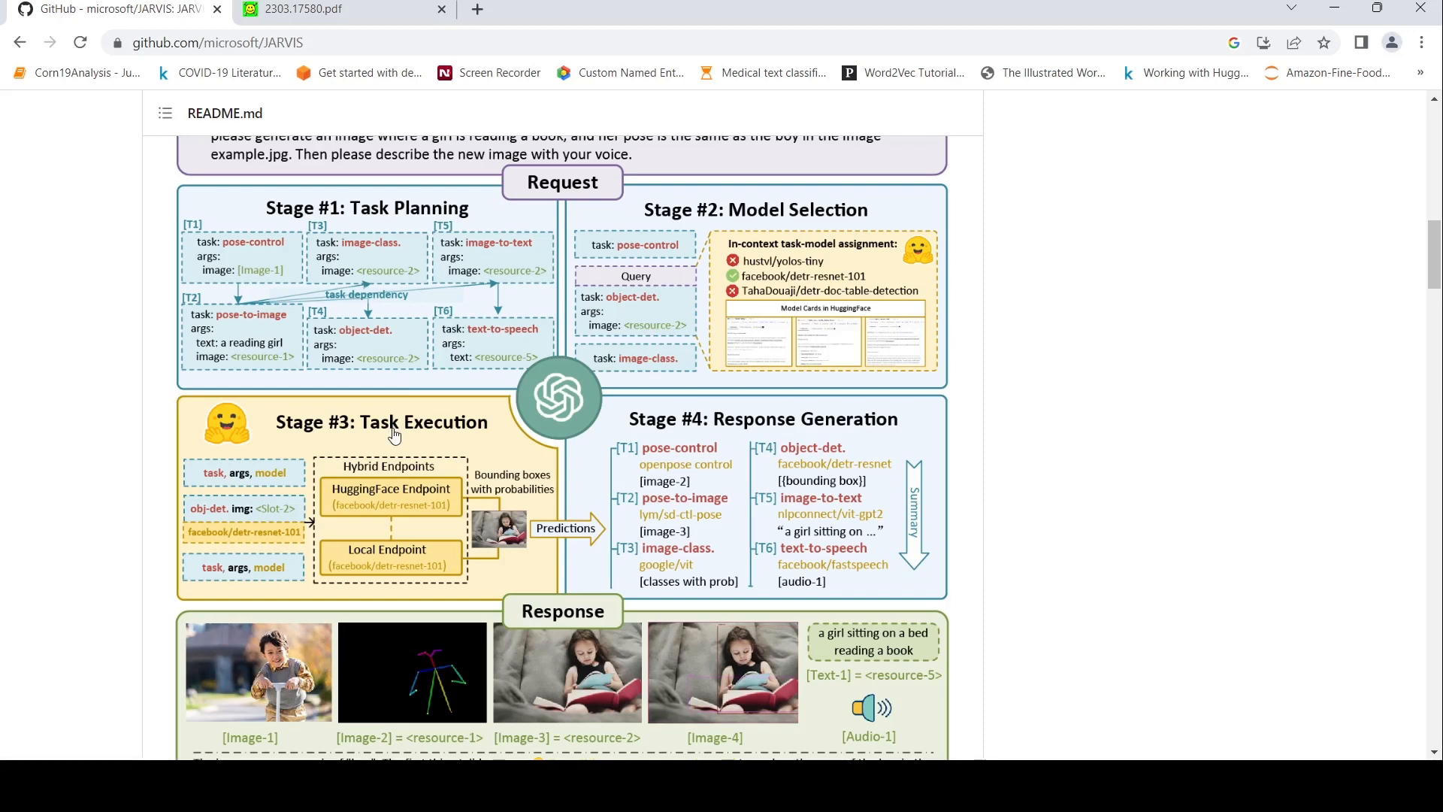
pyautogui.scroll(-3)
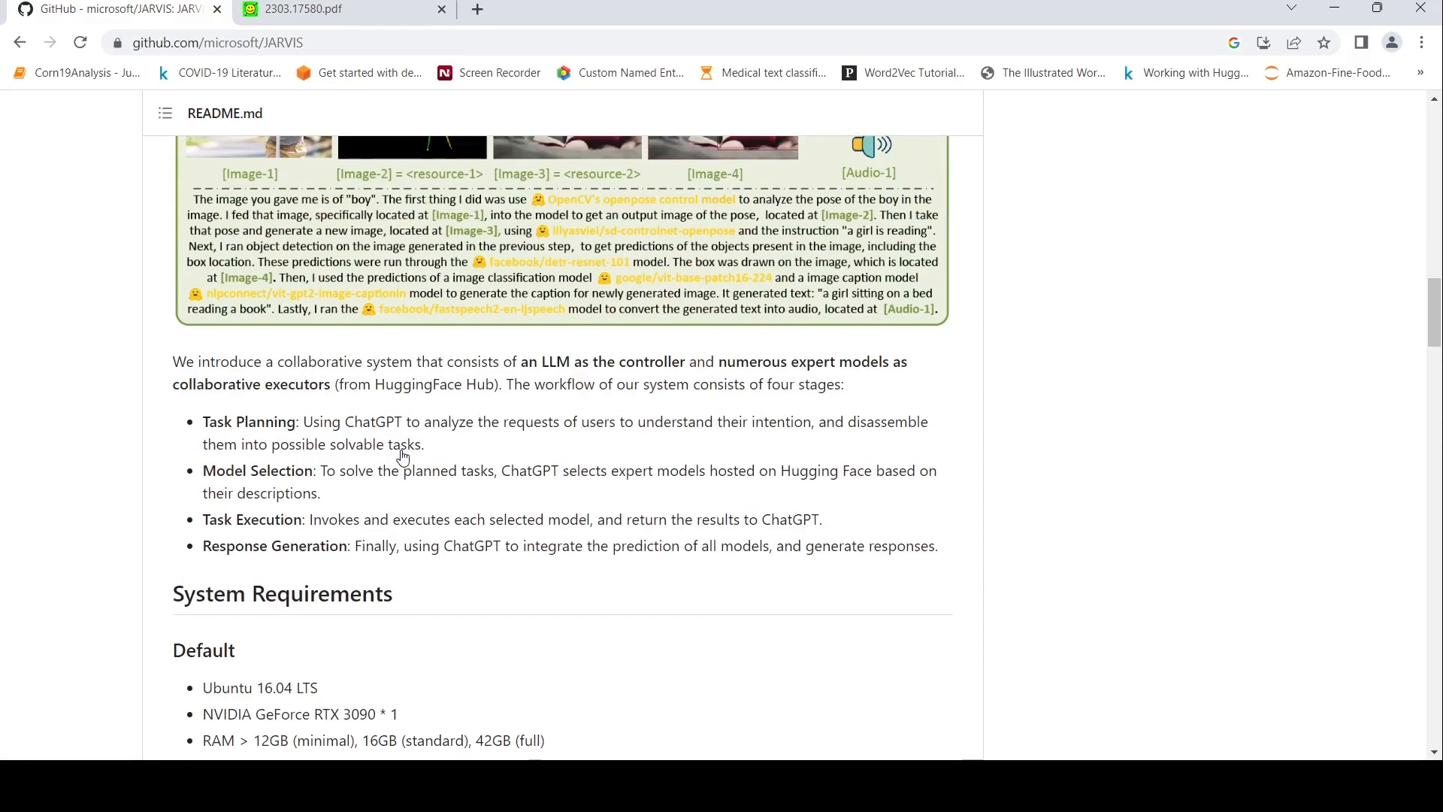
pyautogui.moveTo(530, 522)
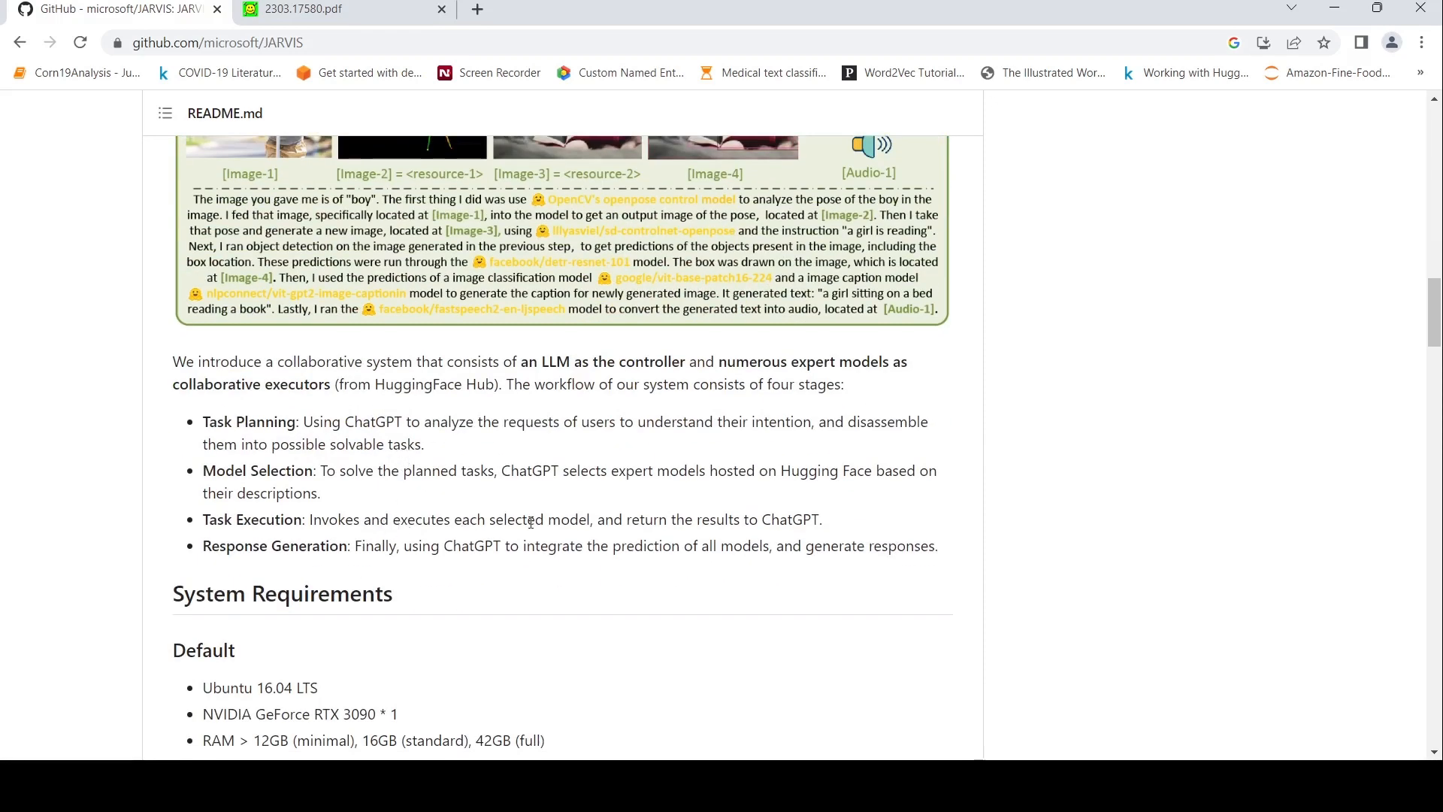
pyautogui.moveTo(693, 528)
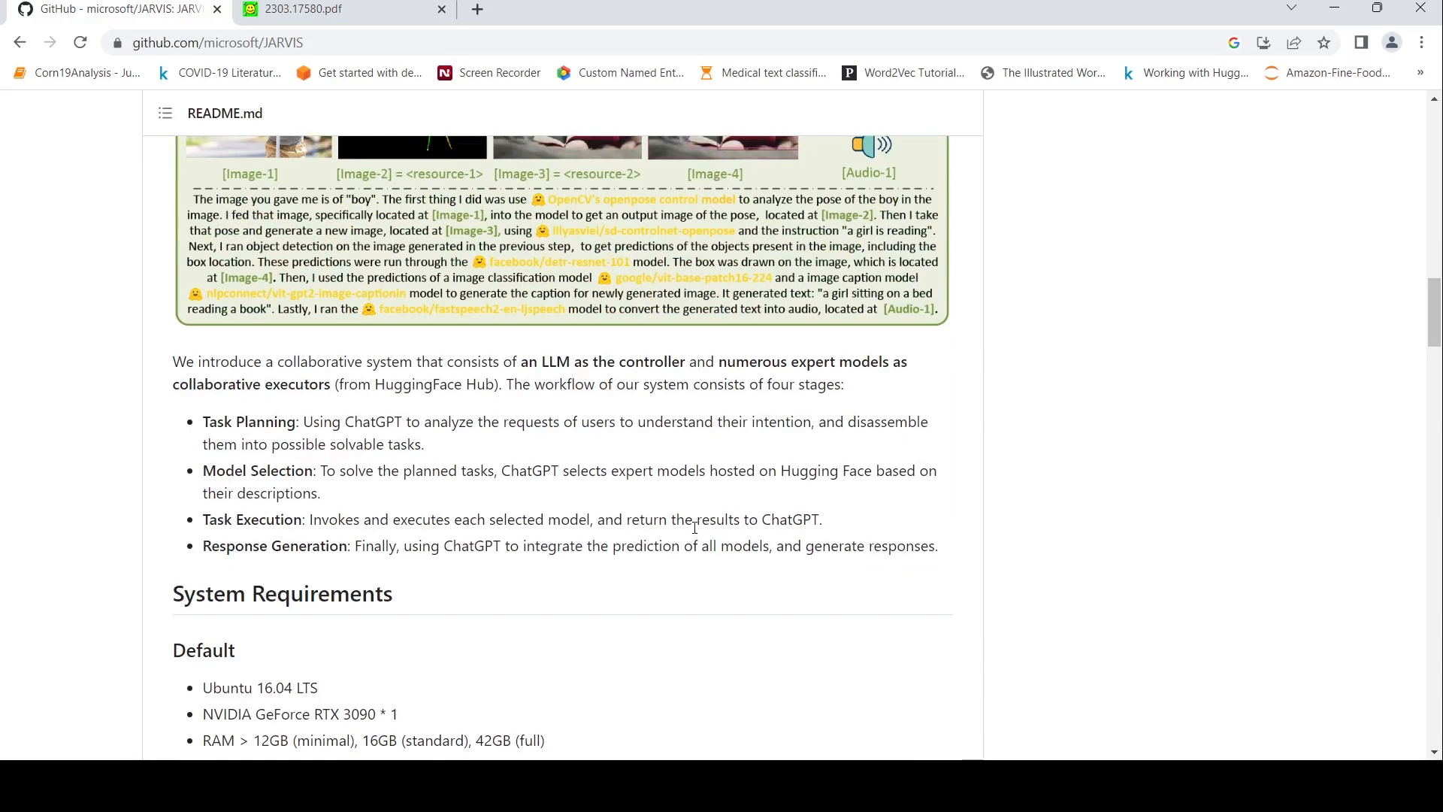
# Step: Scroll past the Response example to the diagram's Stage #3 and Stage #4 boxes
pyautogui.scroll(3)
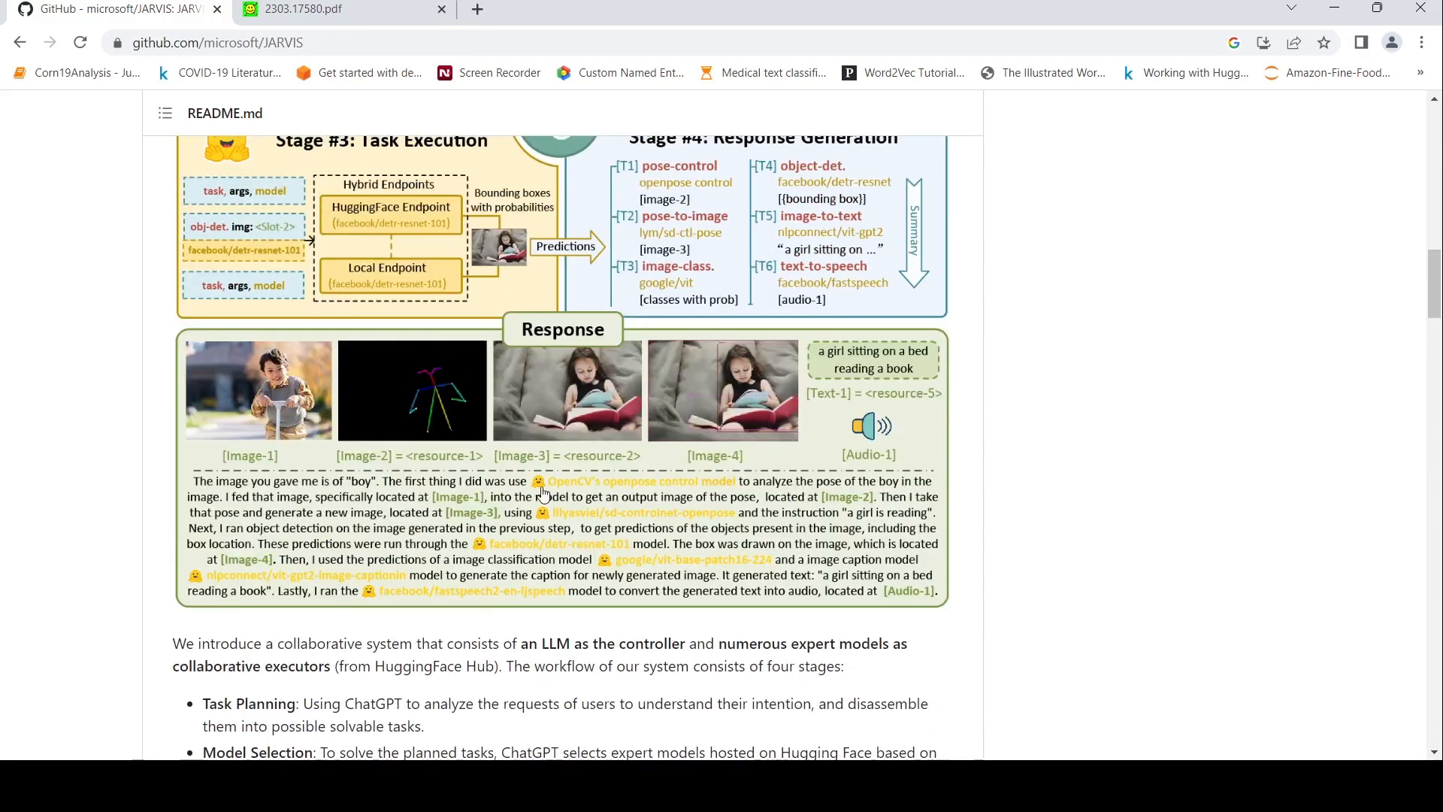
pyautogui.scroll(3)
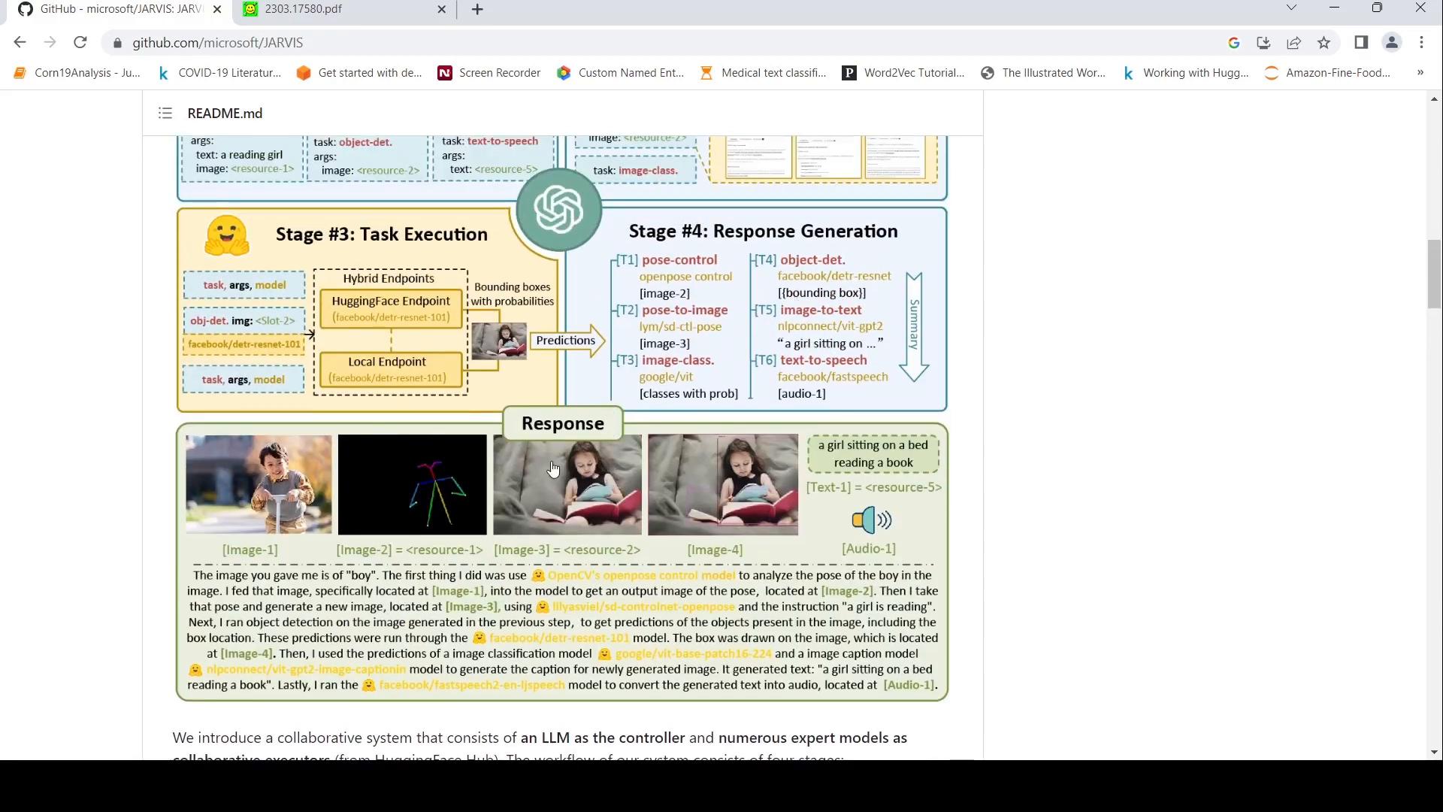
pyautogui.scroll(-3)
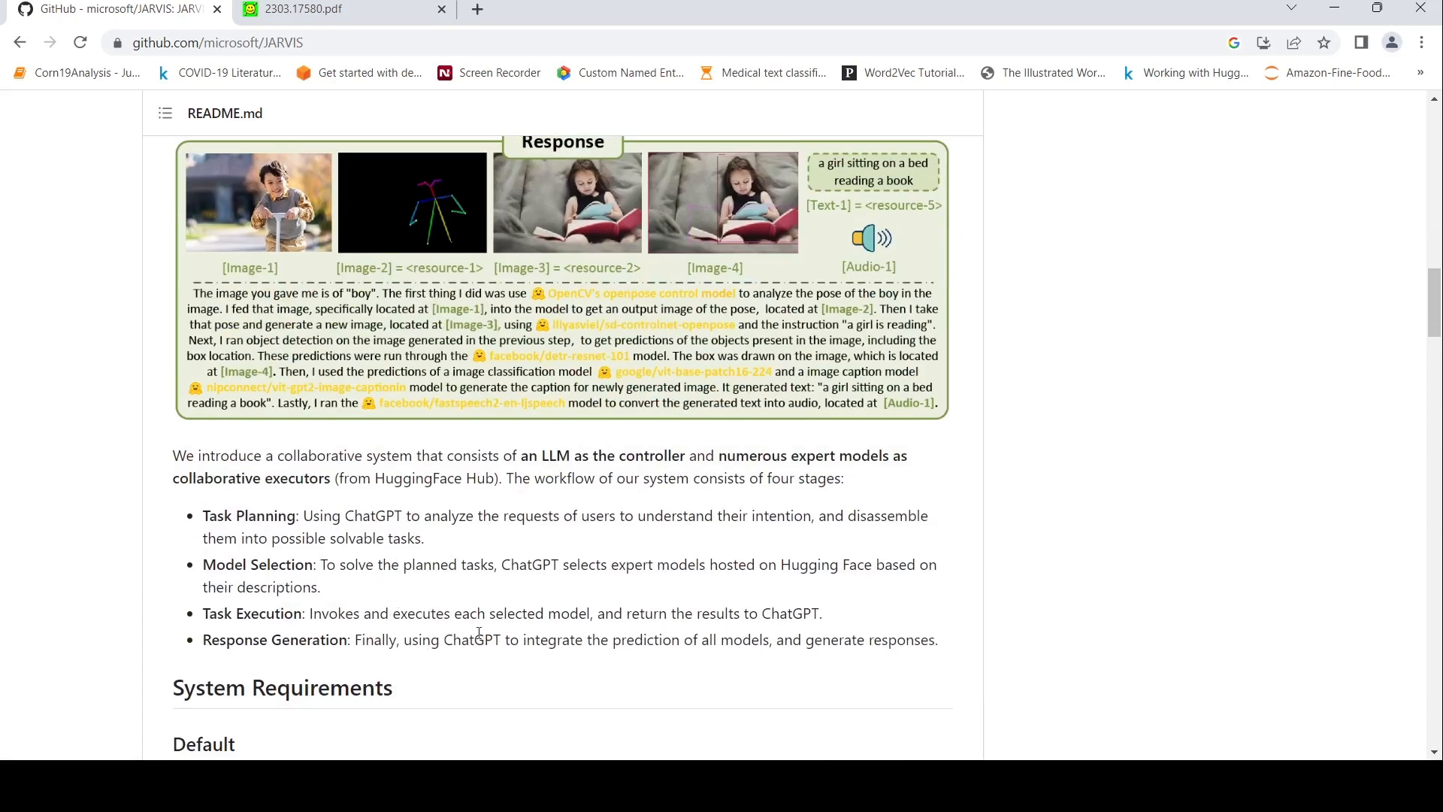
pyautogui.moveTo(746, 647)
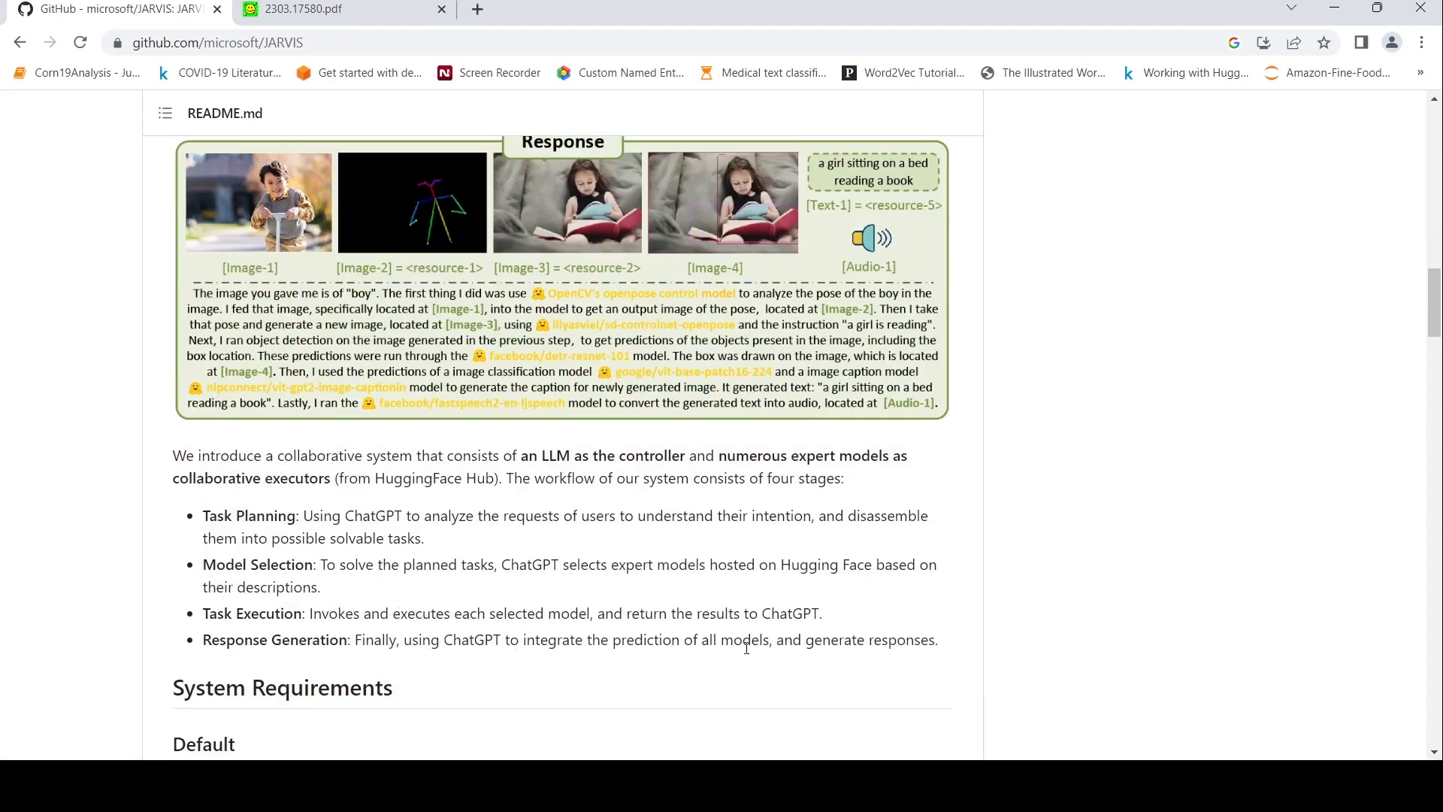
pyautogui.moveTo(504, 479)
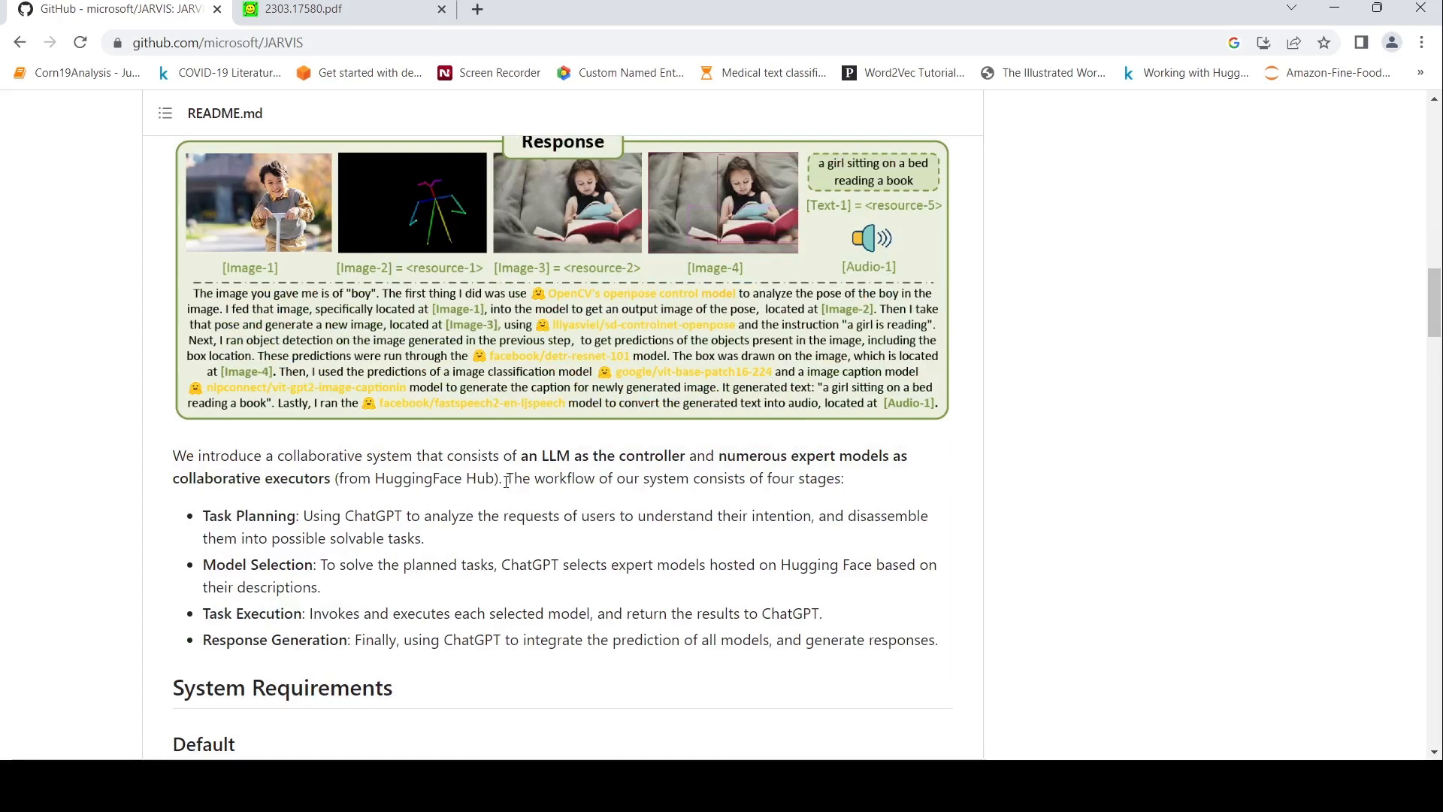
pyautogui.scroll(3)
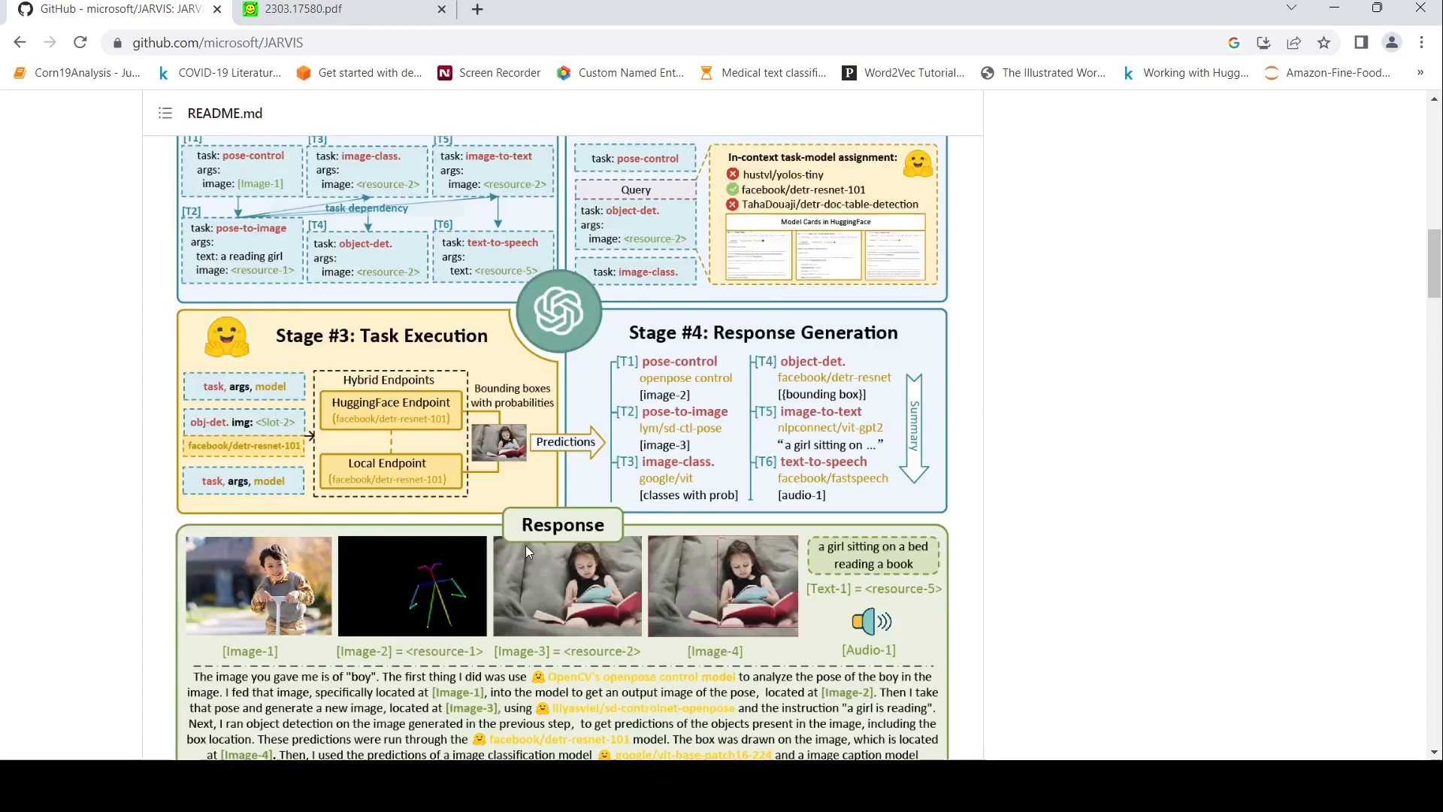
pyautogui.scroll(3)
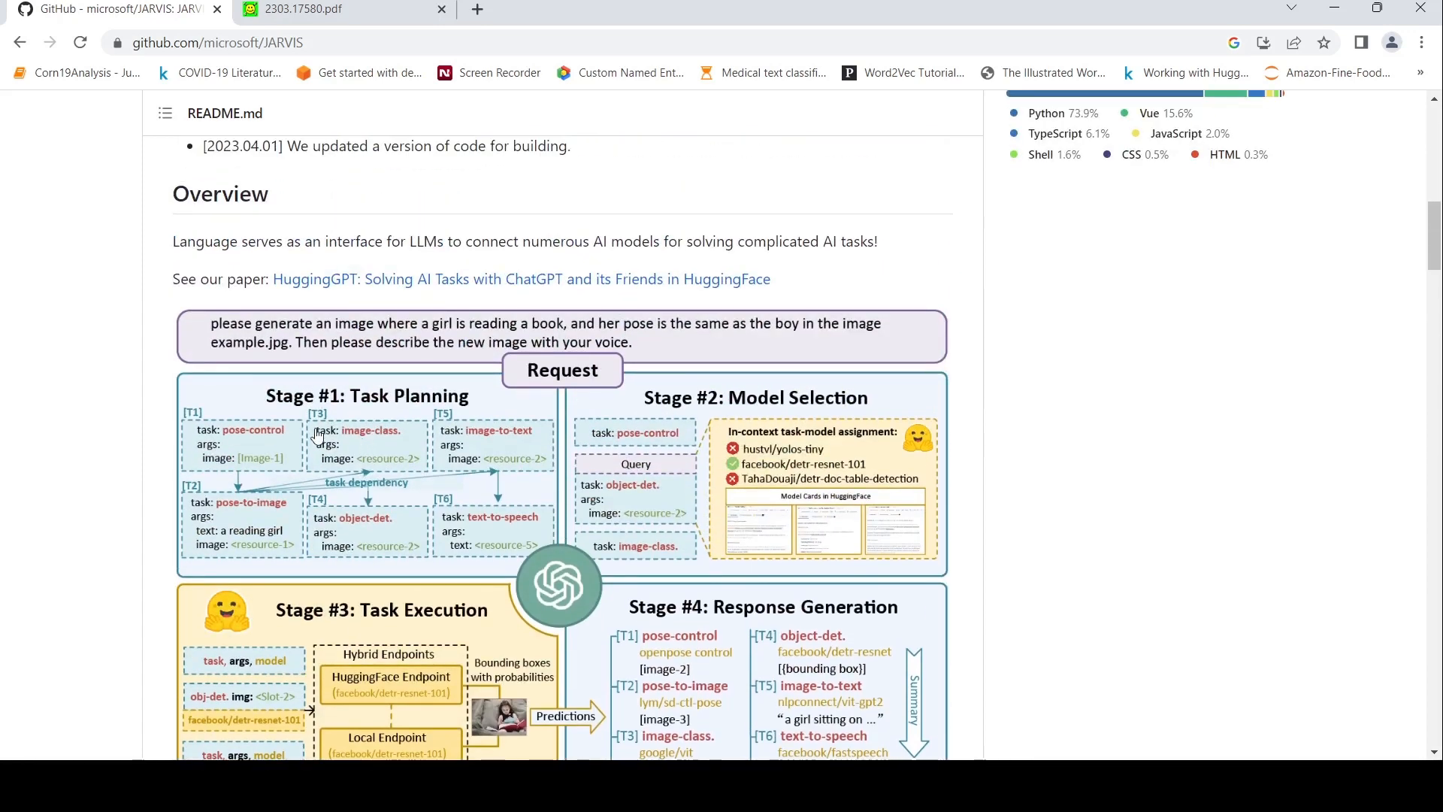
pyautogui.scroll(-3)
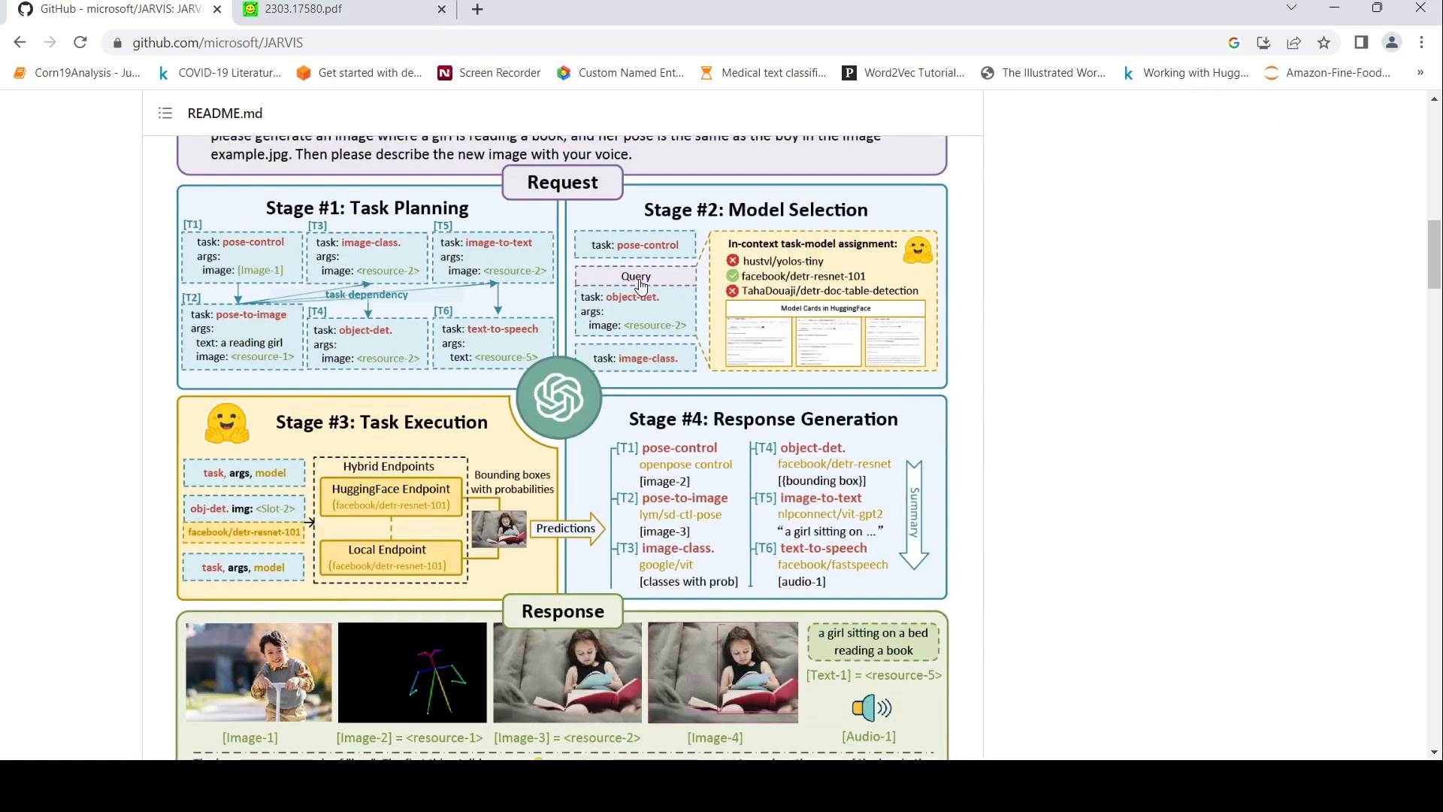
pyautogui.moveTo(675, 311)
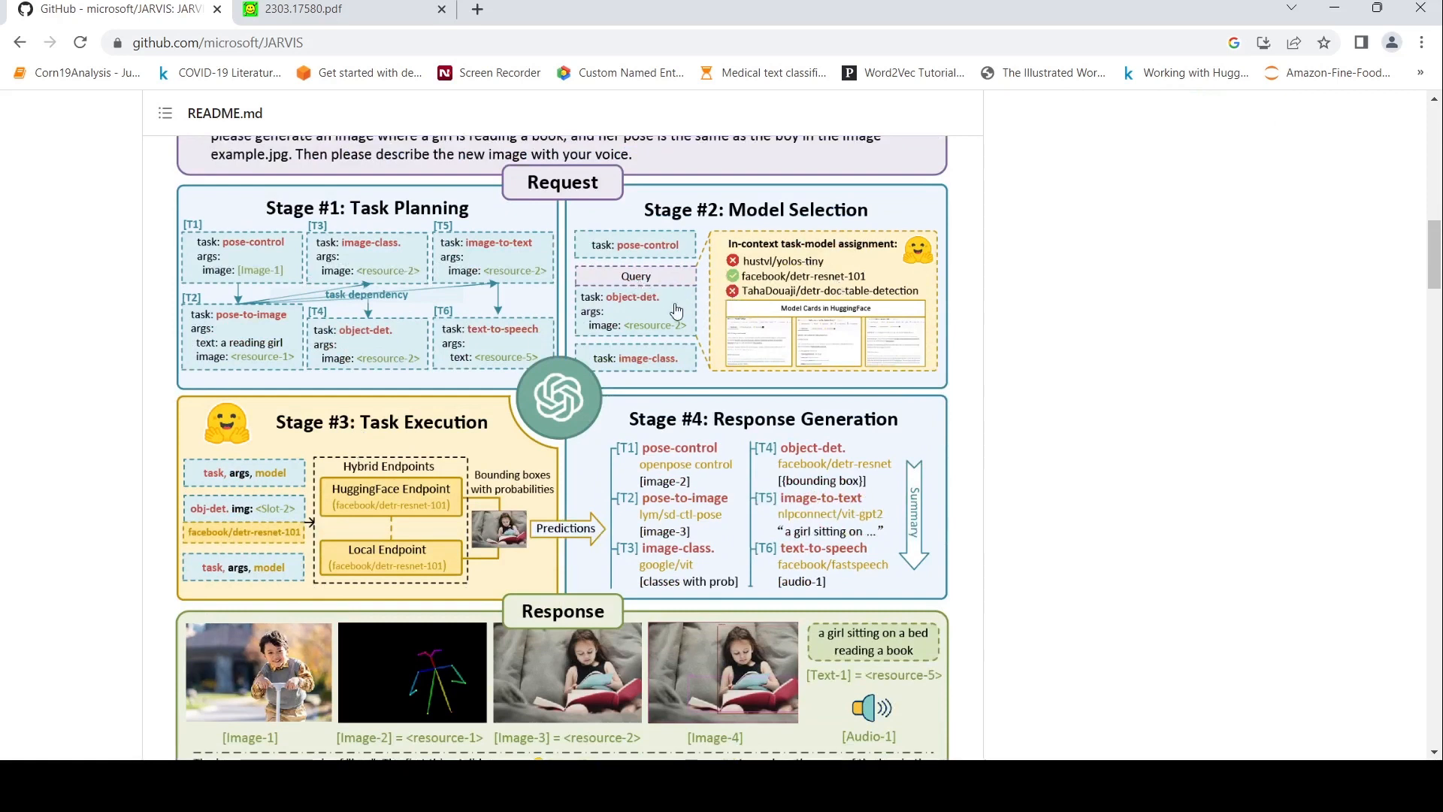
pyautogui.moveTo(624, 304)
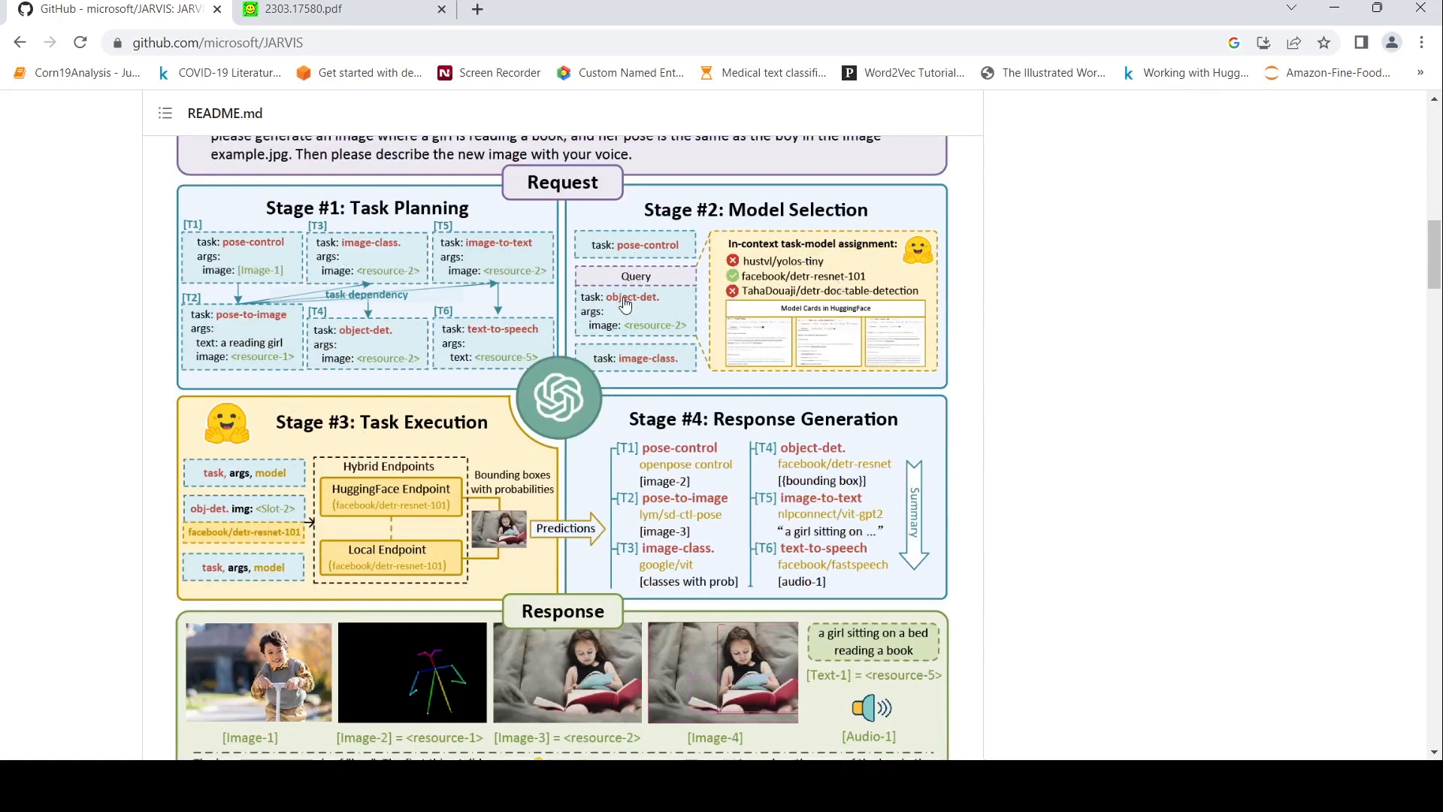
pyautogui.scroll(-3)
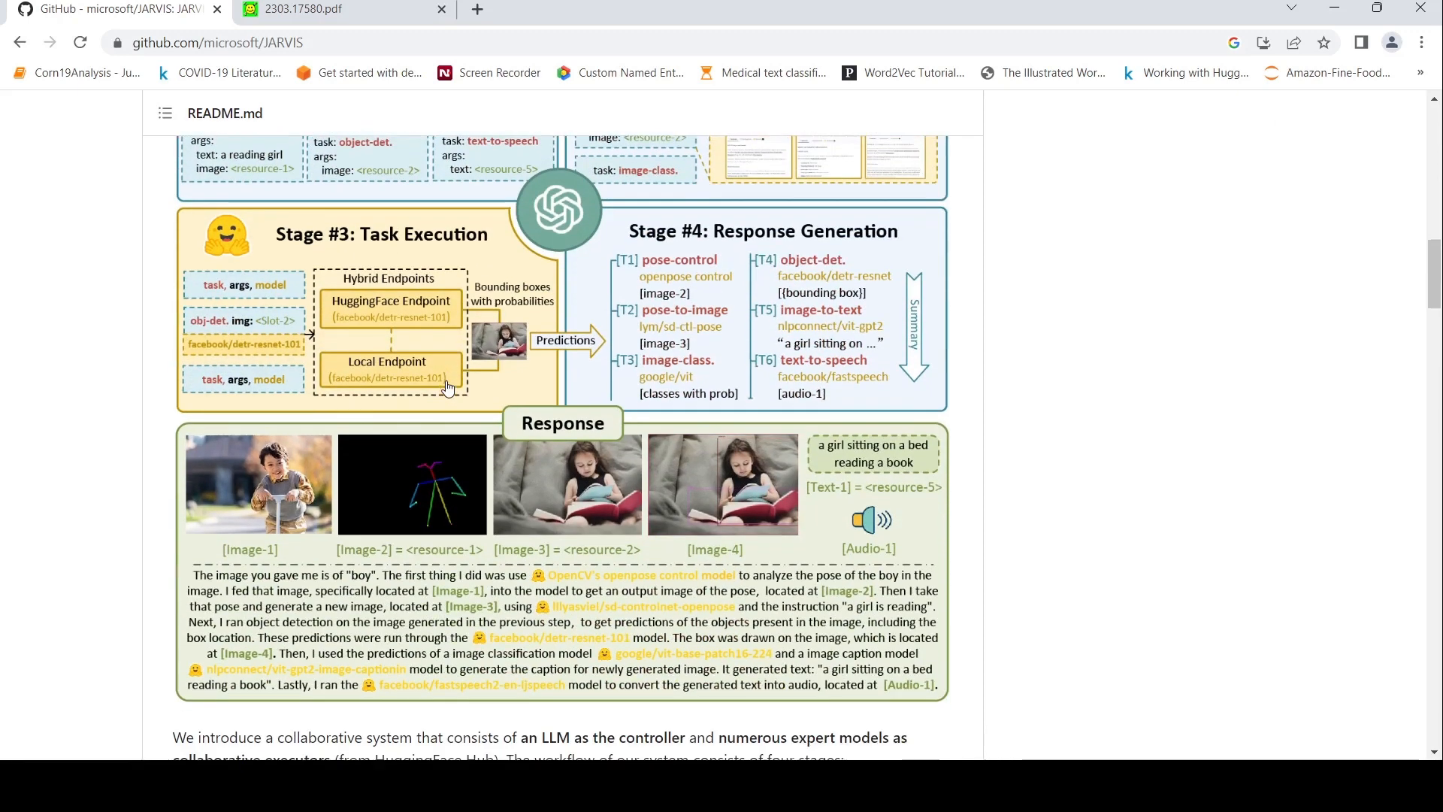
pyautogui.moveTo(817, 304)
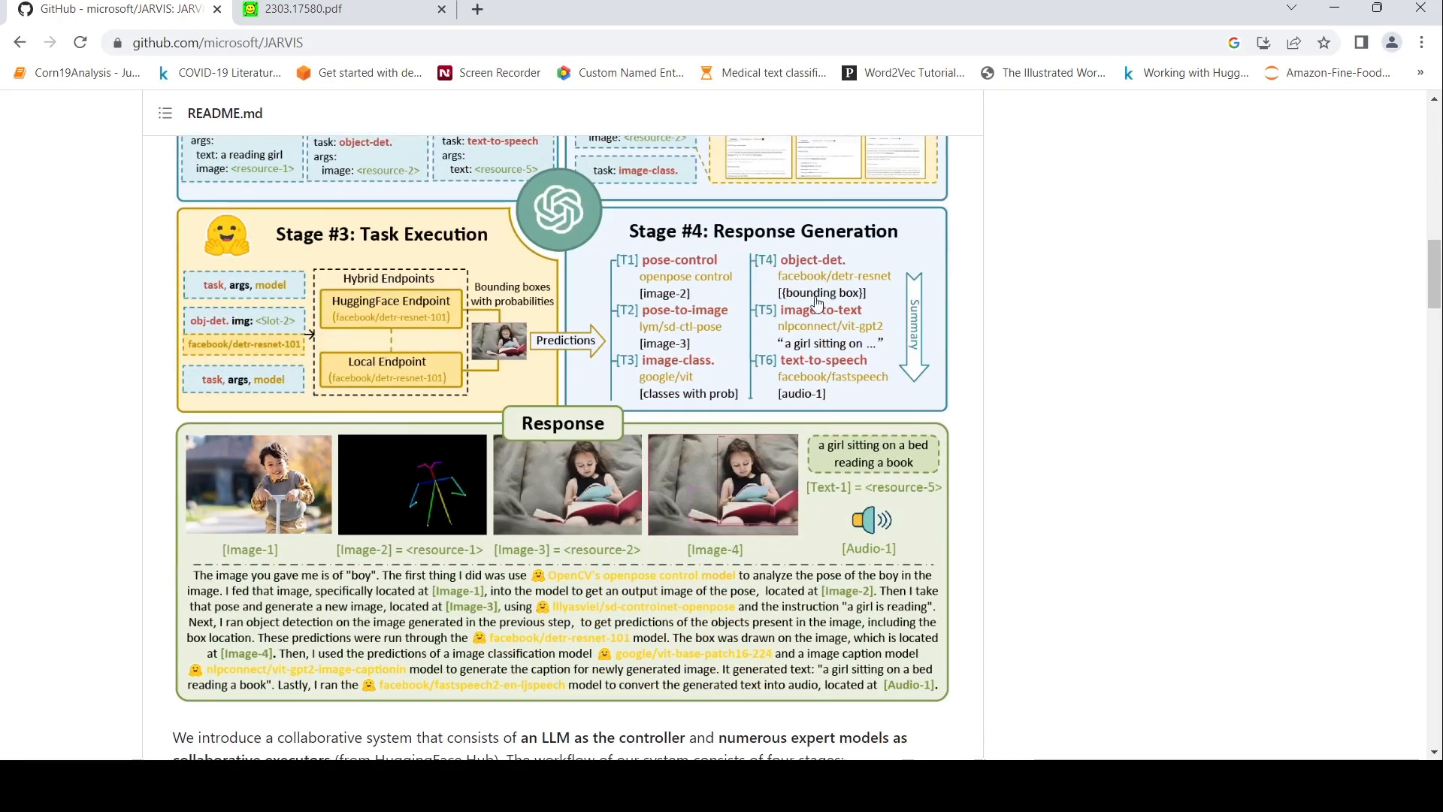
pyautogui.moveTo(748, 265)
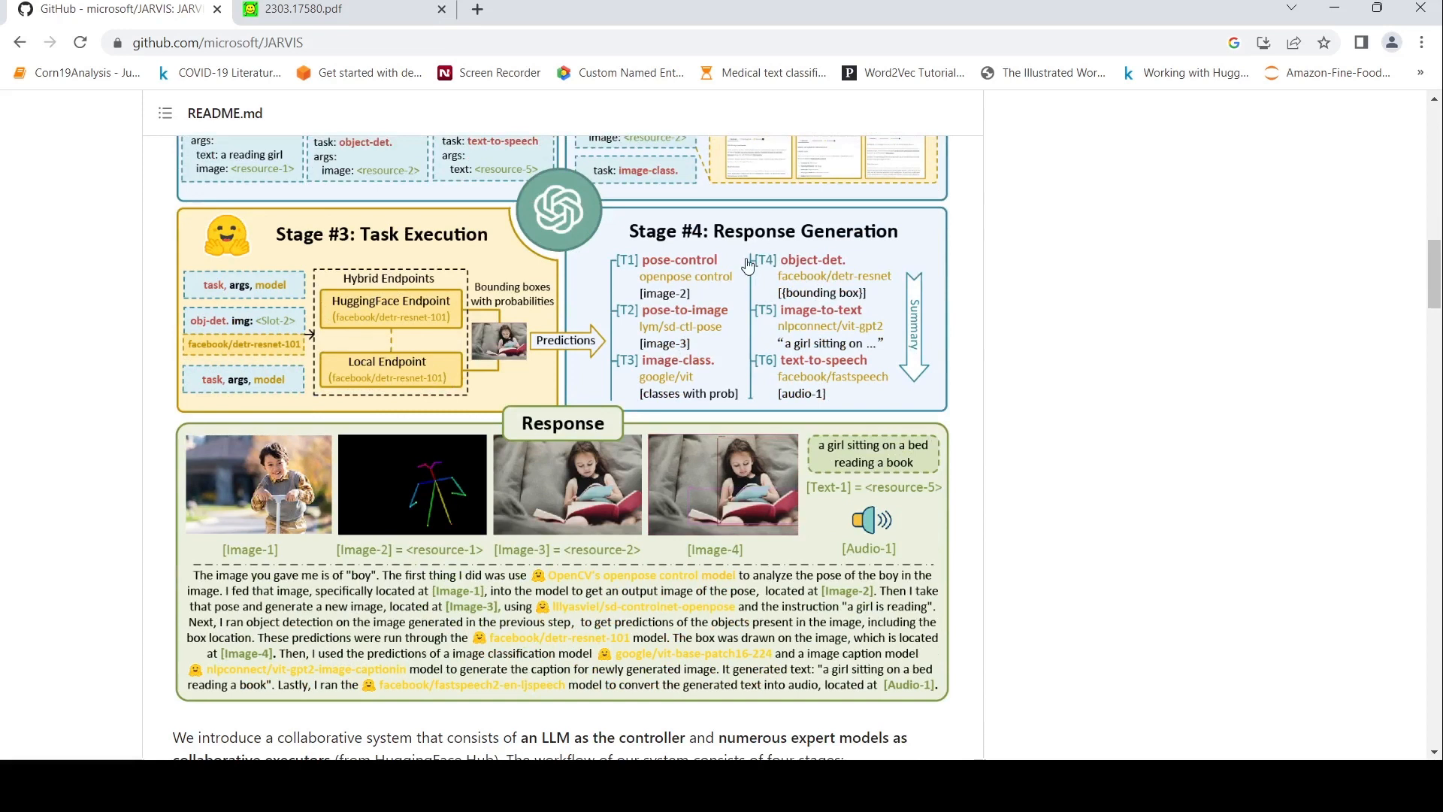
pyautogui.moveTo(7, 599)
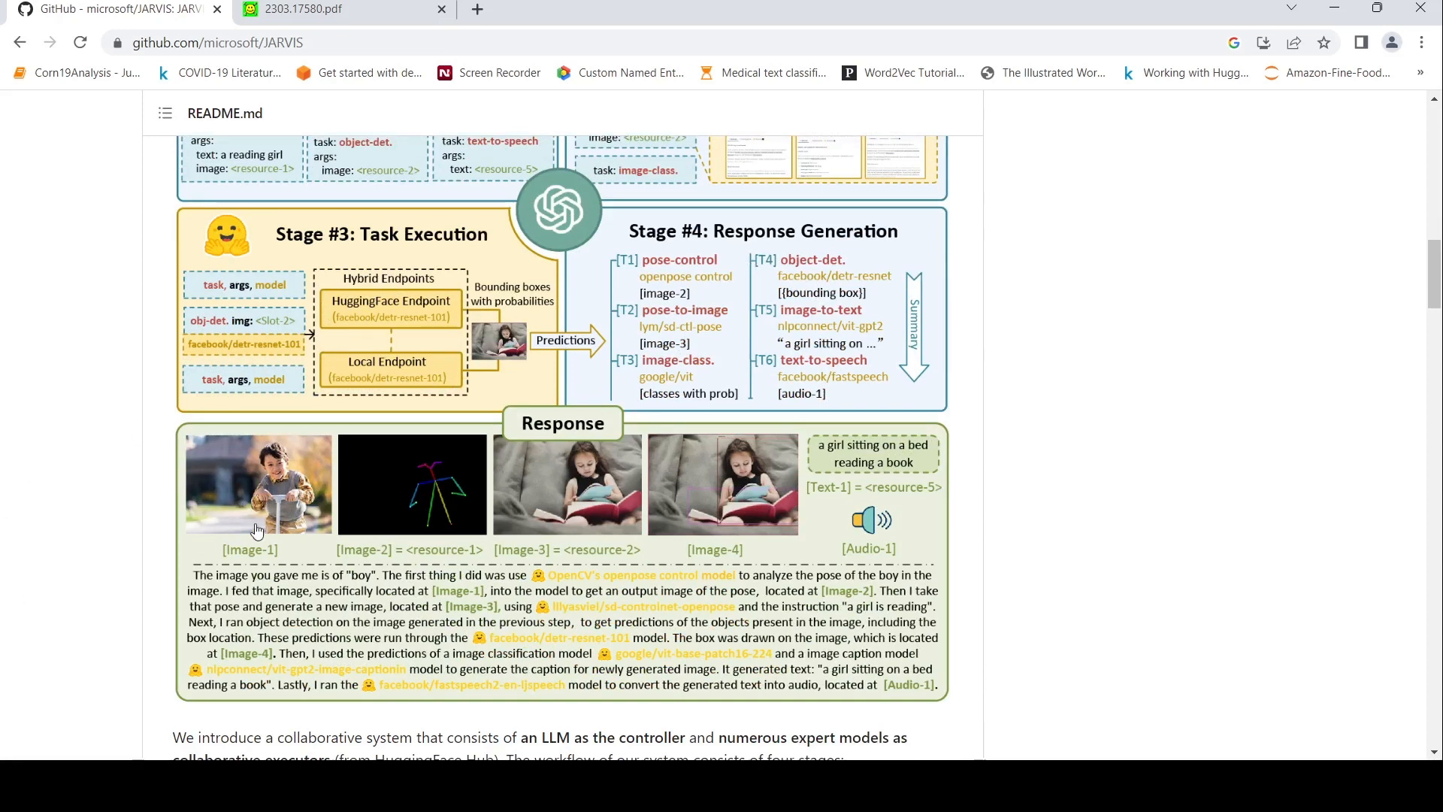
pyautogui.moveTo(260, 611)
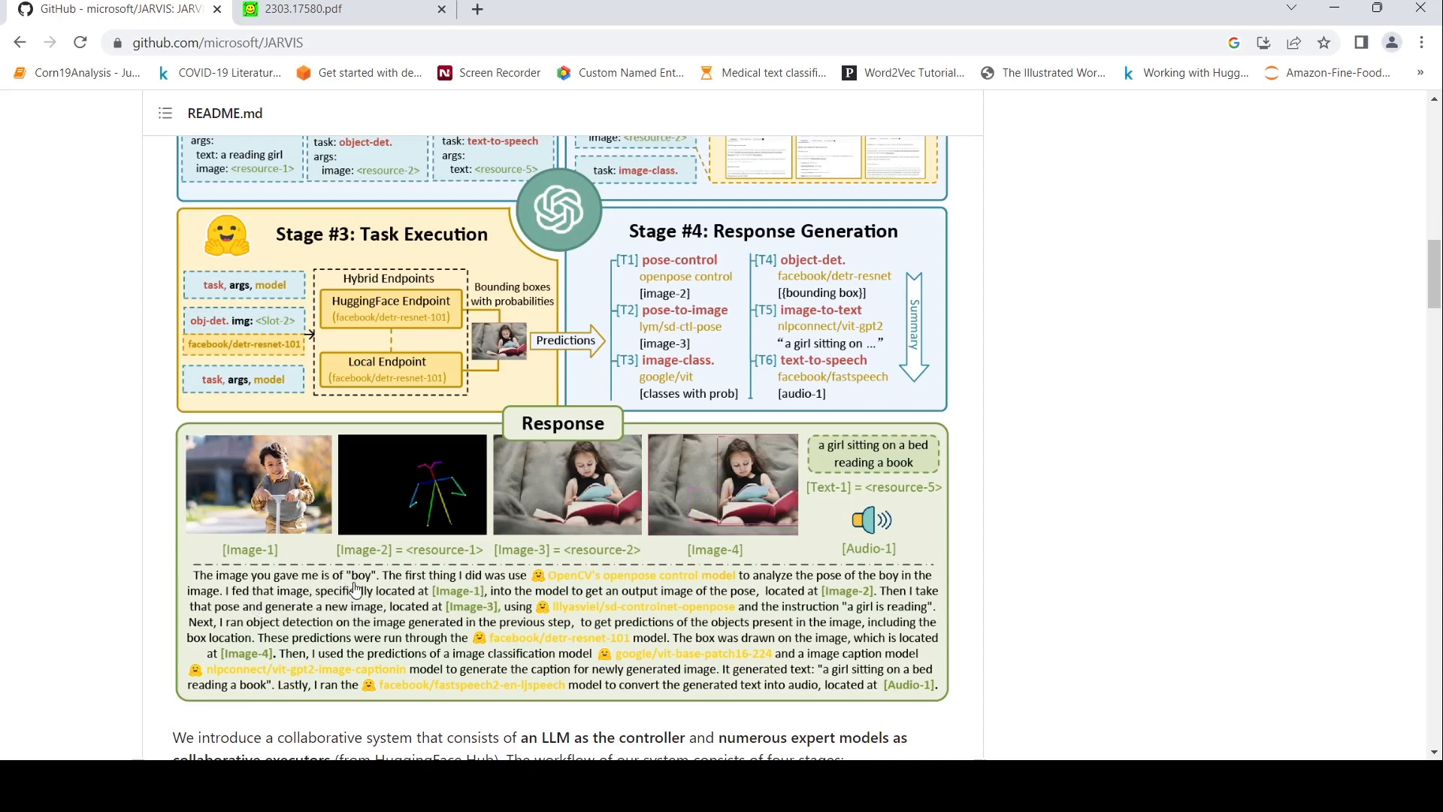
pyautogui.moveTo(451, 589)
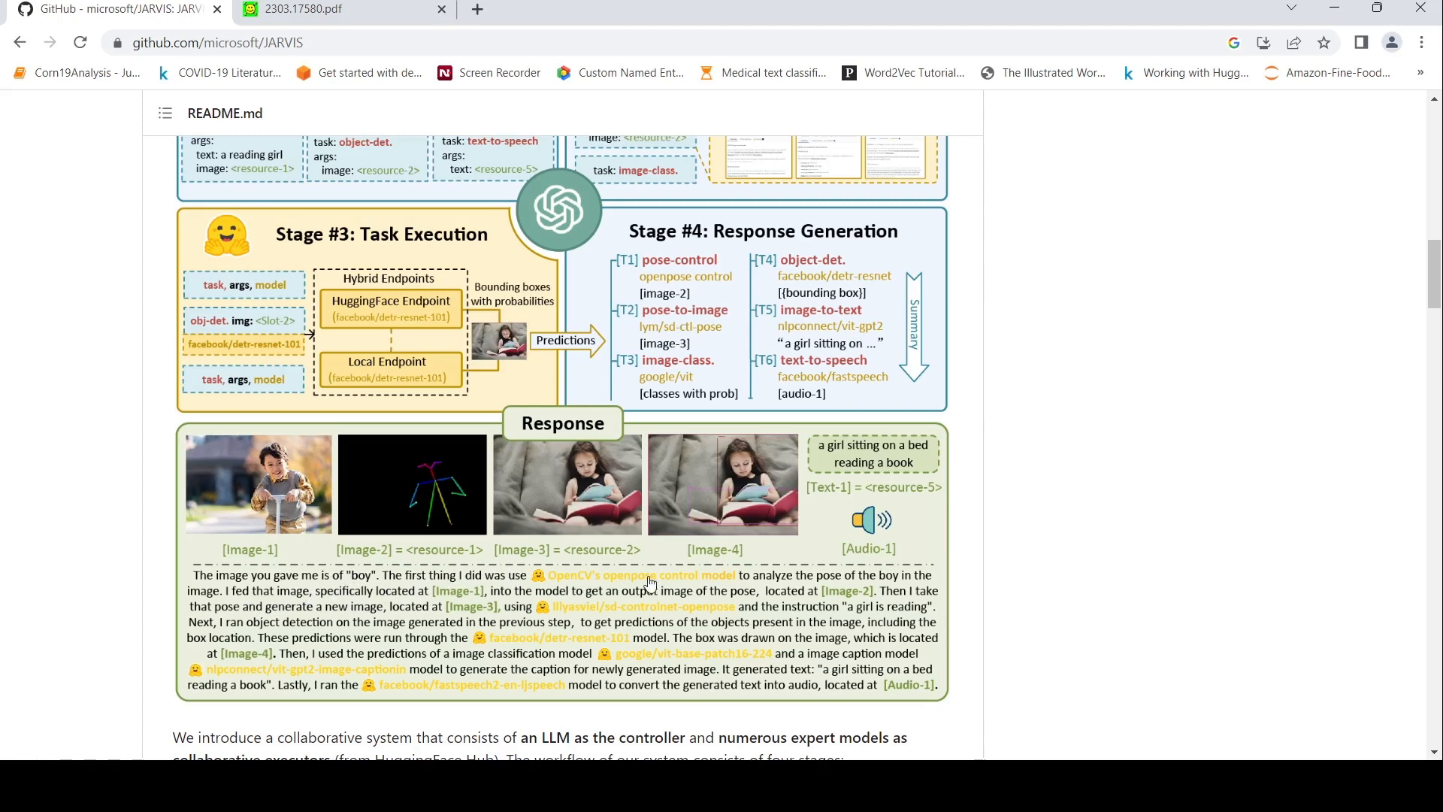
pyautogui.moveTo(450, 504)
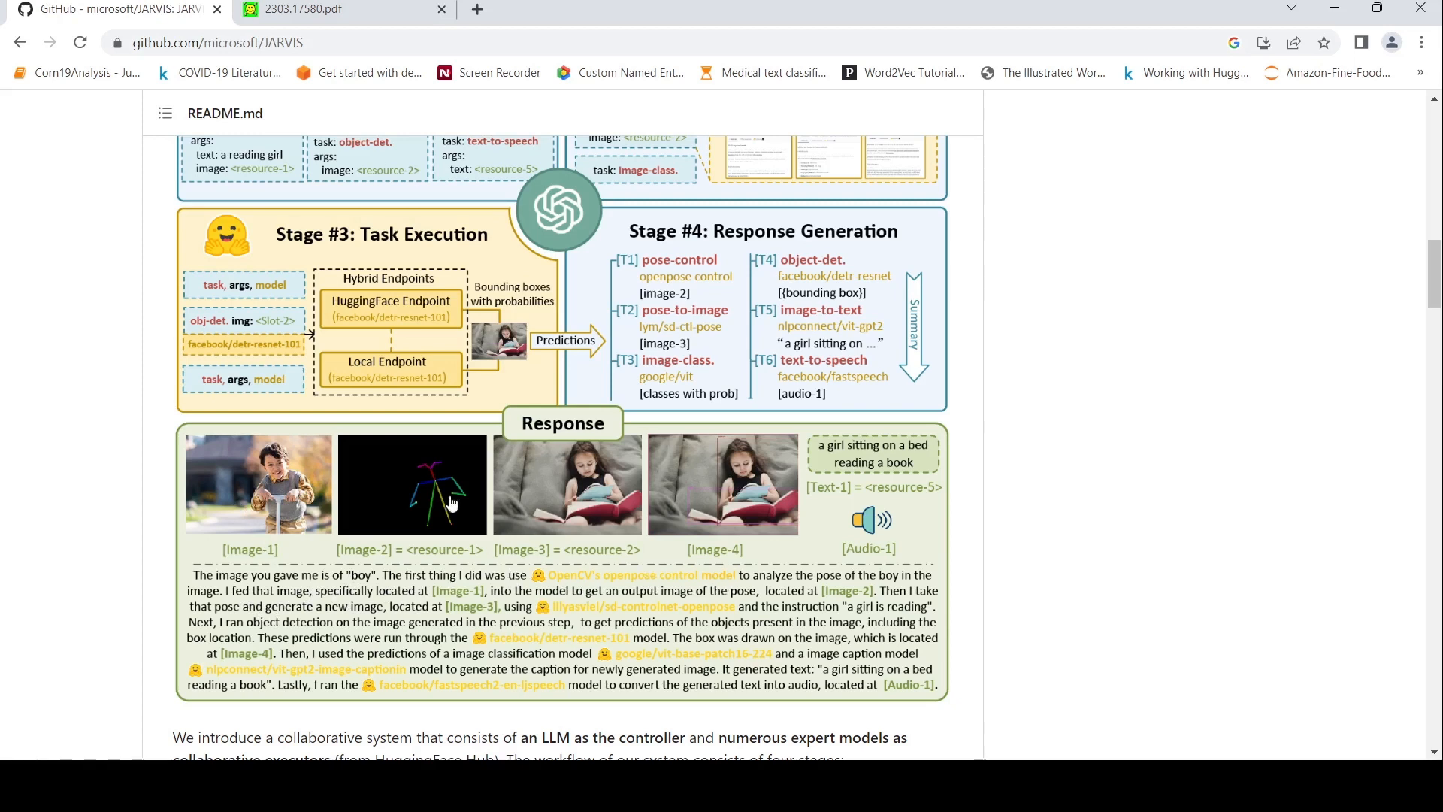
pyautogui.moveTo(207, 589)
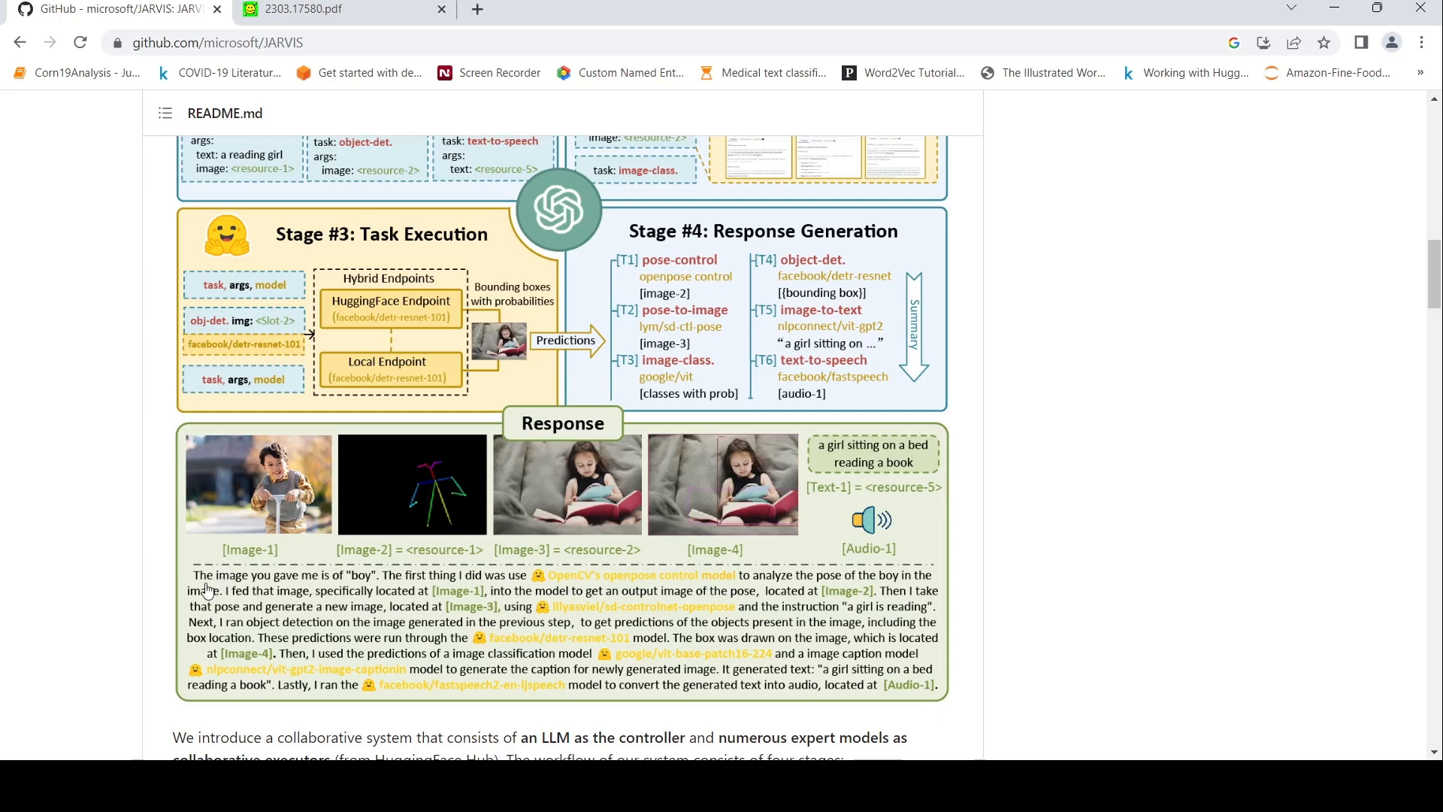
pyautogui.moveTo(413, 519)
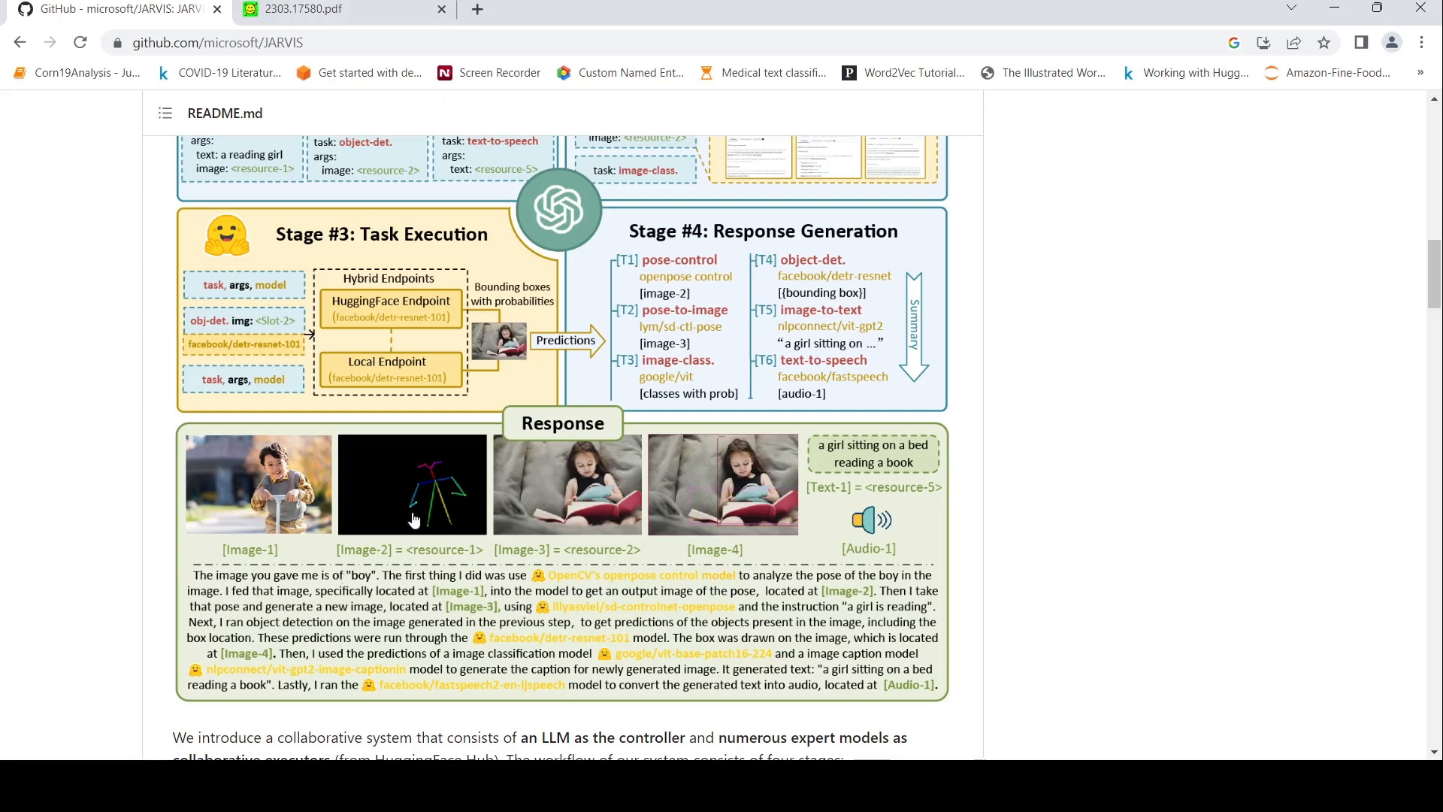
pyautogui.moveTo(424, 485)
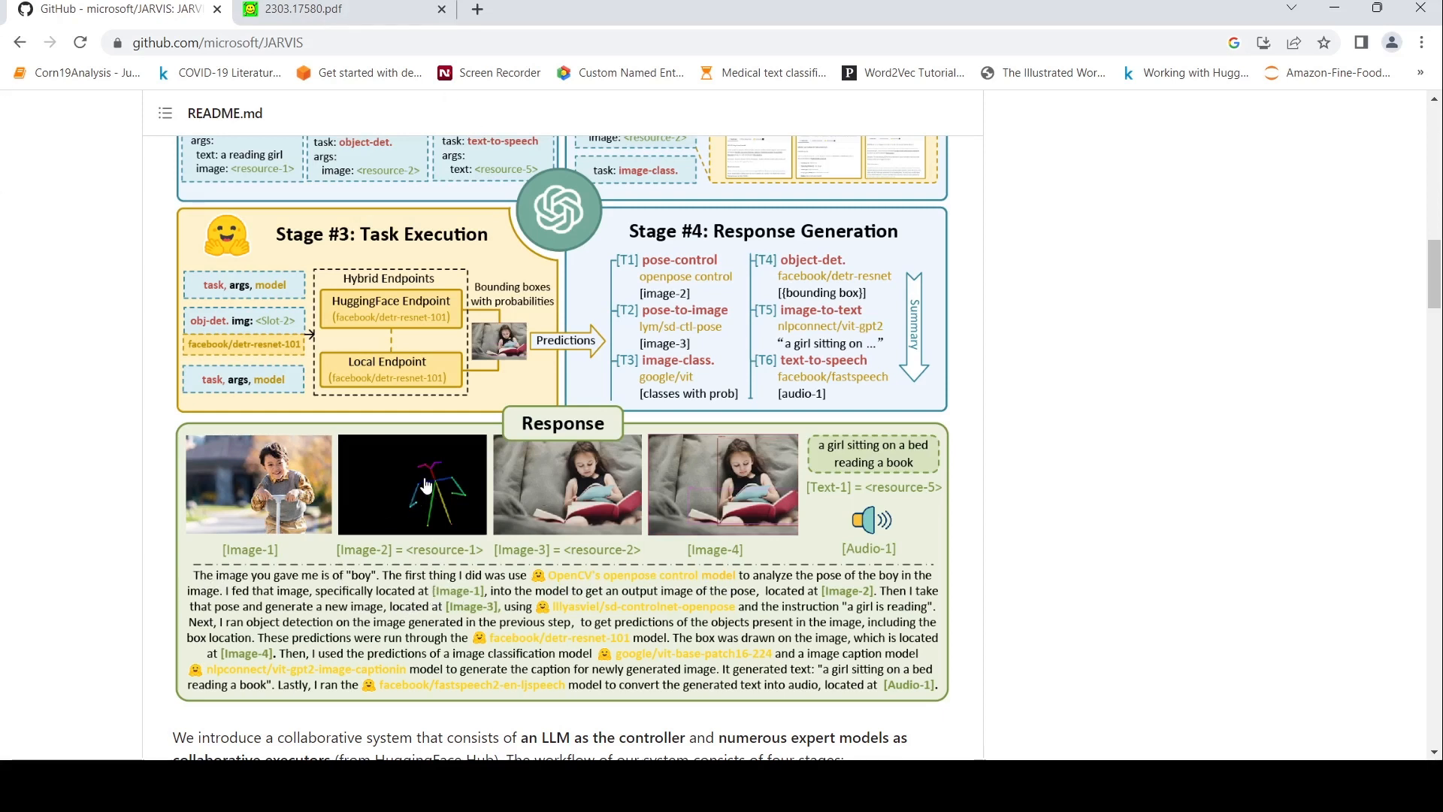
pyautogui.moveTo(619, 603)
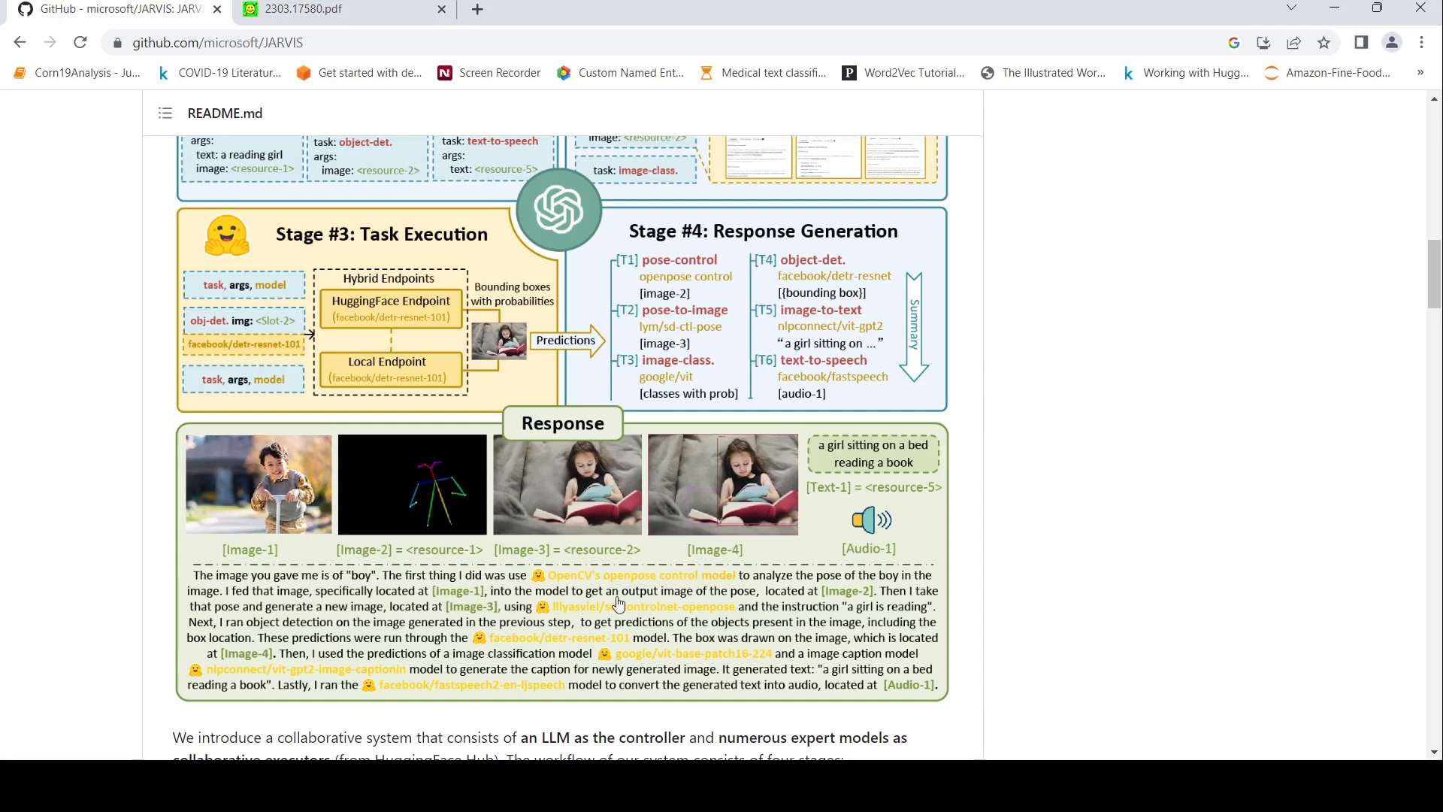
pyautogui.moveTo(428, 506)
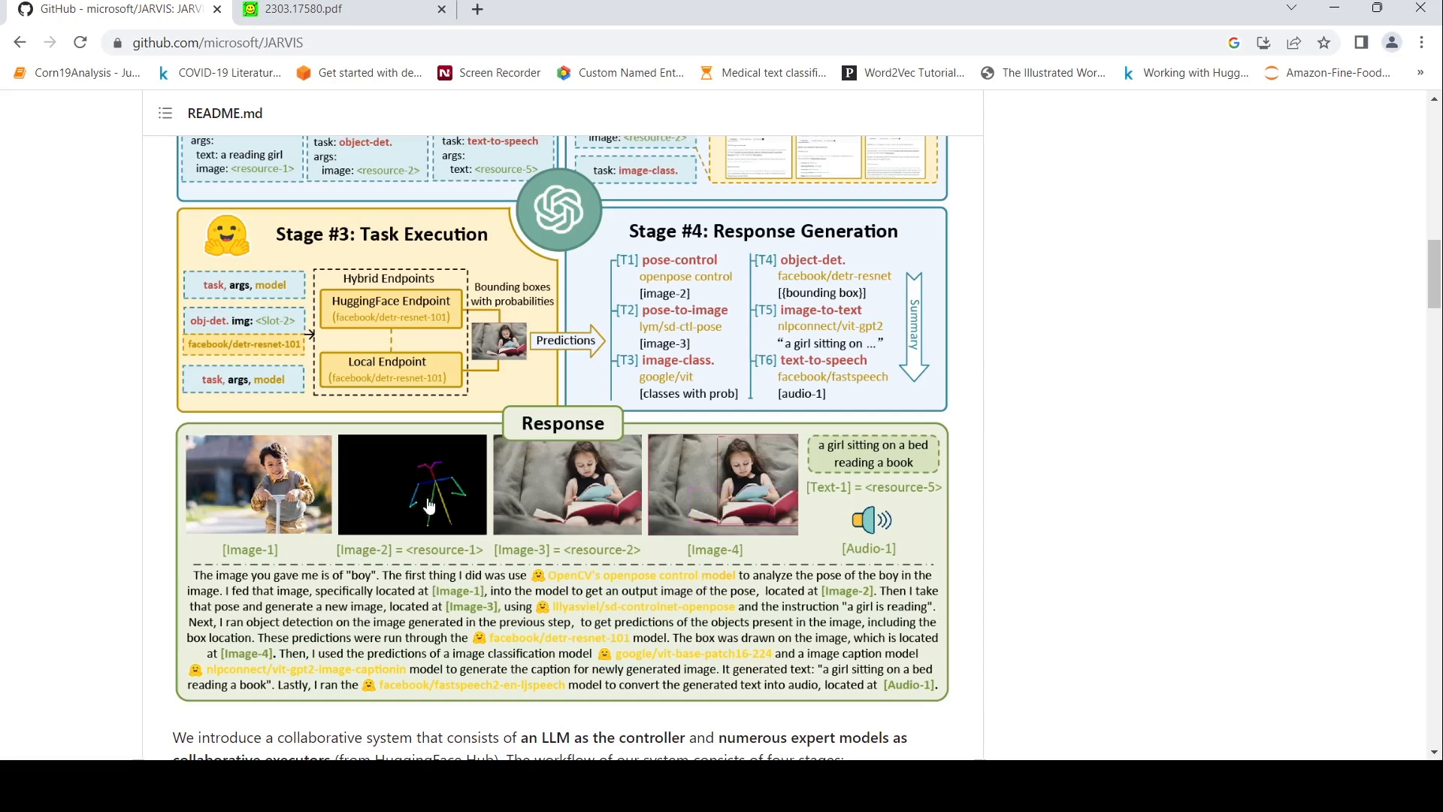
pyautogui.moveTo(699, 599)
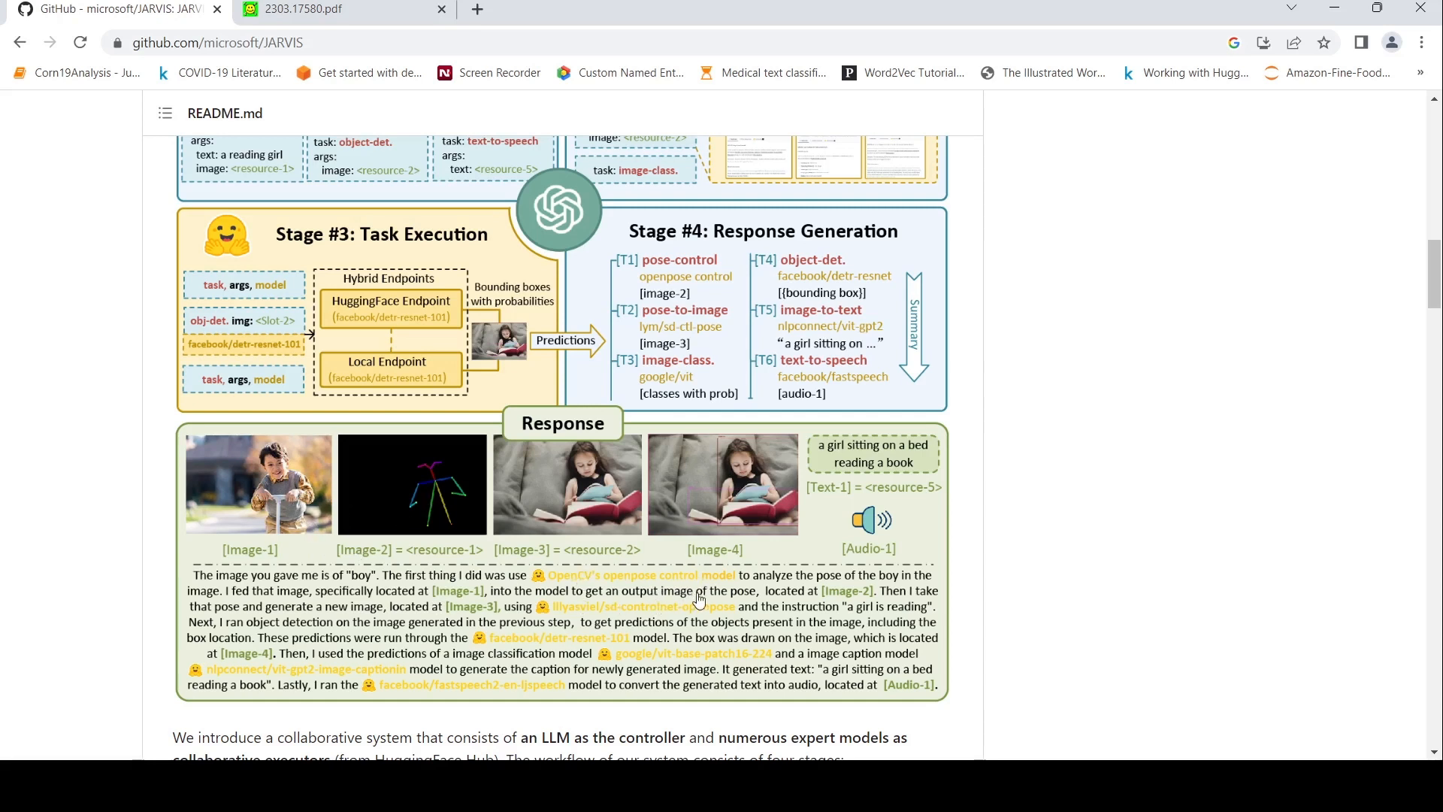
pyautogui.moveTo(405, 486)
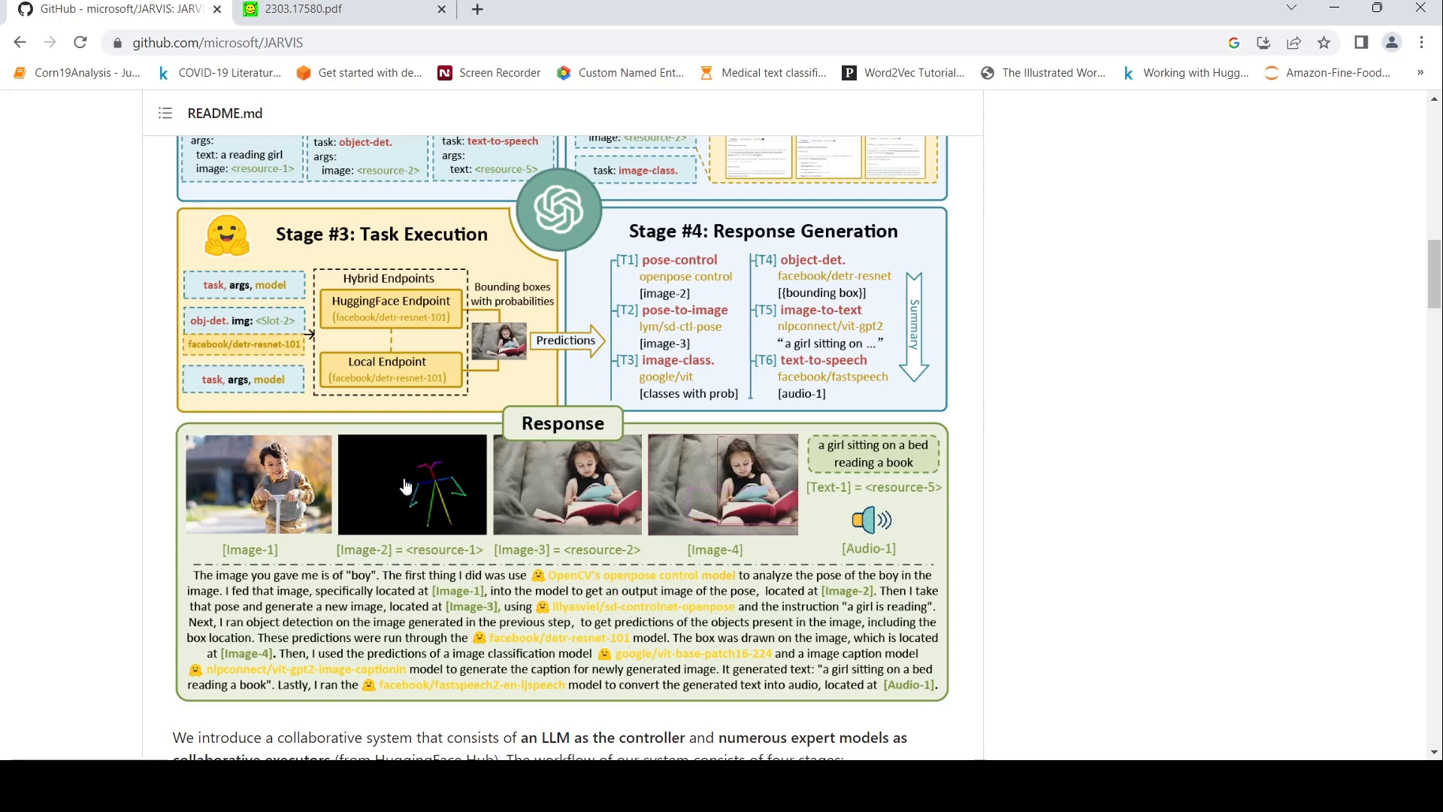
pyautogui.moveTo(856, 608)
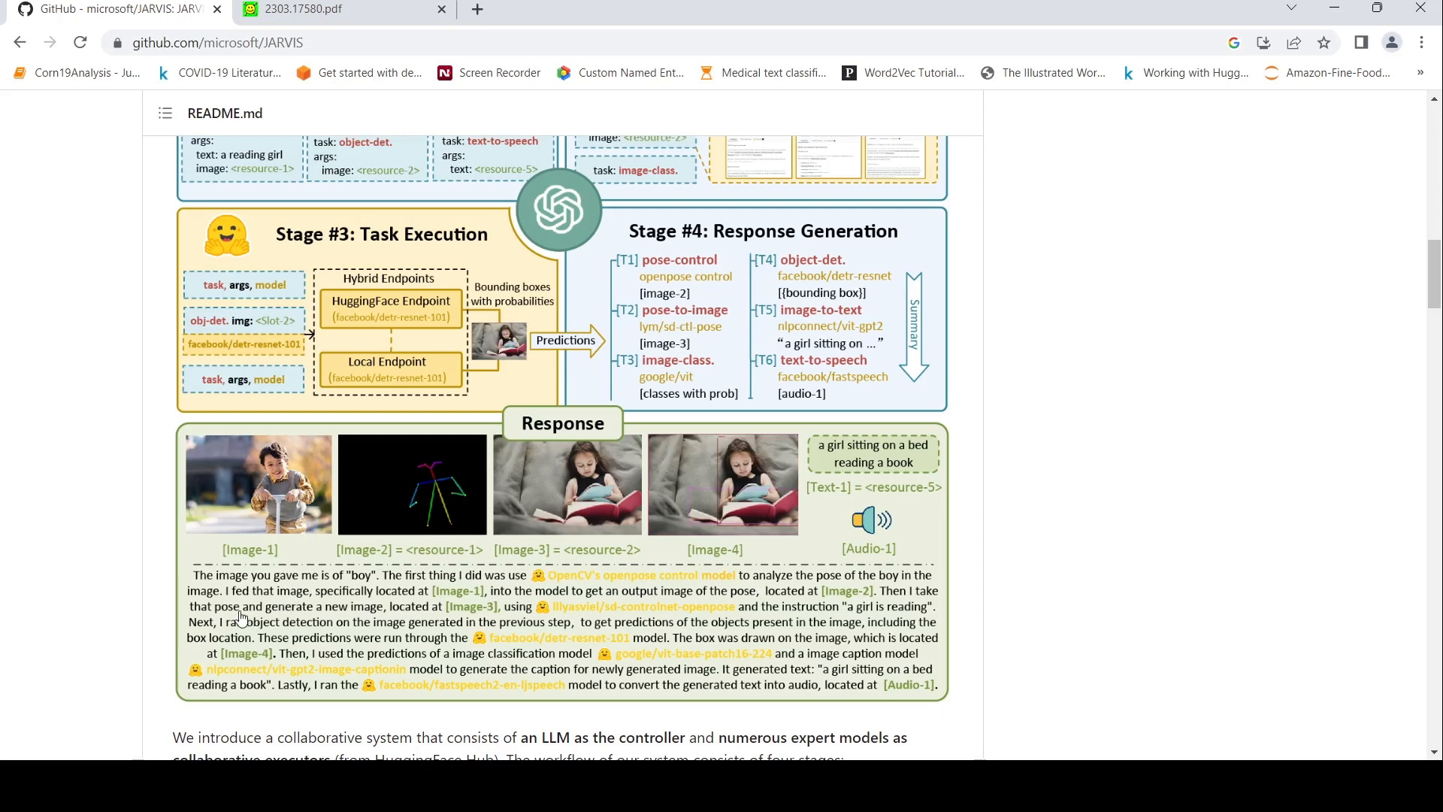
pyautogui.moveTo(459, 619)
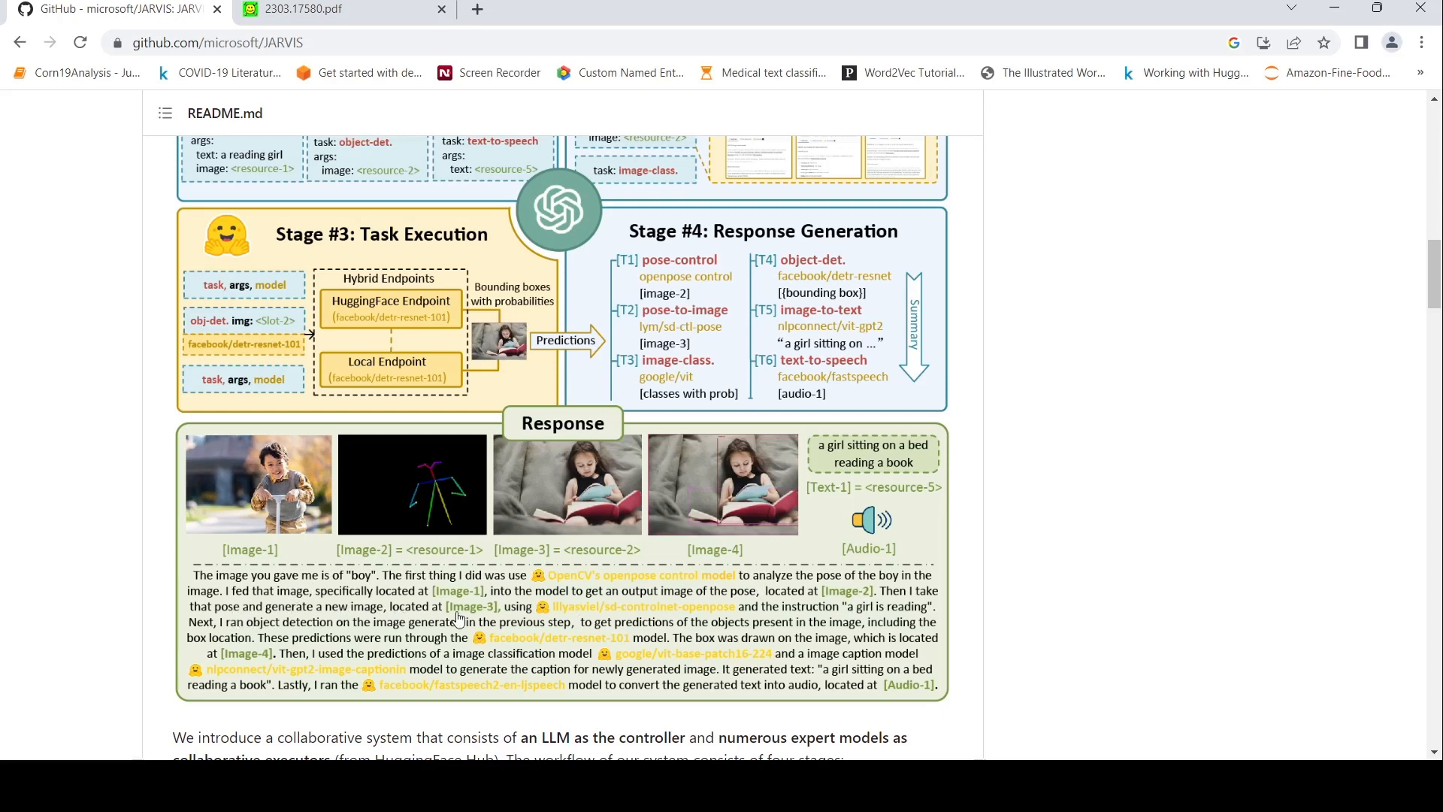
pyautogui.moveTo(630, 640)
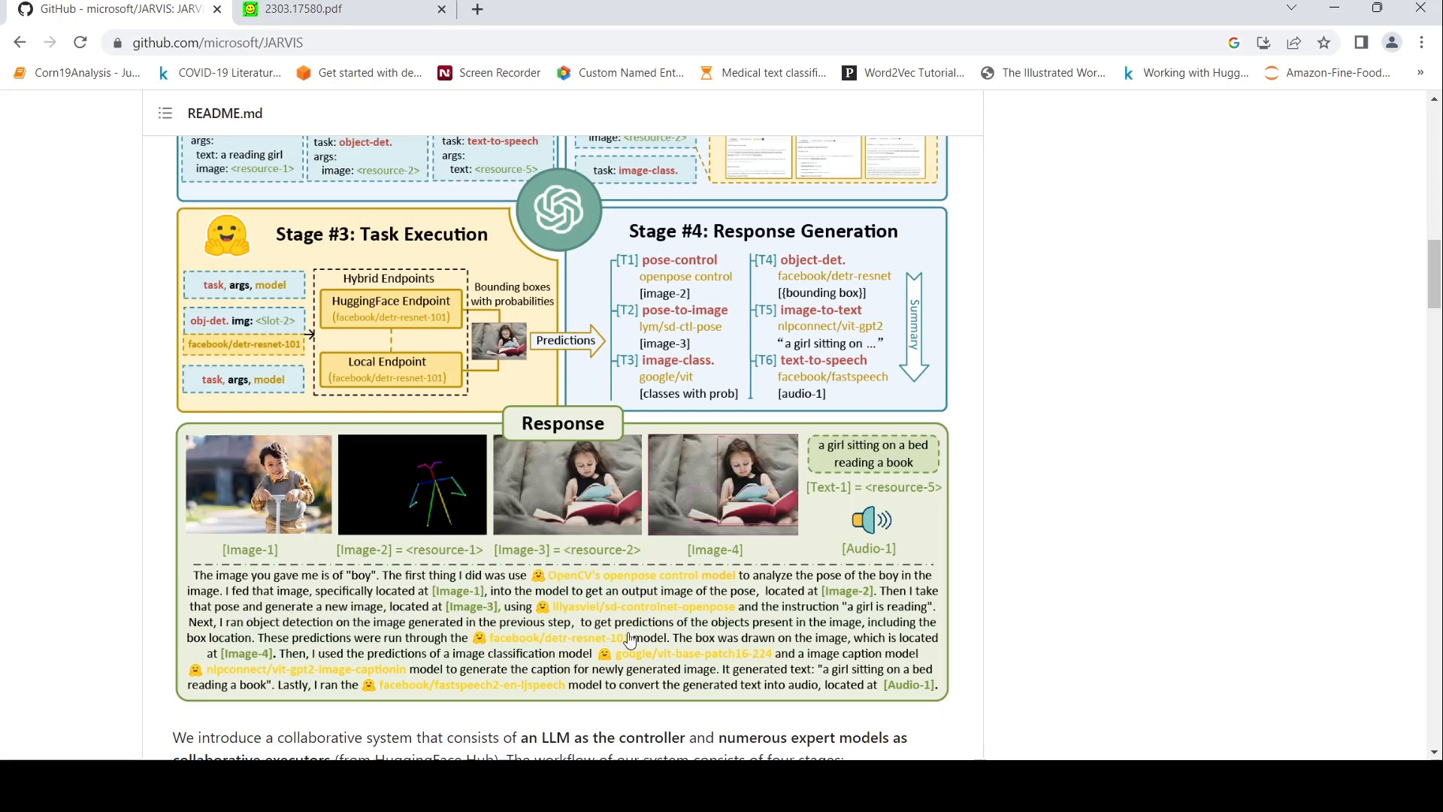
pyautogui.moveTo(713, 612)
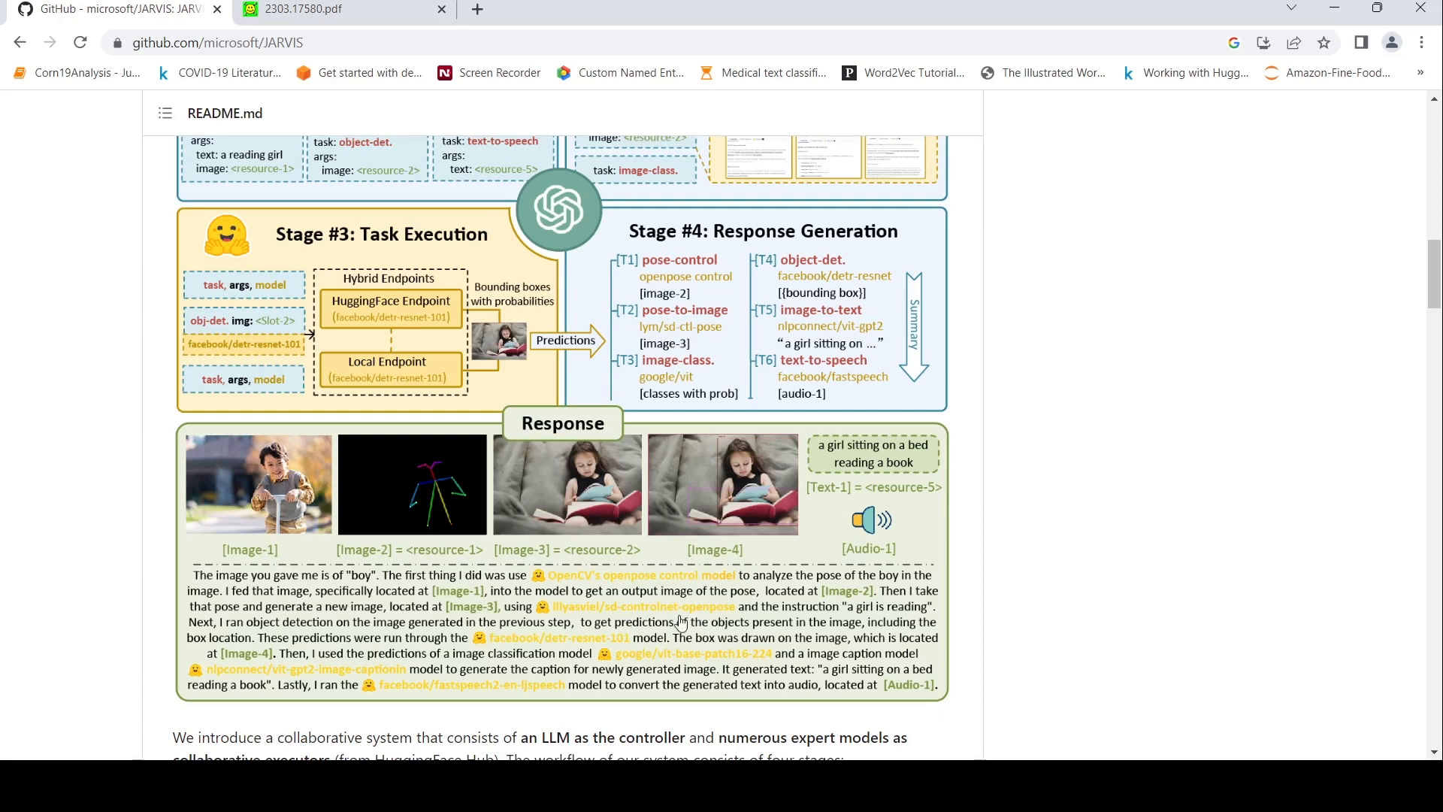
pyautogui.moveTo(837, 622)
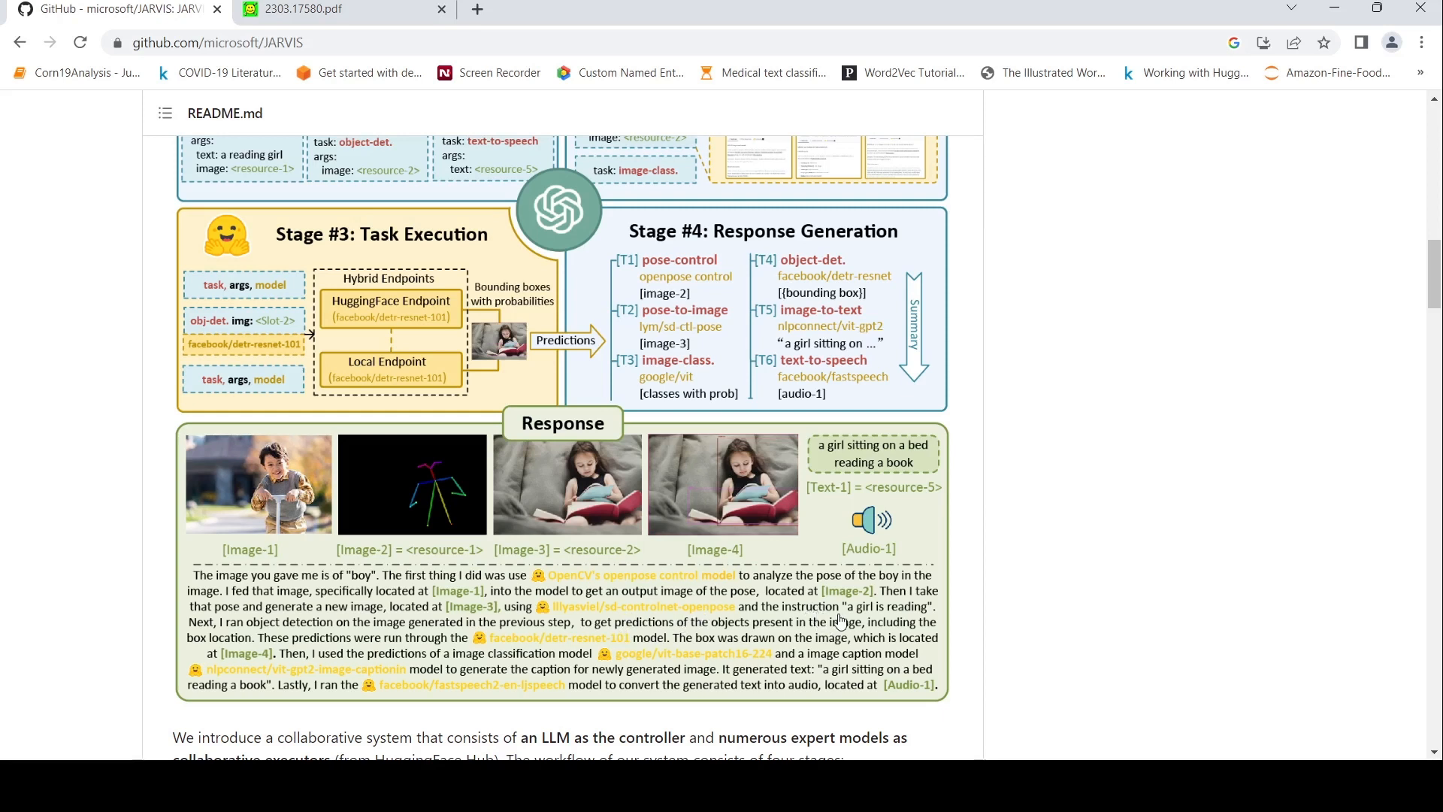
pyautogui.moveTo(899, 613)
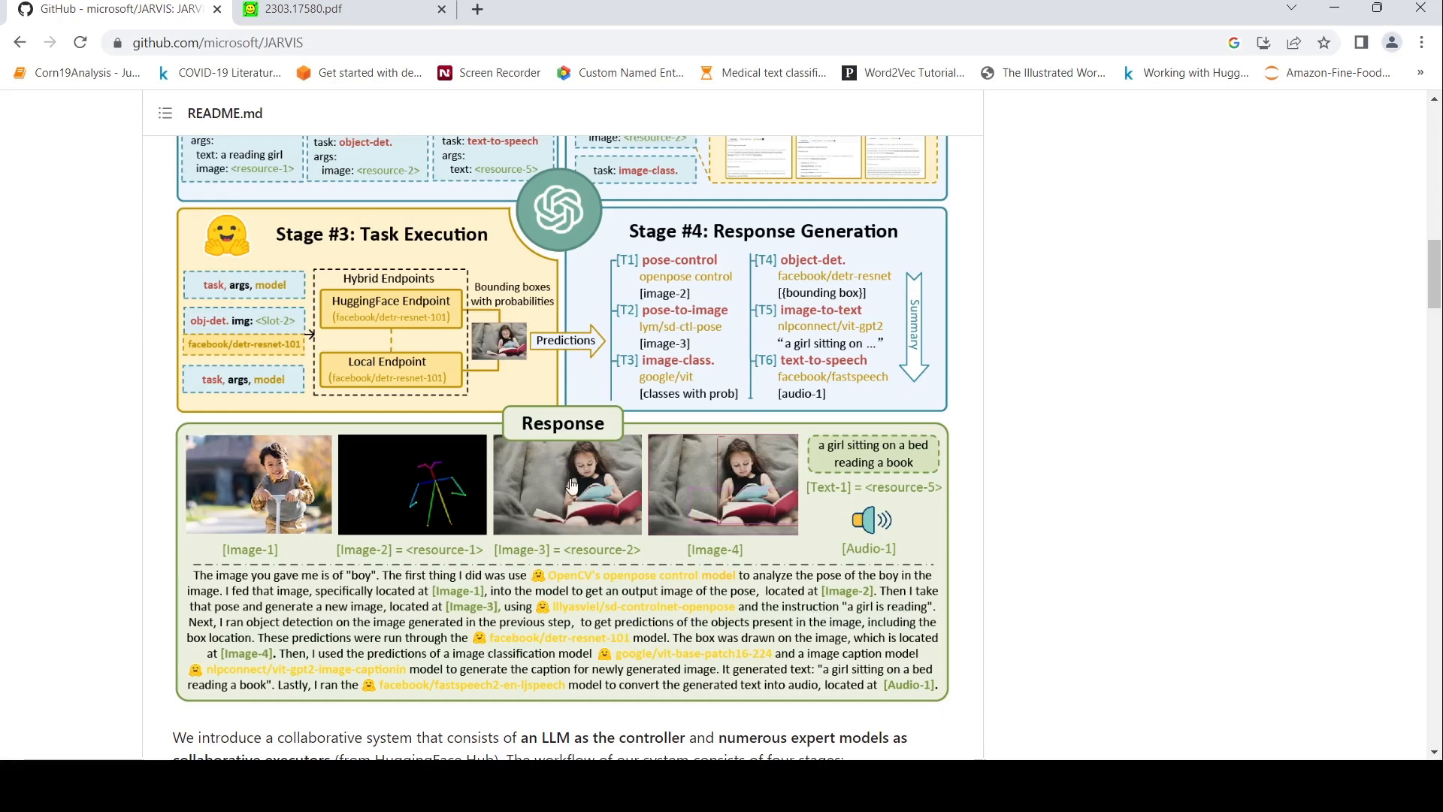
pyautogui.moveTo(334, 641)
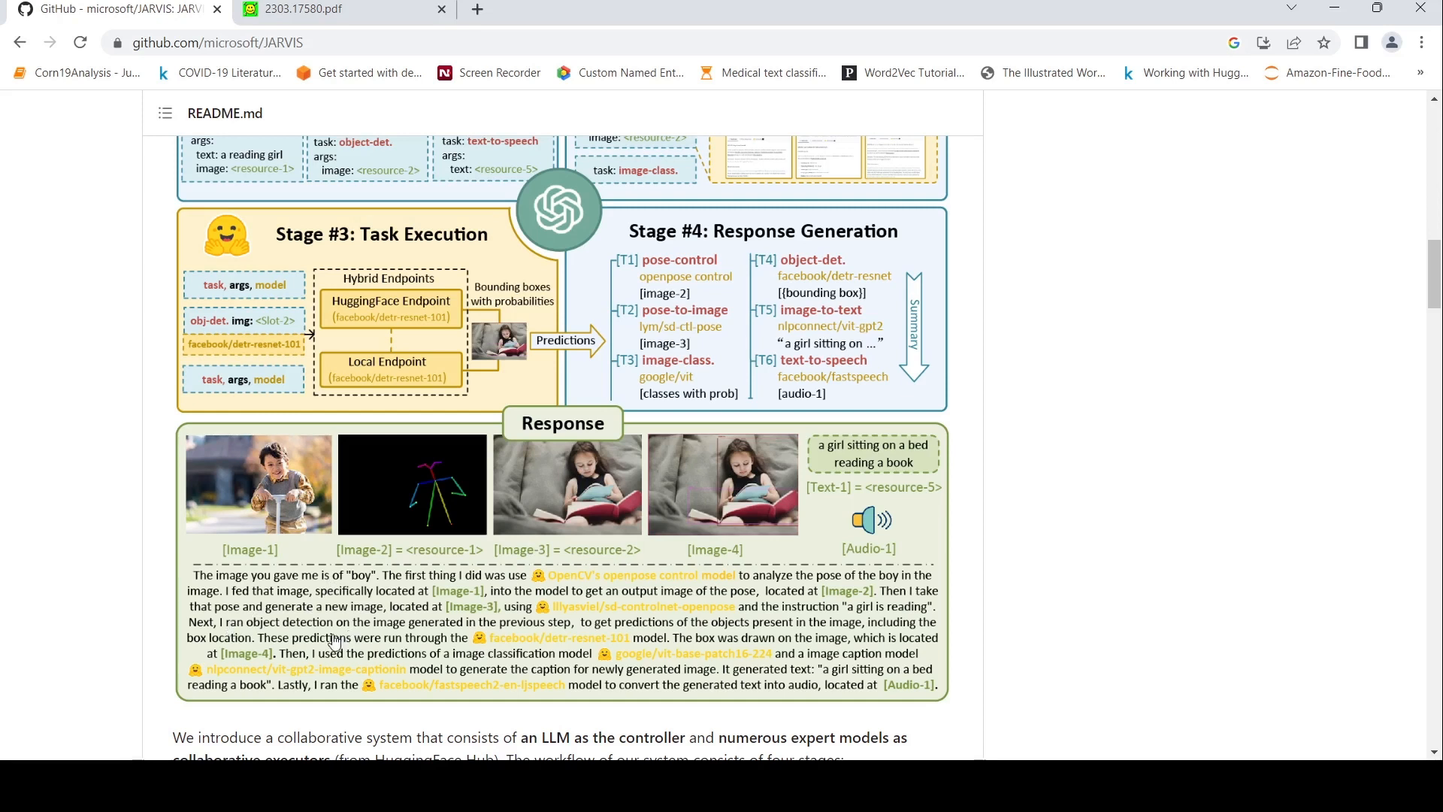
pyautogui.moveTo(713, 461)
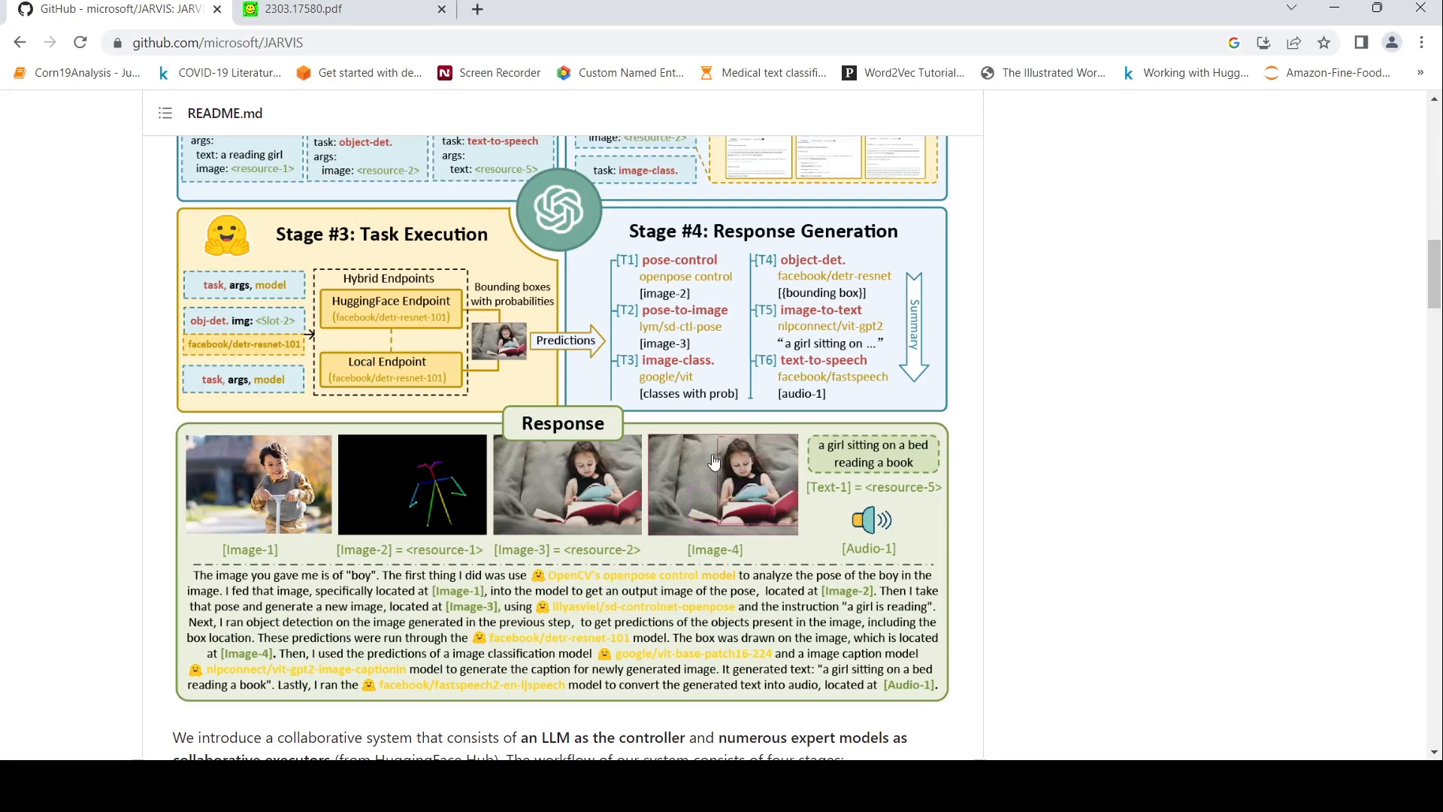
pyautogui.moveTo(662, 636)
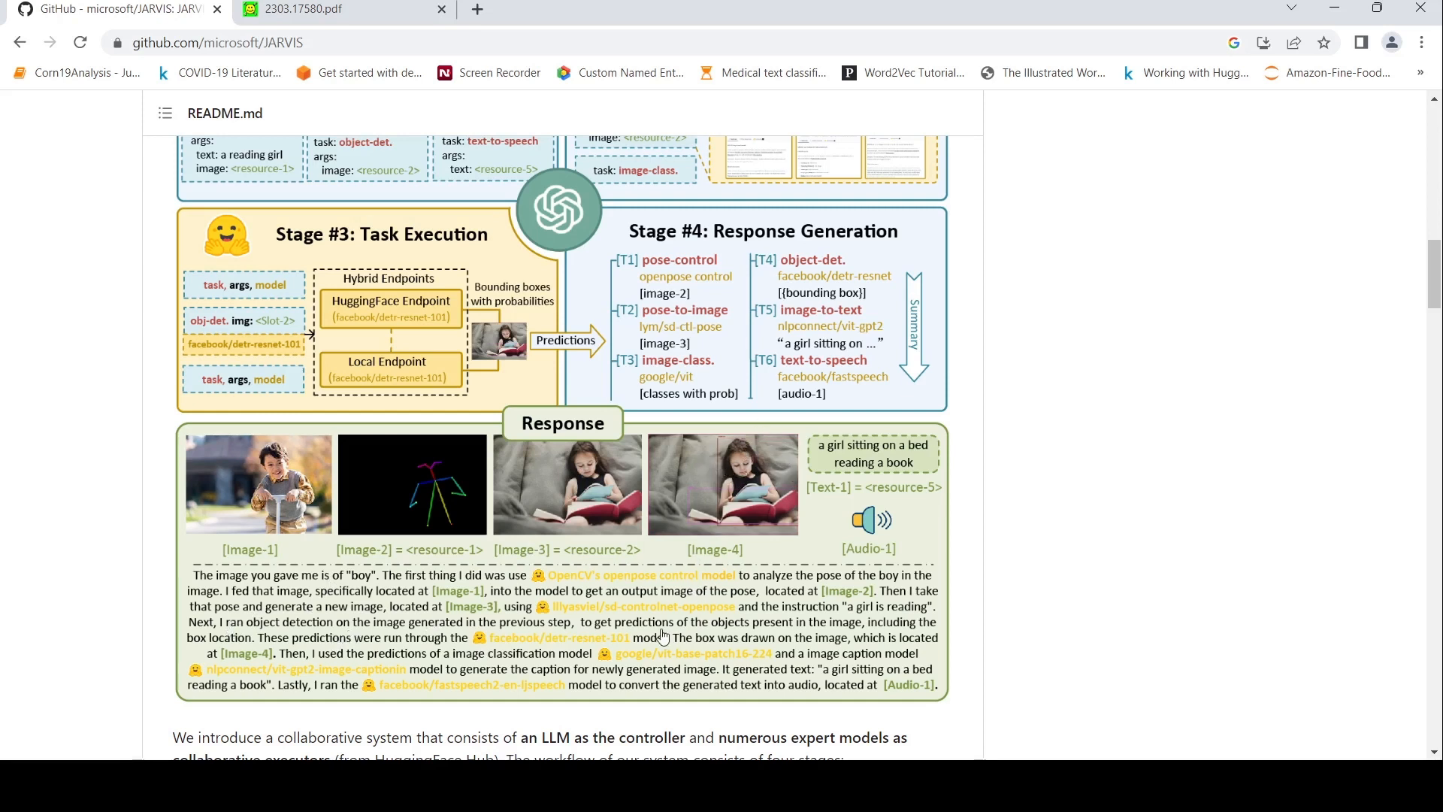
pyautogui.moveTo(700, 636)
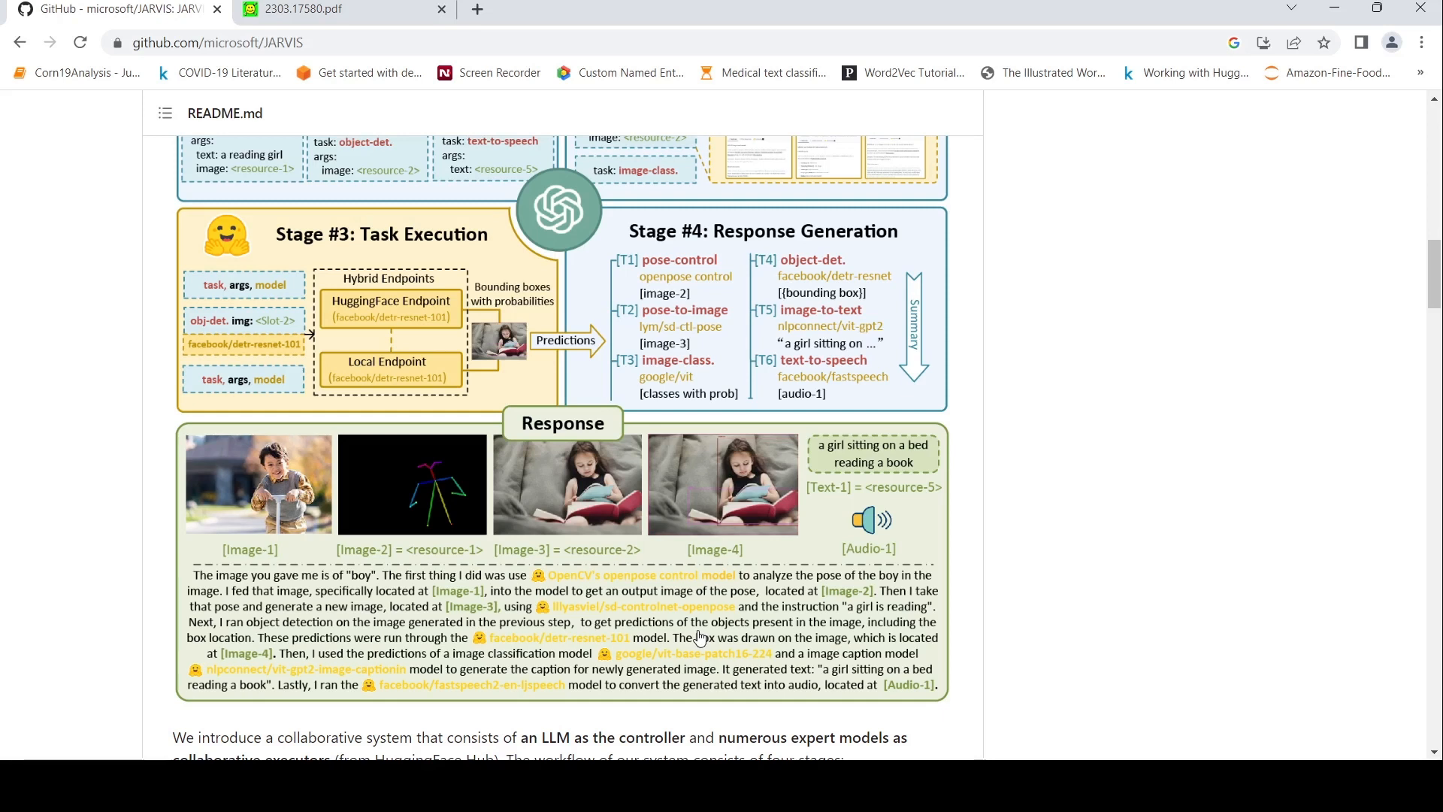
pyautogui.moveTo(304, 647)
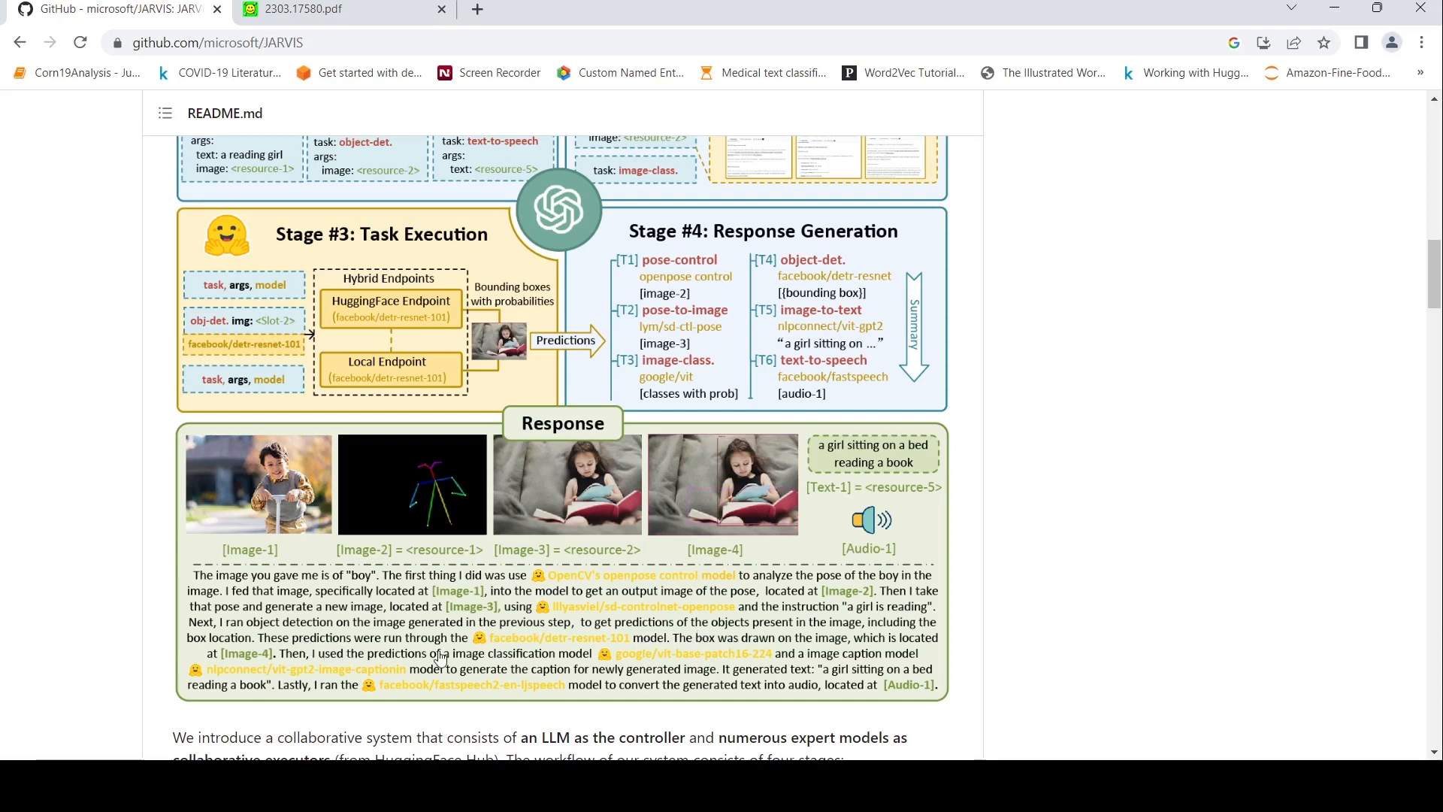
pyautogui.moveTo(540, 649)
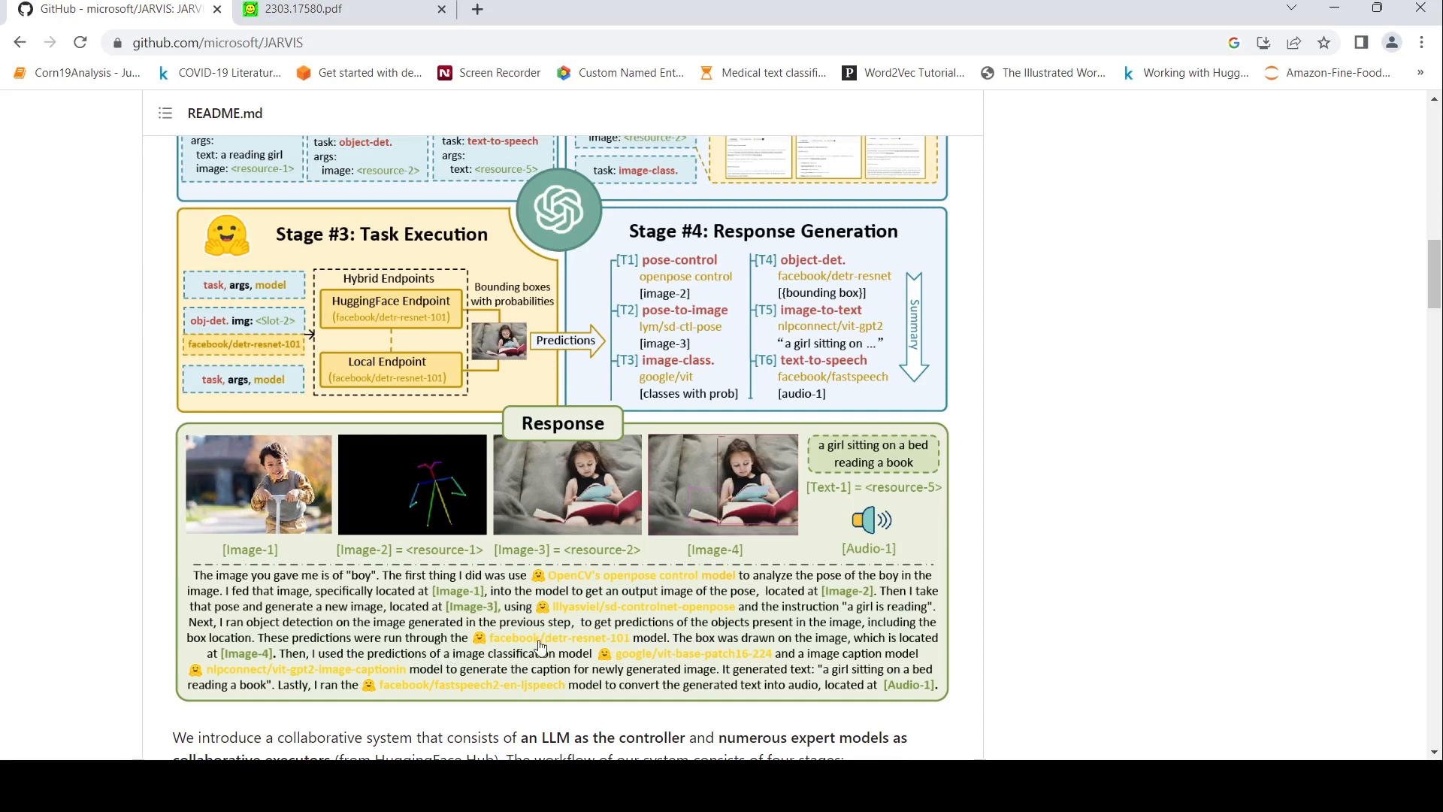
pyautogui.moveTo(601, 651)
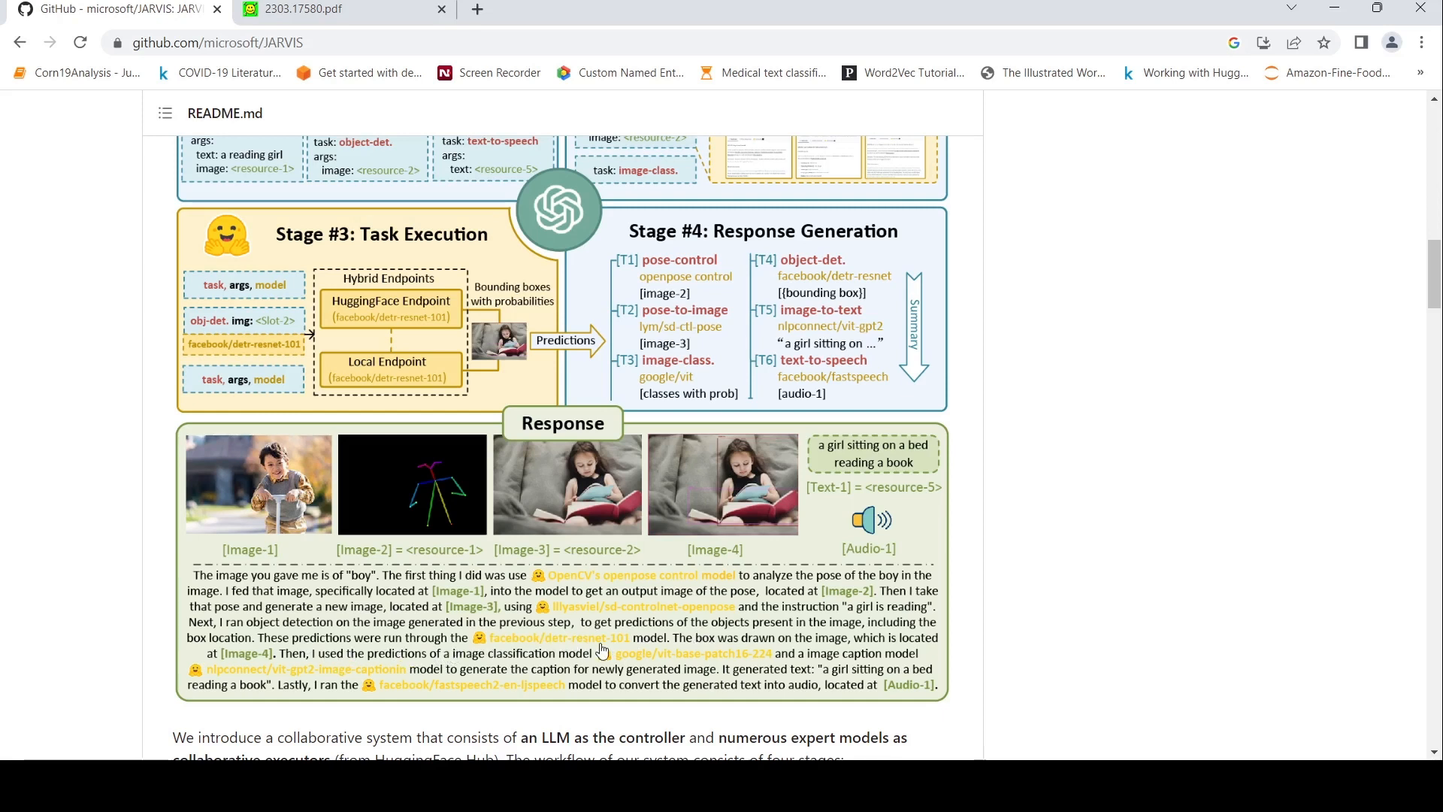
pyautogui.moveTo(550, 702)
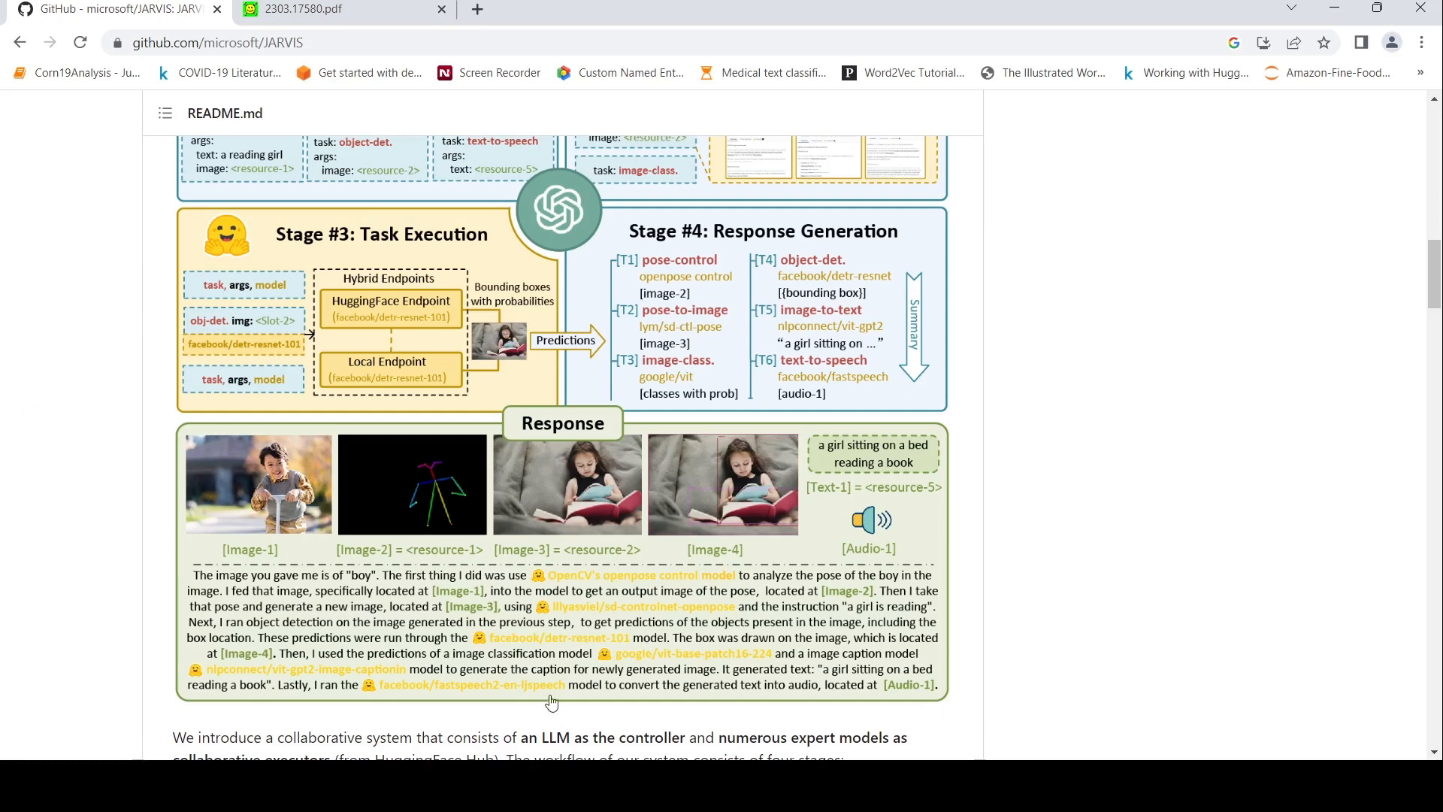
pyautogui.moveTo(791, 648)
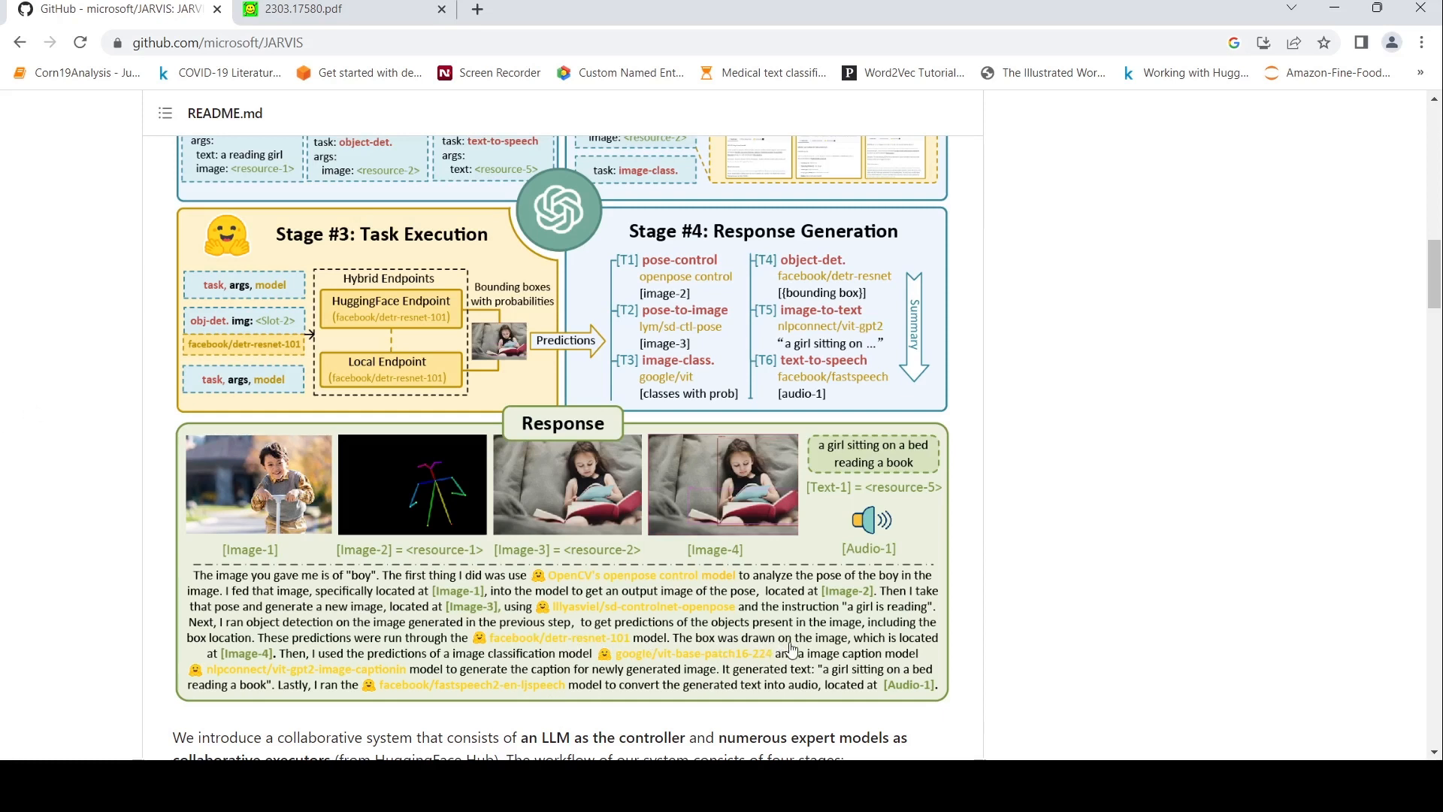
pyautogui.moveTo(695, 469)
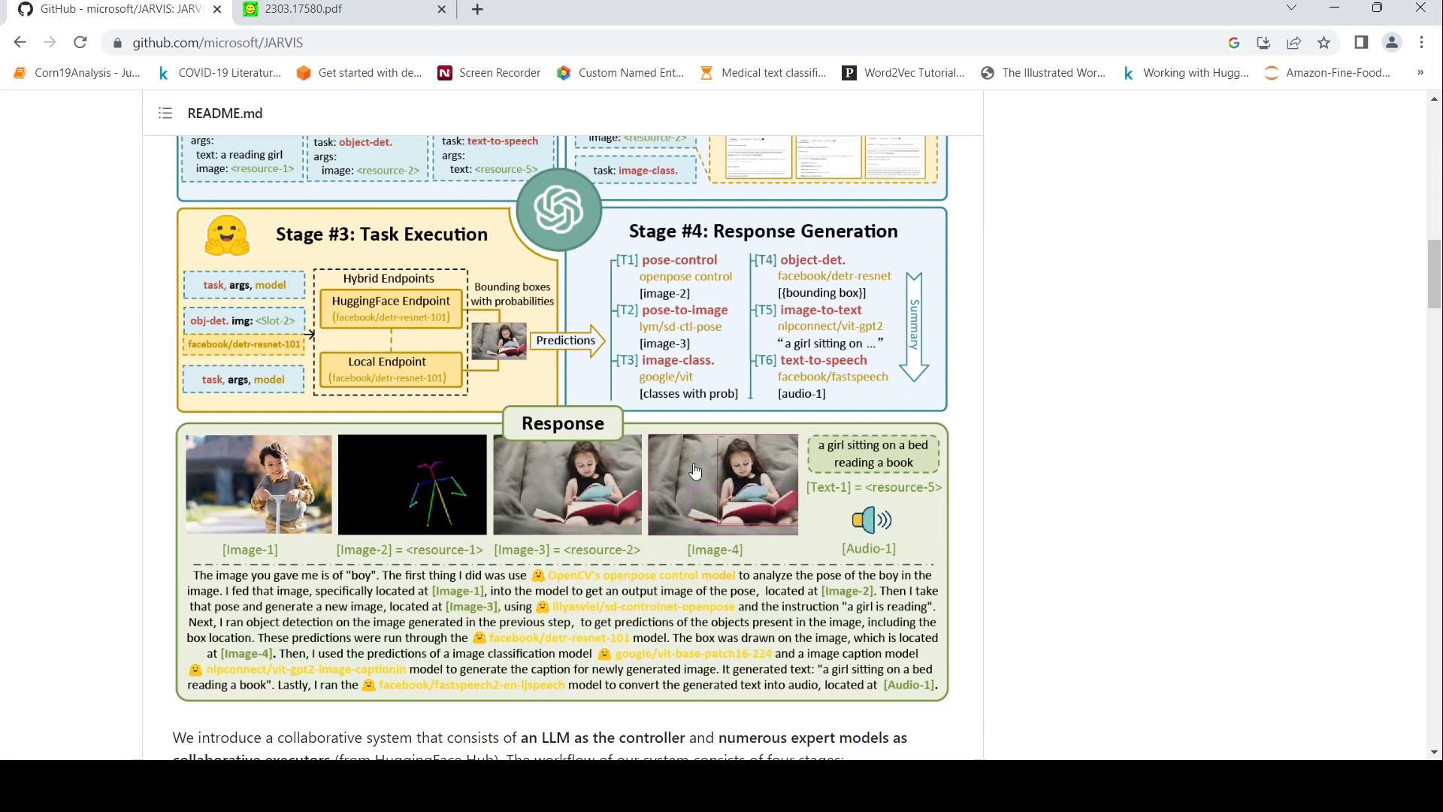
pyautogui.moveTo(541, 668)
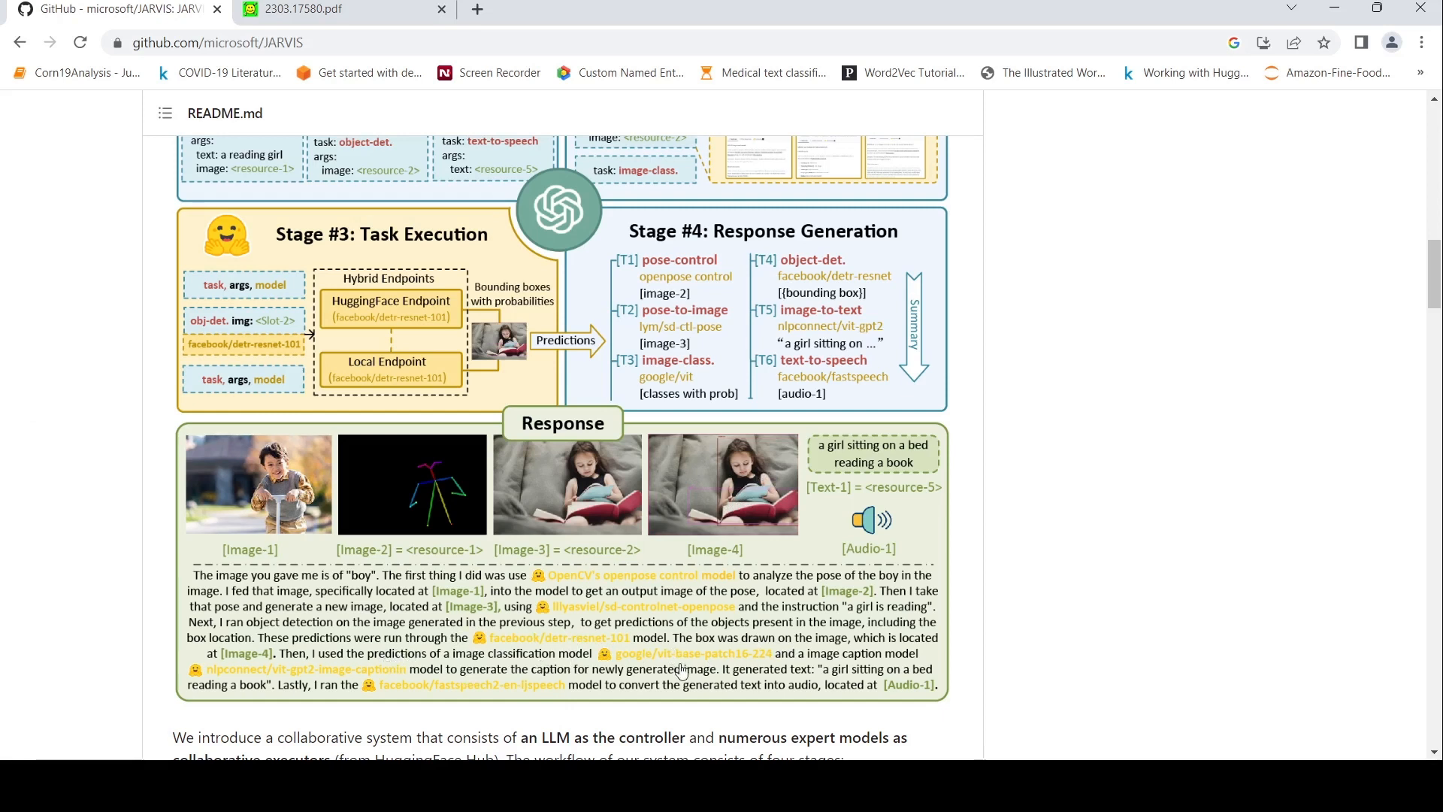
pyautogui.moveTo(670, 662)
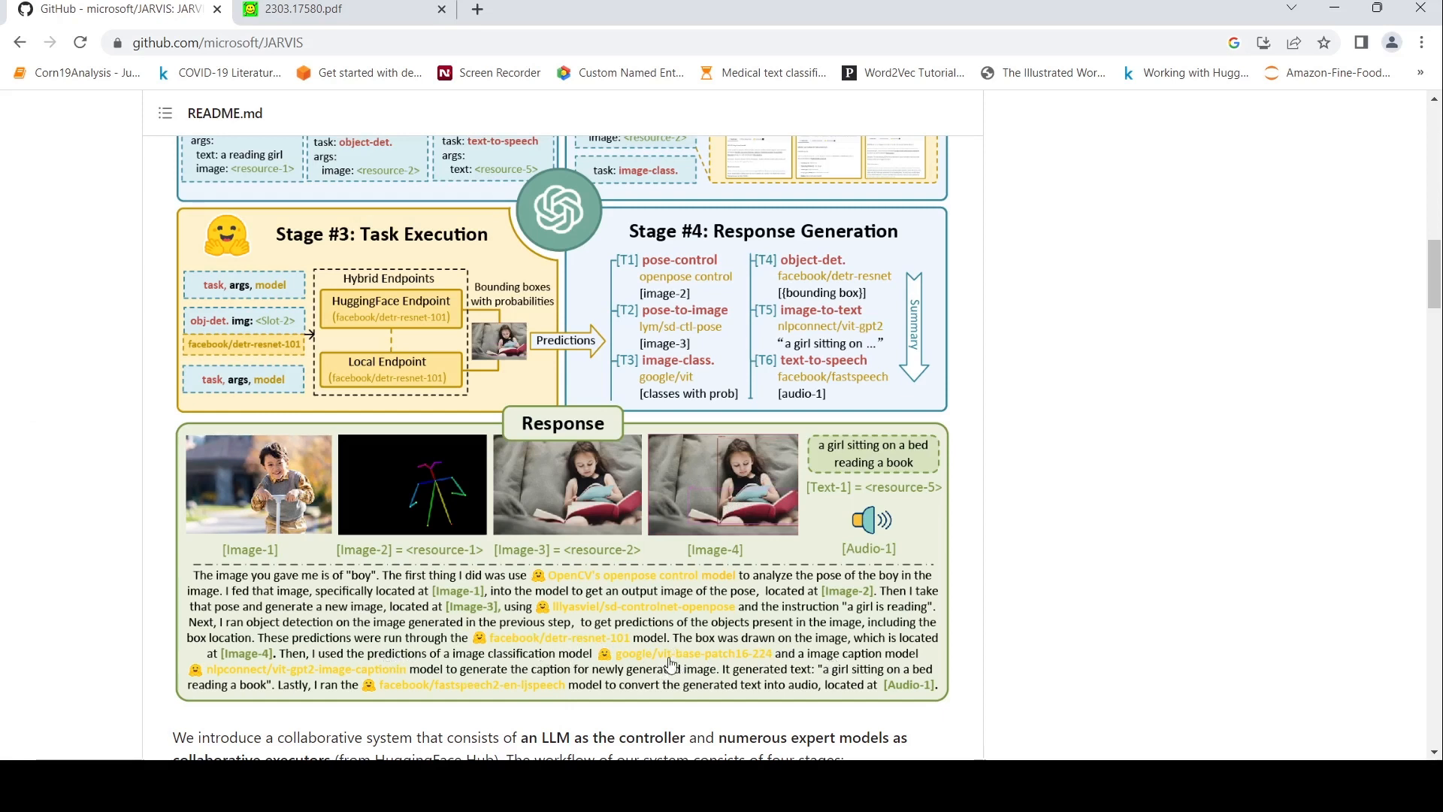
pyautogui.moveTo(396, 693)
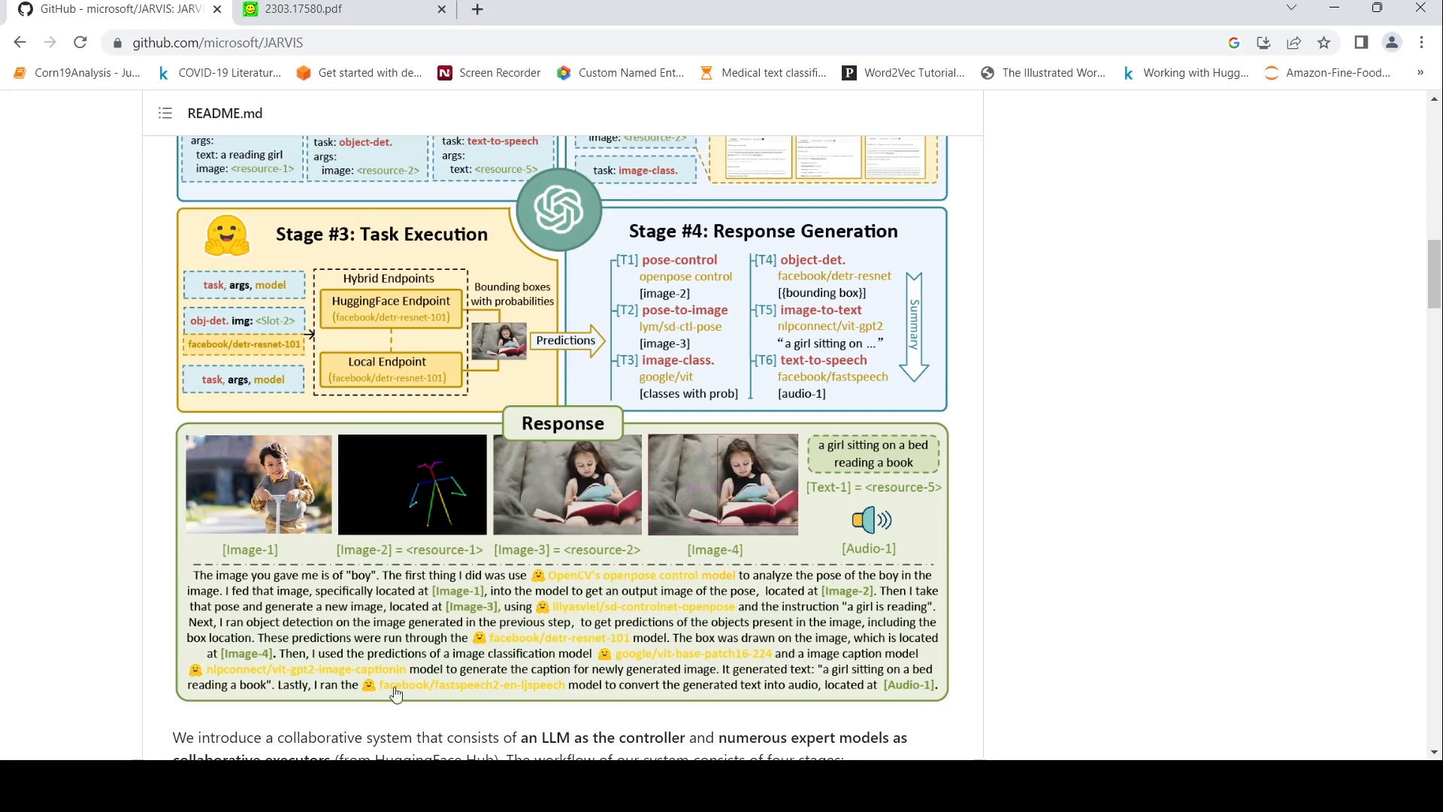
pyautogui.moveTo(270, 680)
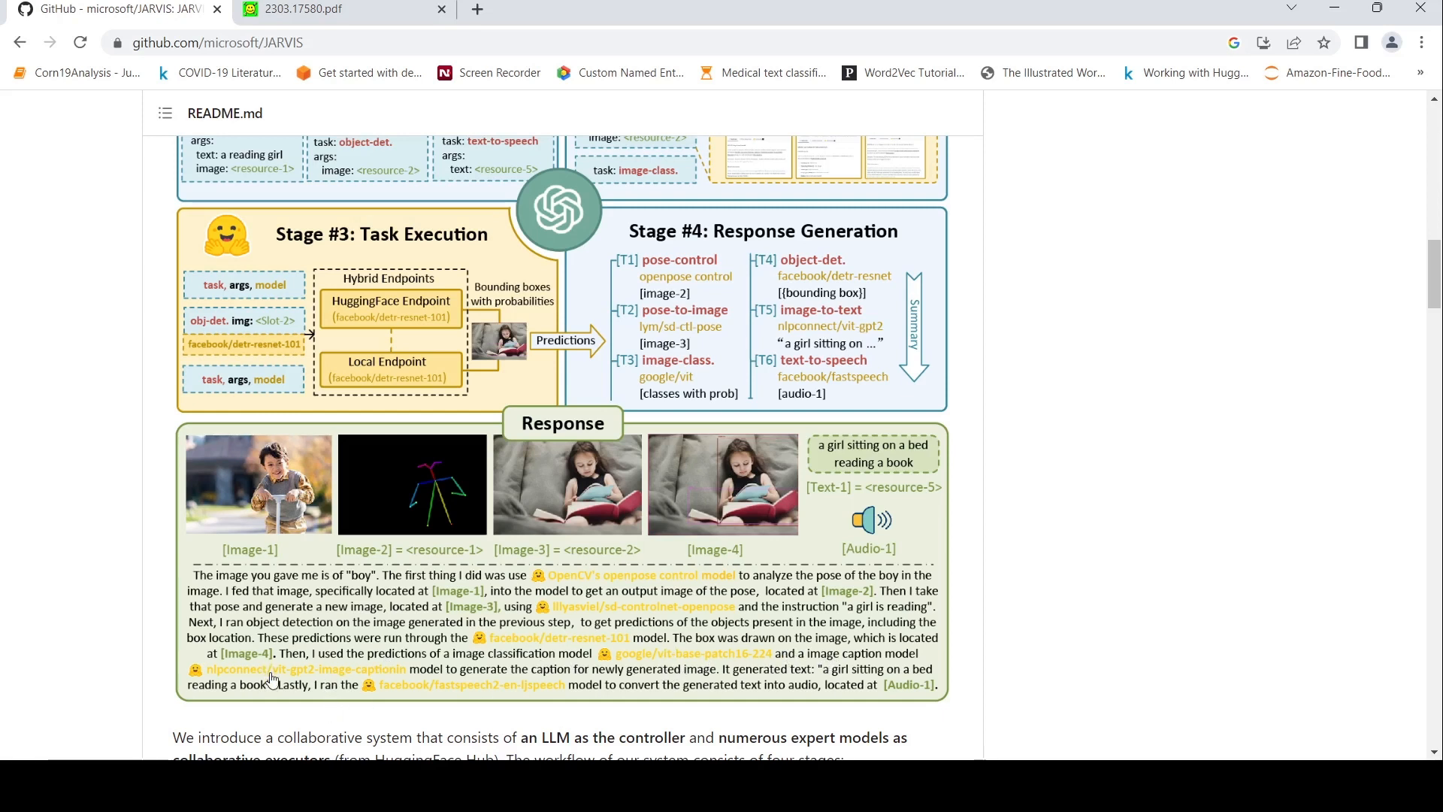
pyautogui.moveTo(316, 684)
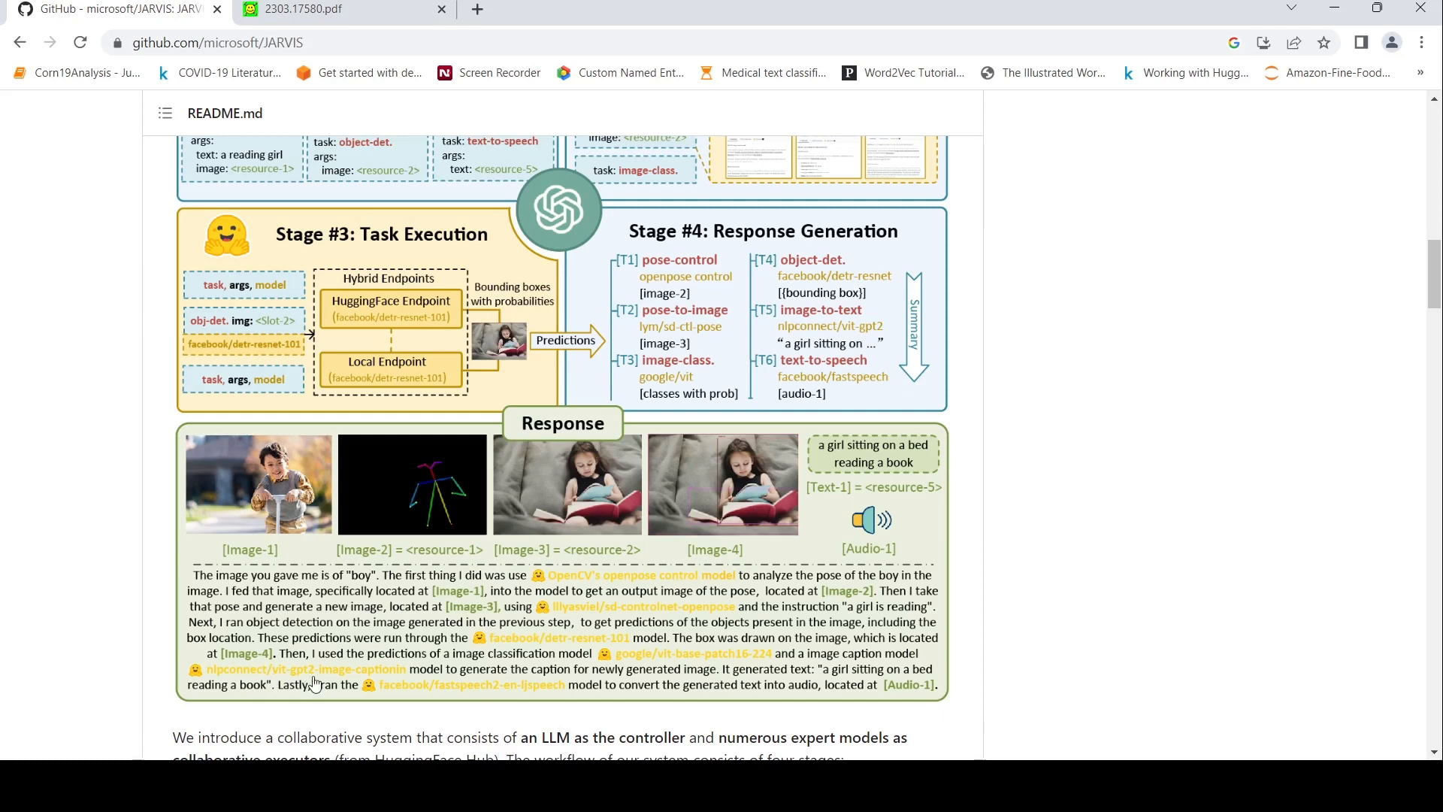
pyautogui.moveTo(697, 669)
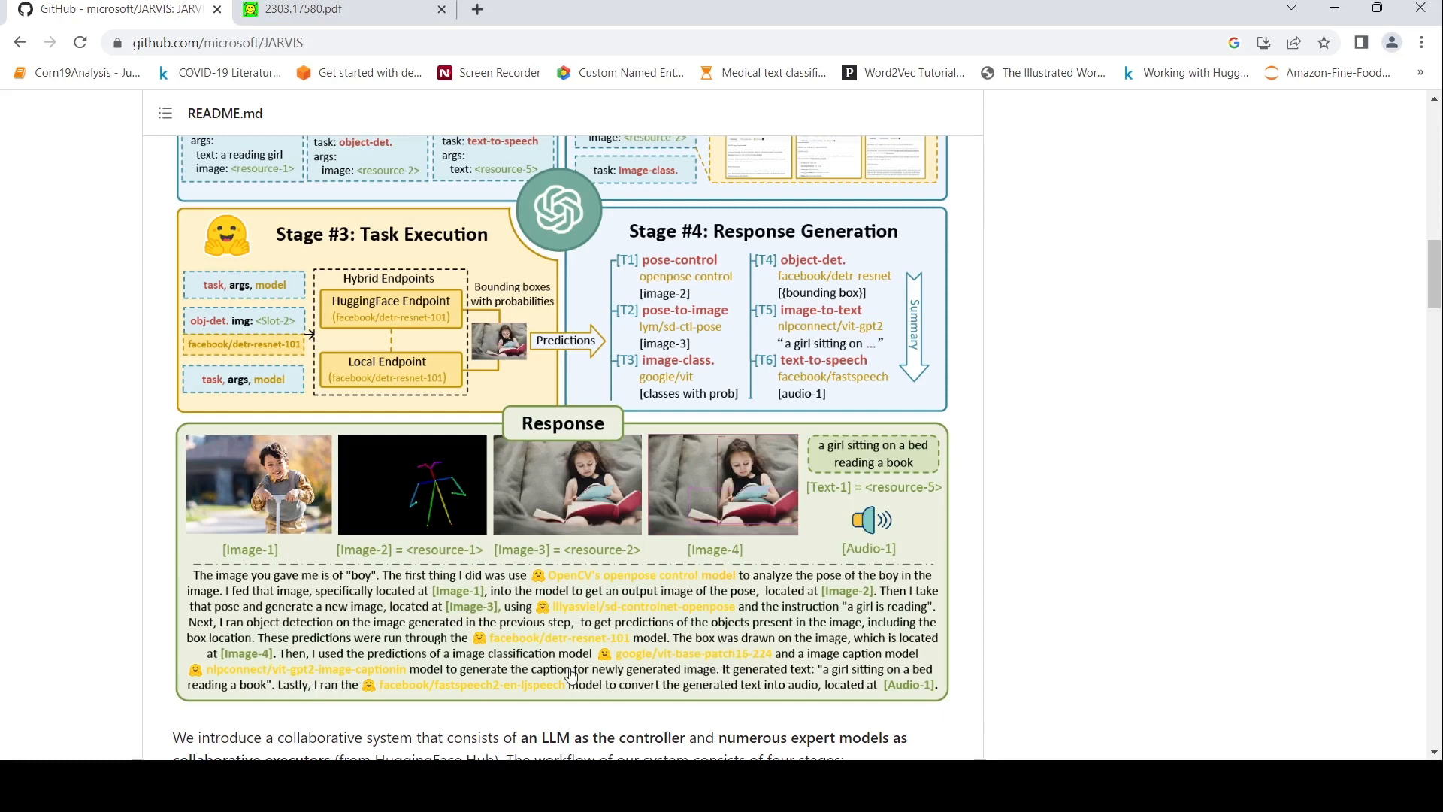
pyautogui.moveTo(886, 436)
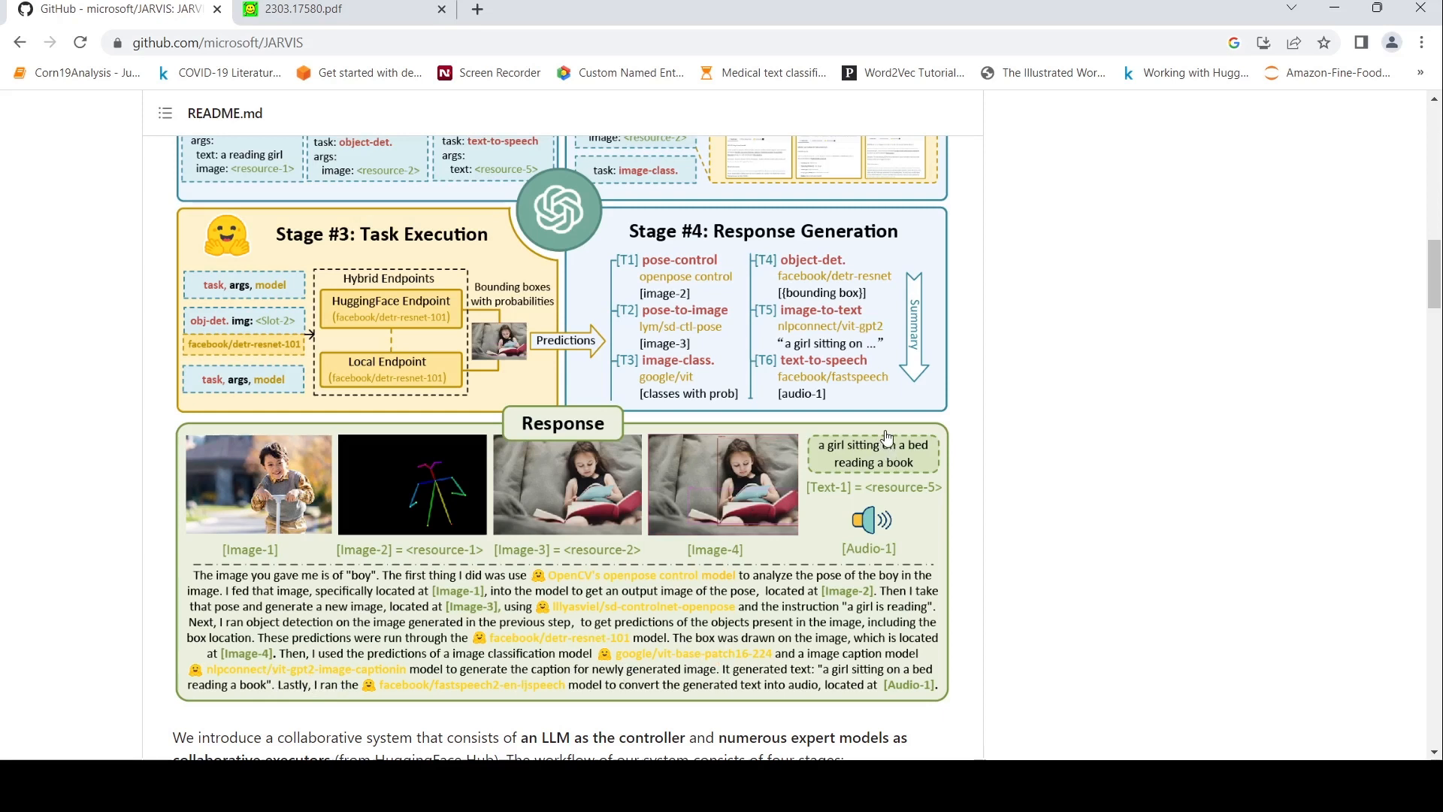
pyautogui.moveTo(670, 674)
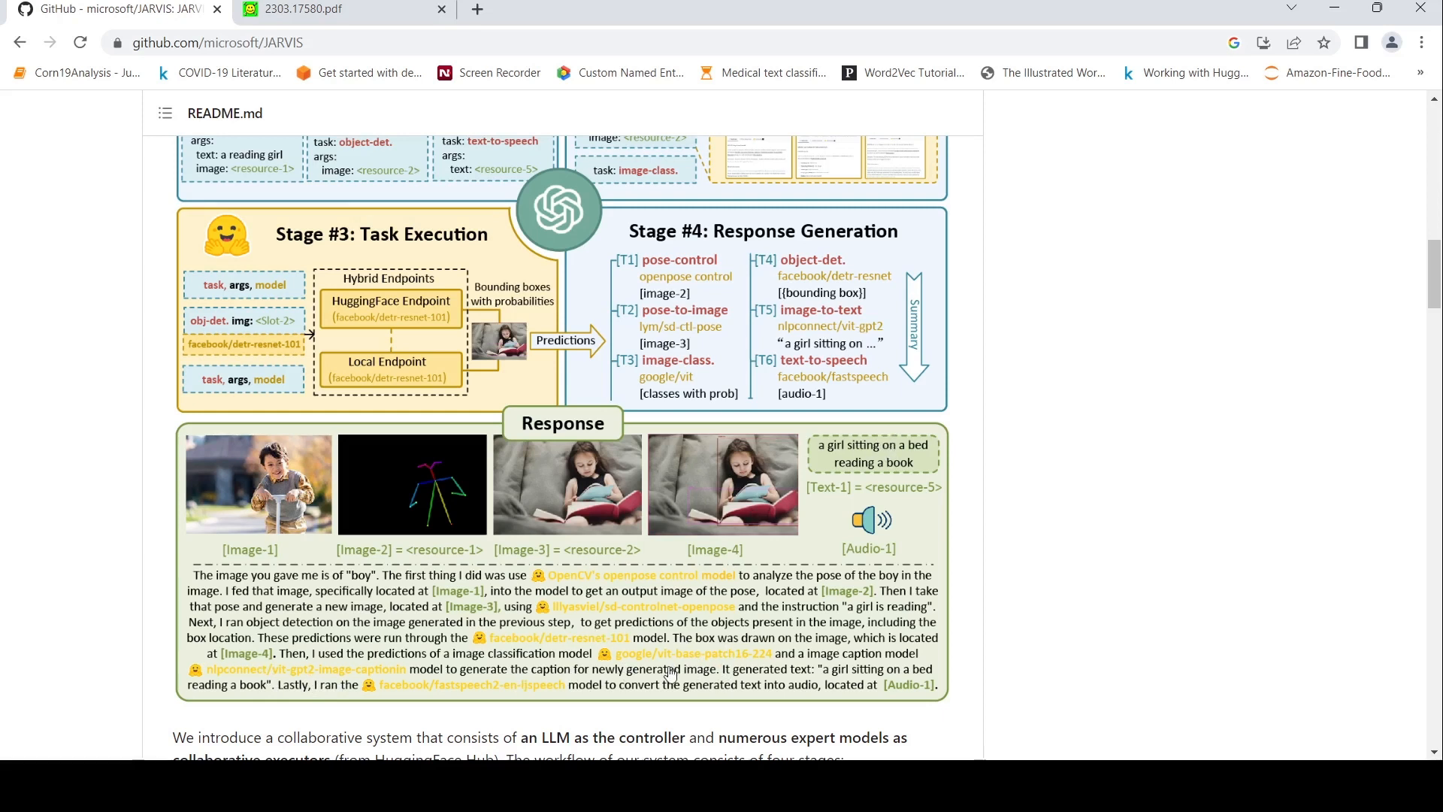
pyautogui.moveTo(850, 458)
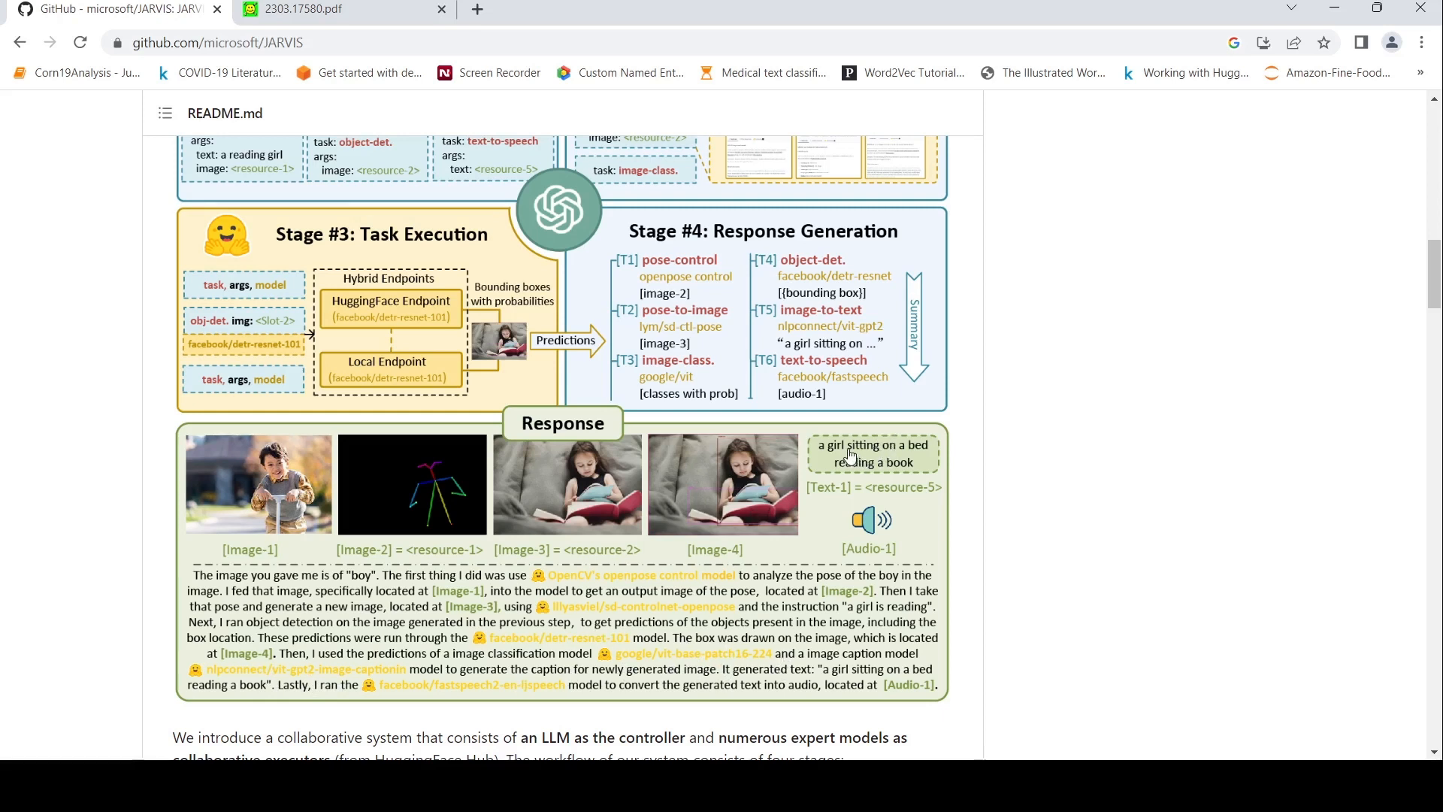
pyautogui.moveTo(861, 513)
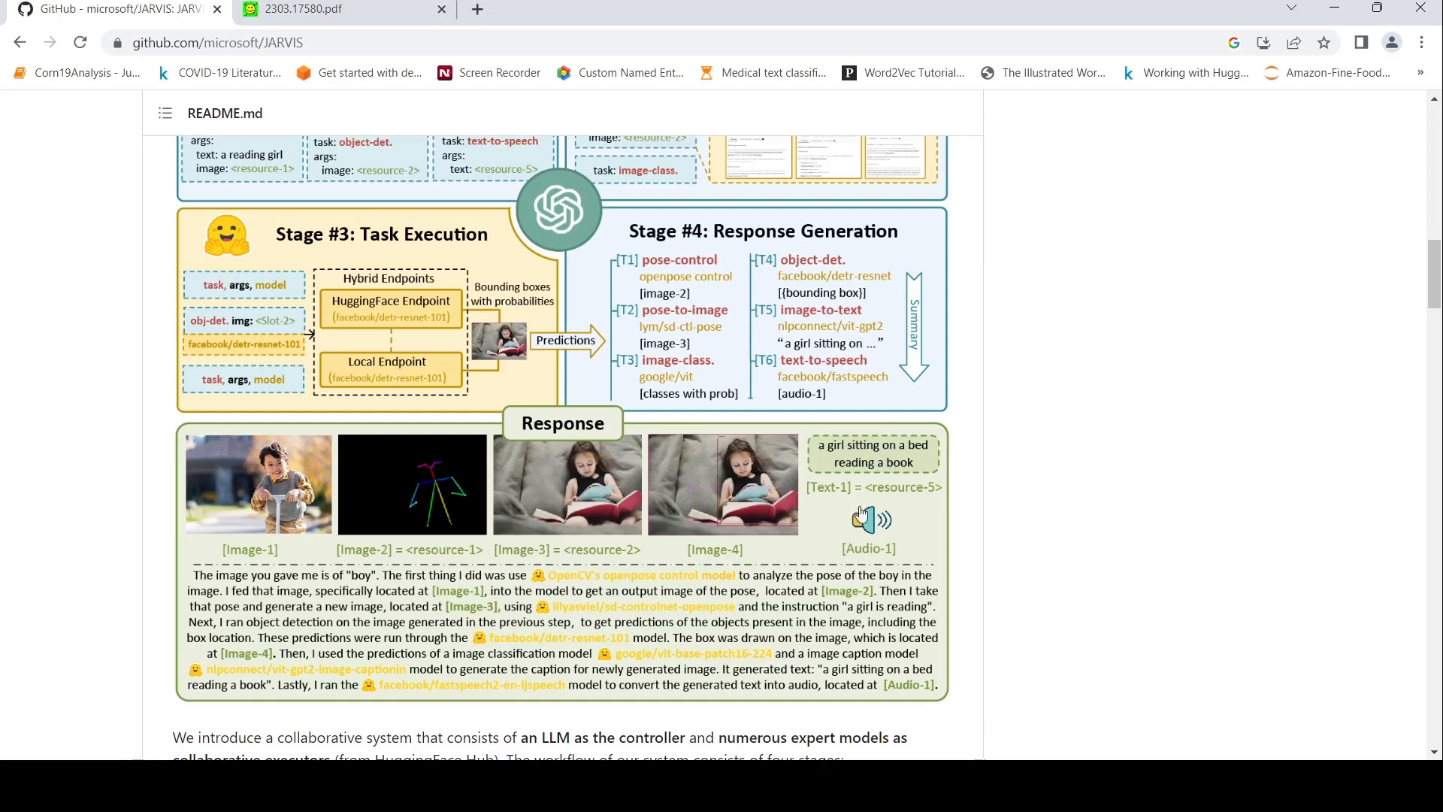
pyautogui.moveTo(596, 690)
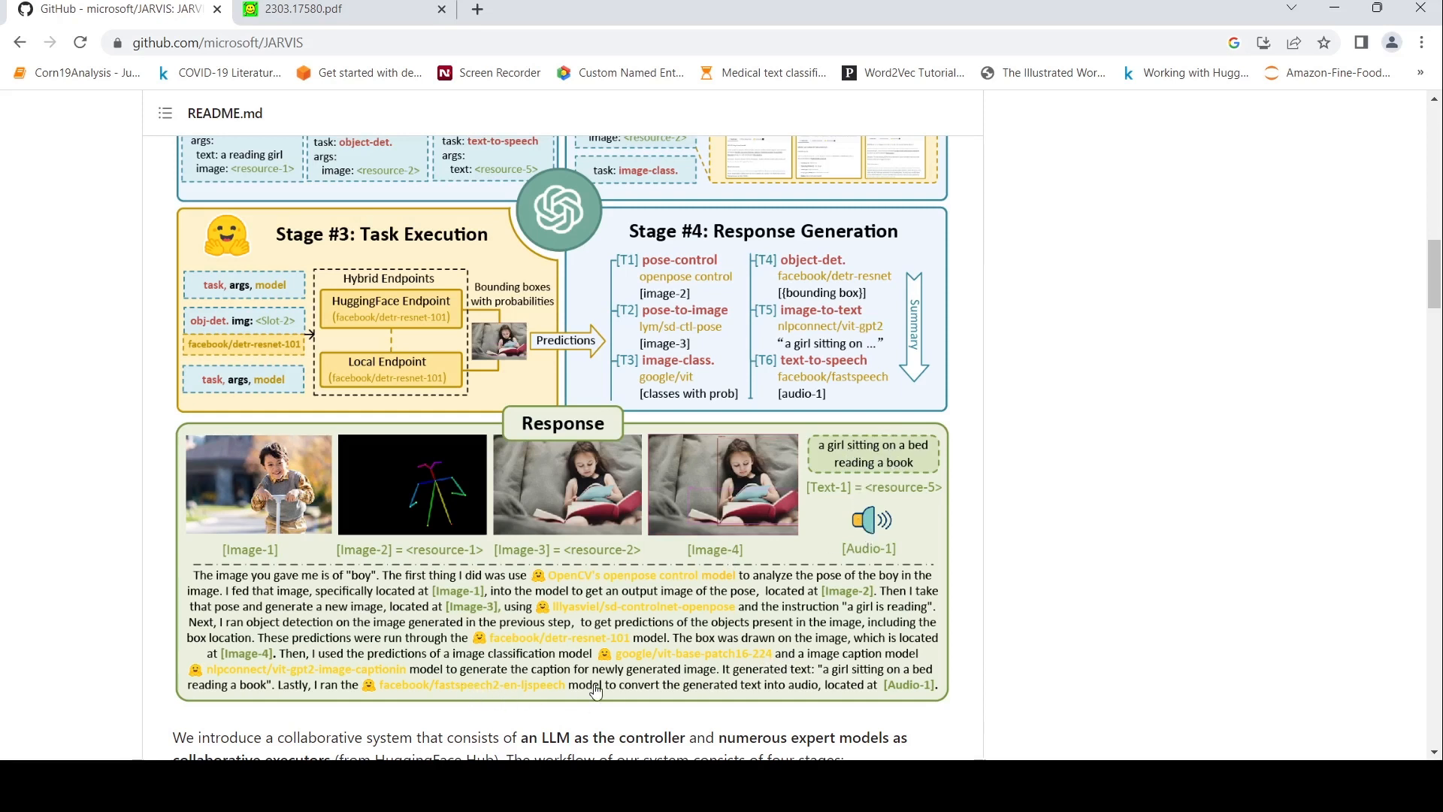
pyautogui.moveTo(493, 575)
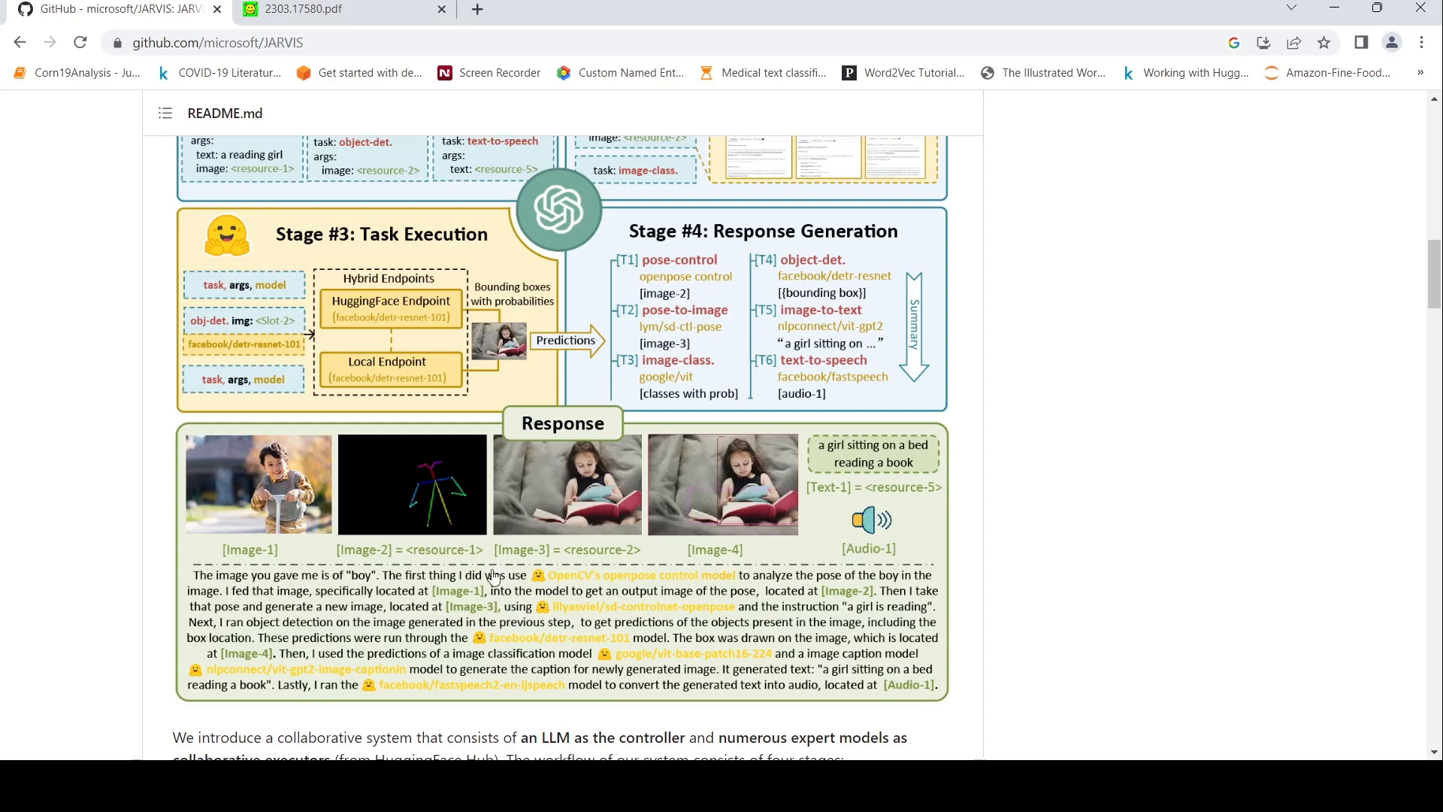
# Step: Scroll through the workflow figure, ending on the Request box and Stages #1–#4
pyautogui.scroll(3)
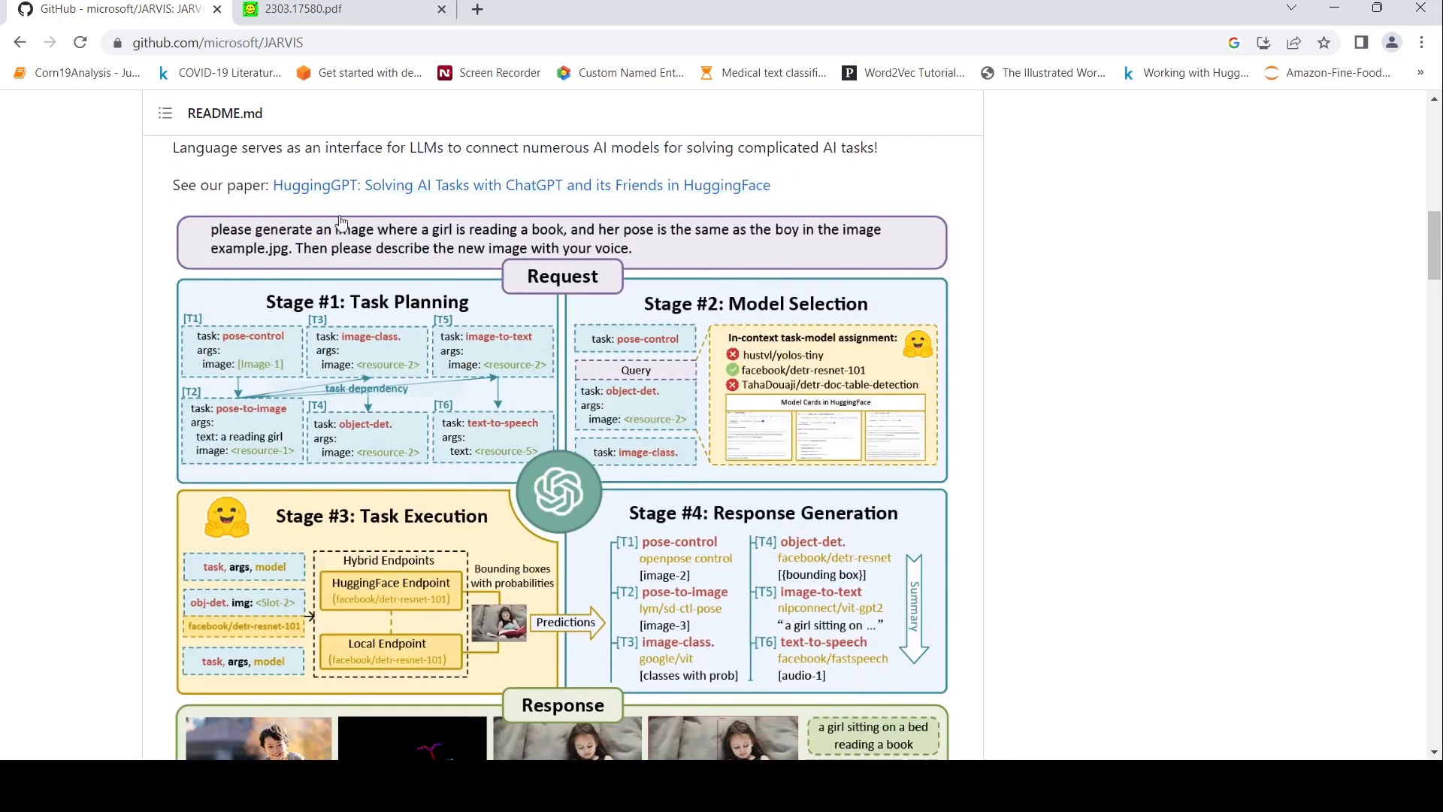
pyautogui.moveTo(214, 242)
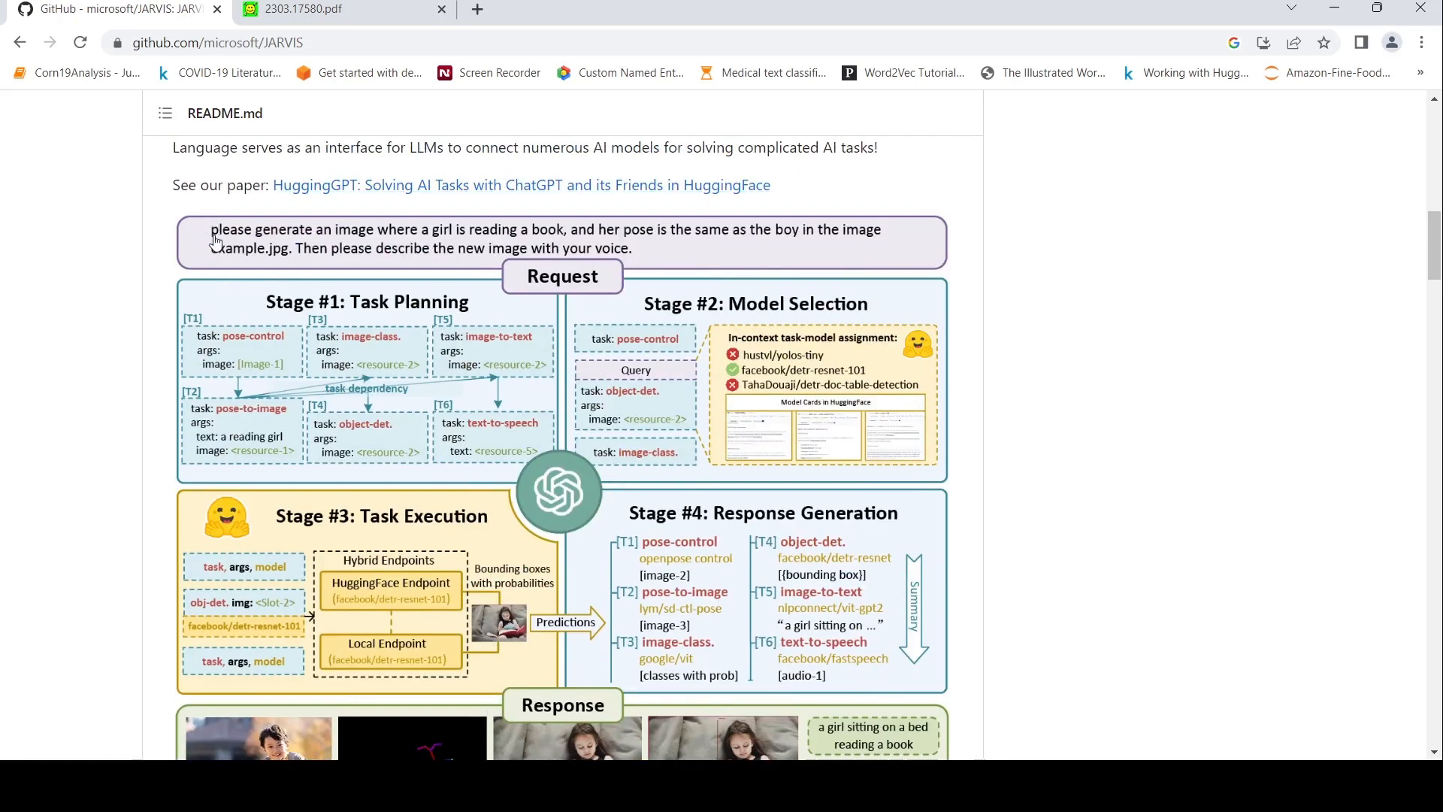
pyautogui.moveTo(354, 237)
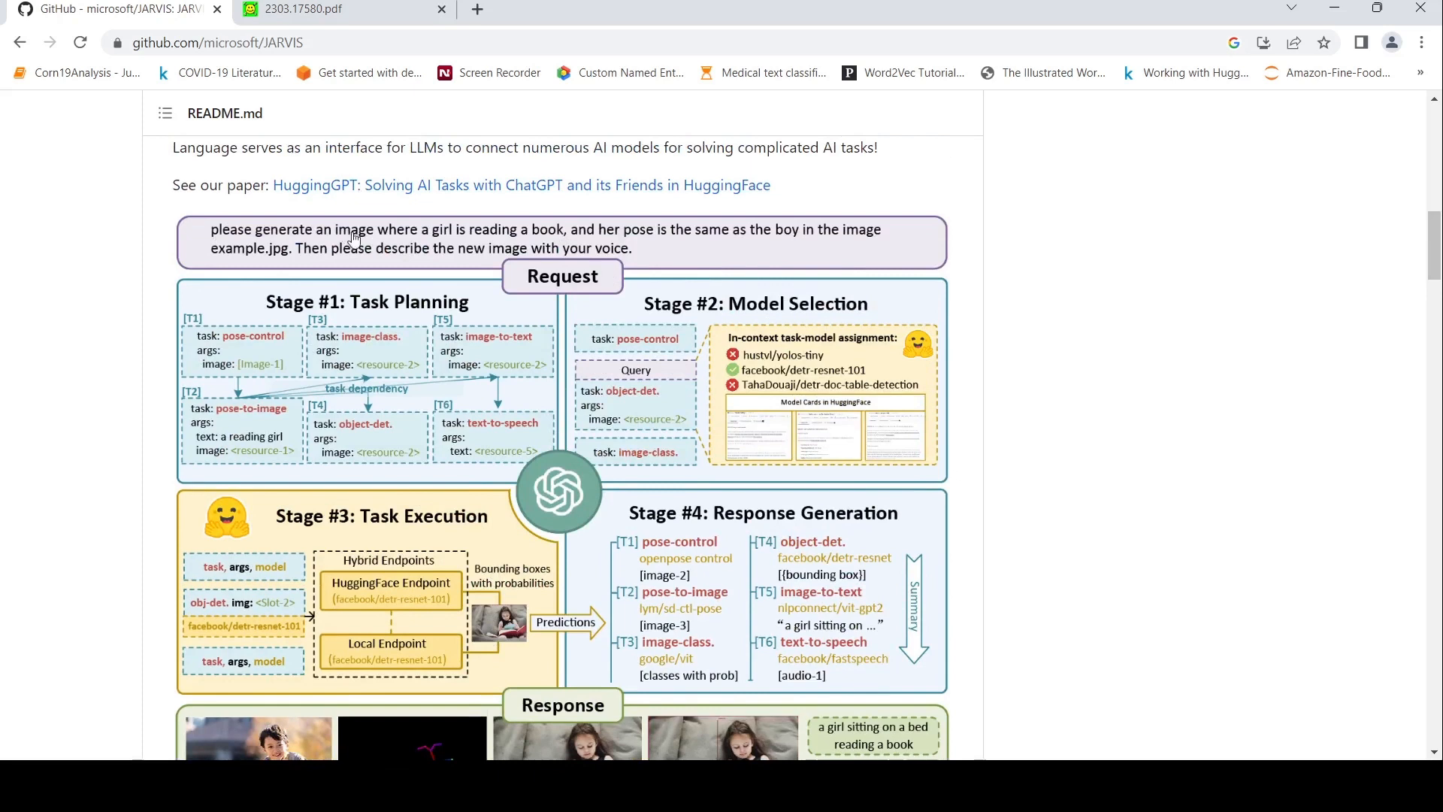
pyautogui.moveTo(445, 560)
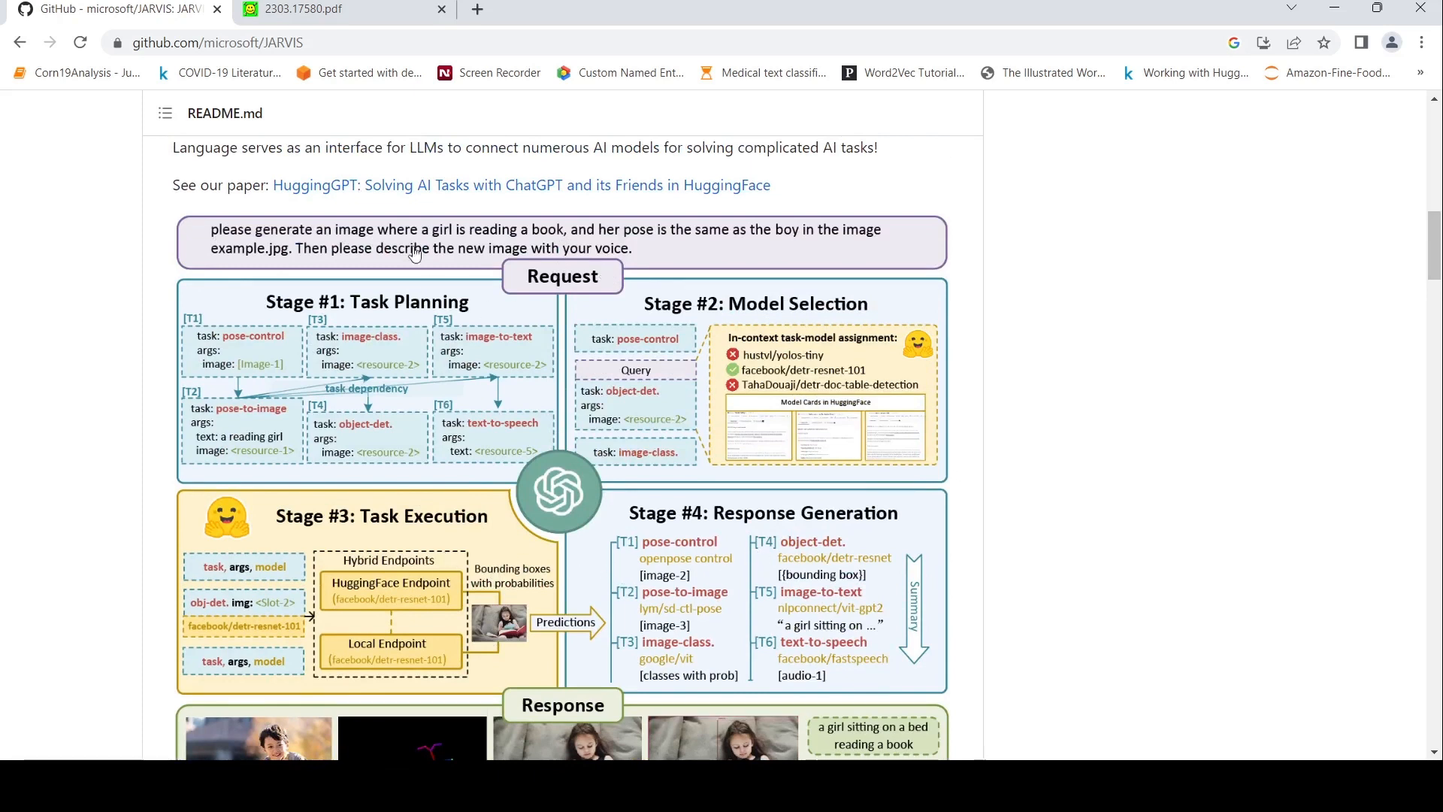
pyautogui.moveTo(690, 407)
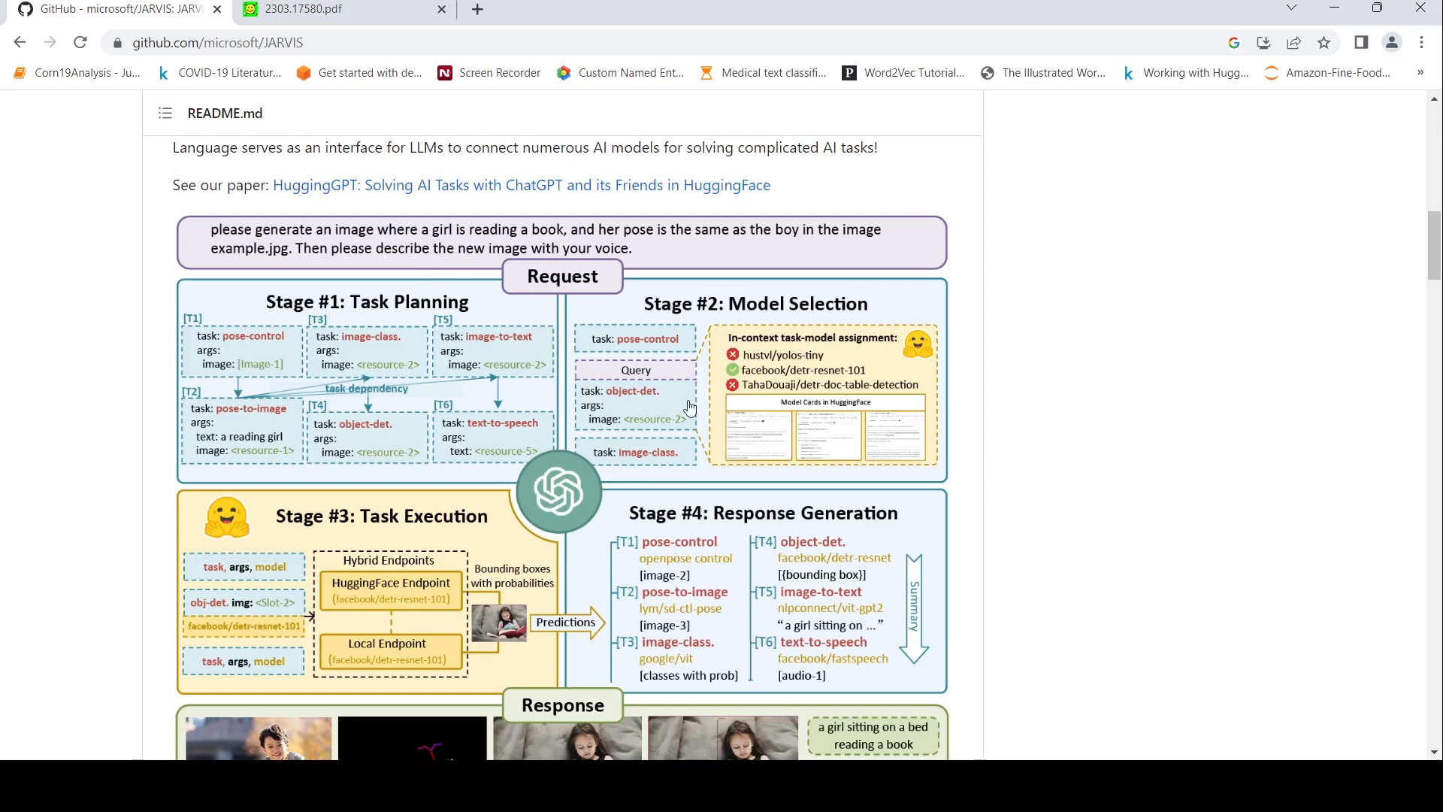
pyautogui.scroll(-3)
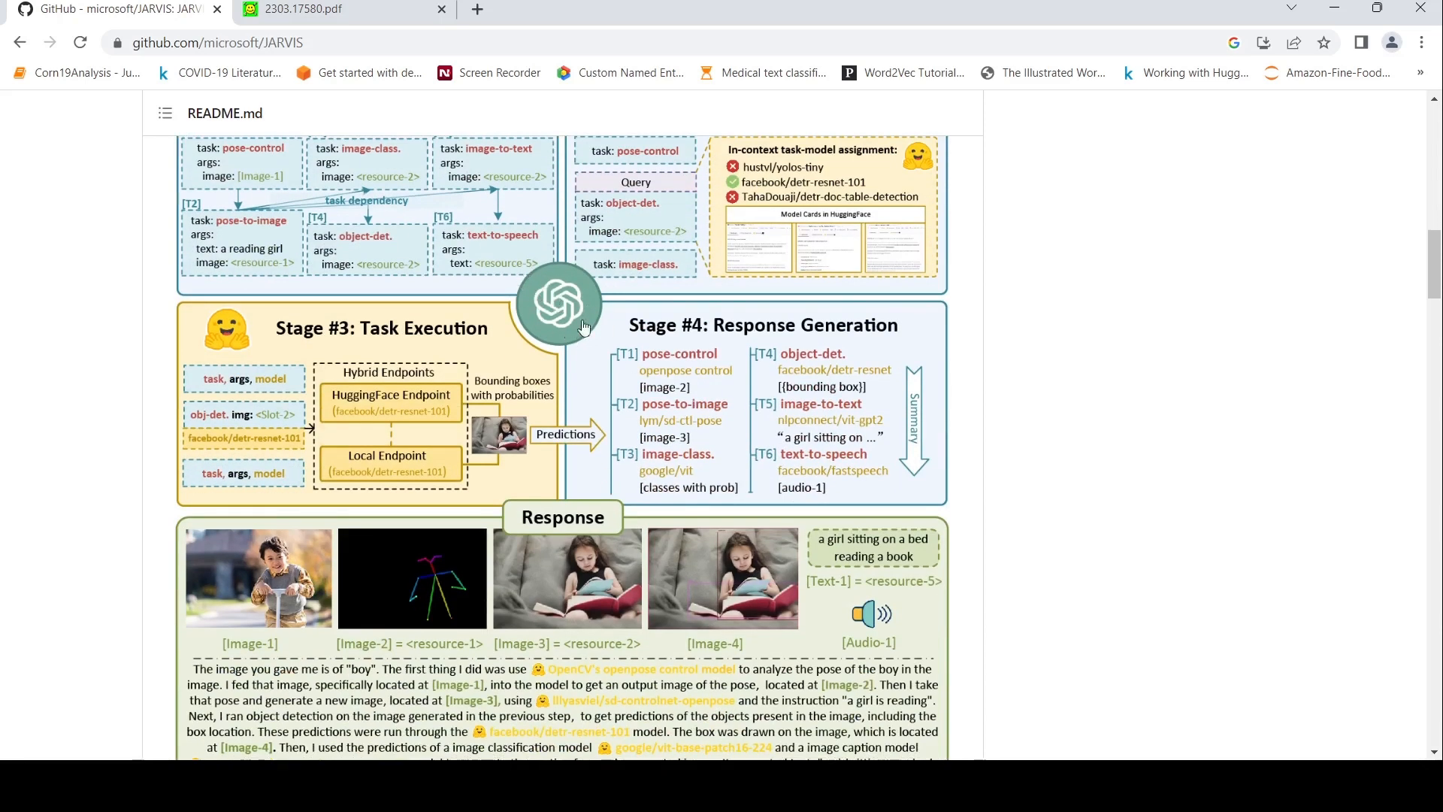
pyautogui.scroll(-3)
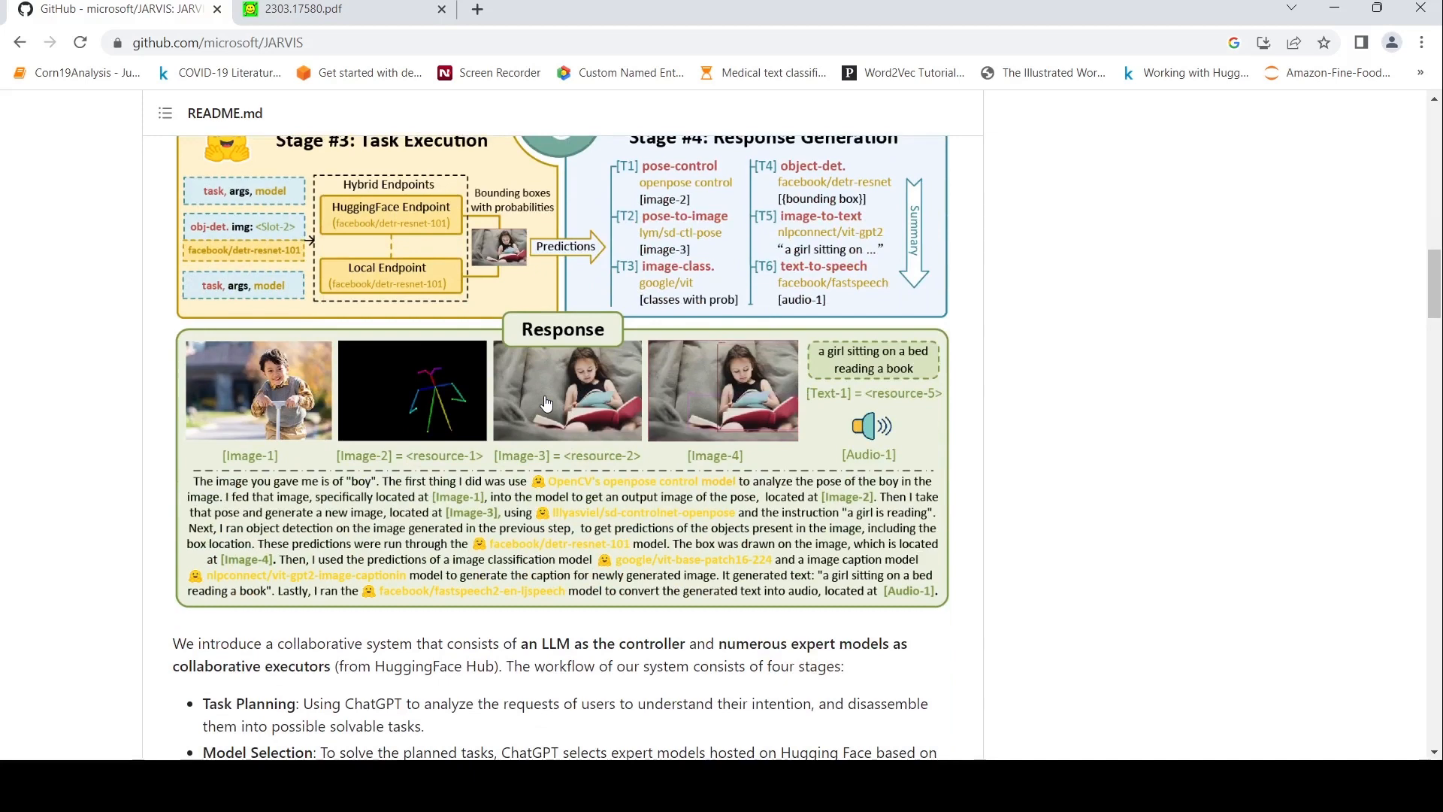
pyautogui.scroll(3)
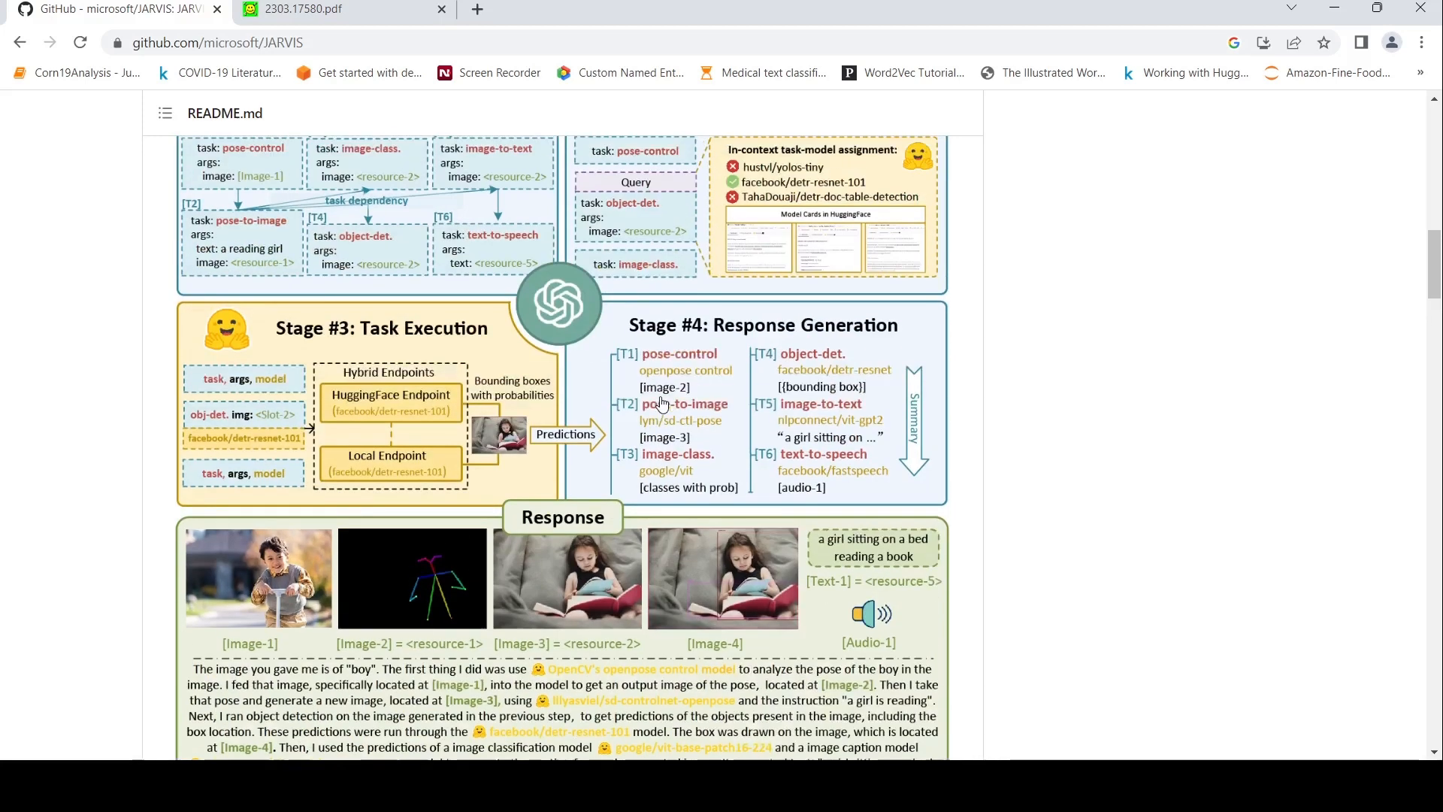
pyautogui.scroll(-3)
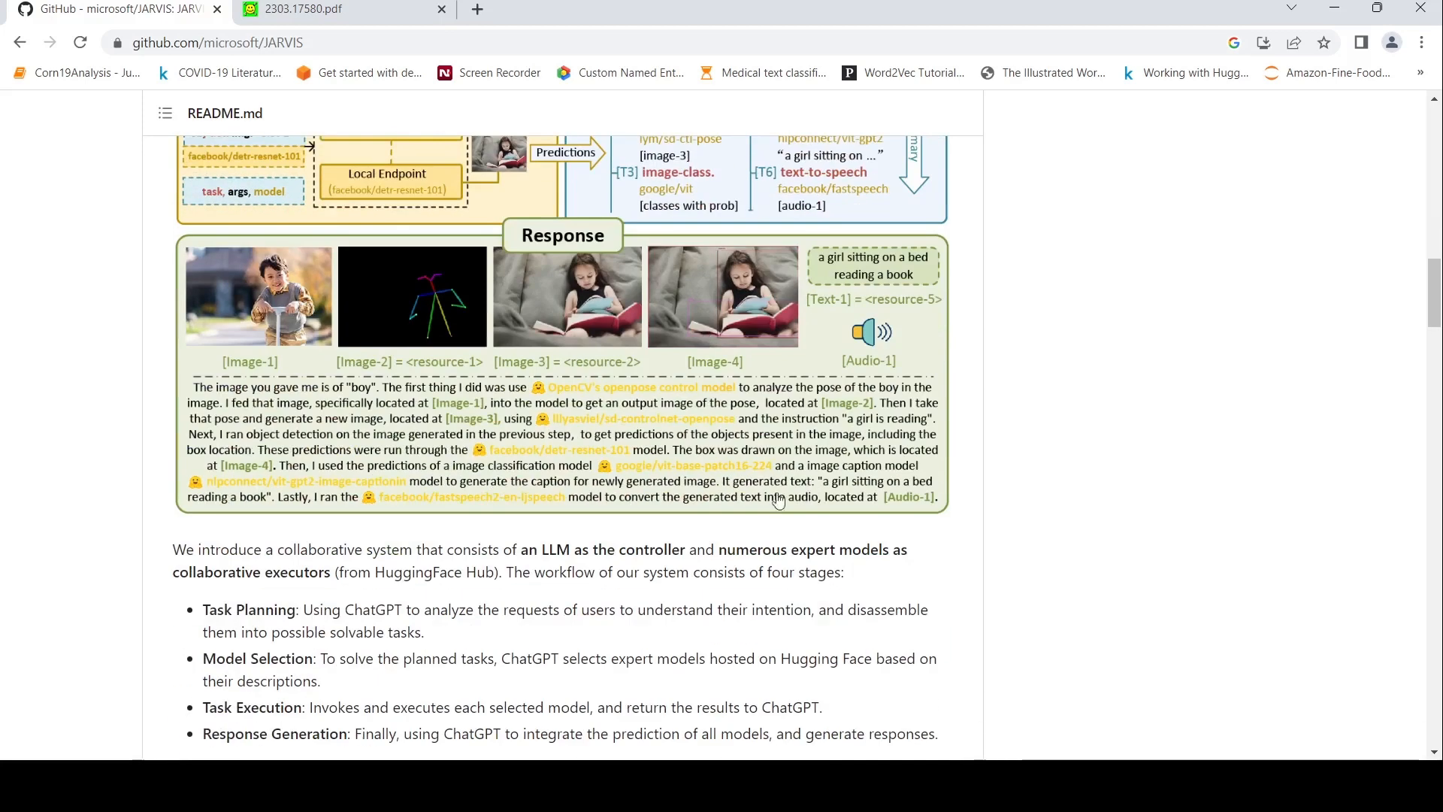
pyautogui.moveTo(662, 210)
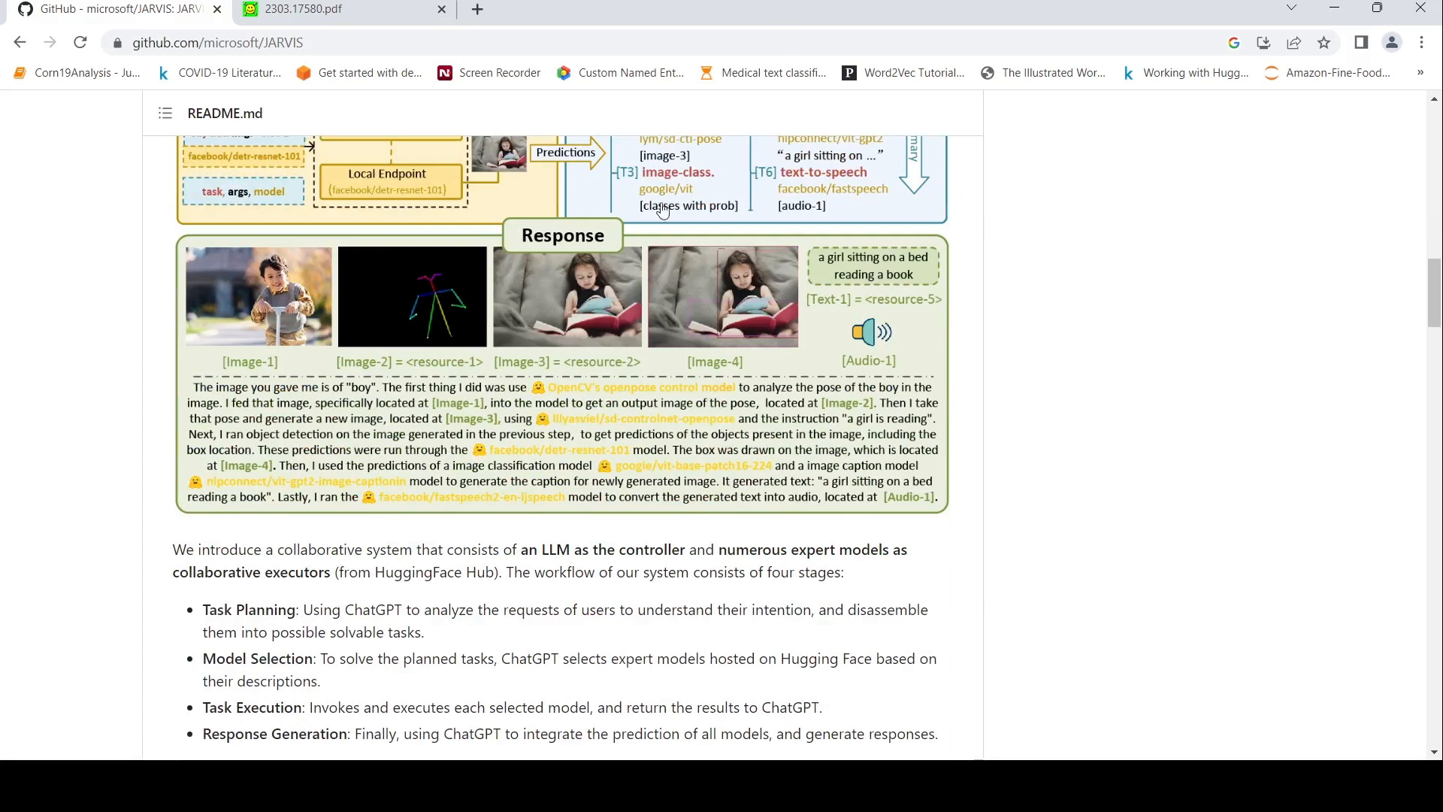
pyautogui.scroll(3)
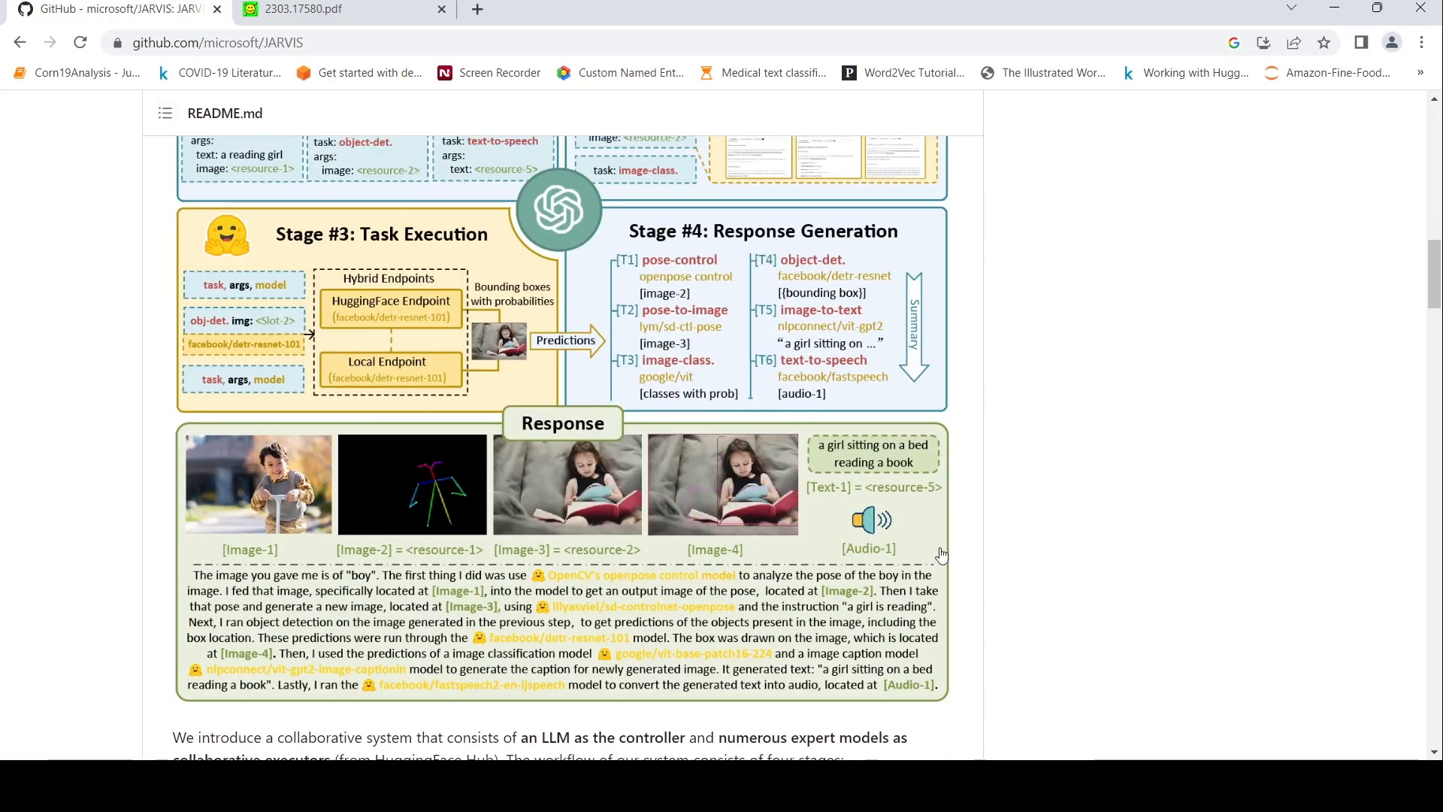
pyautogui.moveTo(672, 381)
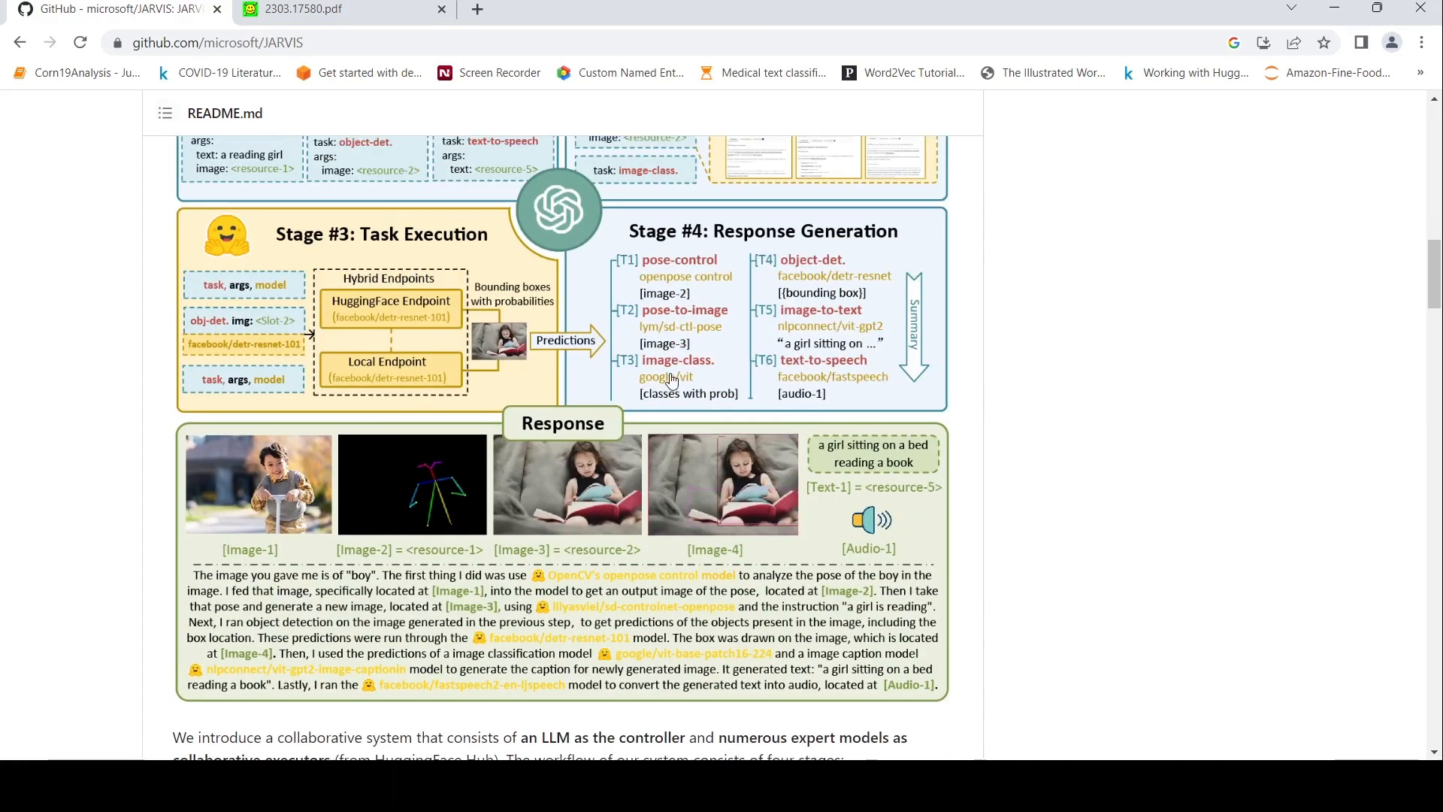
pyautogui.scroll(3)
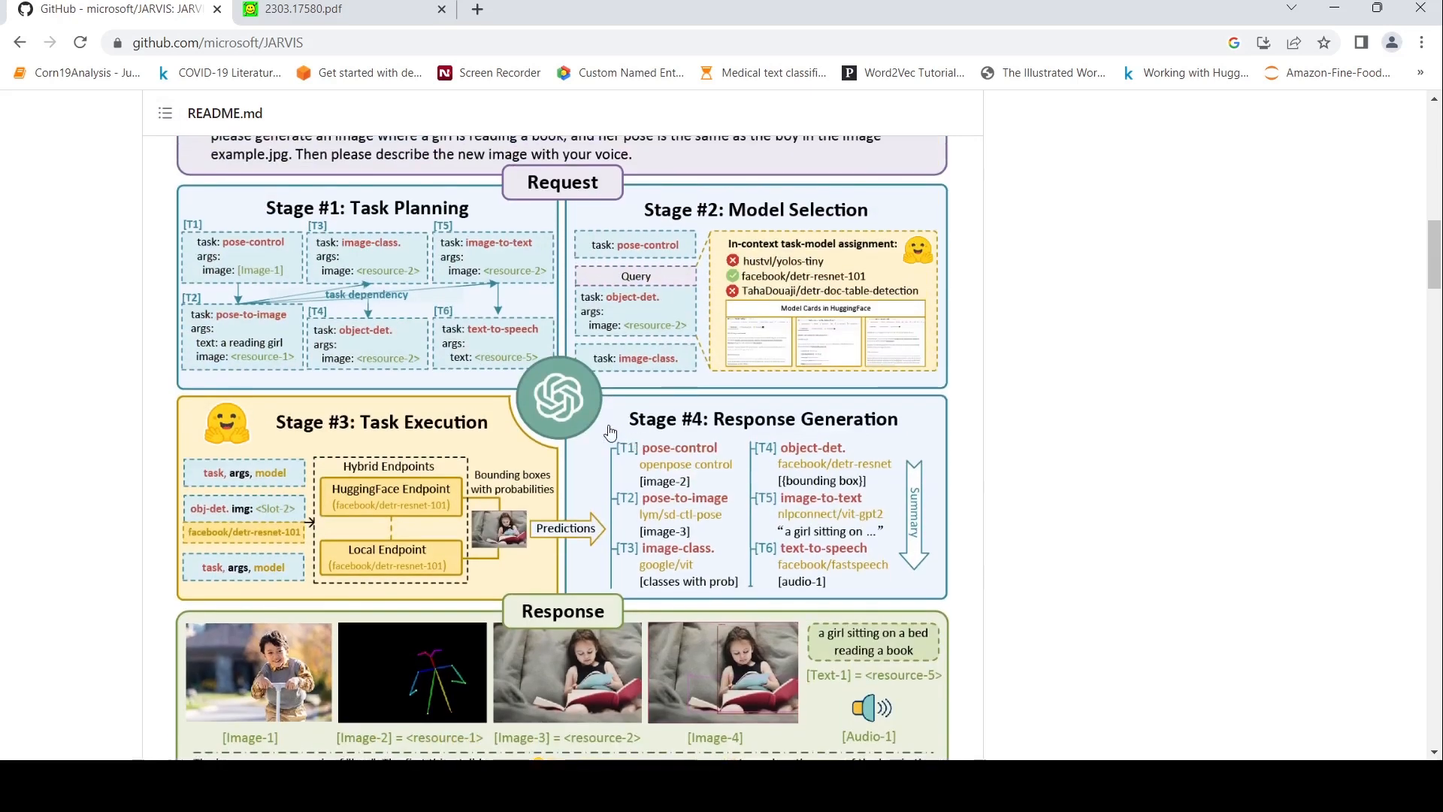
pyautogui.moveTo(768, 328)
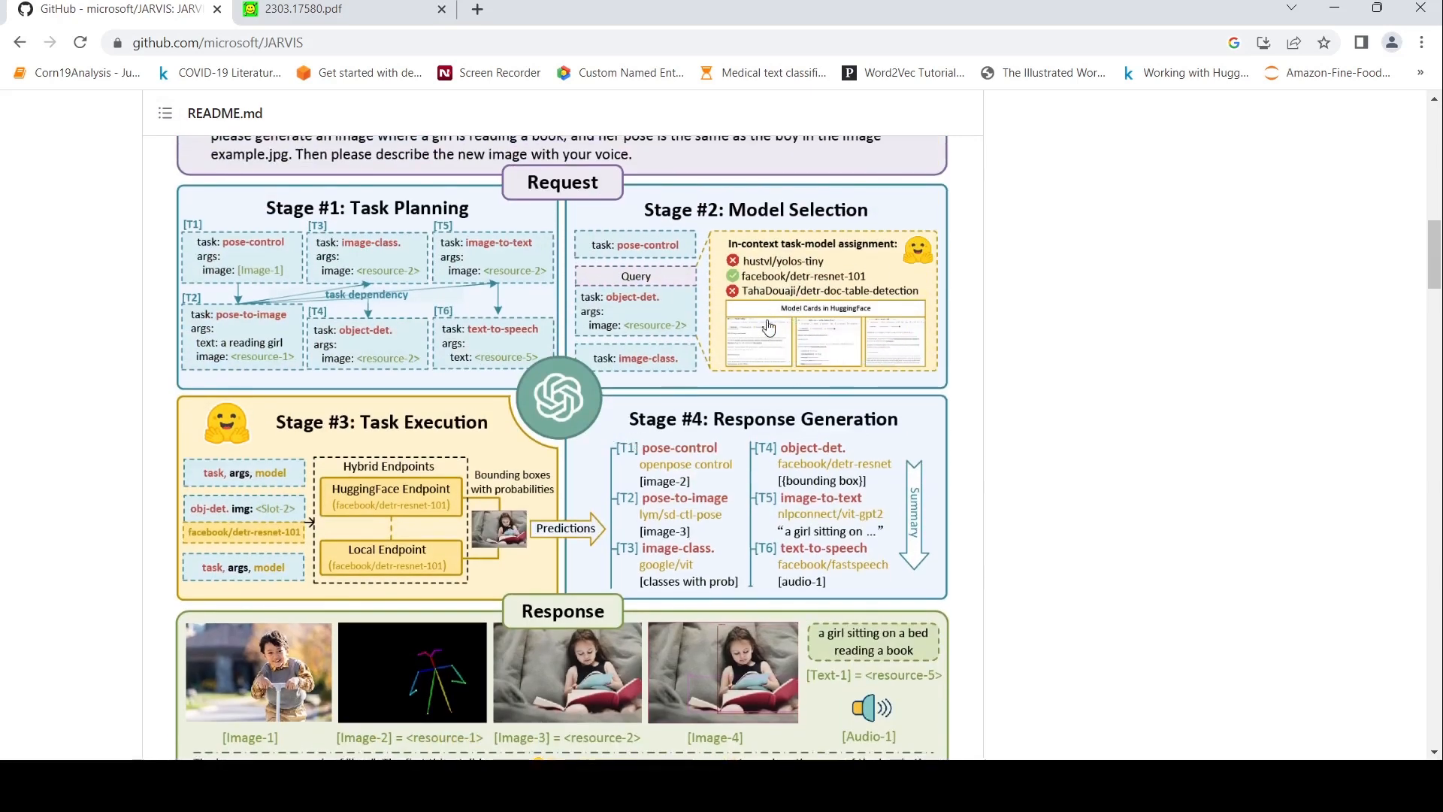
pyautogui.moveTo(669, 307)
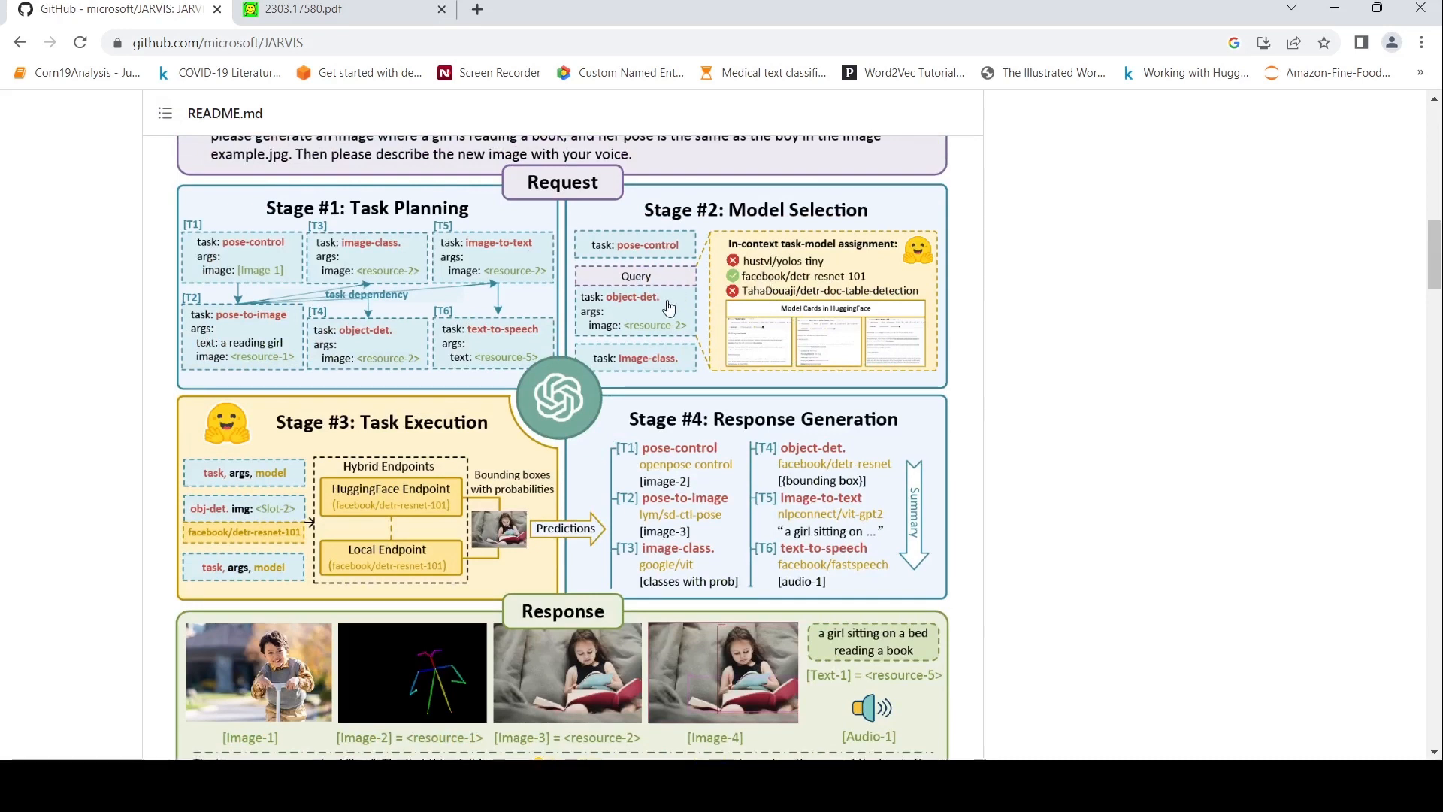
pyautogui.moveTo(442, 306)
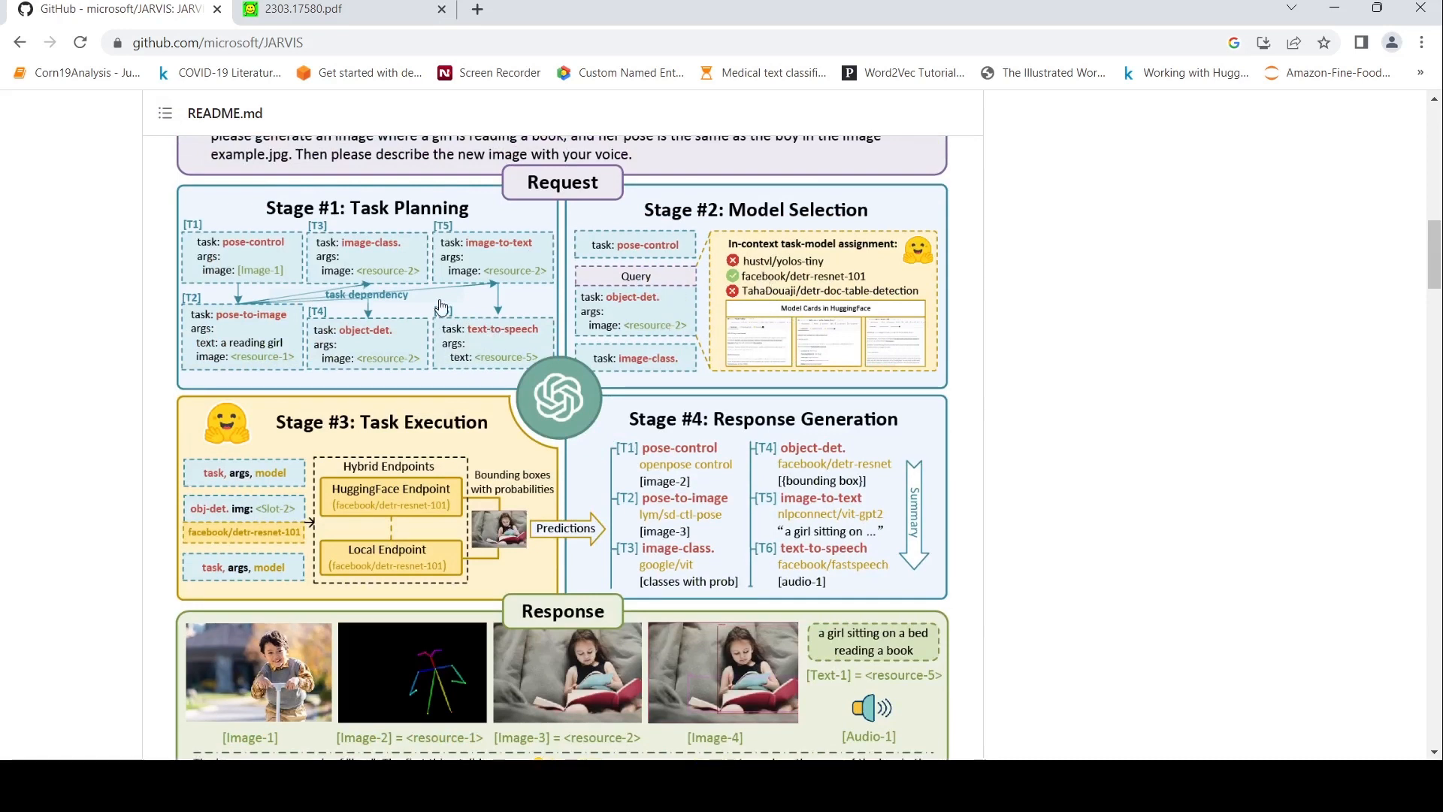
pyautogui.moveTo(608, 341)
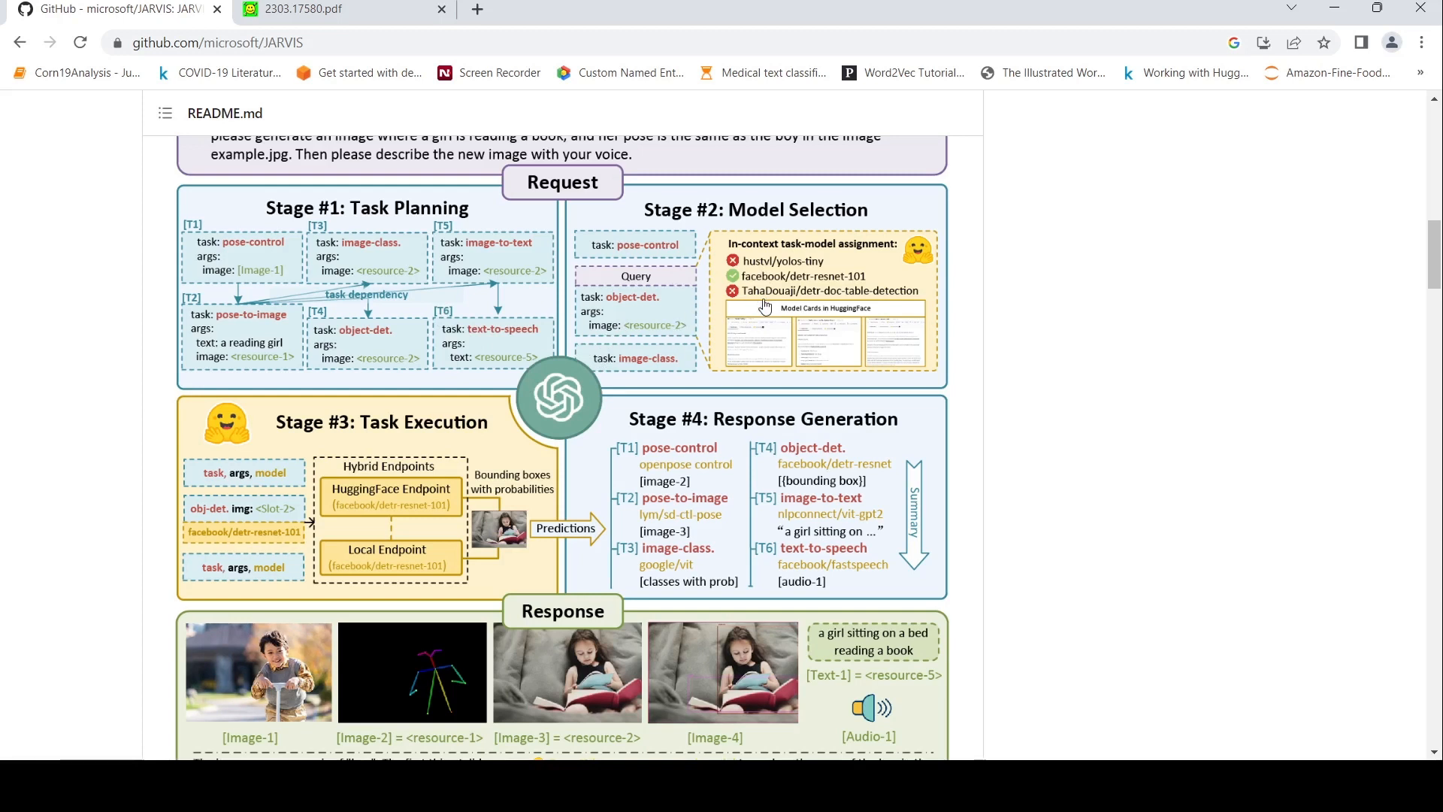
pyautogui.moveTo(568, 323)
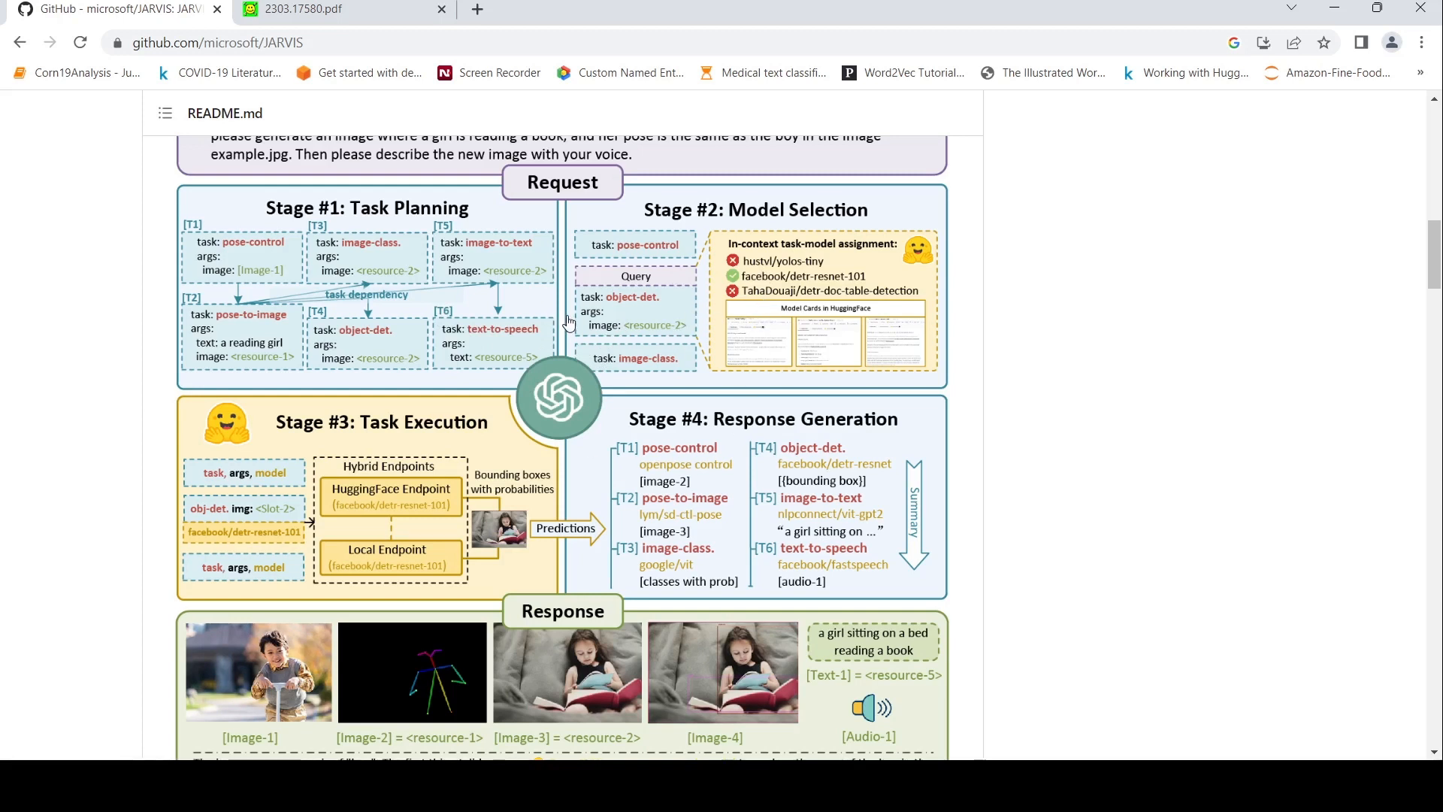
# Step: Scroll past the diagram and four-stage list to the System Requirements heading
pyautogui.scroll(3)
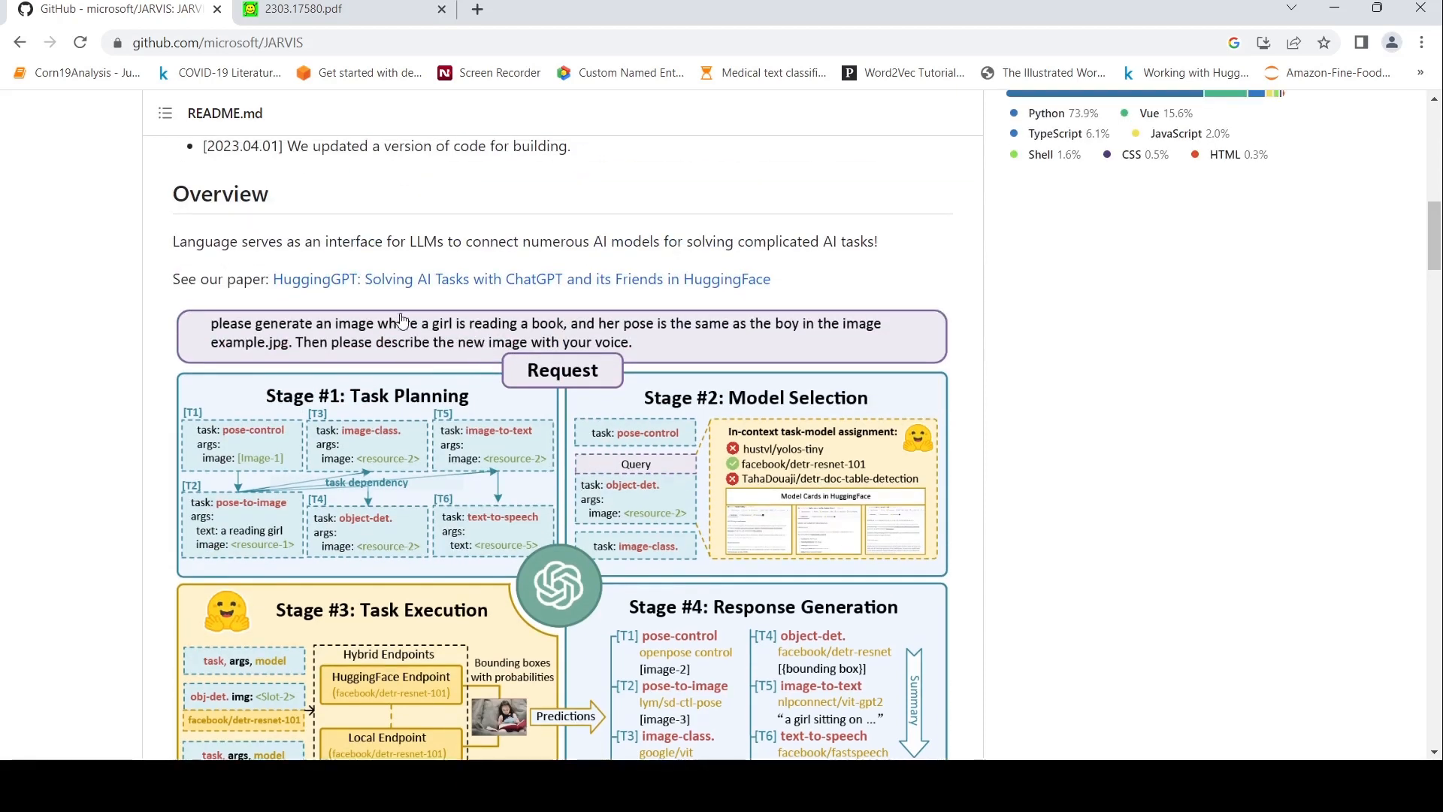
pyautogui.scroll(-3)
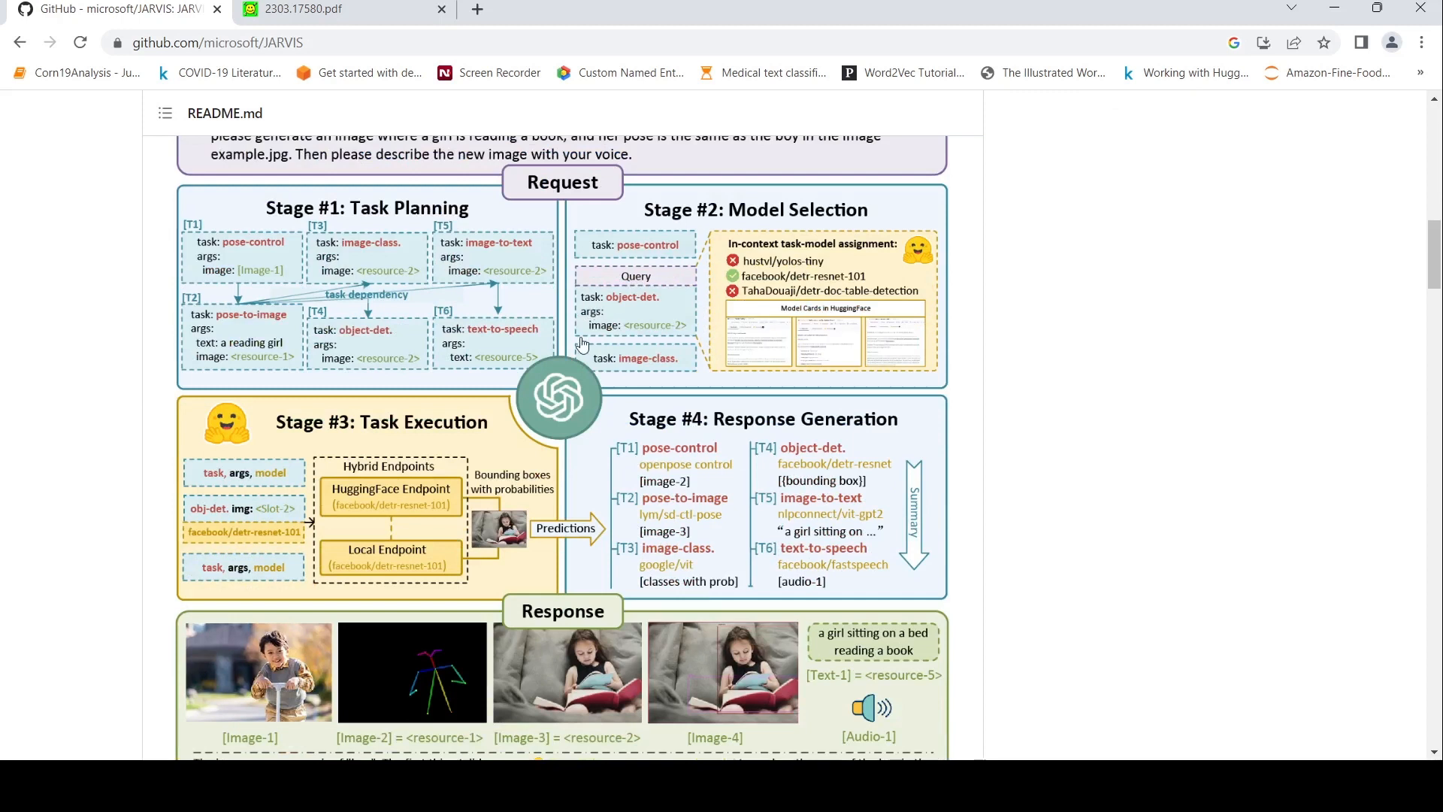
pyautogui.moveTo(607, 304)
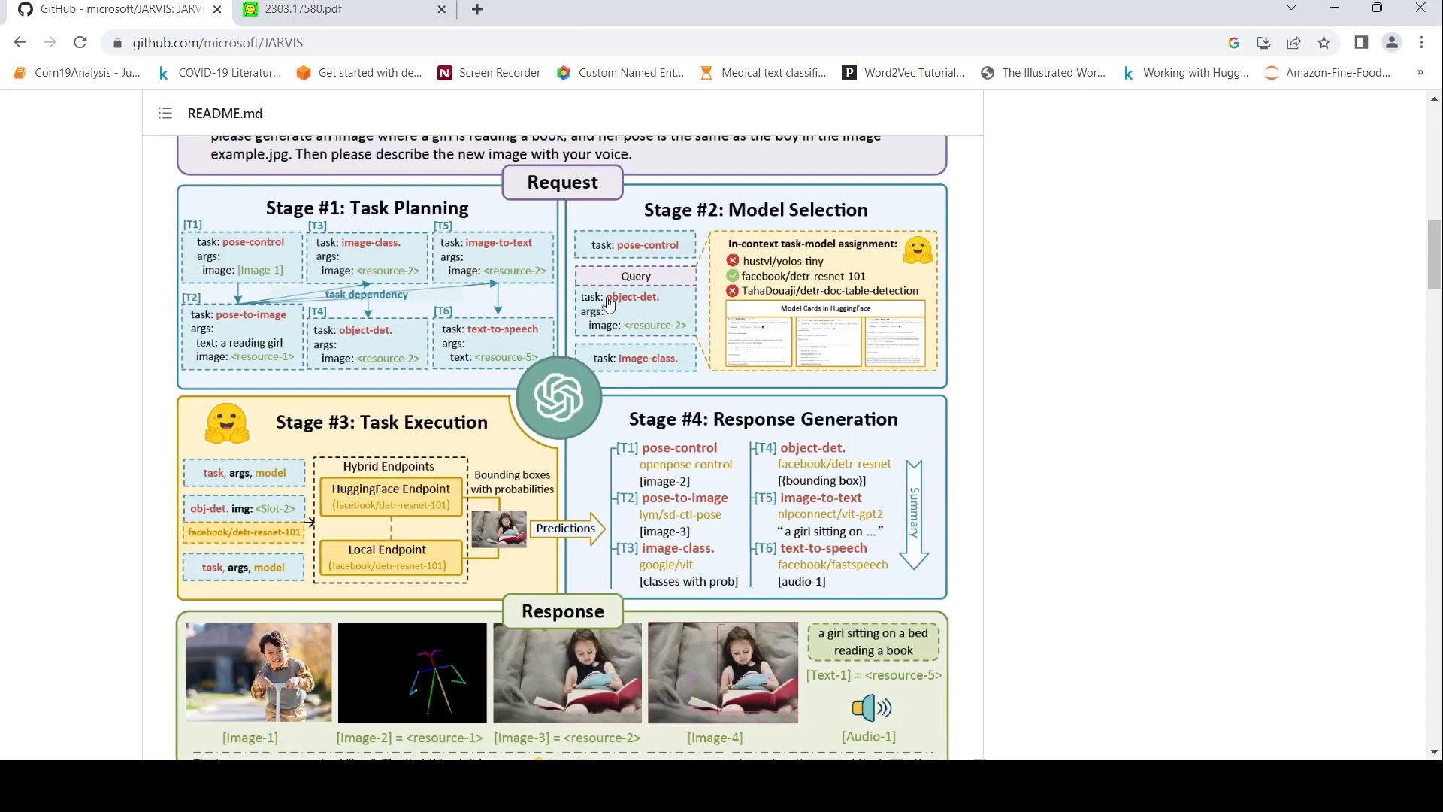
pyautogui.moveTo(540, 474)
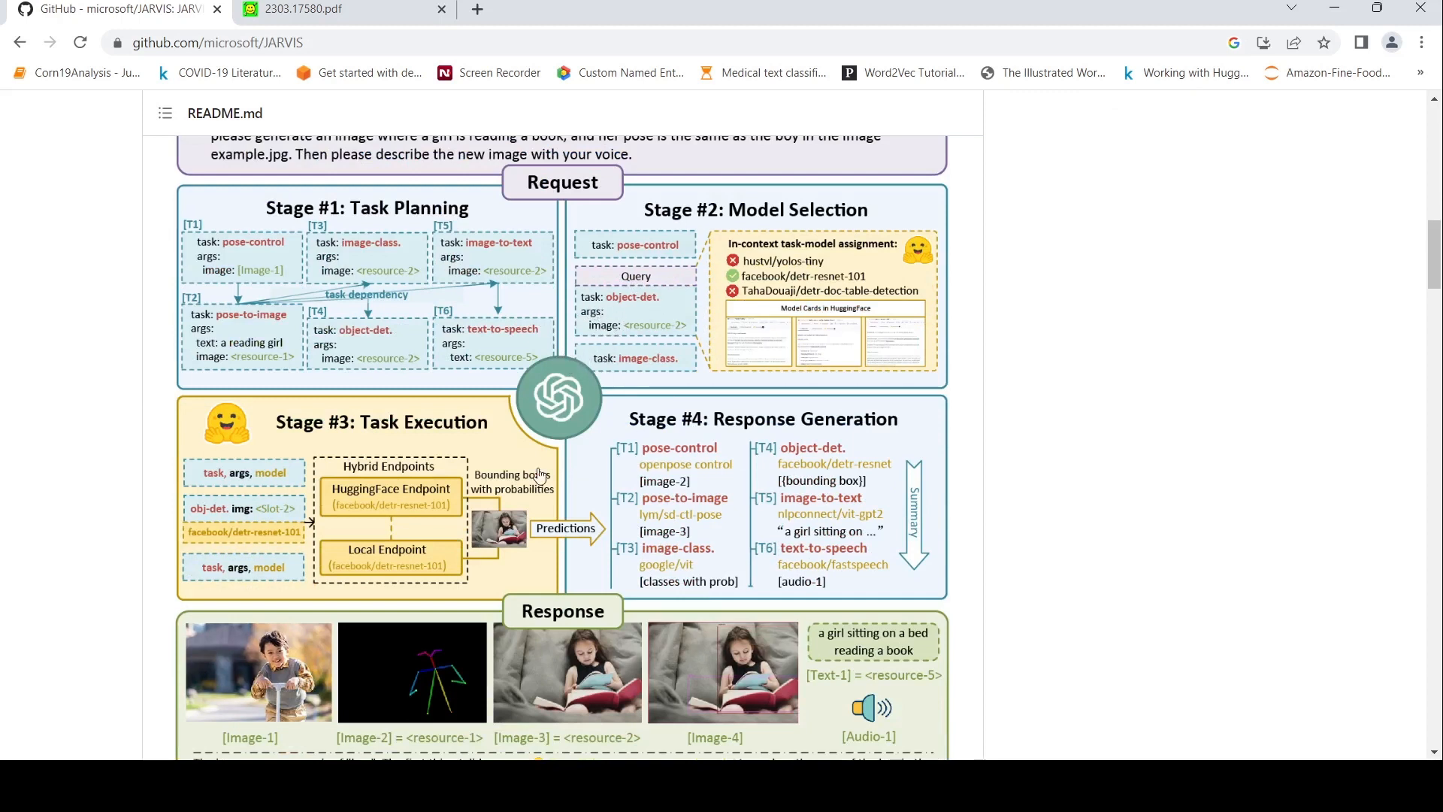
pyautogui.moveTo(587, 388)
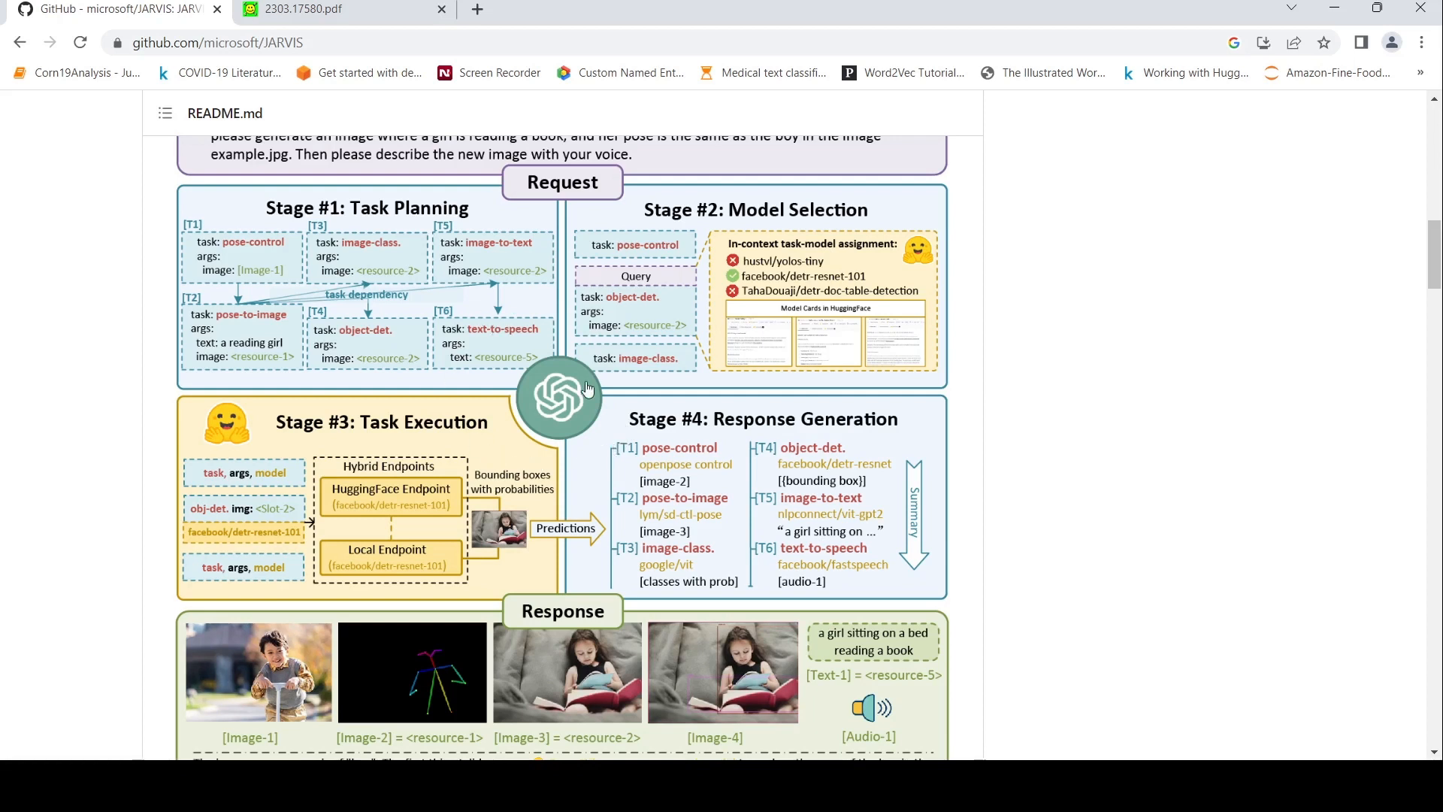
pyautogui.moveTo(741, 262)
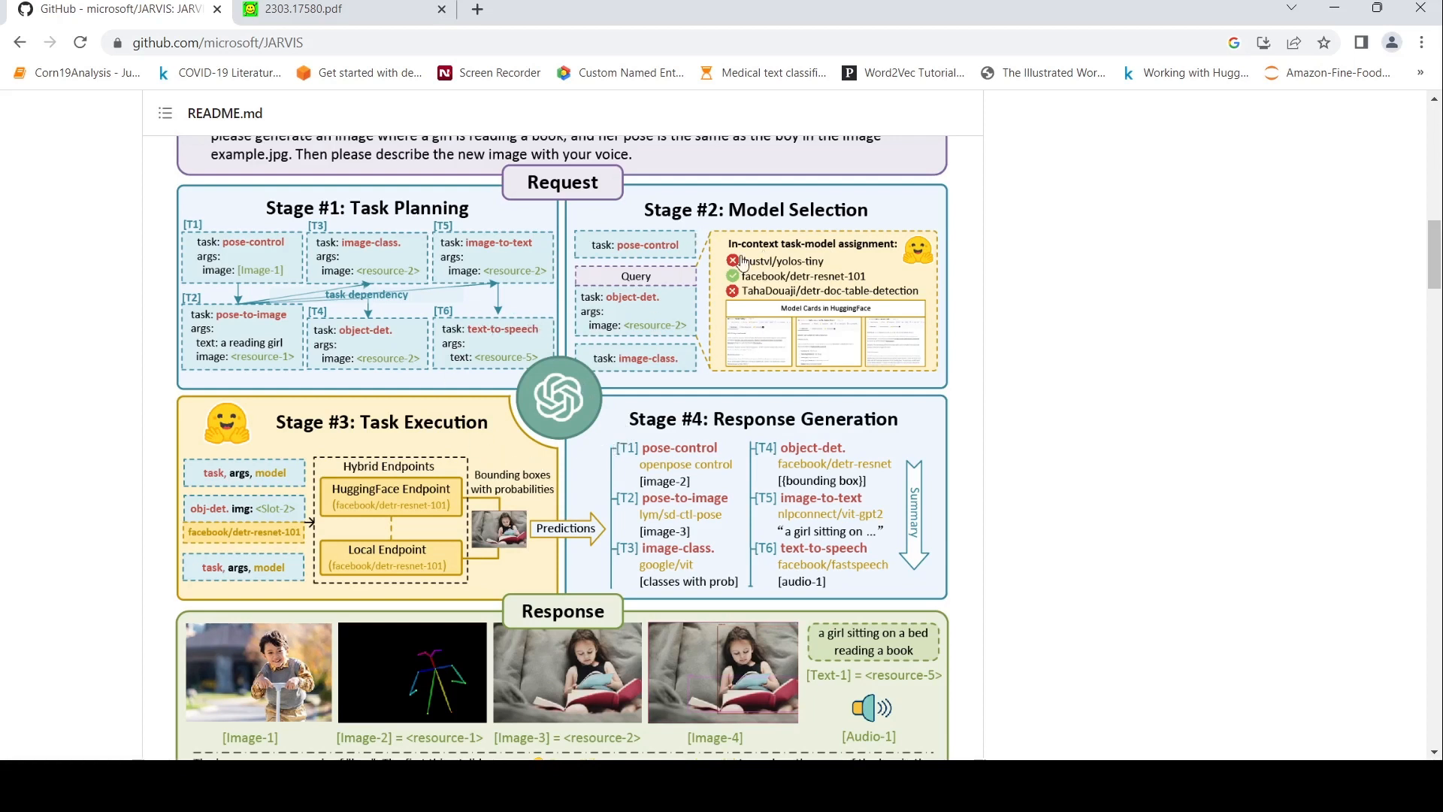
pyautogui.moveTo(722, 295)
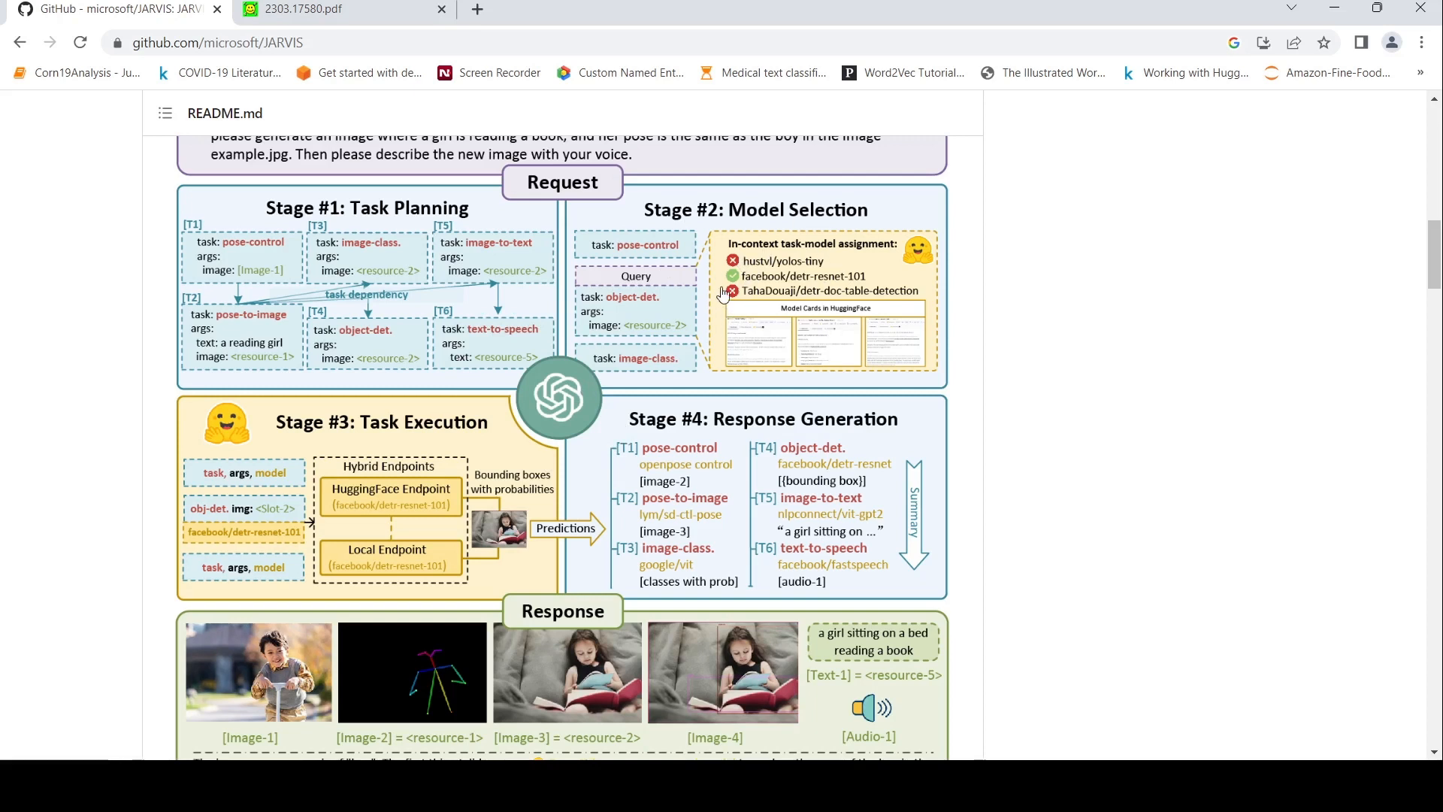
pyautogui.moveTo(575, 331)
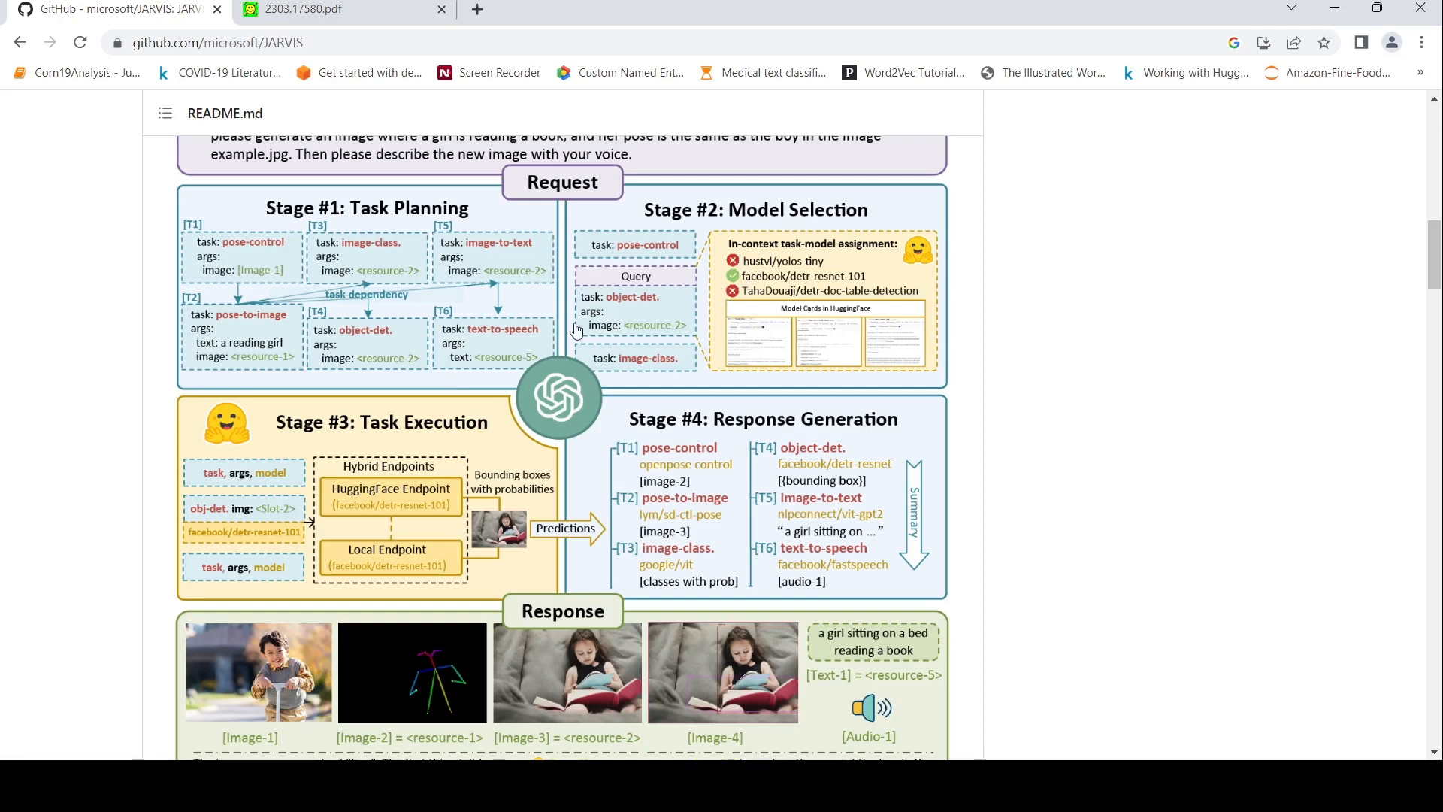
pyautogui.moveTo(619, 343)
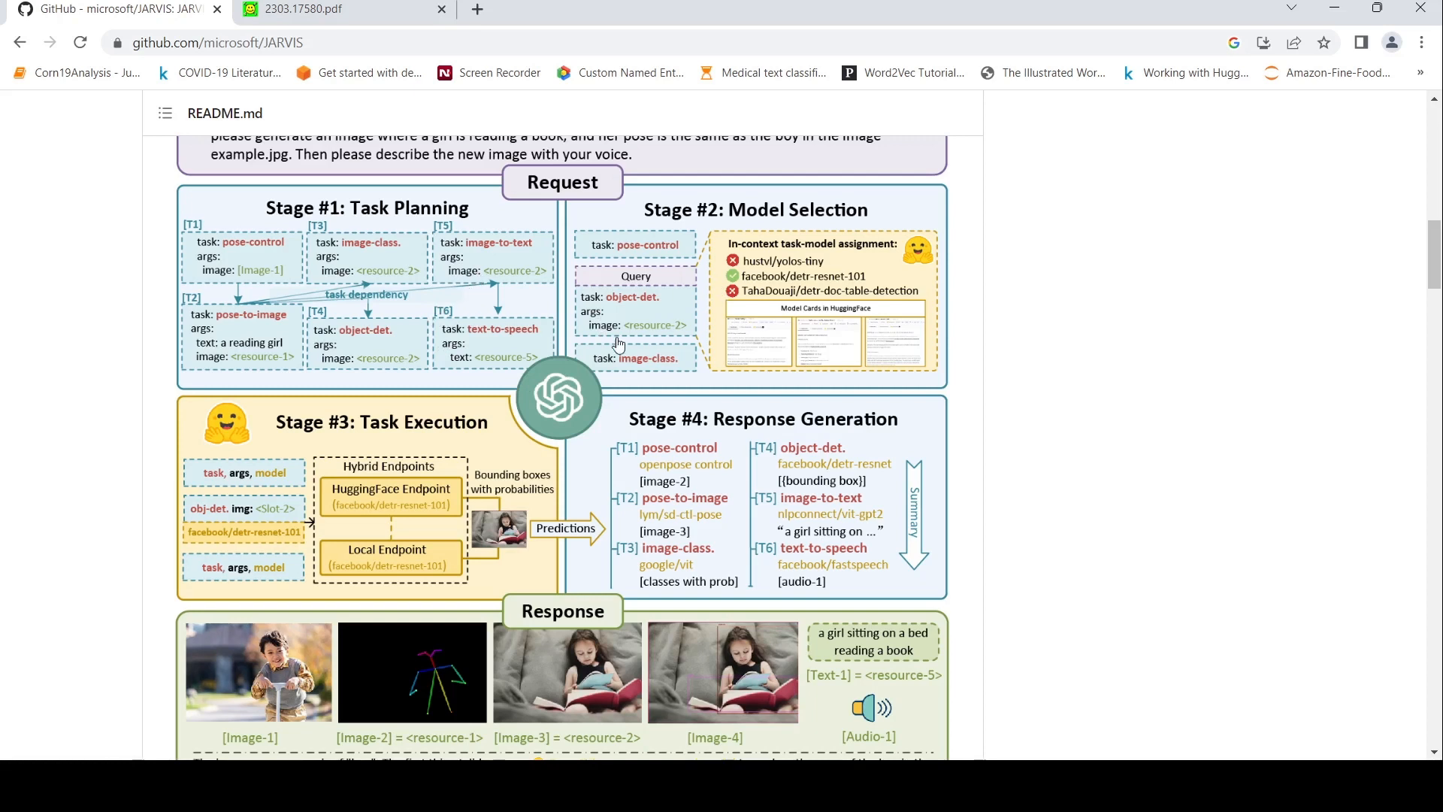
pyautogui.moveTo(754, 306)
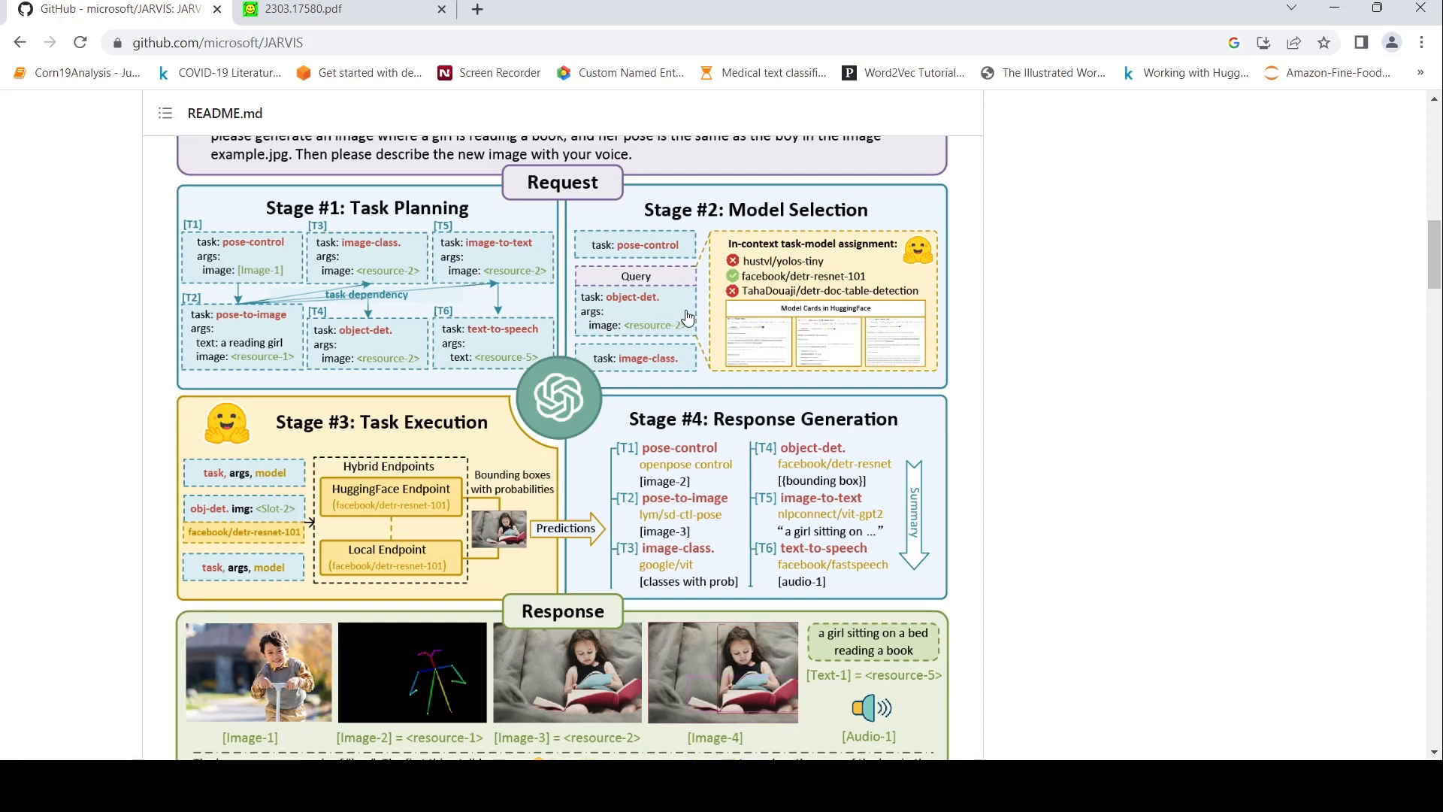
pyautogui.moveTo(315, 637)
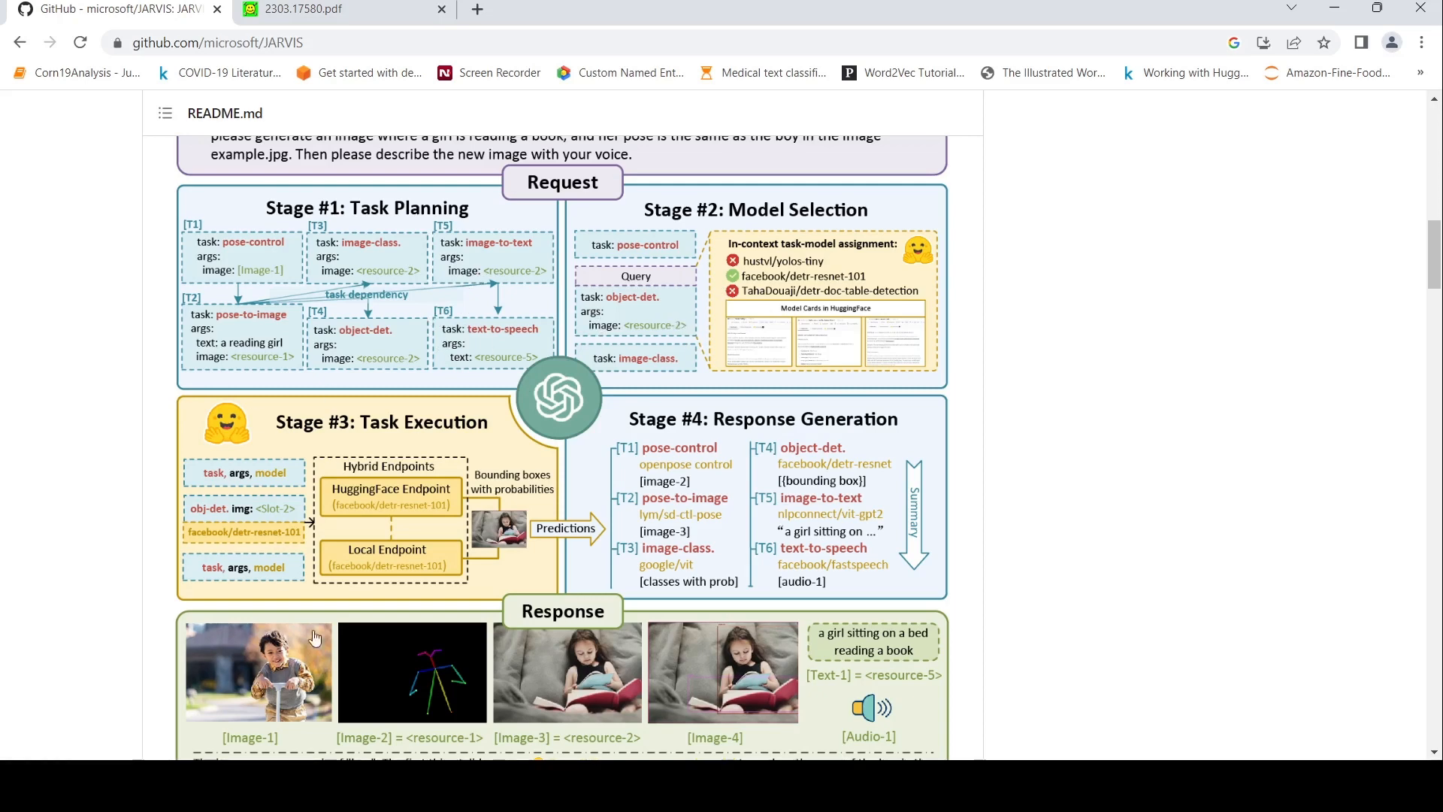
pyautogui.moveTo(746, 460)
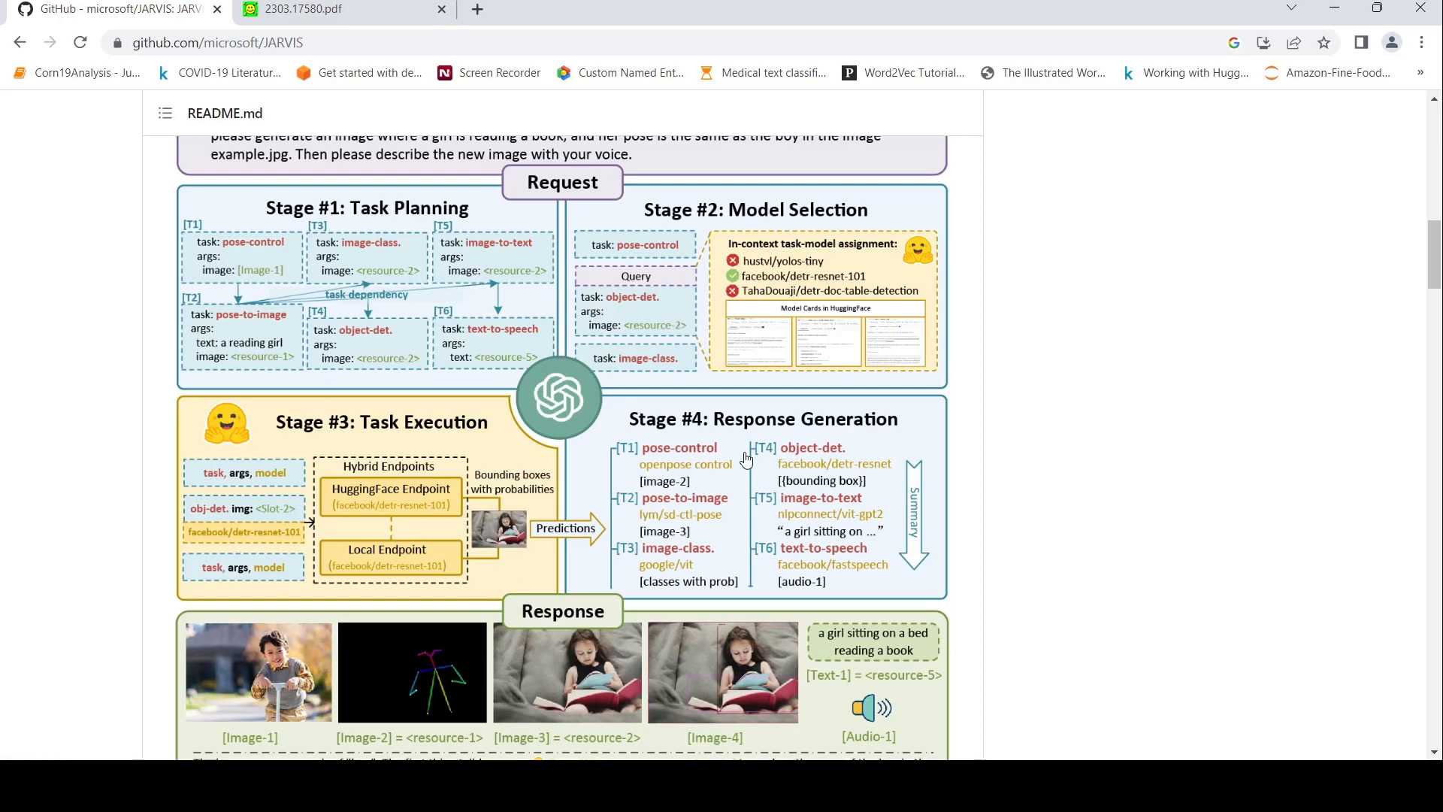
pyautogui.scroll(-3)
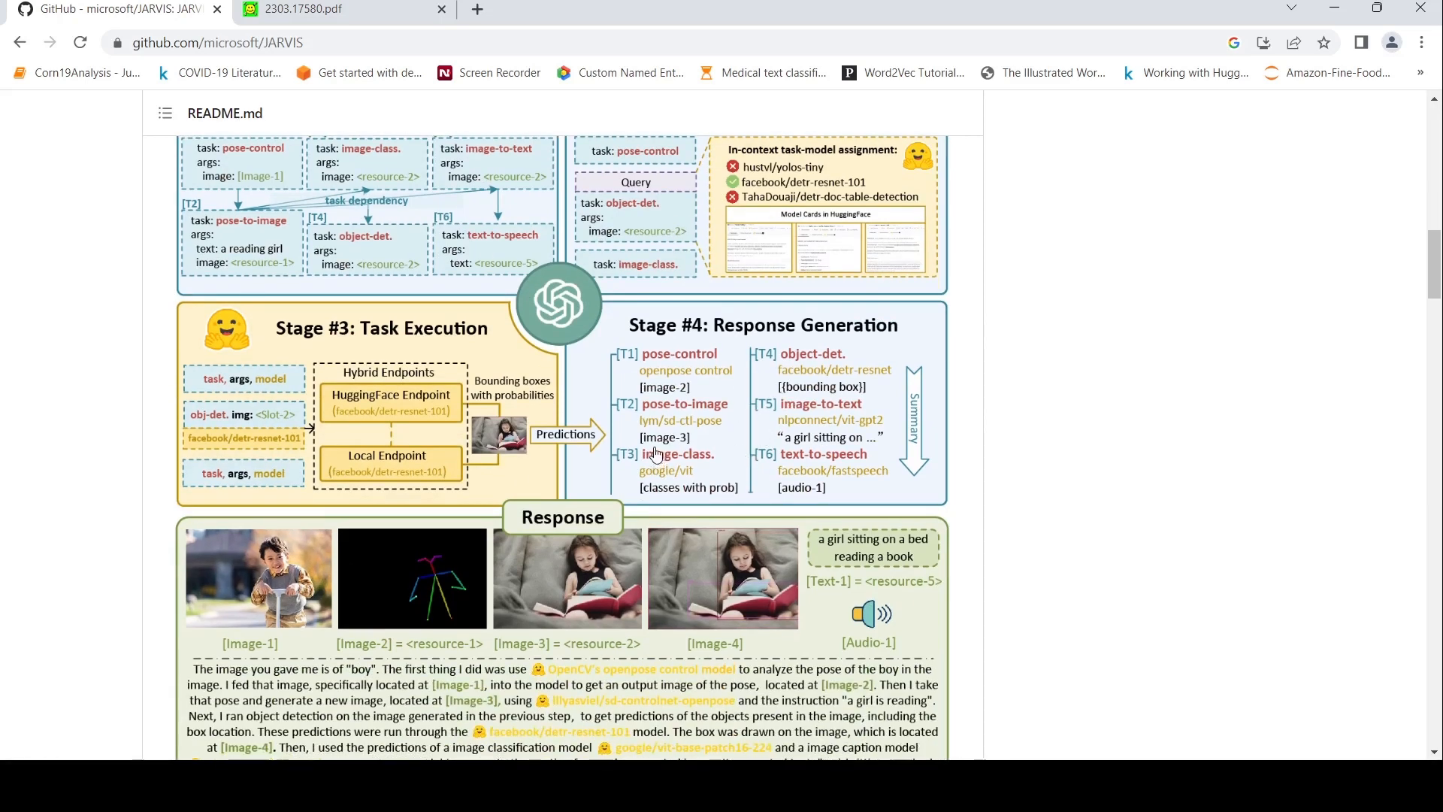
pyautogui.scroll(-3)
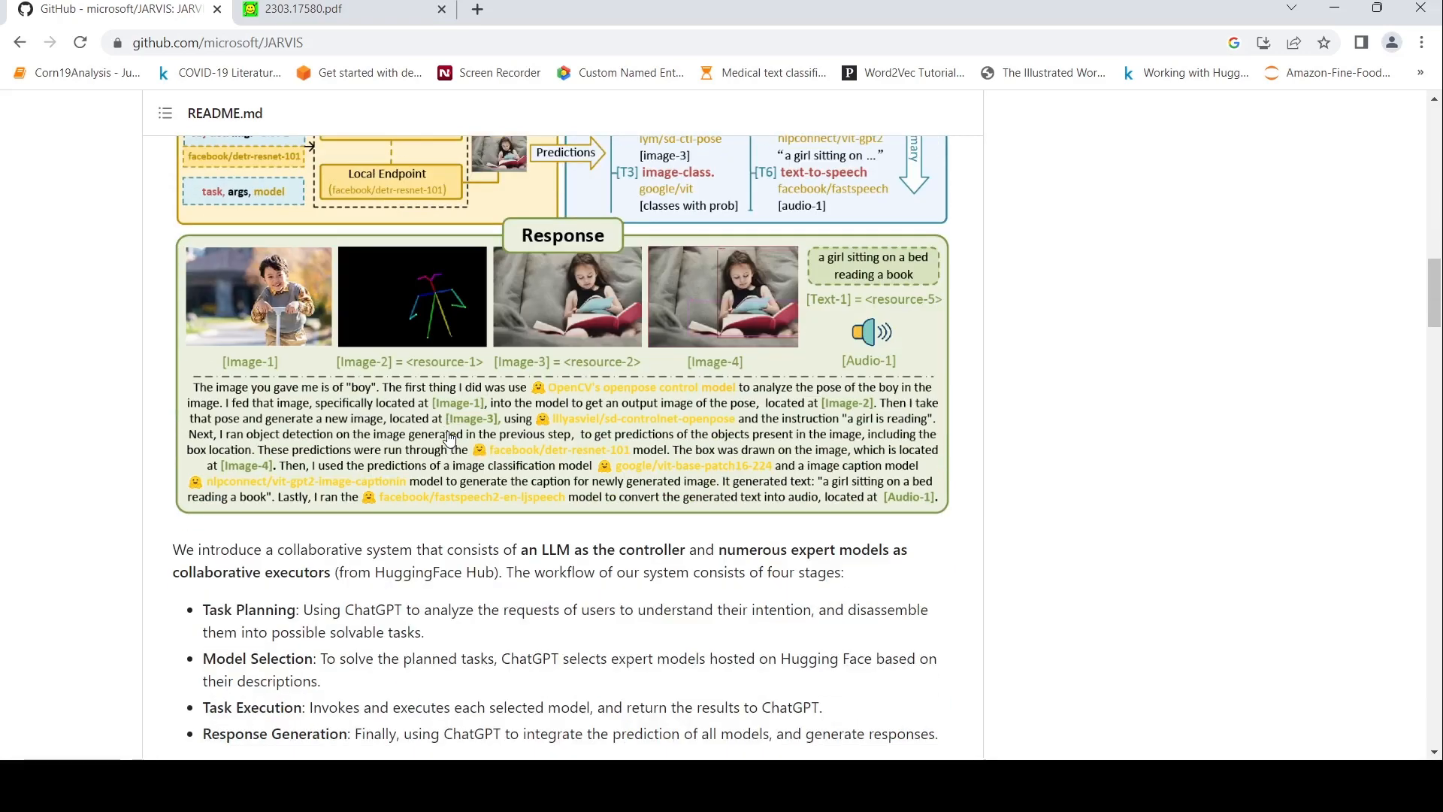
pyautogui.scroll(-3)
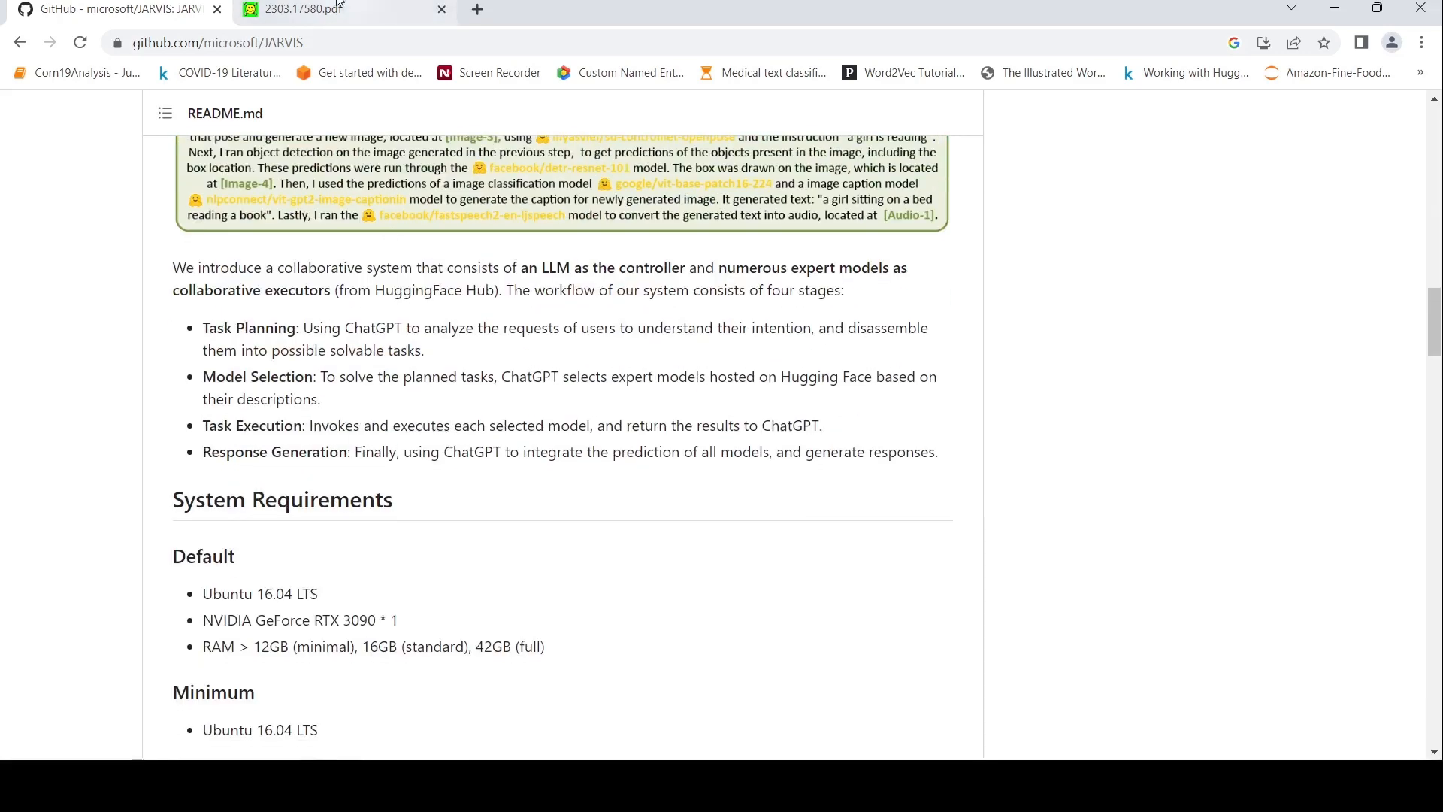
# Step: Switch to the 2303.17580.pdf tab and scroll to page 8's Figure 3
pyautogui.click(304, 9)
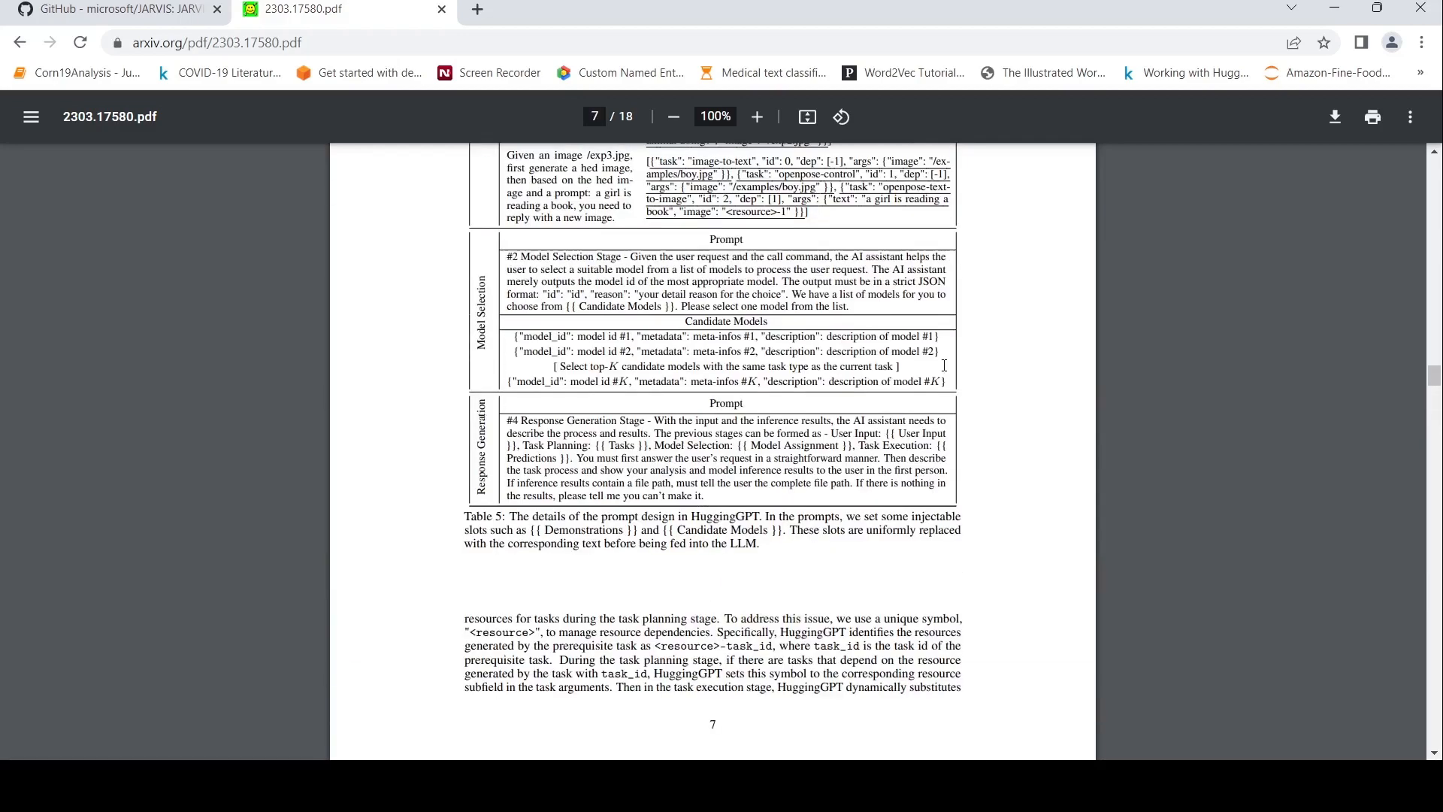
pyautogui.scroll(3)
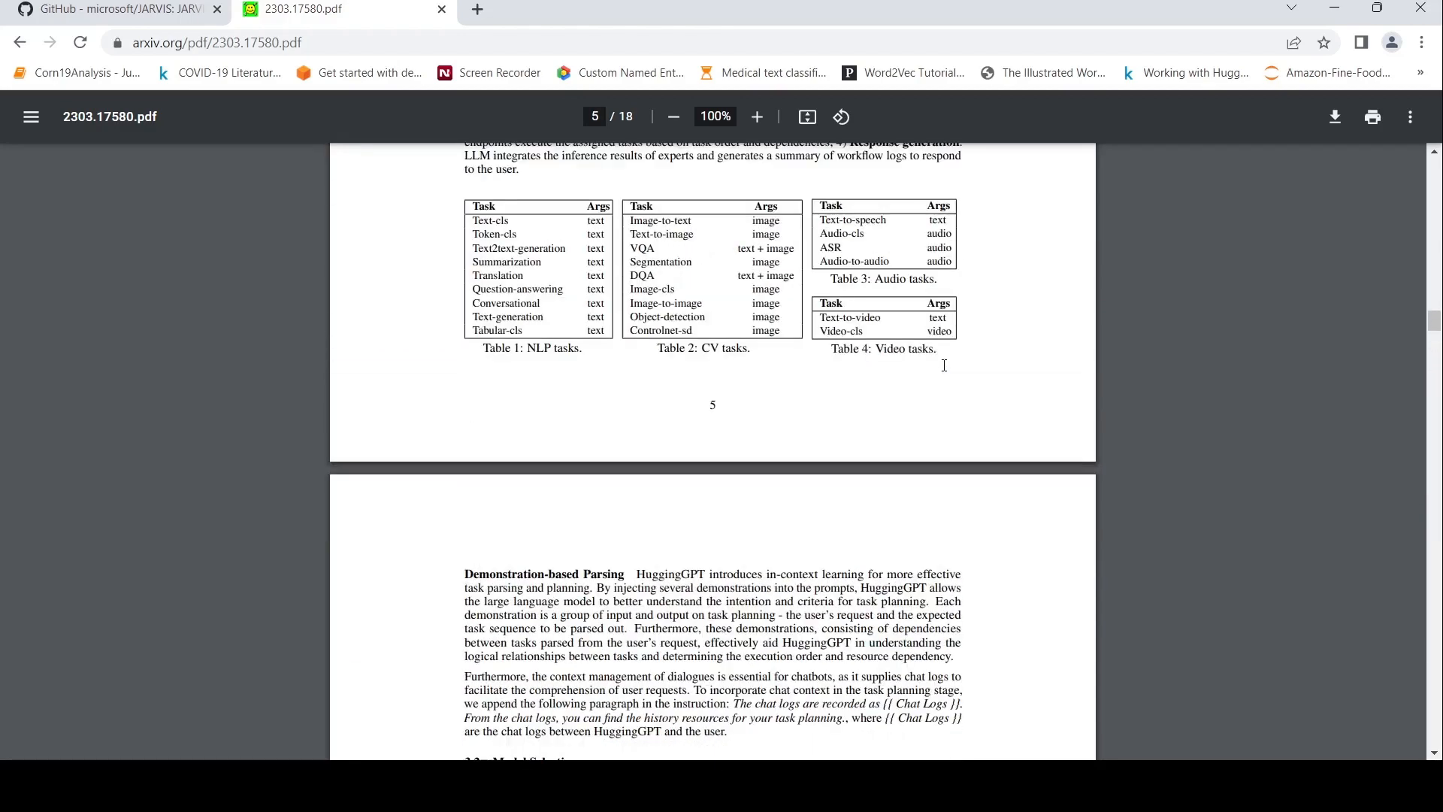
pyautogui.scroll(-3)
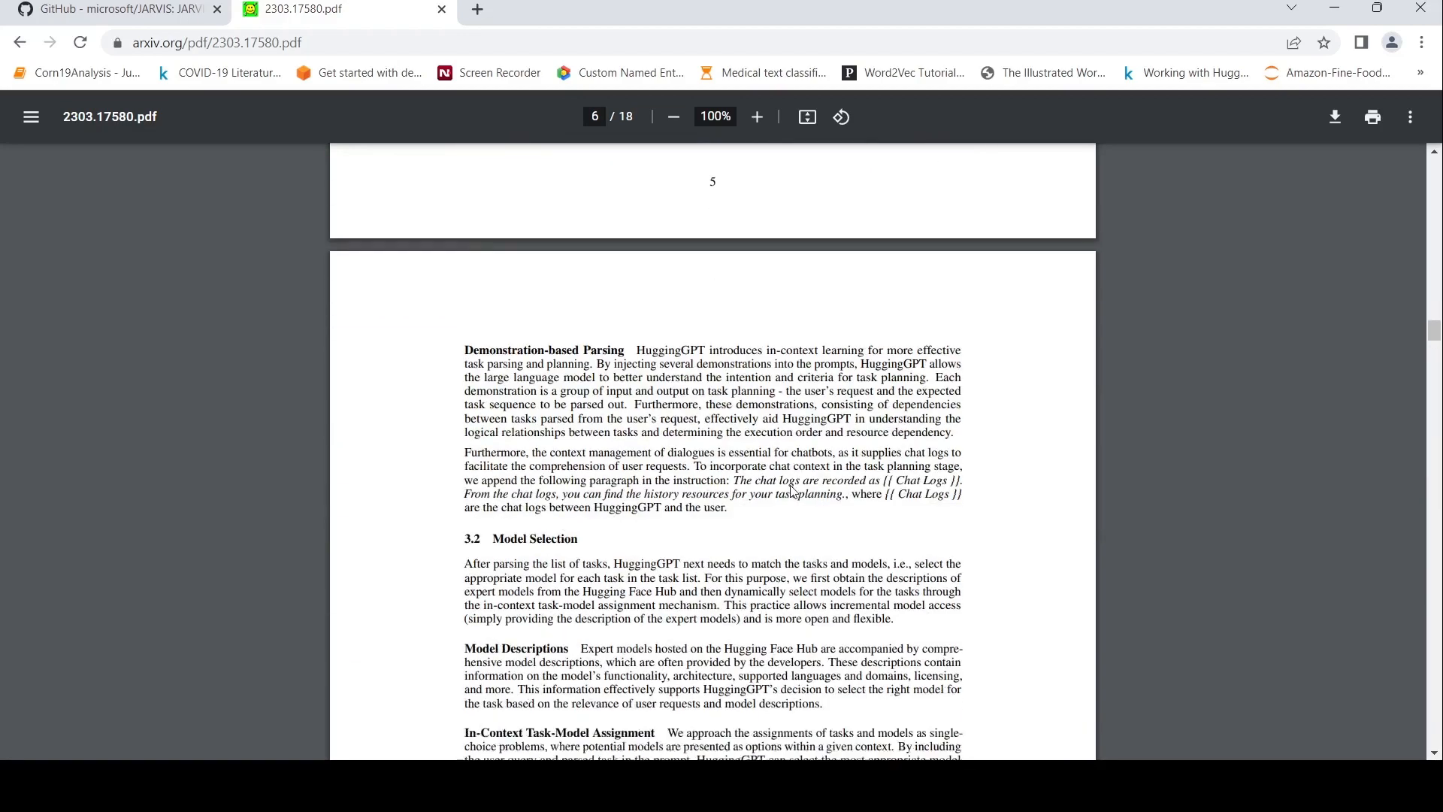
pyautogui.scroll(-3)
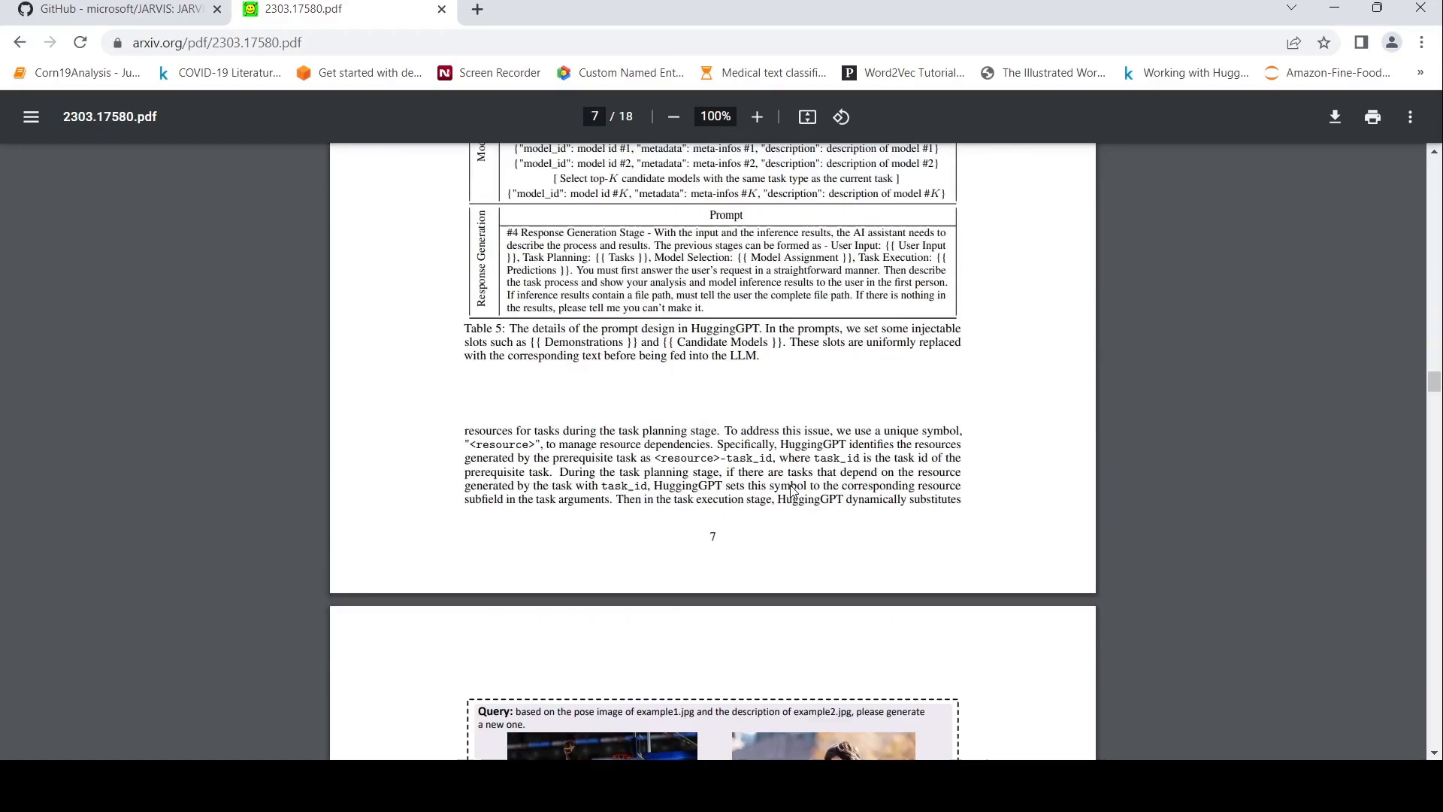
pyautogui.scroll(-3)
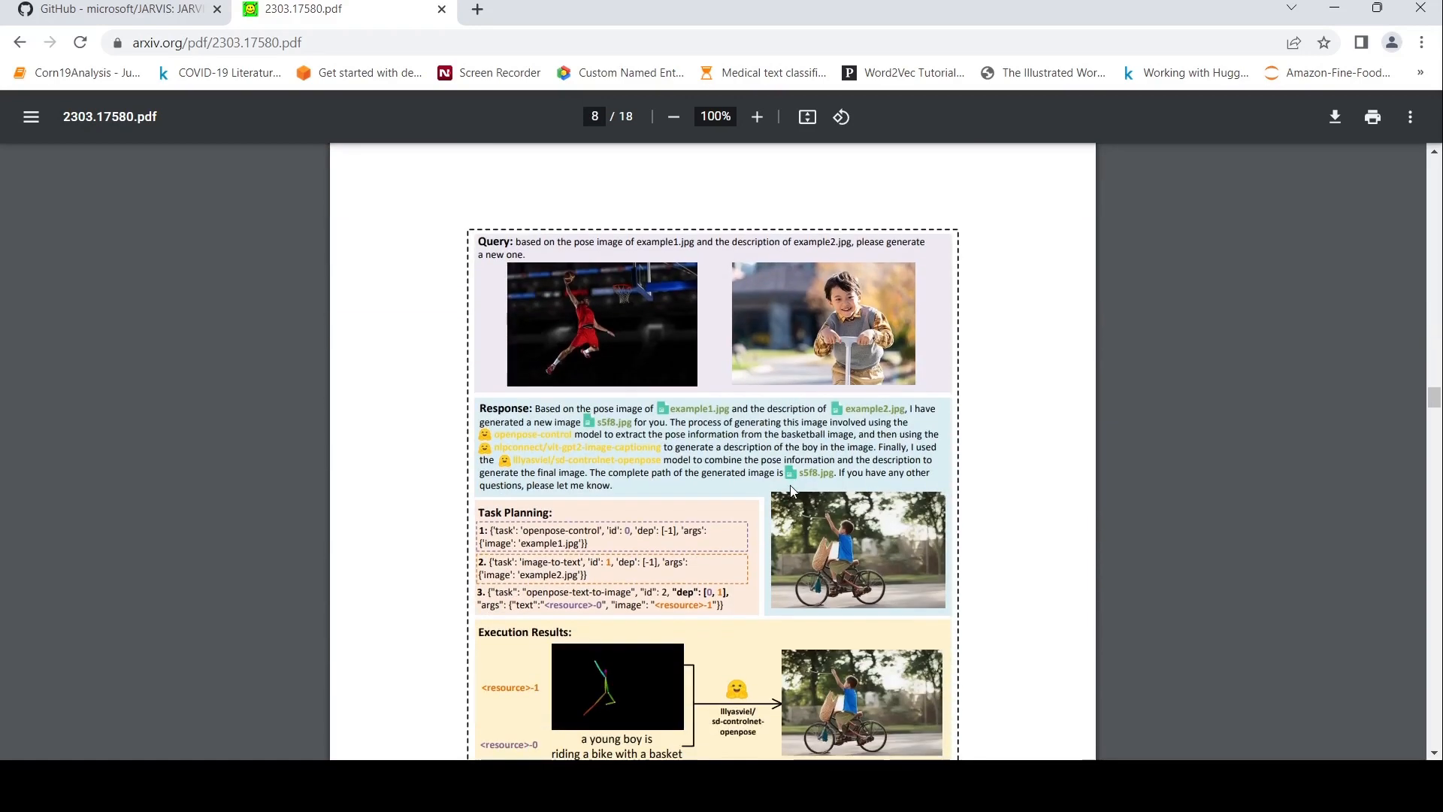
pyautogui.scroll(-3)
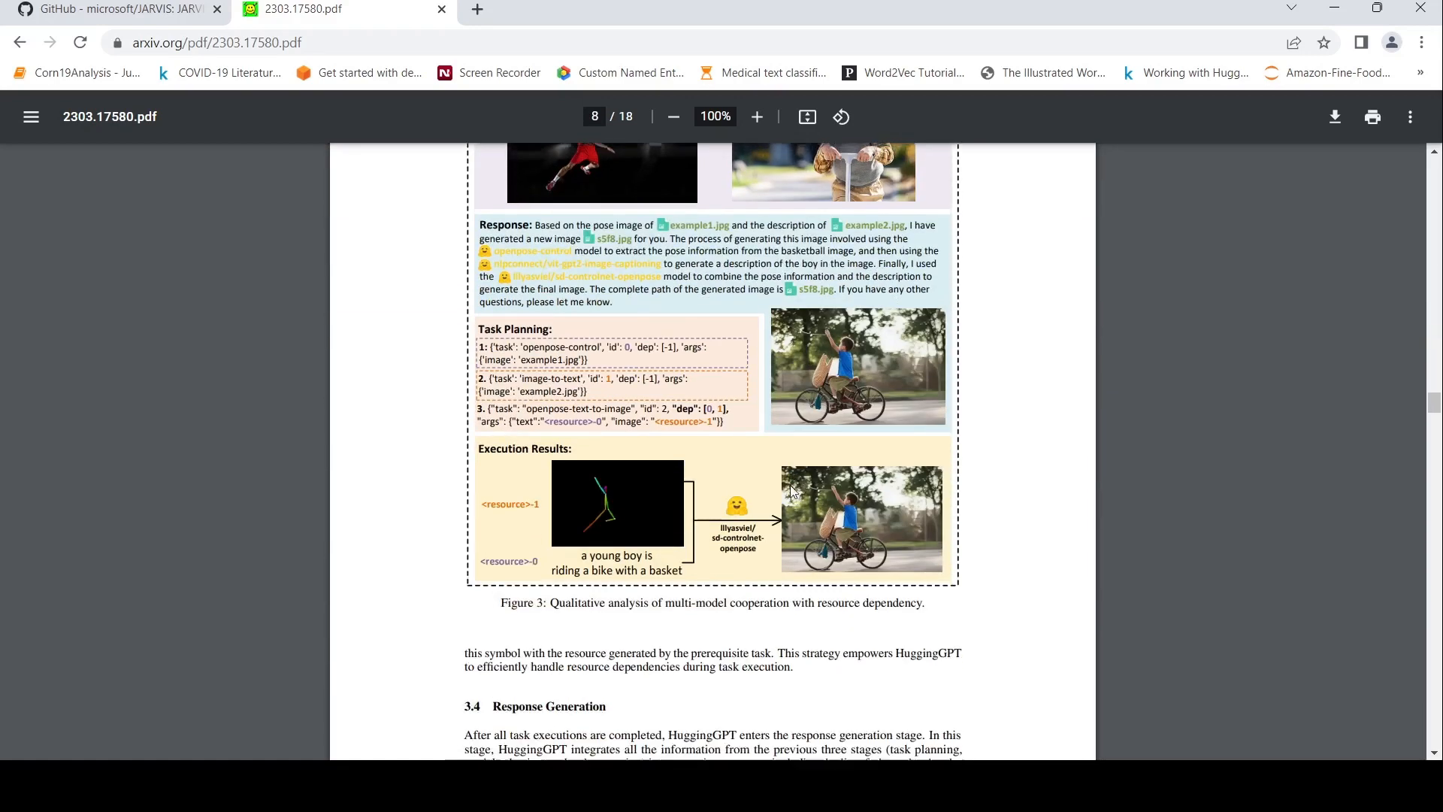
pyautogui.scroll(3)
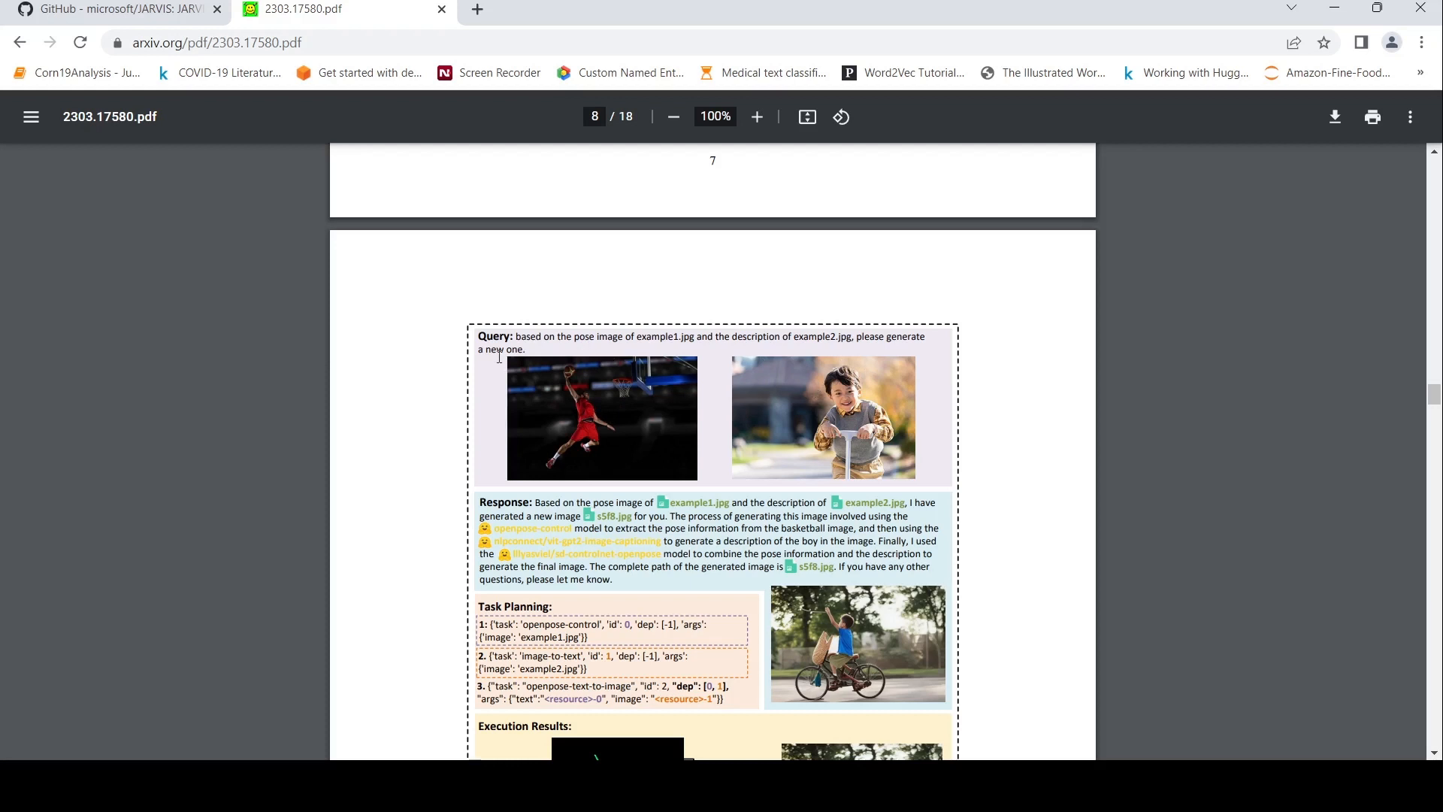
pyautogui.moveTo(794, 394)
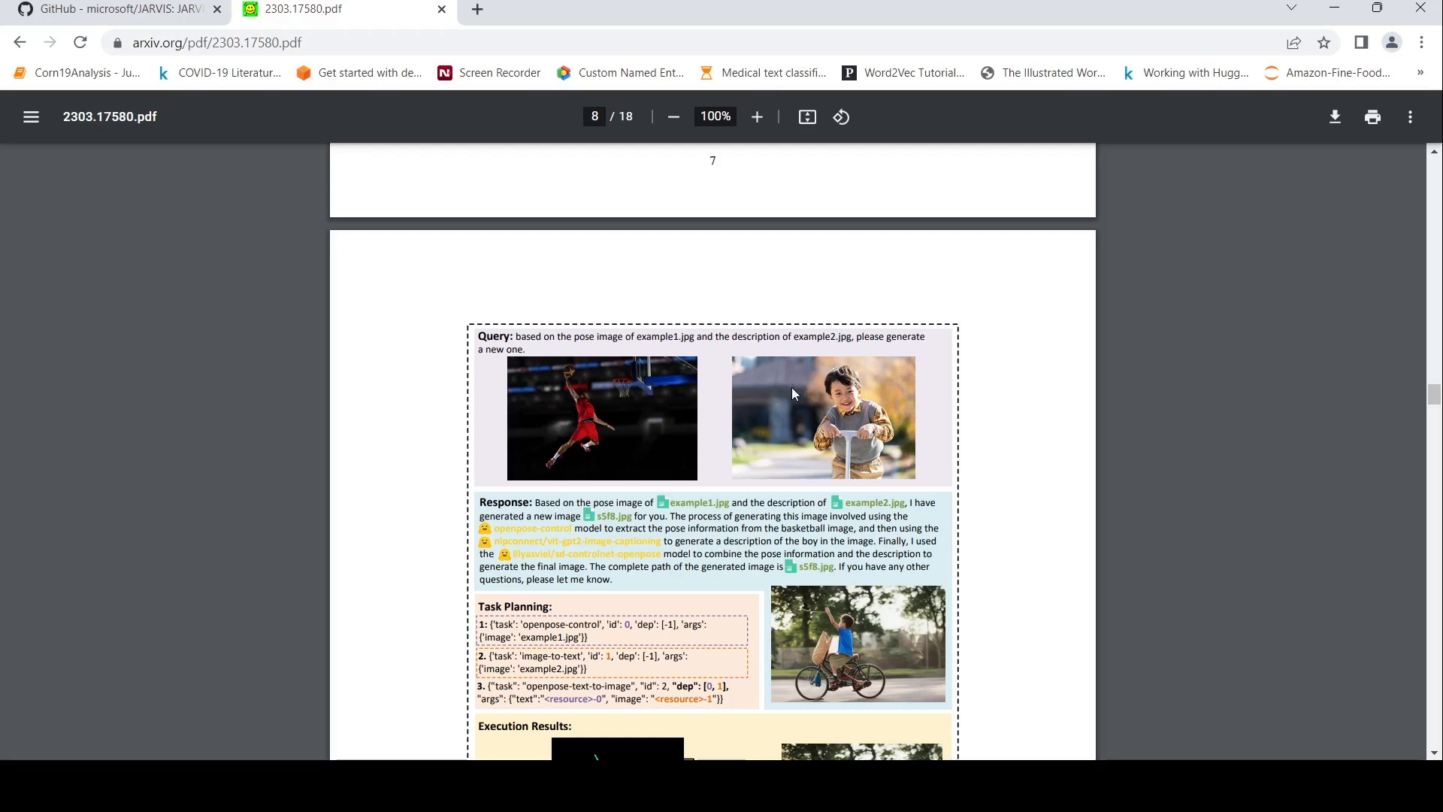
pyautogui.moveTo(631, 462)
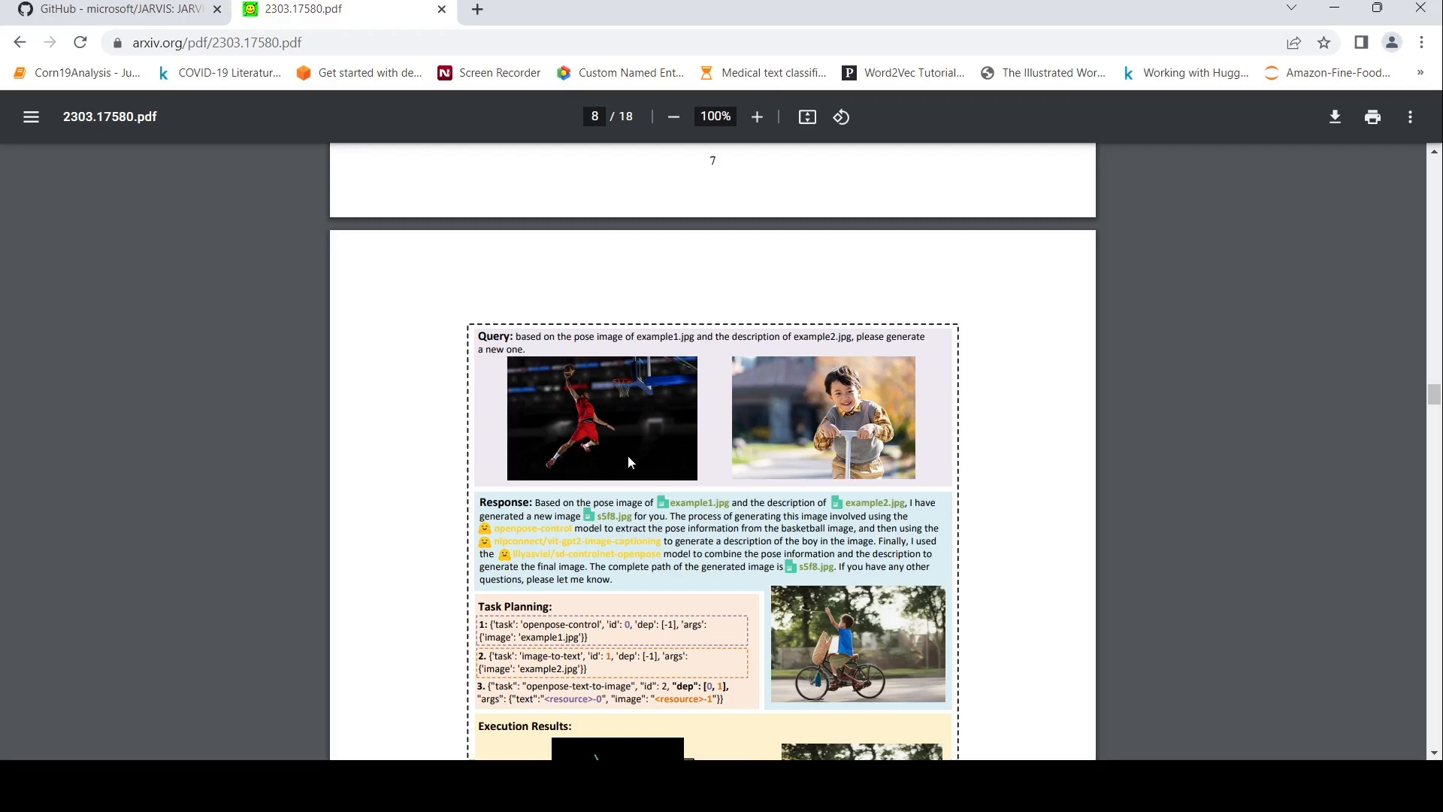
pyautogui.scroll(-3)
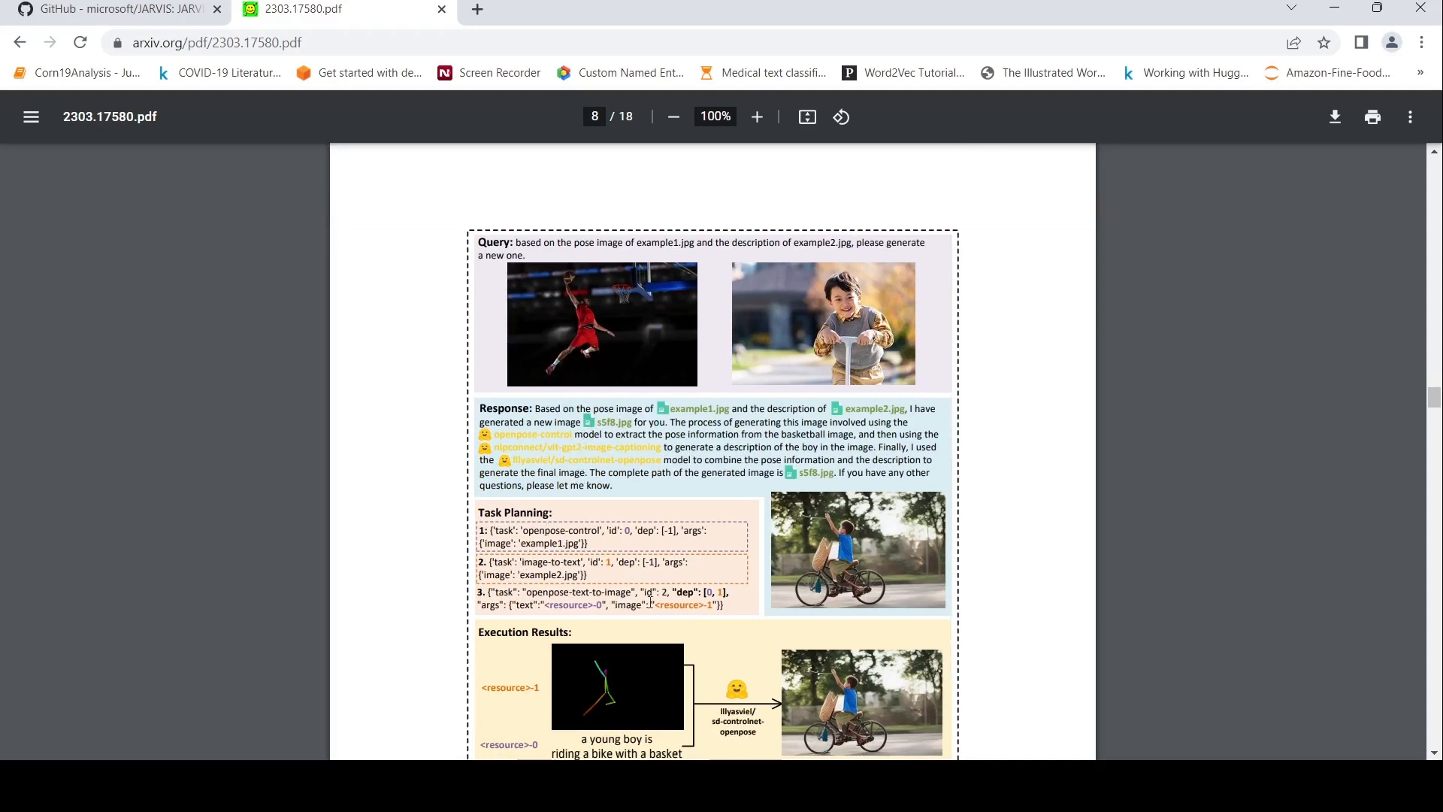
pyautogui.moveTo(822, 333)
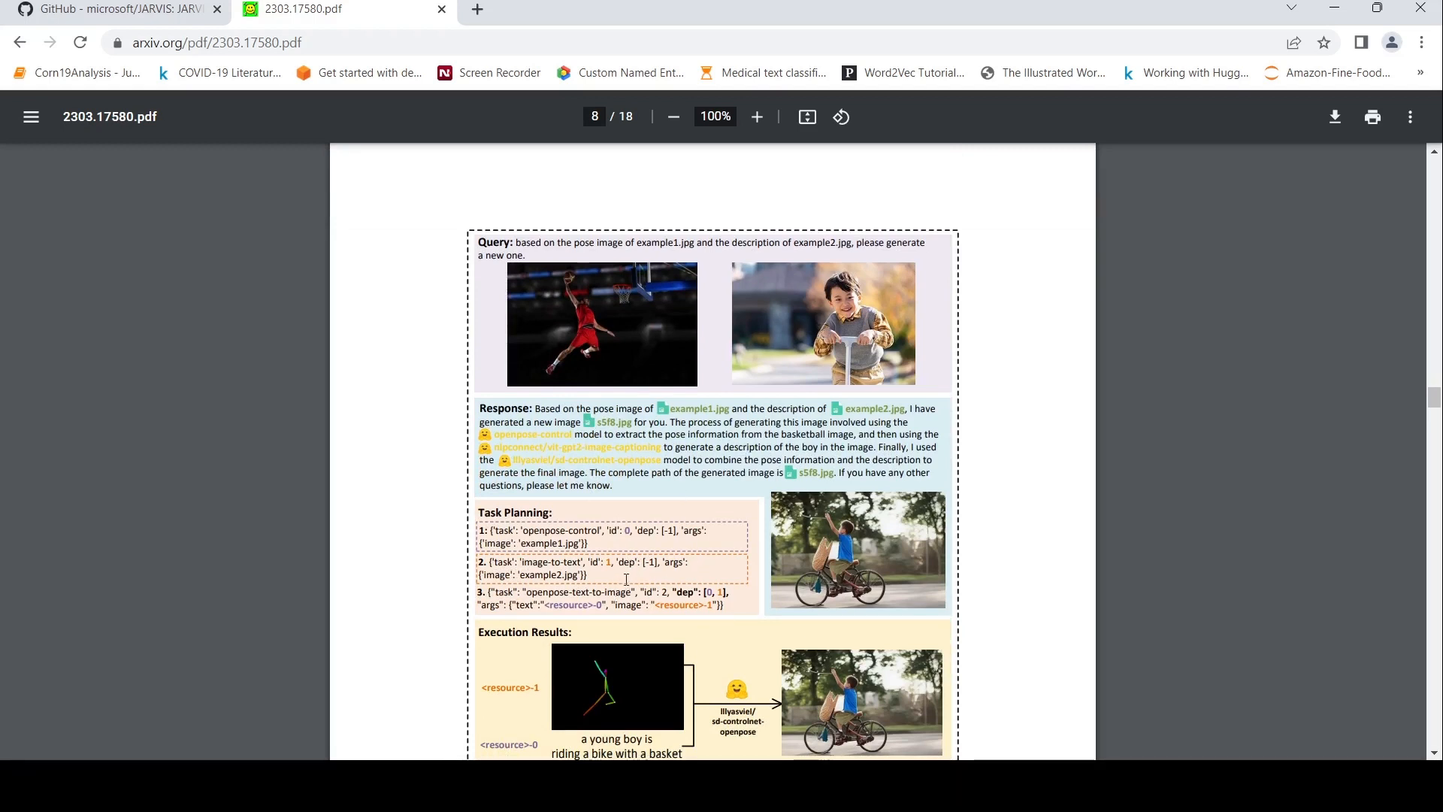
pyautogui.moveTo(656, 479)
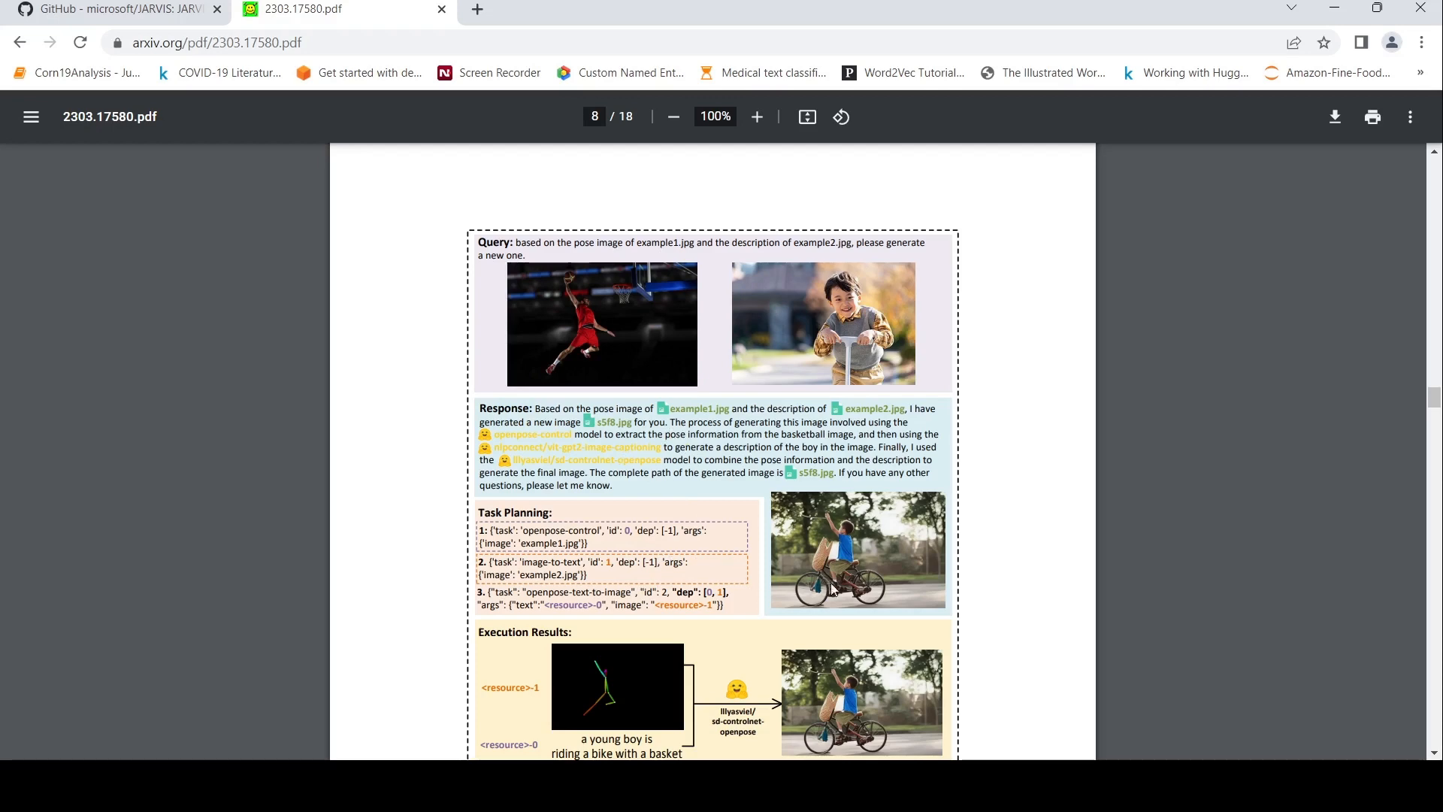
pyautogui.scroll(-3)
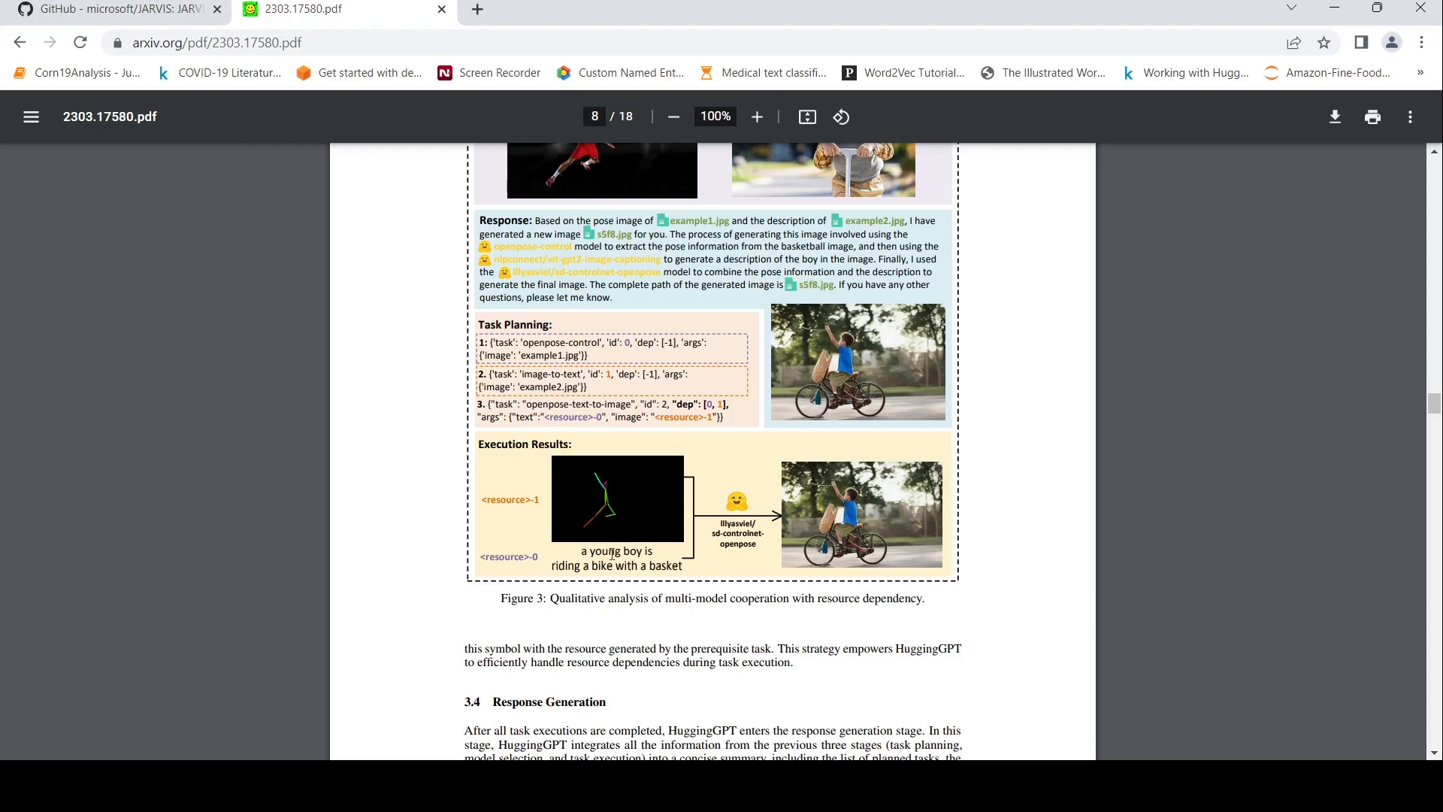
pyautogui.moveTo(644, 528)
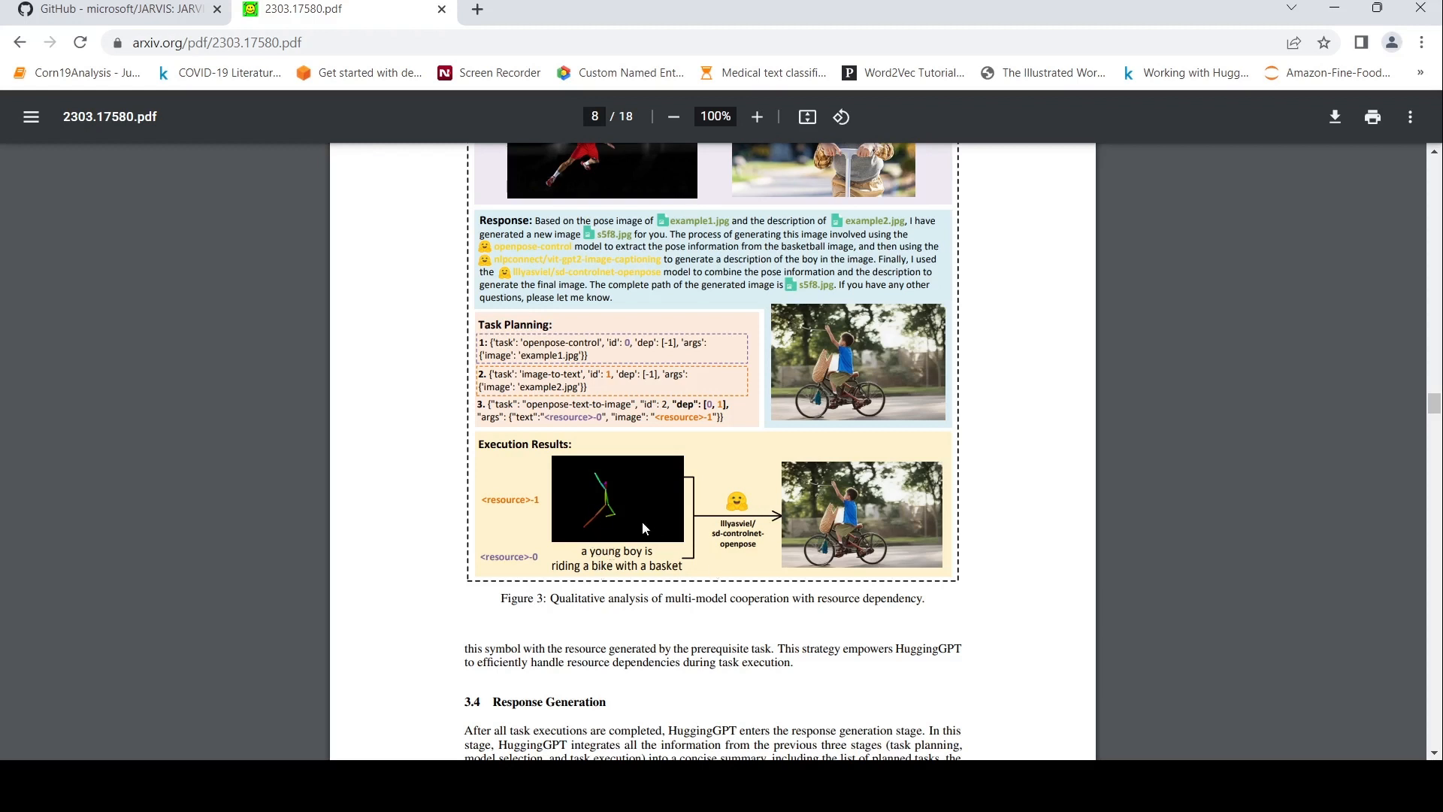
pyautogui.moveTo(813, 493)
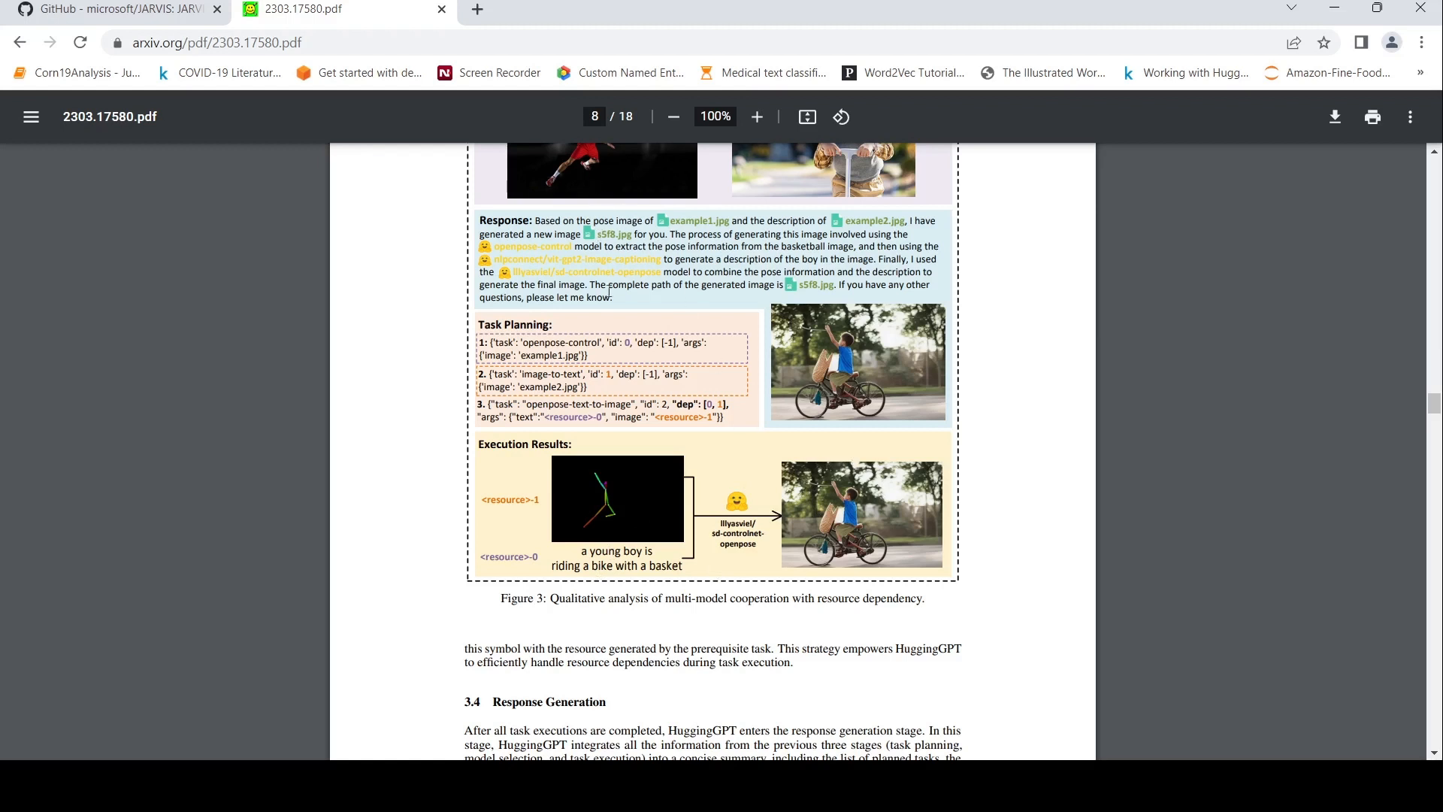
pyautogui.moveTo(661, 497)
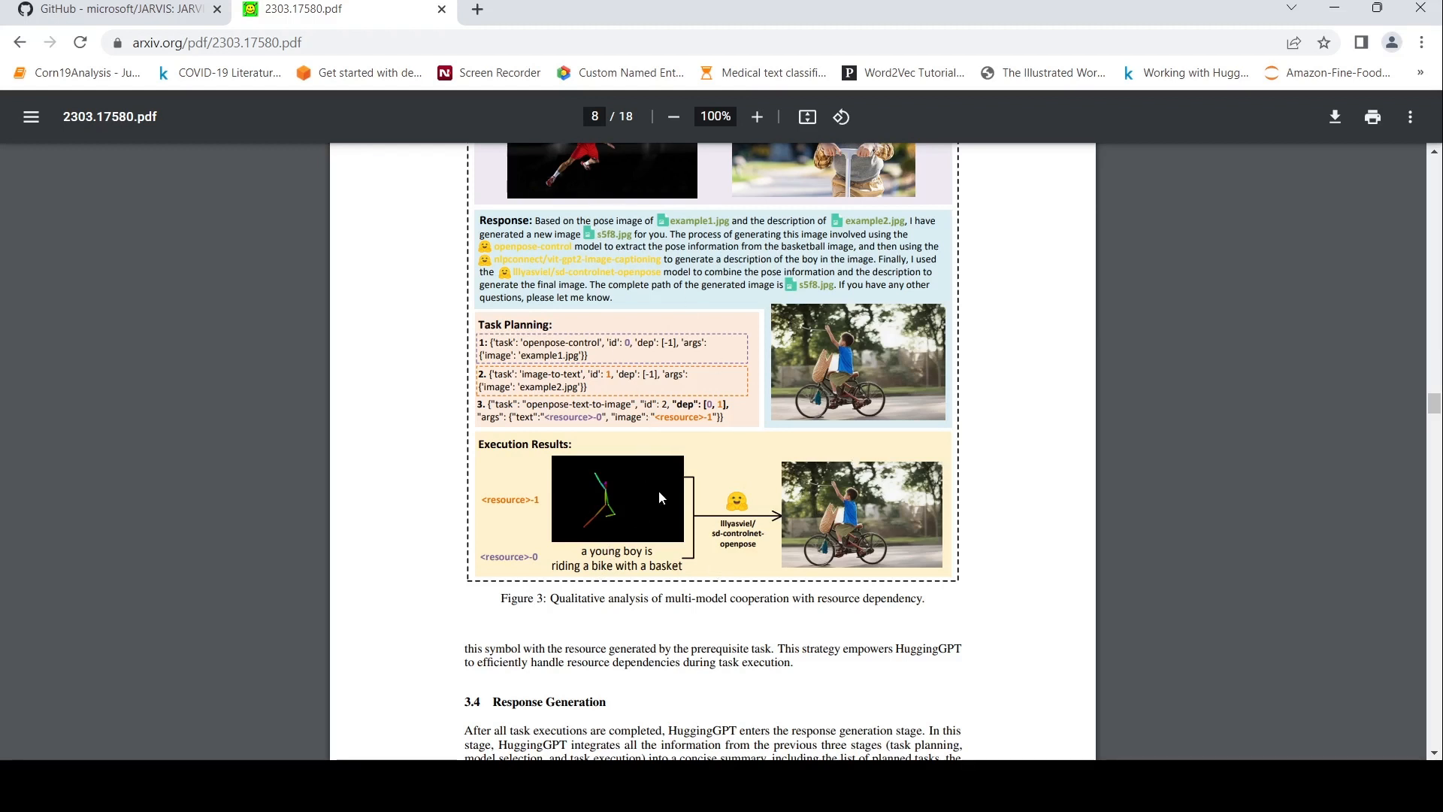
pyautogui.moveTo(812, 608)
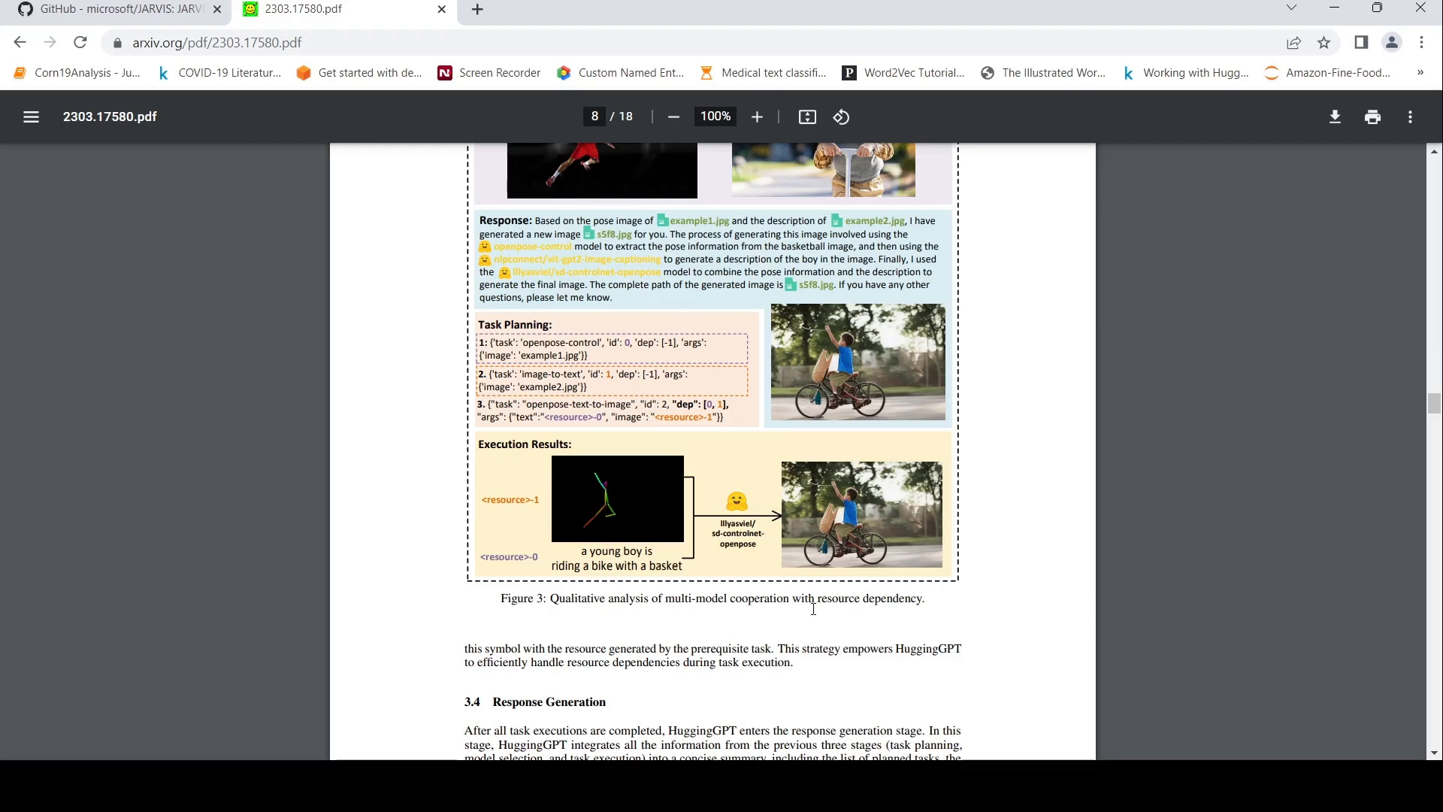
pyautogui.moveTo(692, 345)
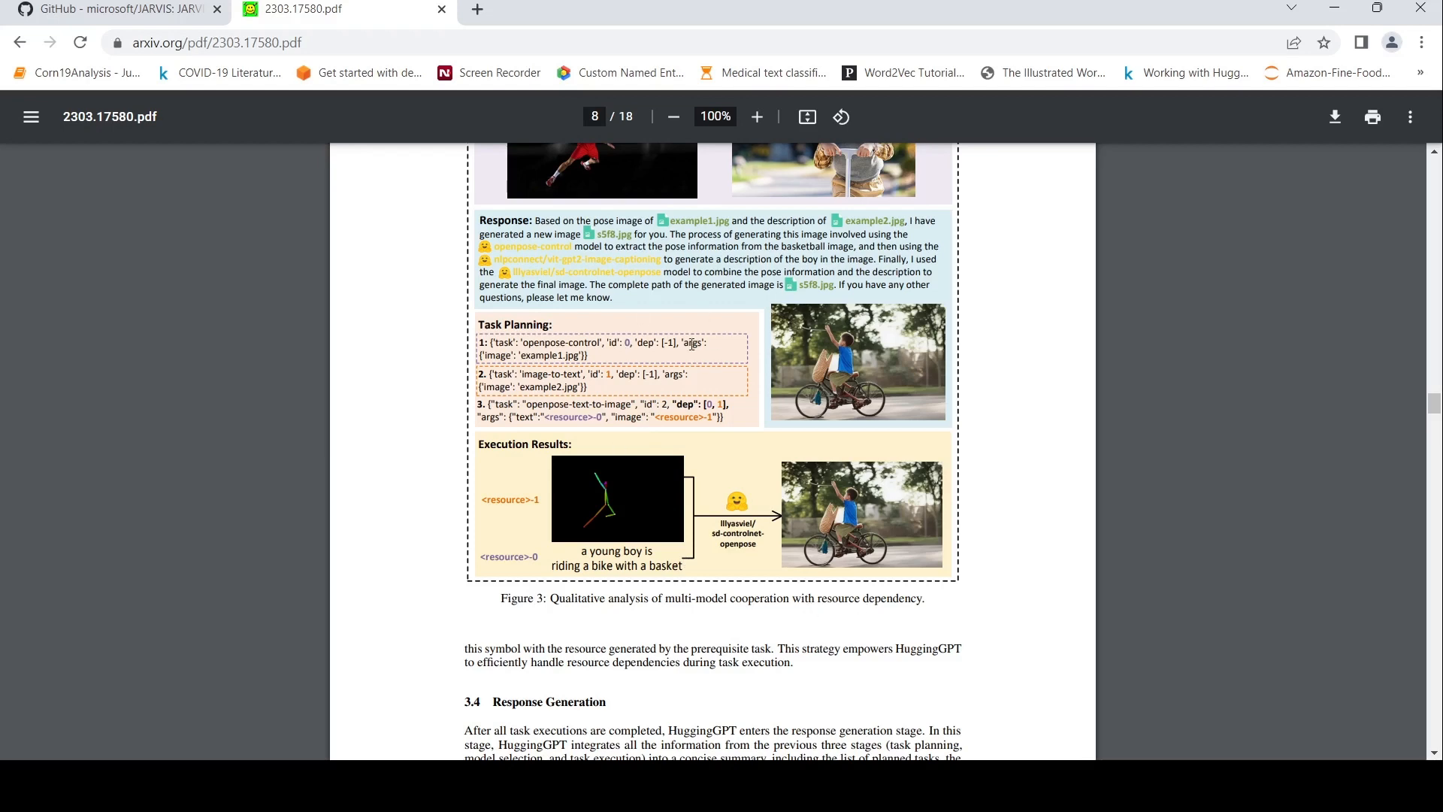
# Step: Scroll to page 9's Figure 4 video and audio examples and Section 4 Experiments
pyautogui.scroll(-3)
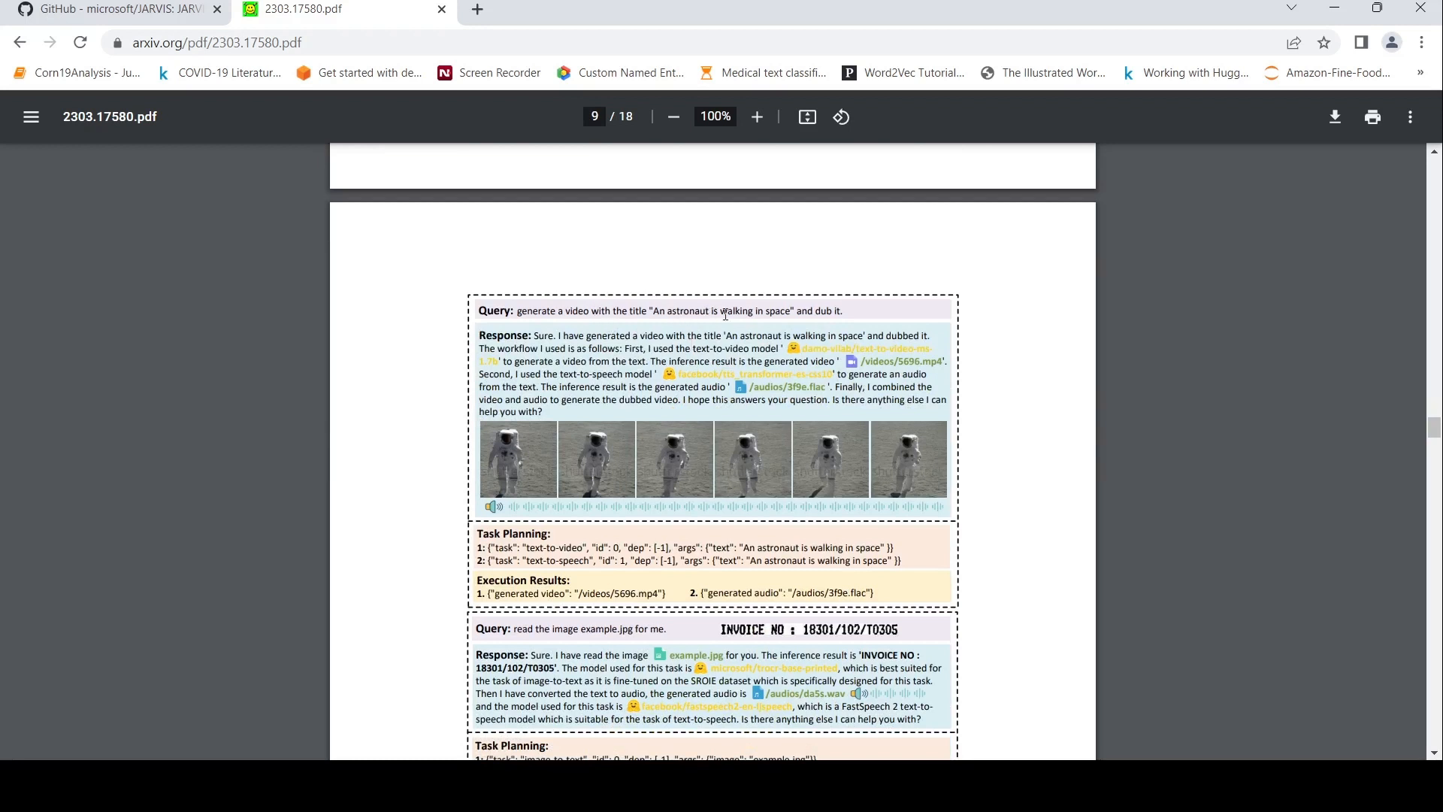
pyautogui.moveTo(151, 116)
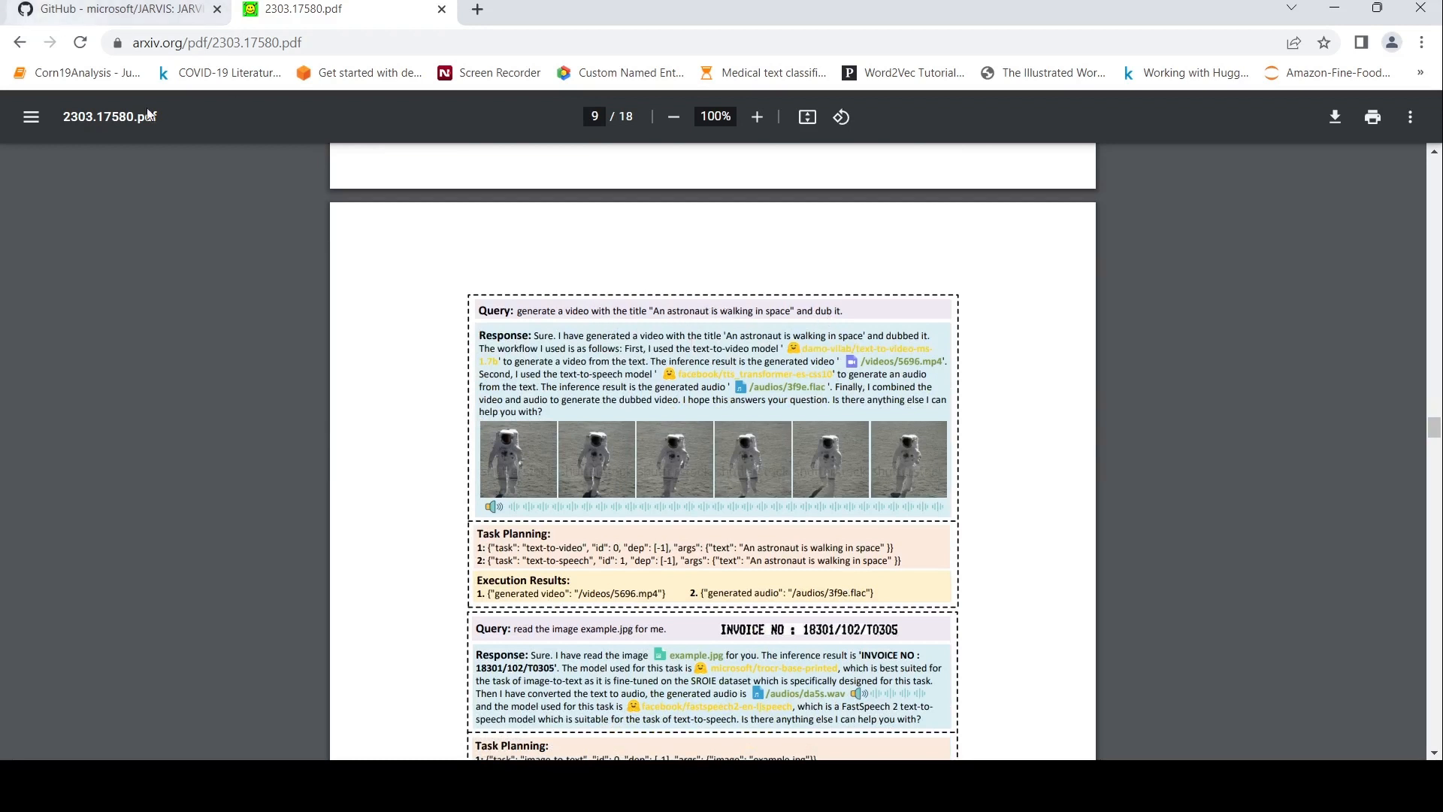
pyautogui.moveTo(692, 348)
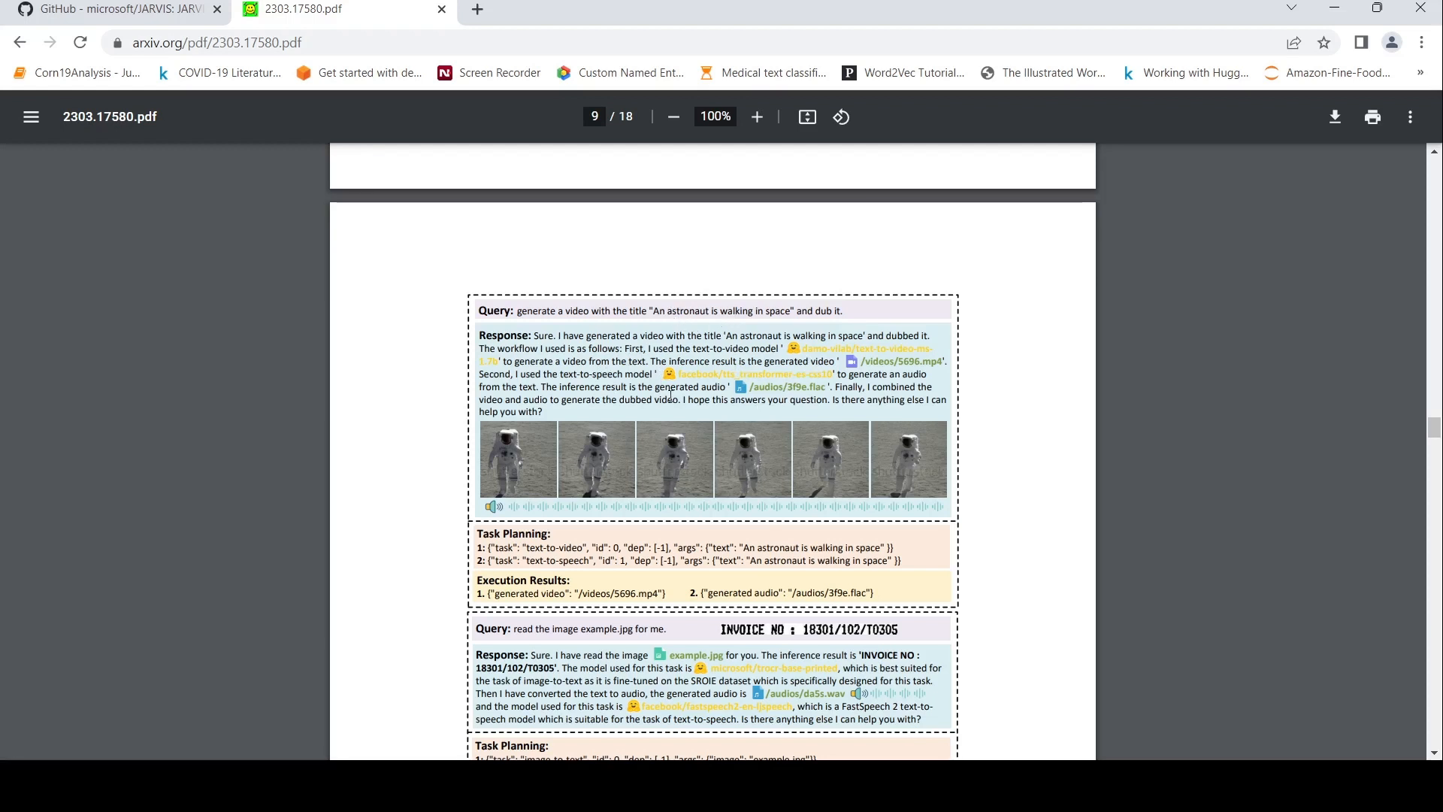
pyautogui.moveTo(630, 412)
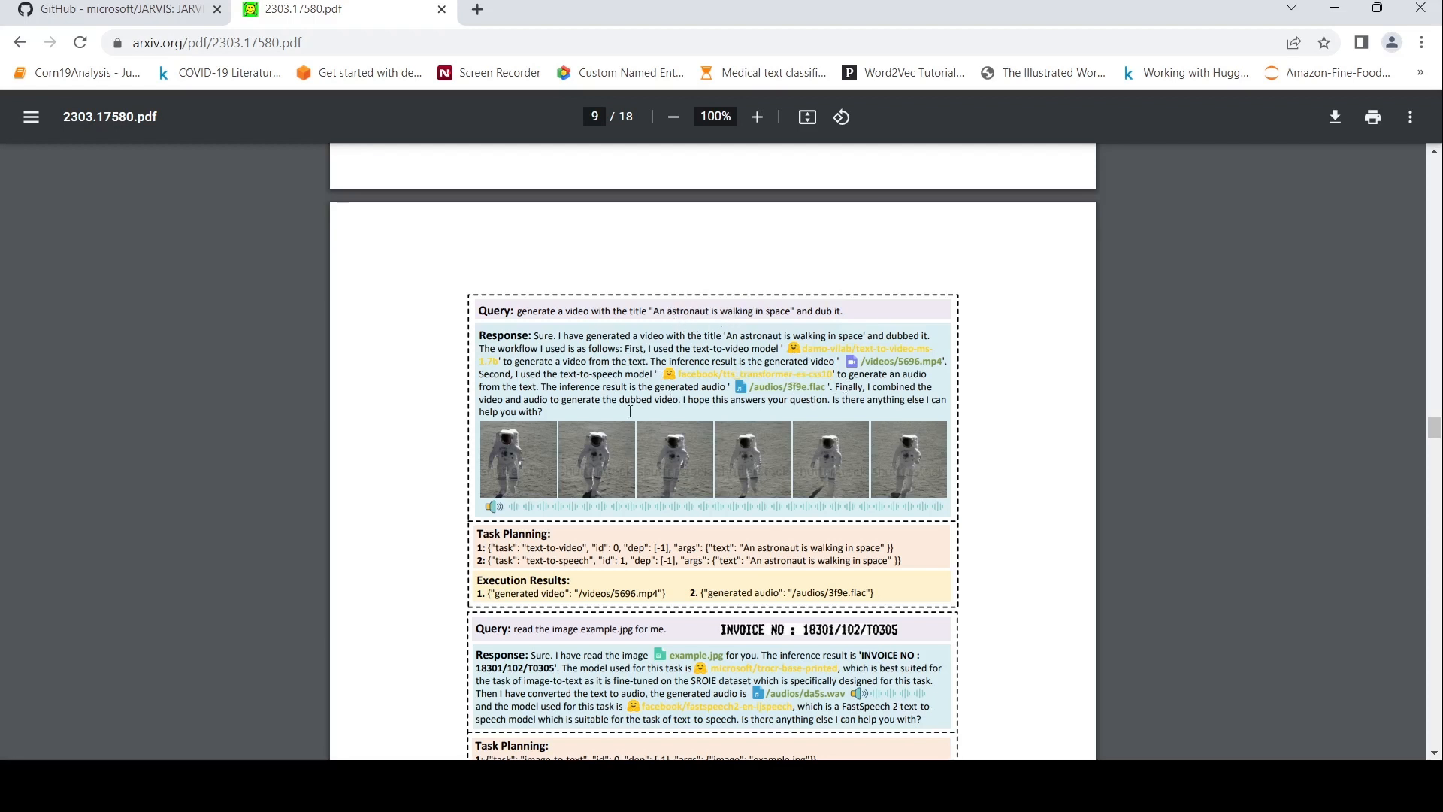
pyautogui.moveTo(717, 469)
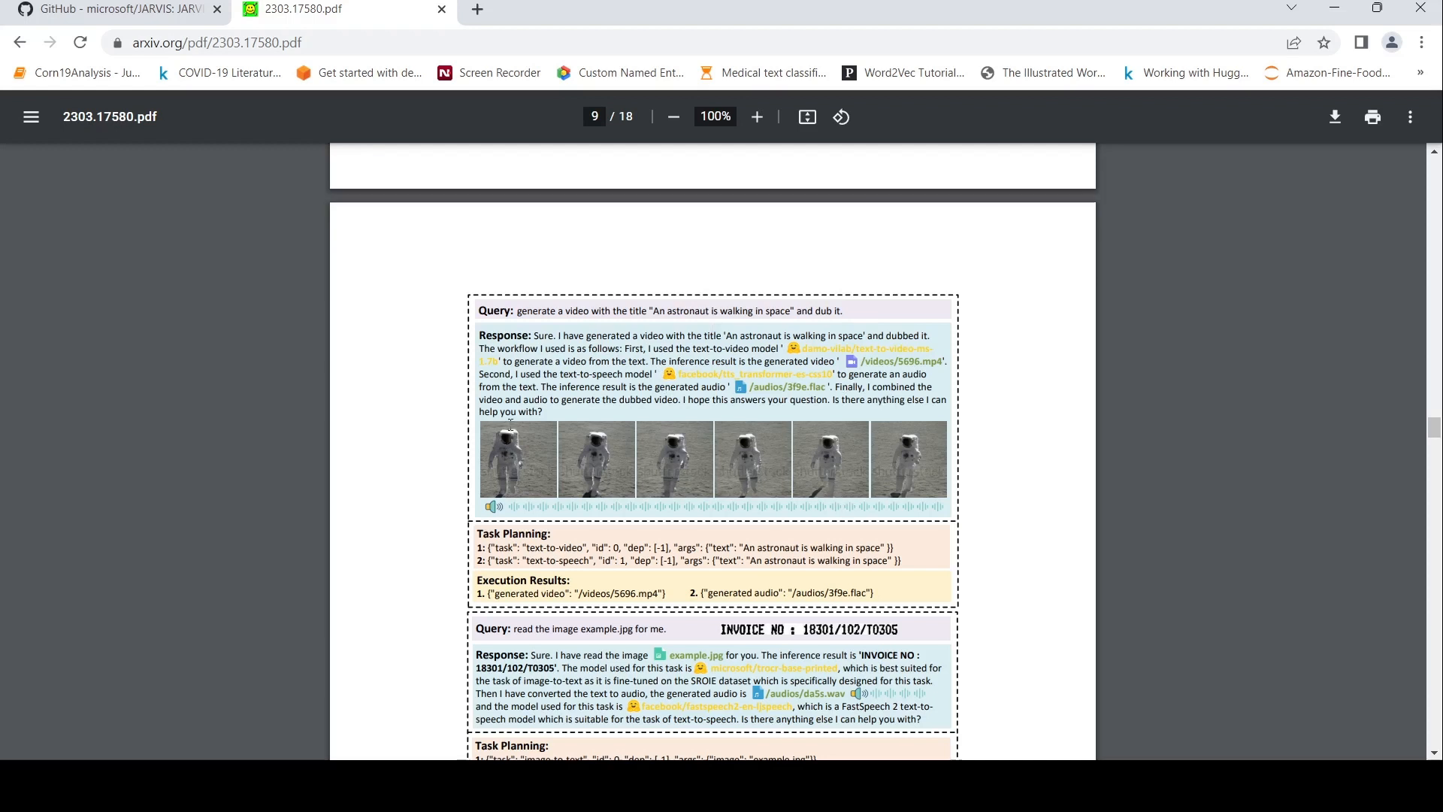
pyautogui.scroll(-3)
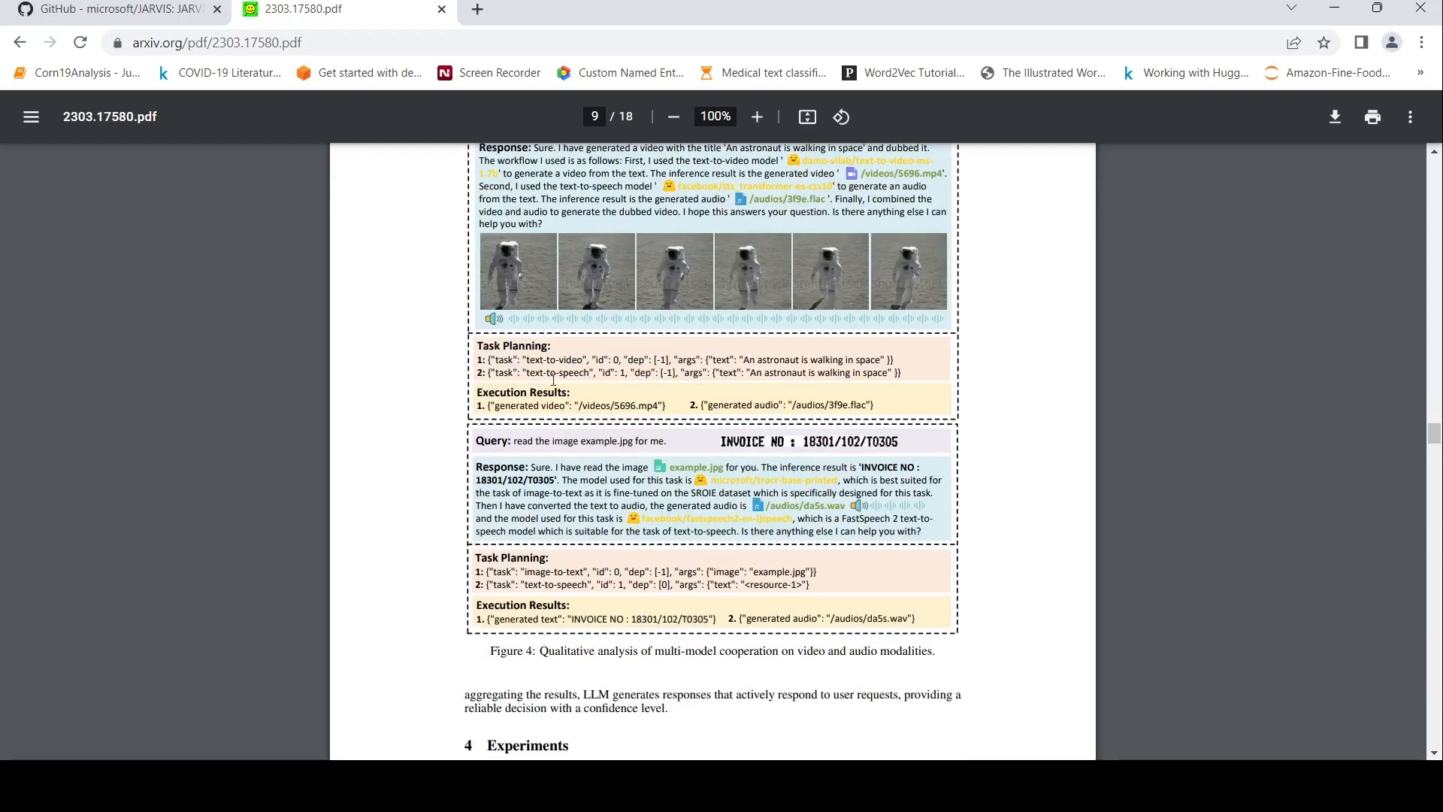
pyautogui.moveTo(607, 415)
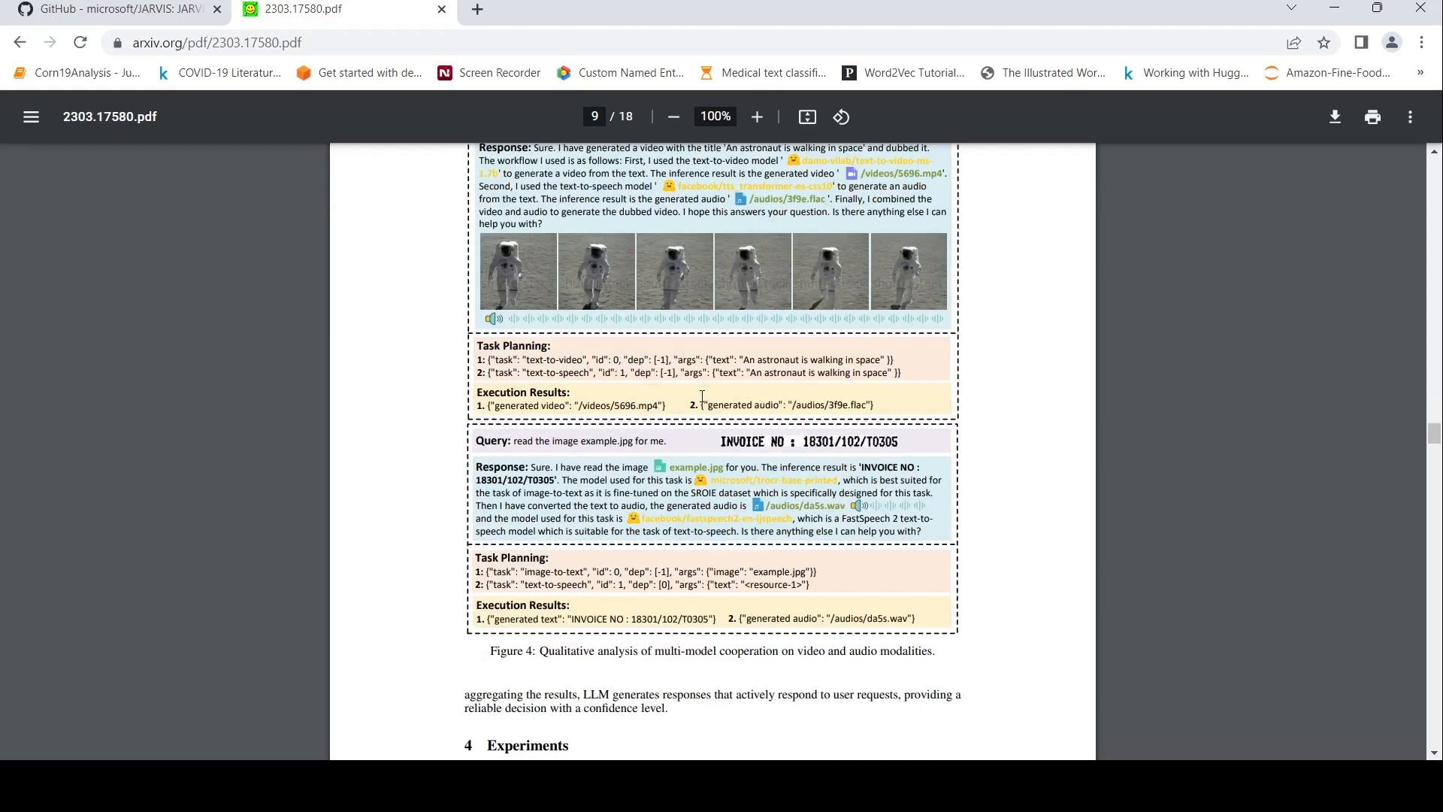
pyautogui.scroll(-3)
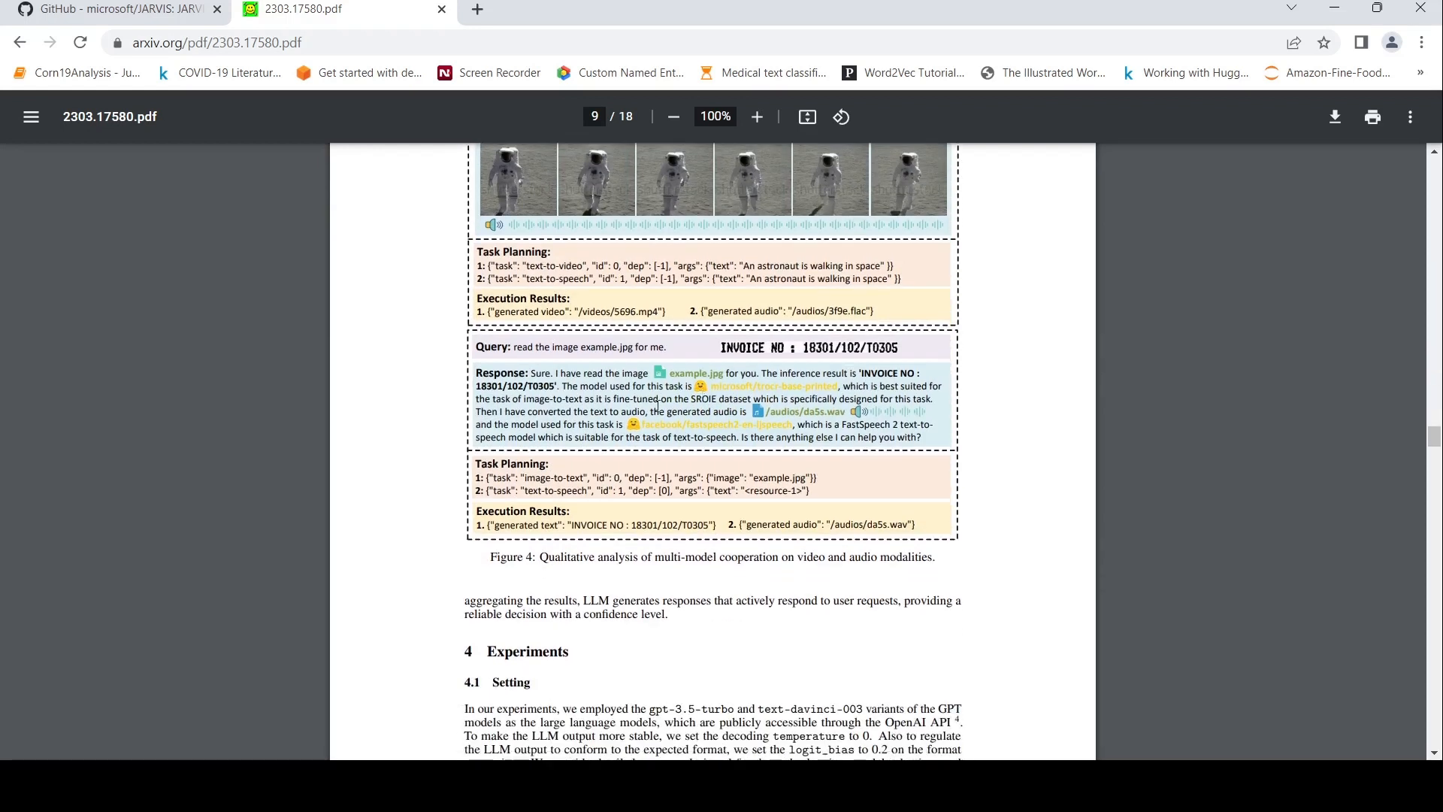
pyautogui.moveTo(659, 345)
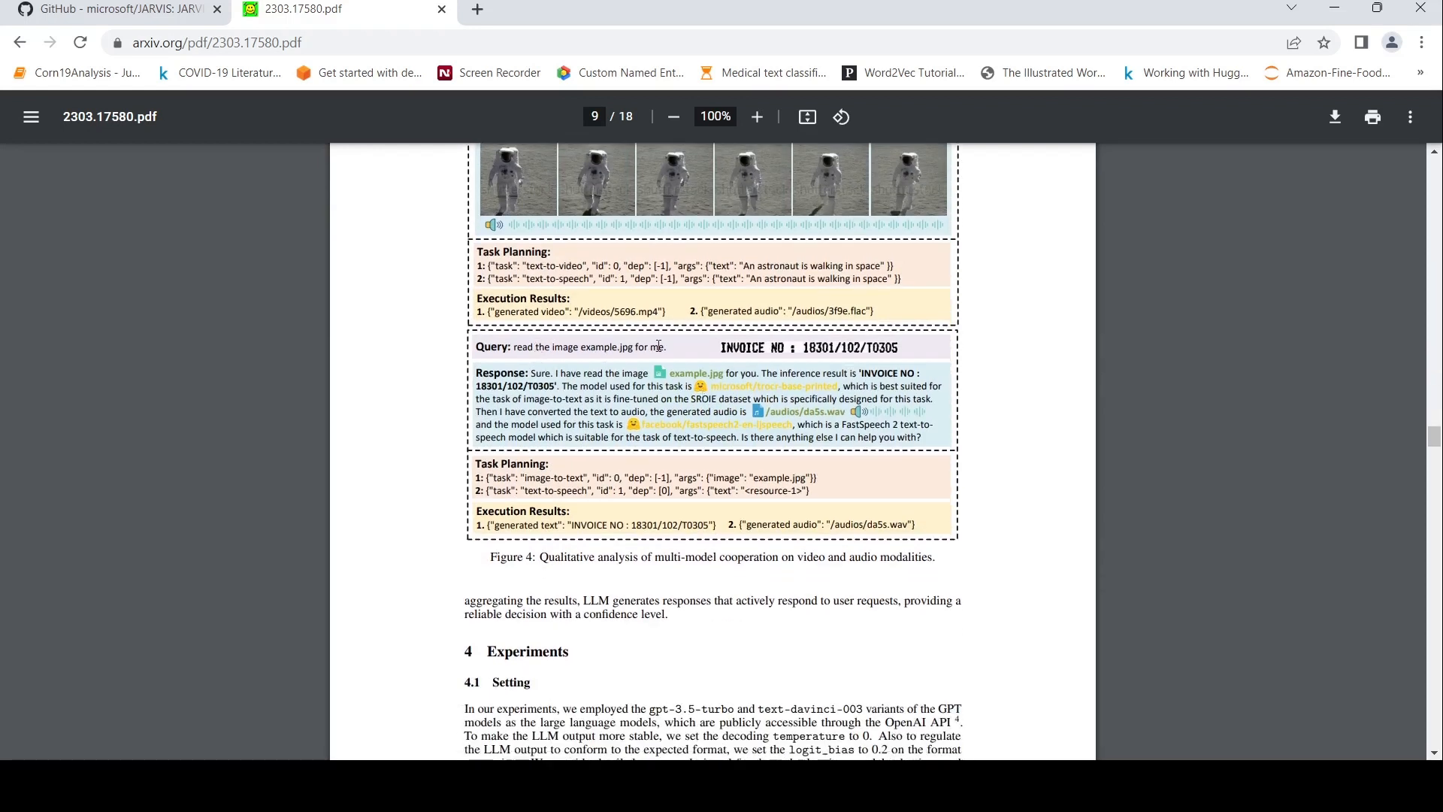
pyautogui.moveTo(736, 359)
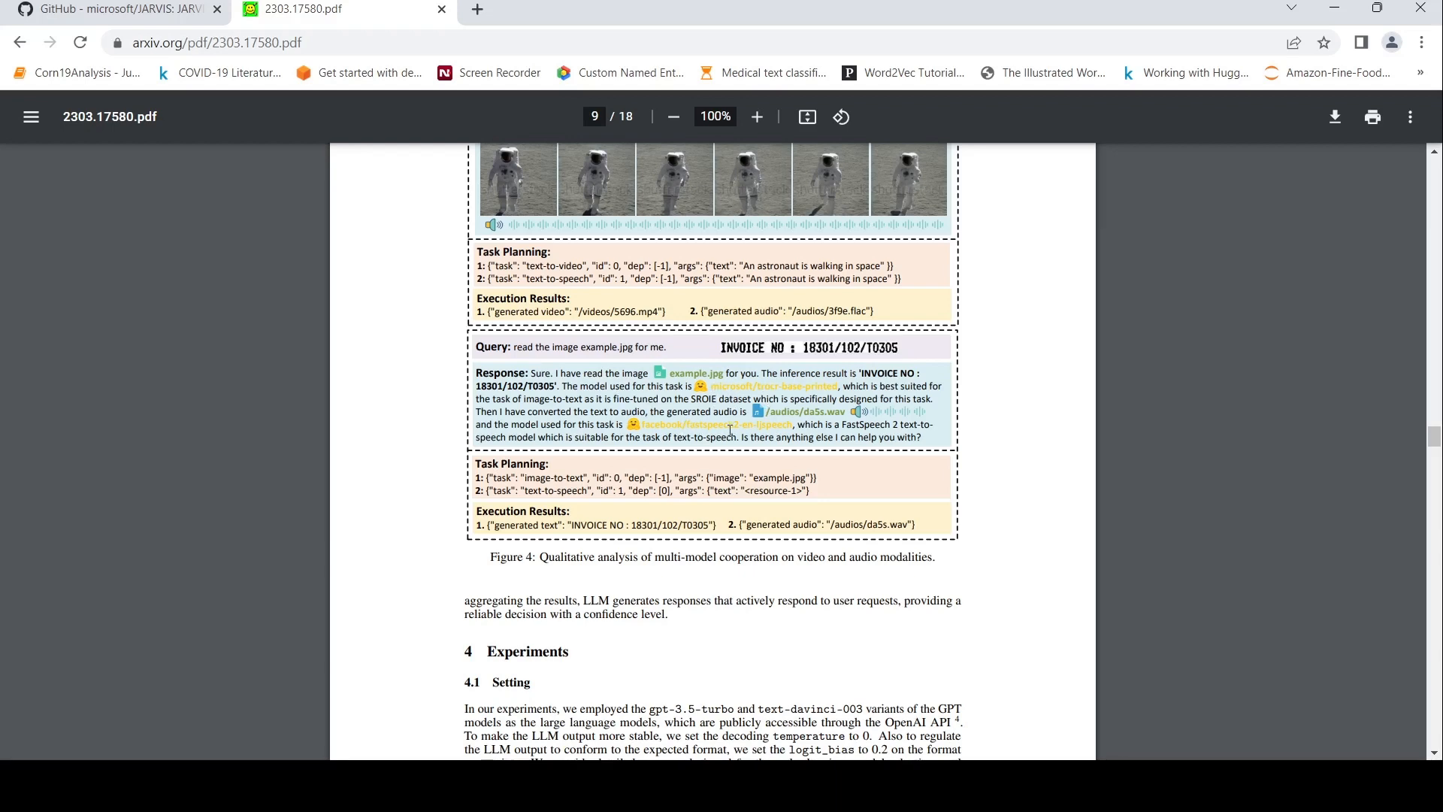
# Step: Scroll past Figures 5 and 6 to page 13's canny-image giraffe example
pyautogui.scroll(-3)
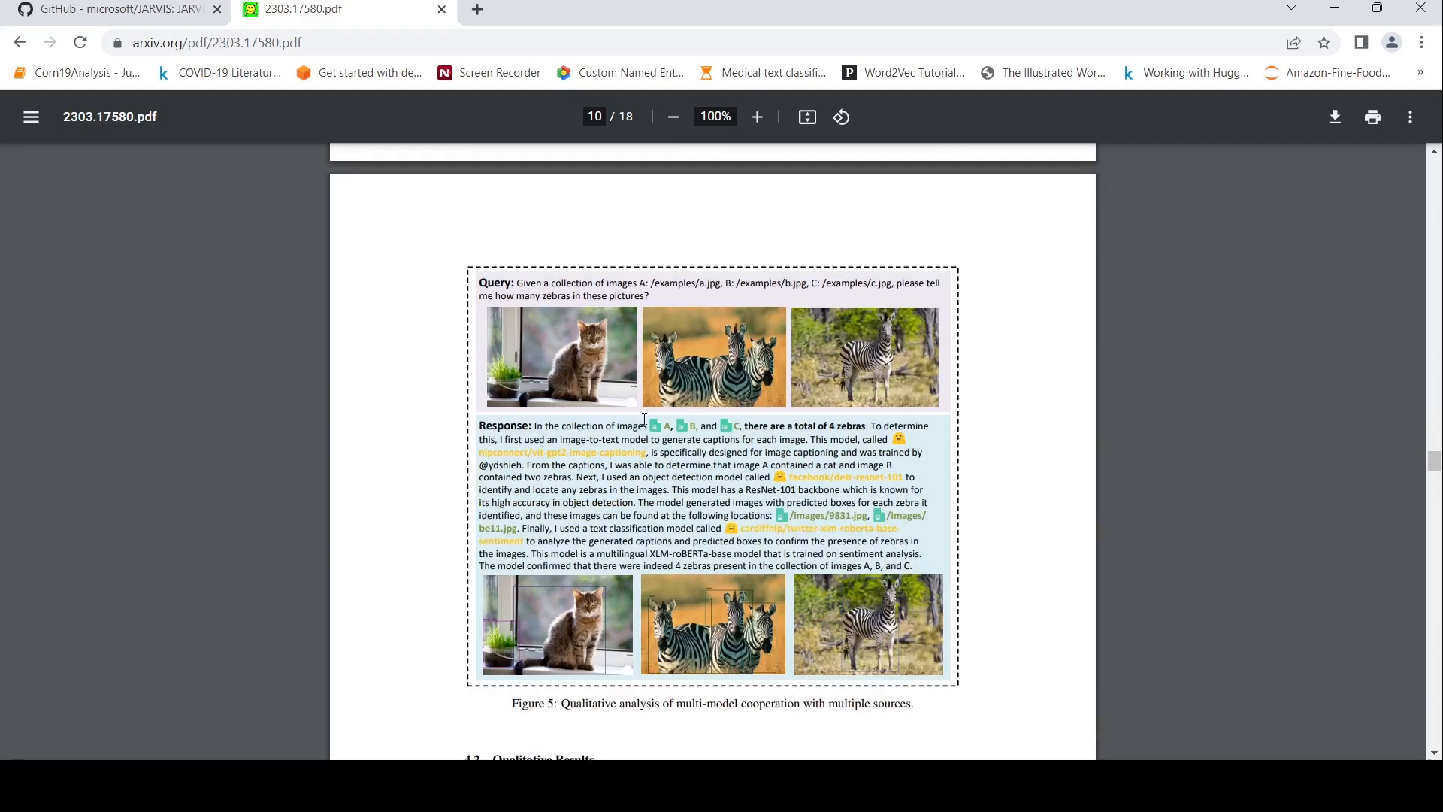
pyautogui.scroll(-3)
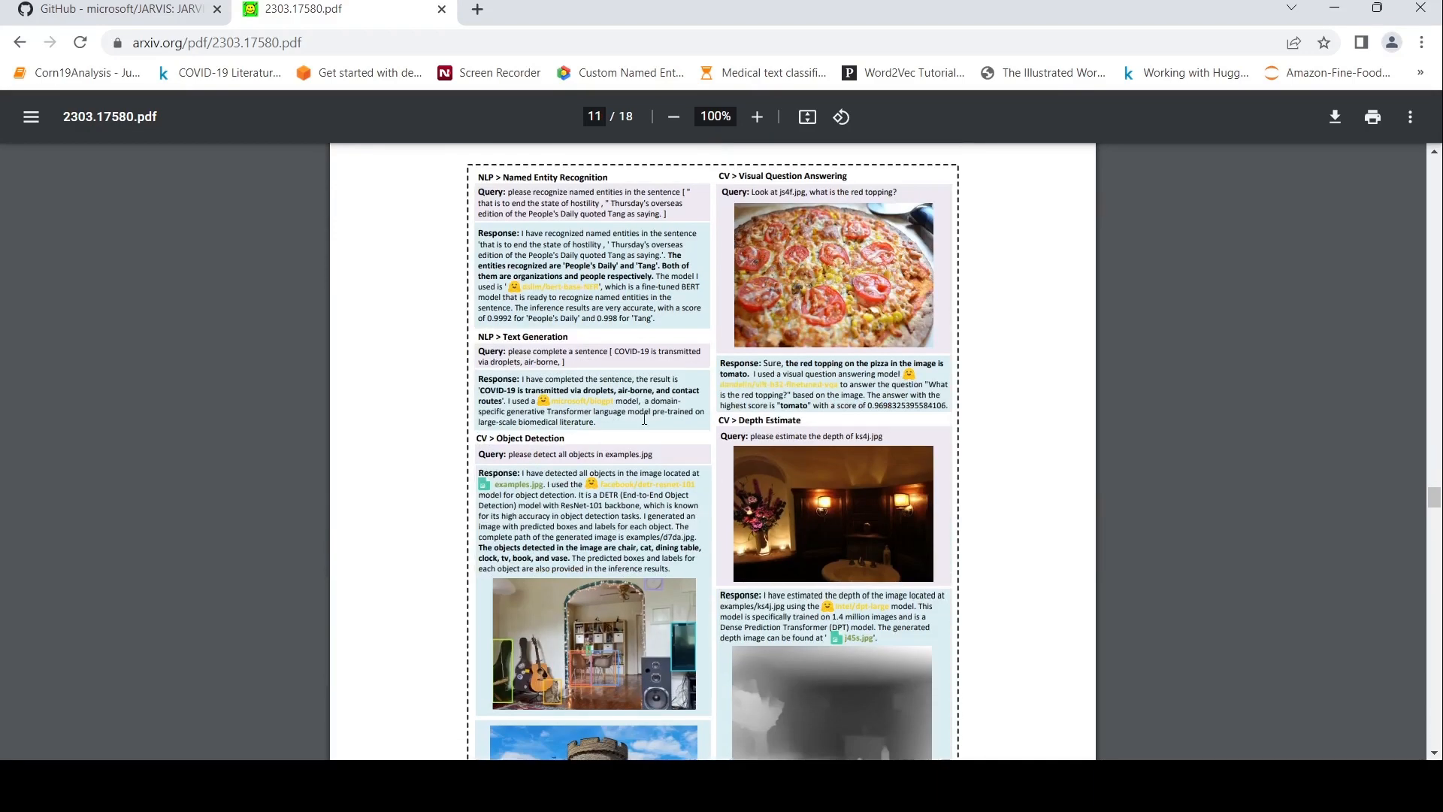
pyautogui.scroll(-3)
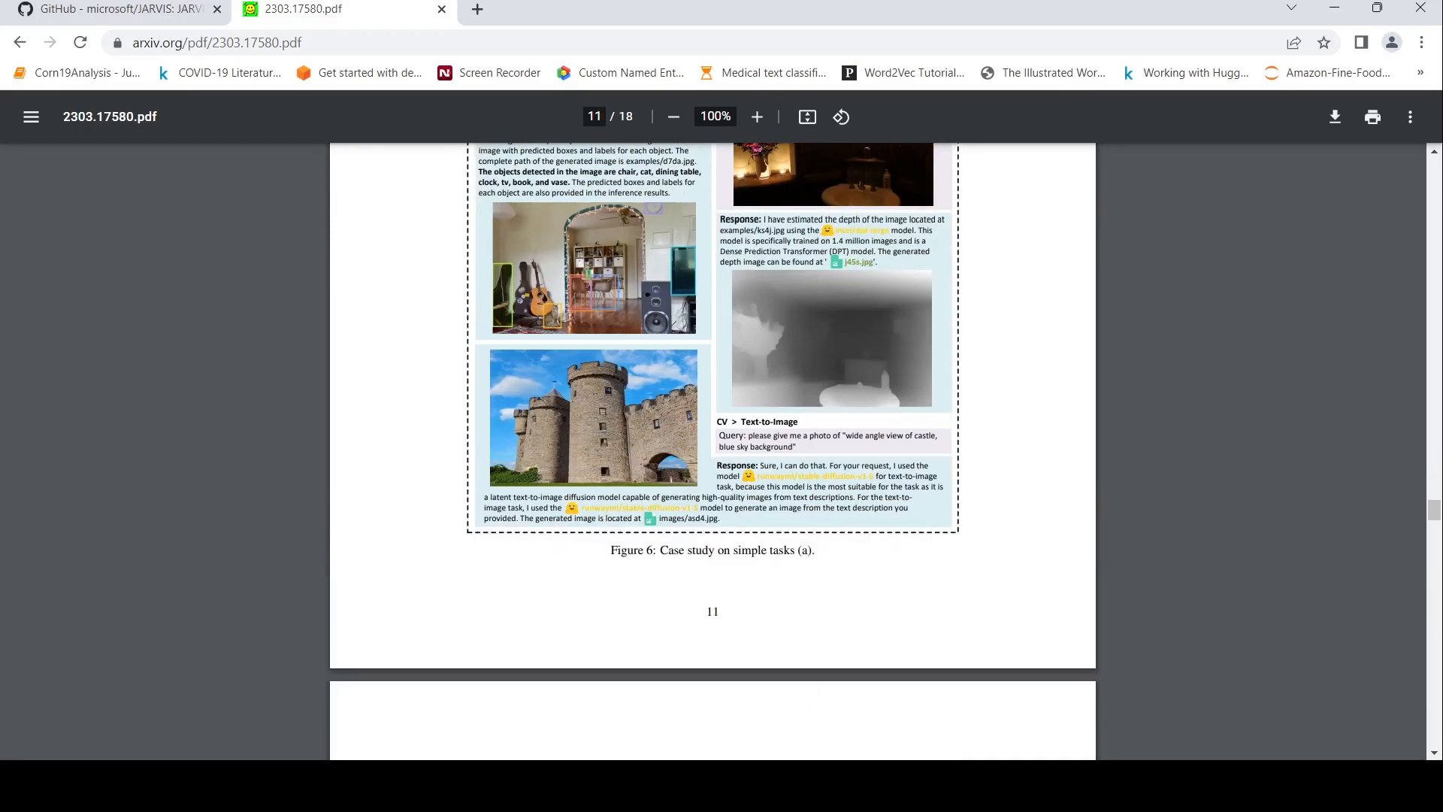
pyautogui.scroll(3)
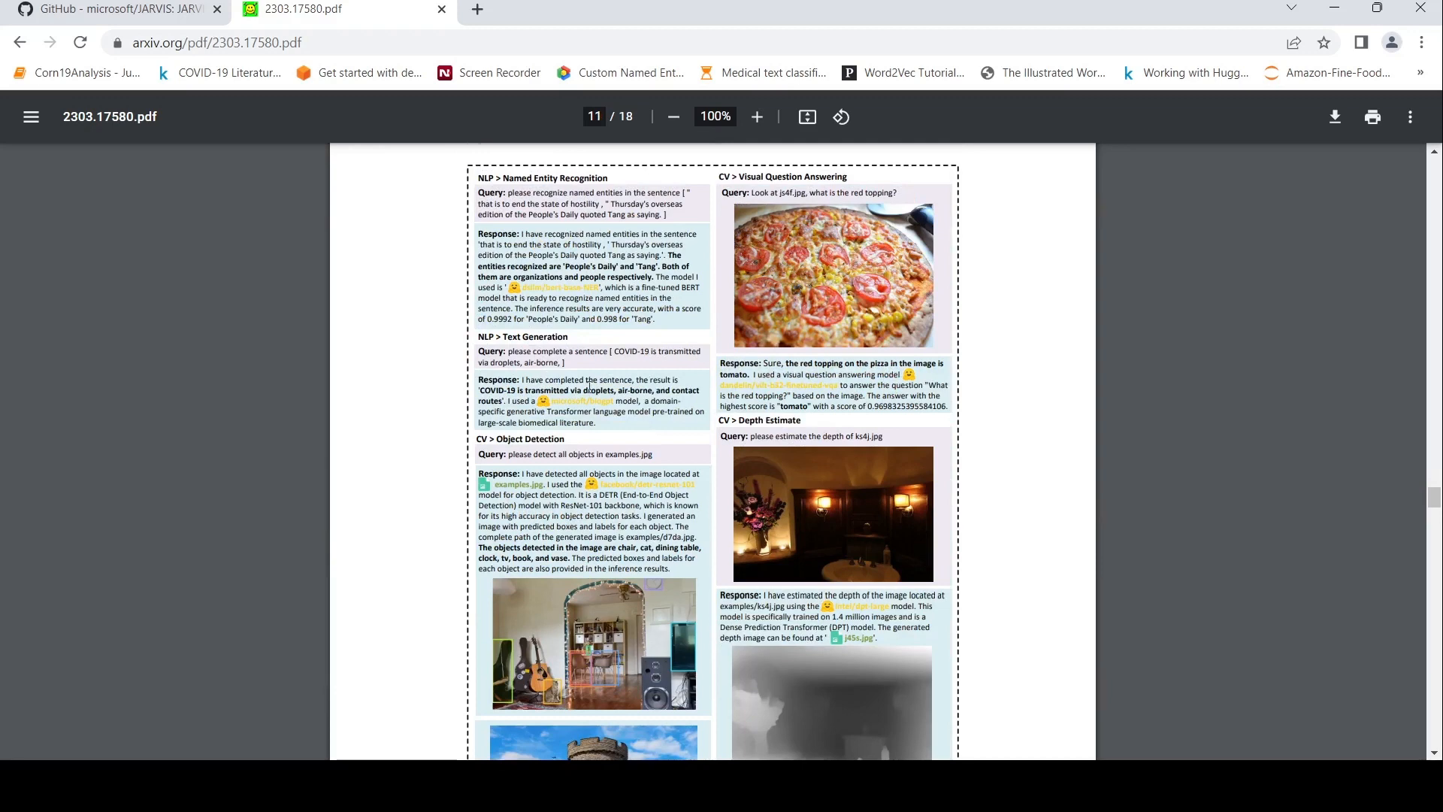
pyautogui.moveTo(766, 193)
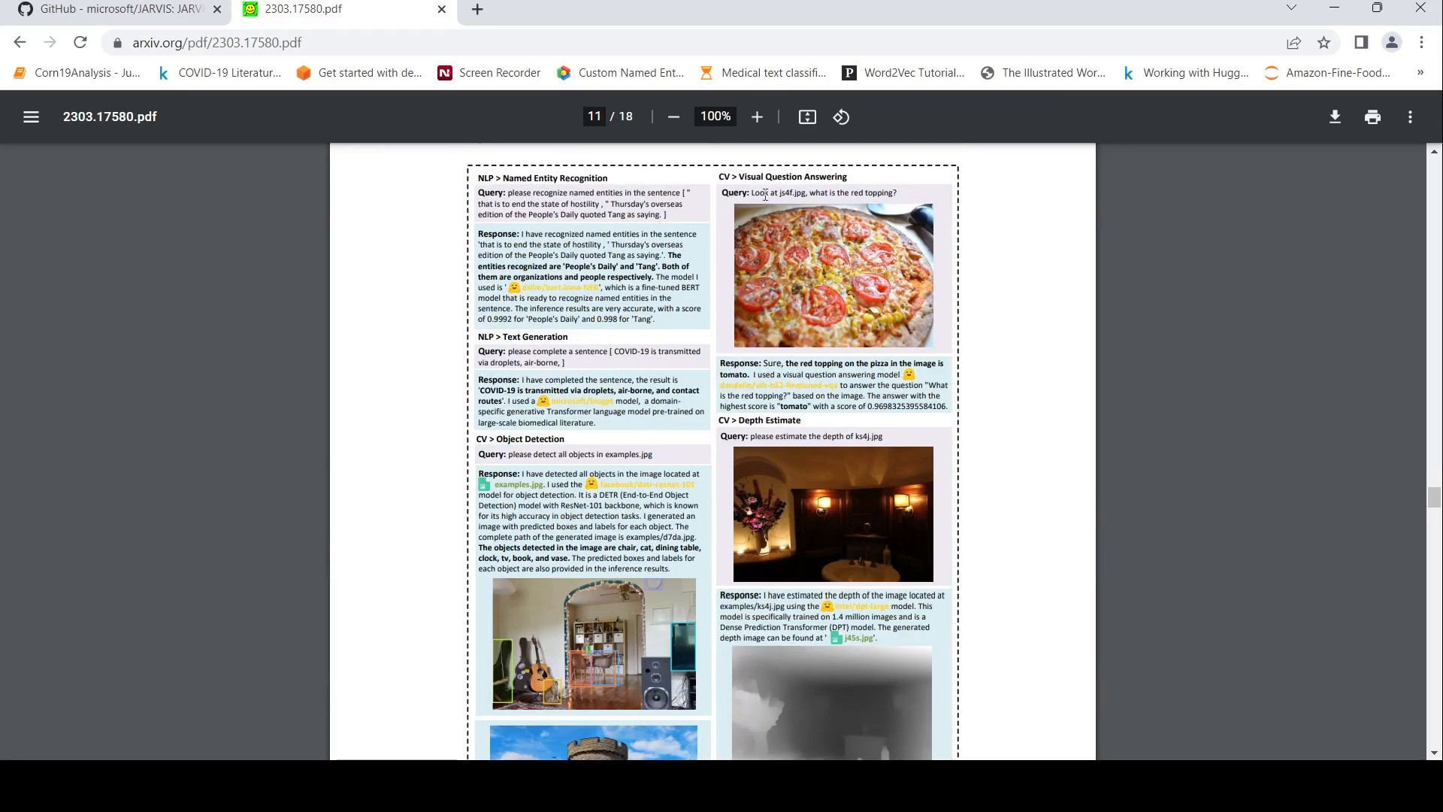
pyautogui.scroll(-3)
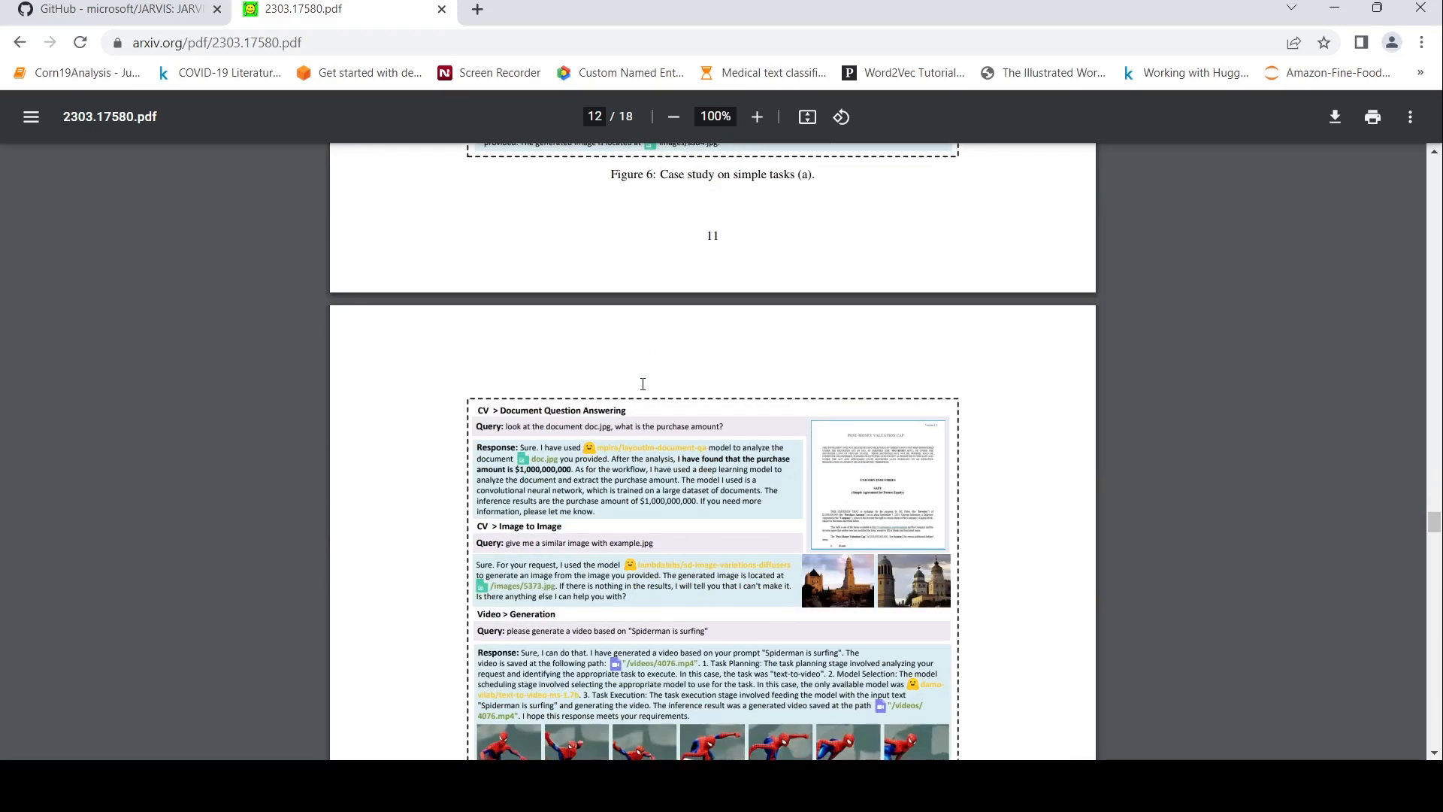
pyautogui.scroll(-3)
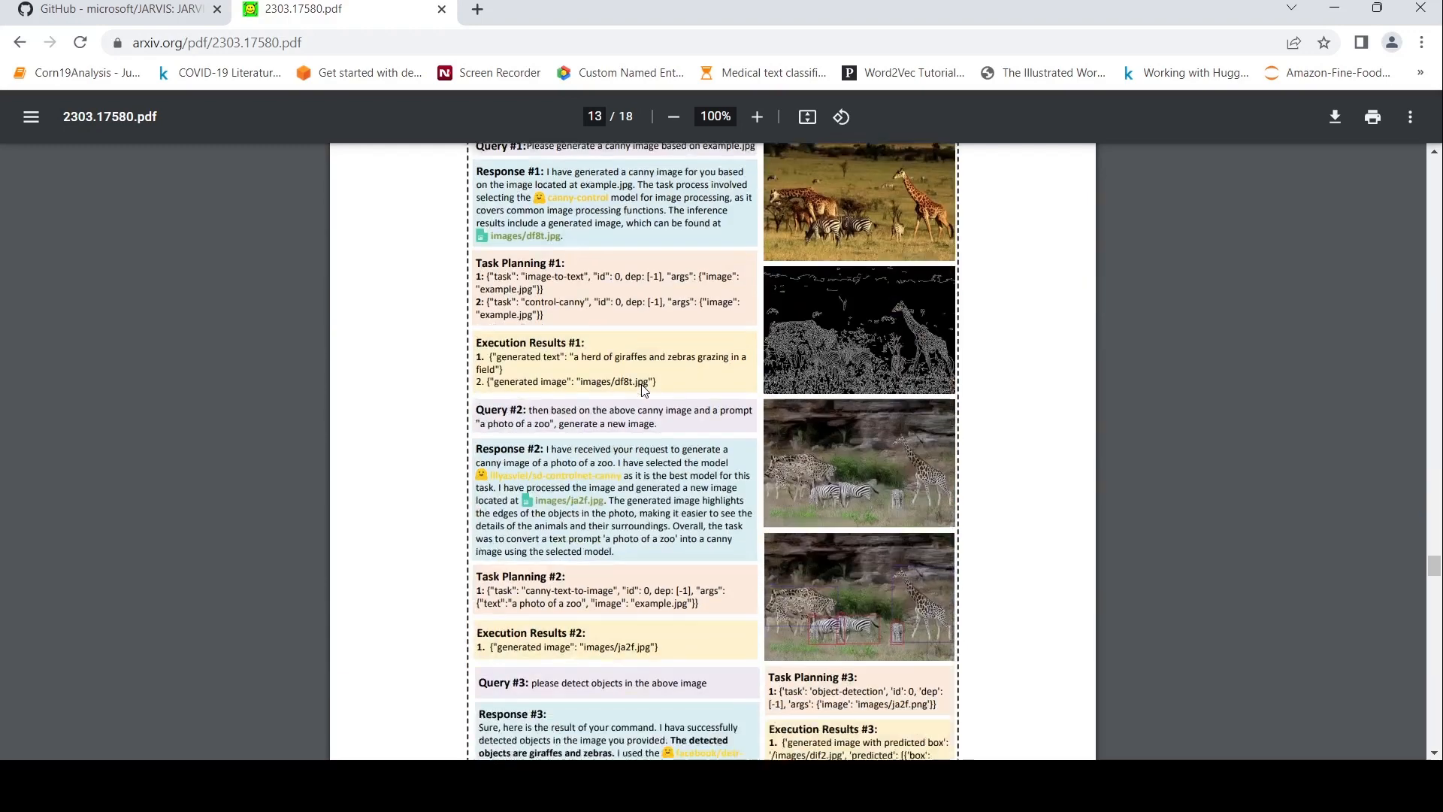
# Step: Return to the JARVIS README tab and scroll from the diagram to the four-stage list
pyautogui.click(111, 9)
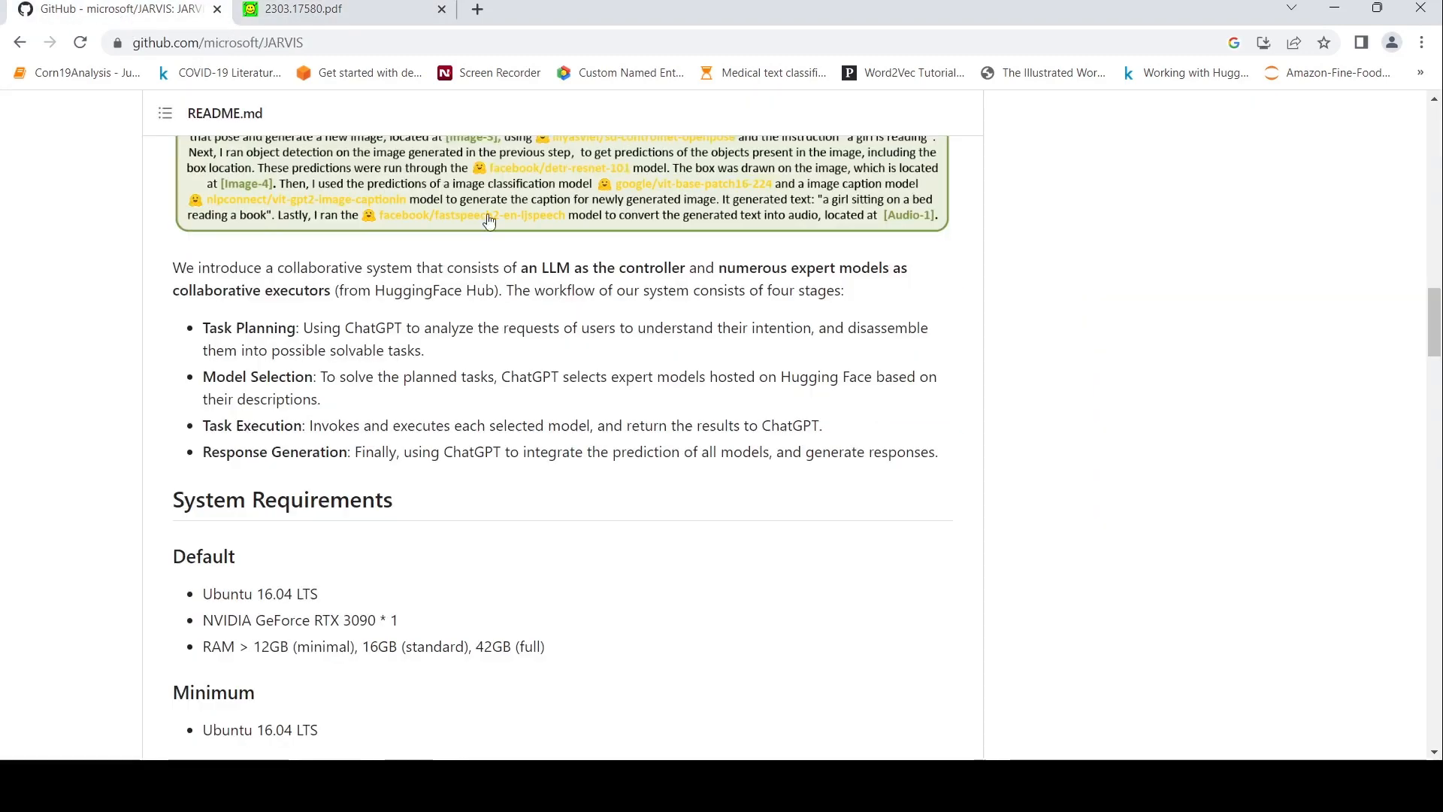
pyautogui.scroll(3)
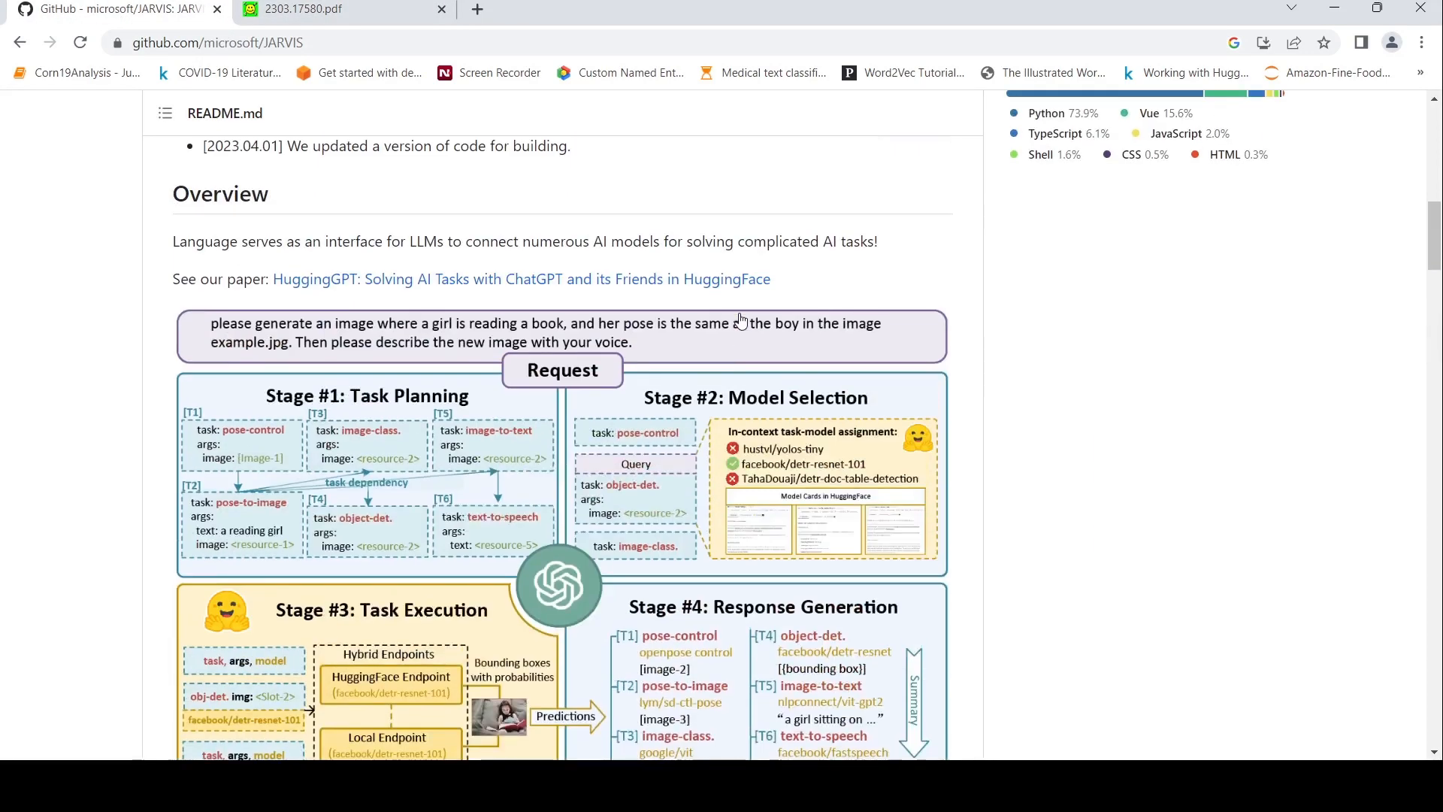
pyautogui.scroll(-3)
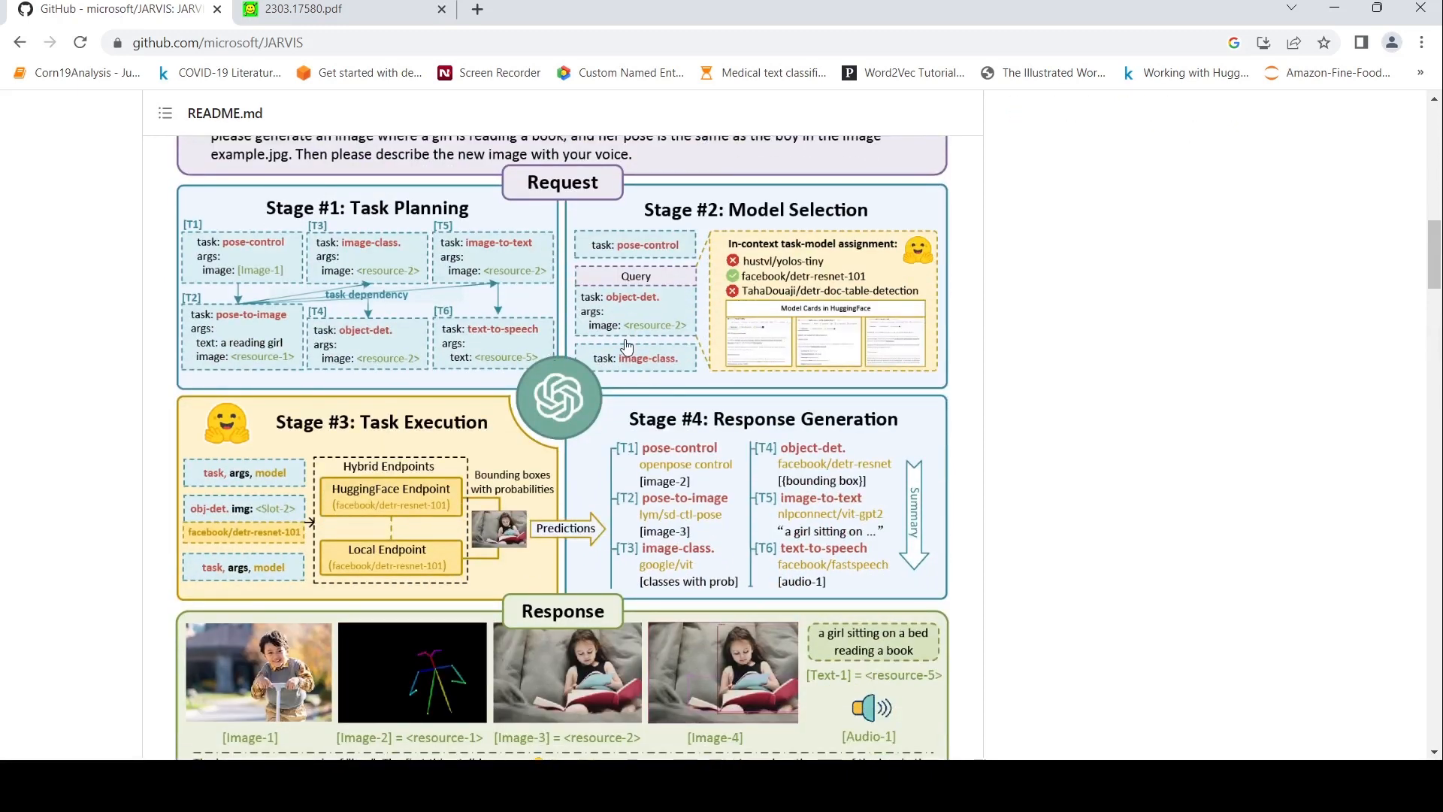
pyautogui.moveTo(730, 234)
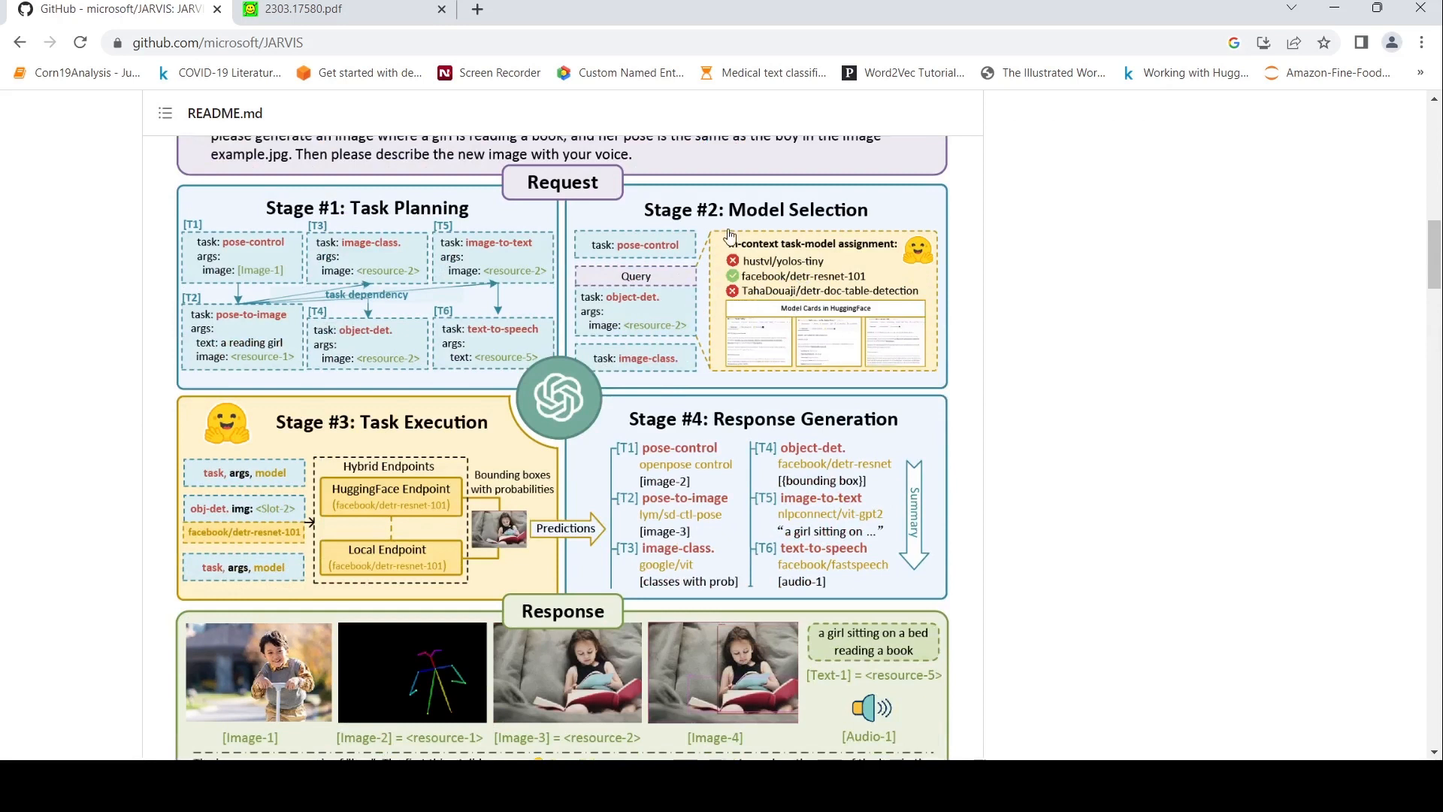
pyautogui.moveTo(767, 290)
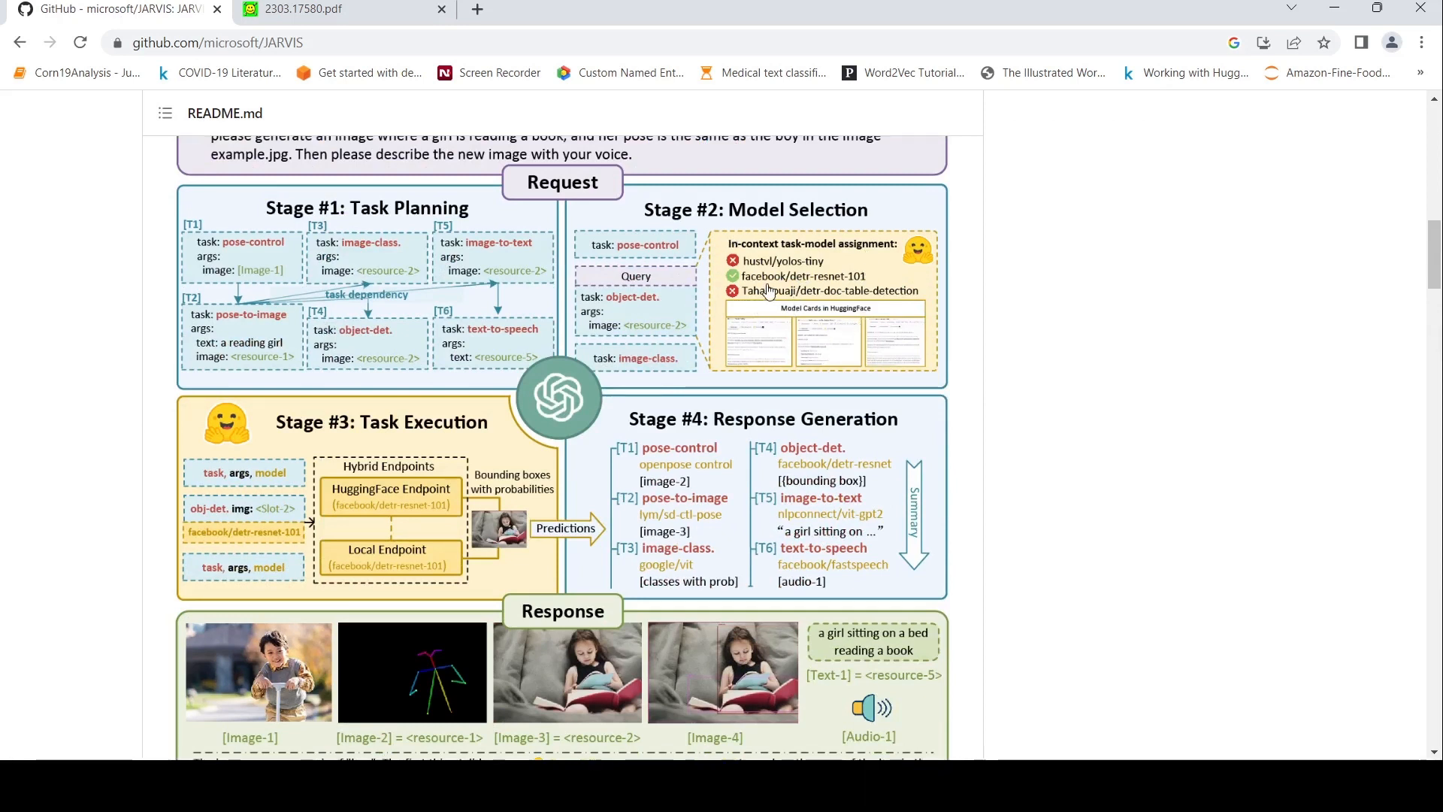
pyautogui.moveTo(767, 294)
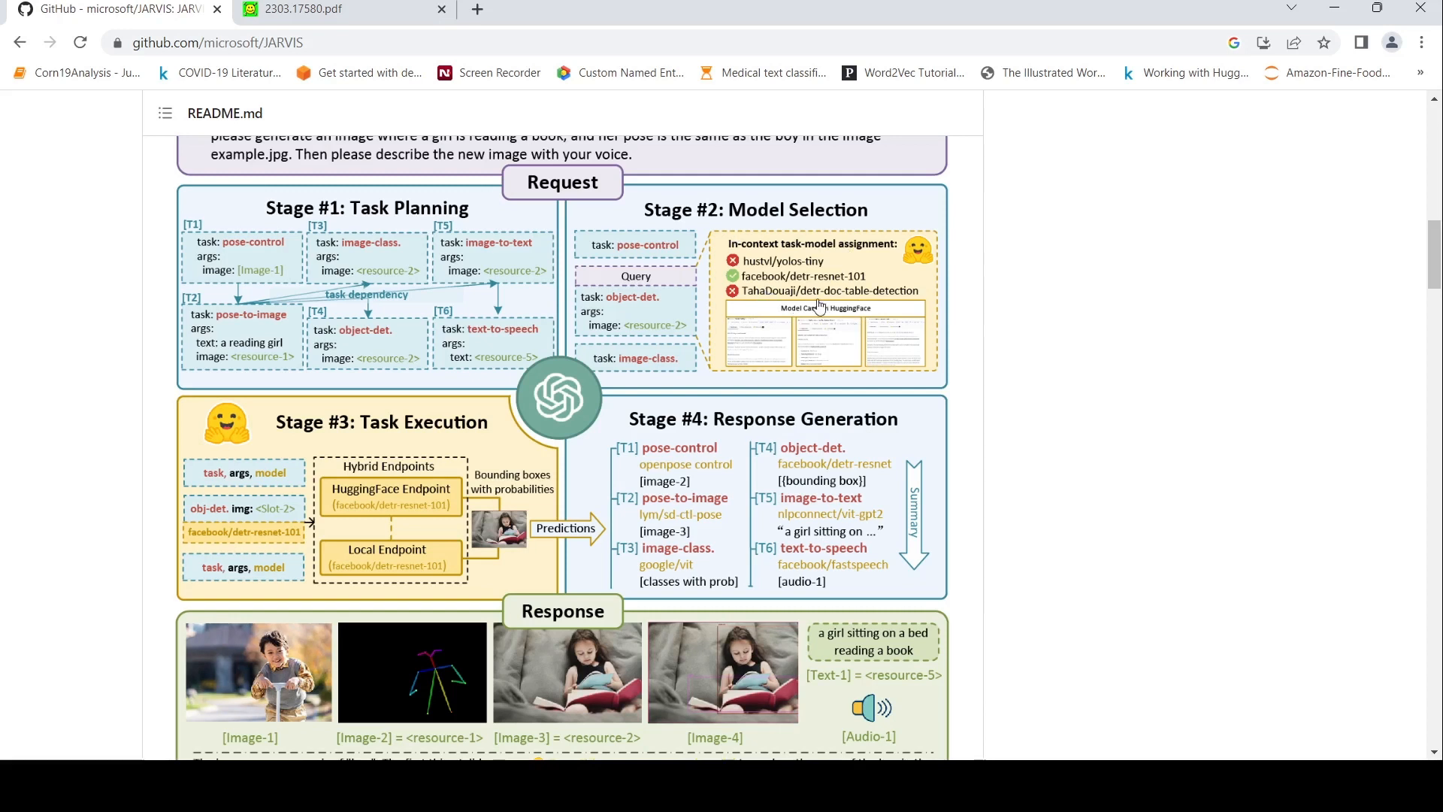
pyautogui.moveTo(642, 332)
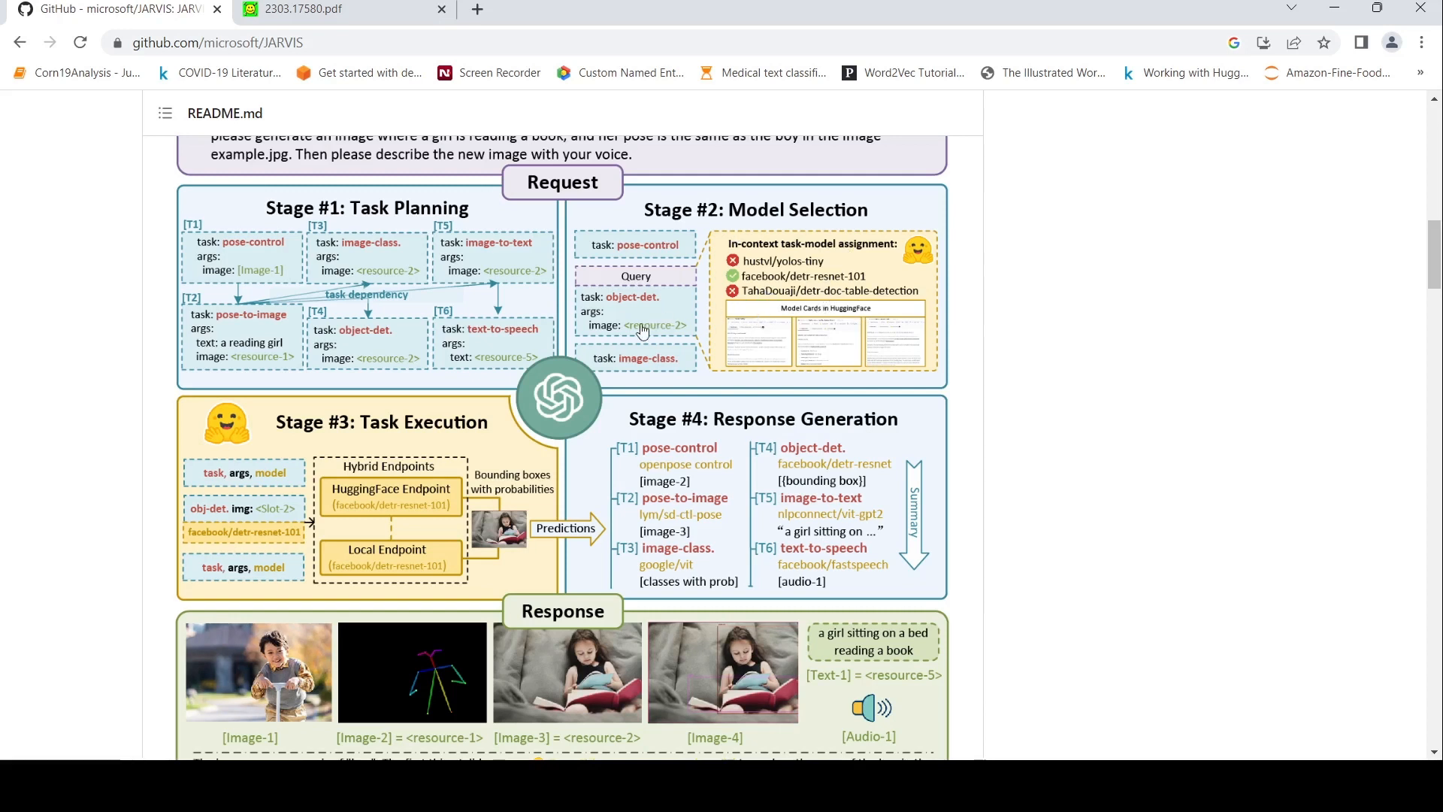
pyautogui.moveTo(500, 306)
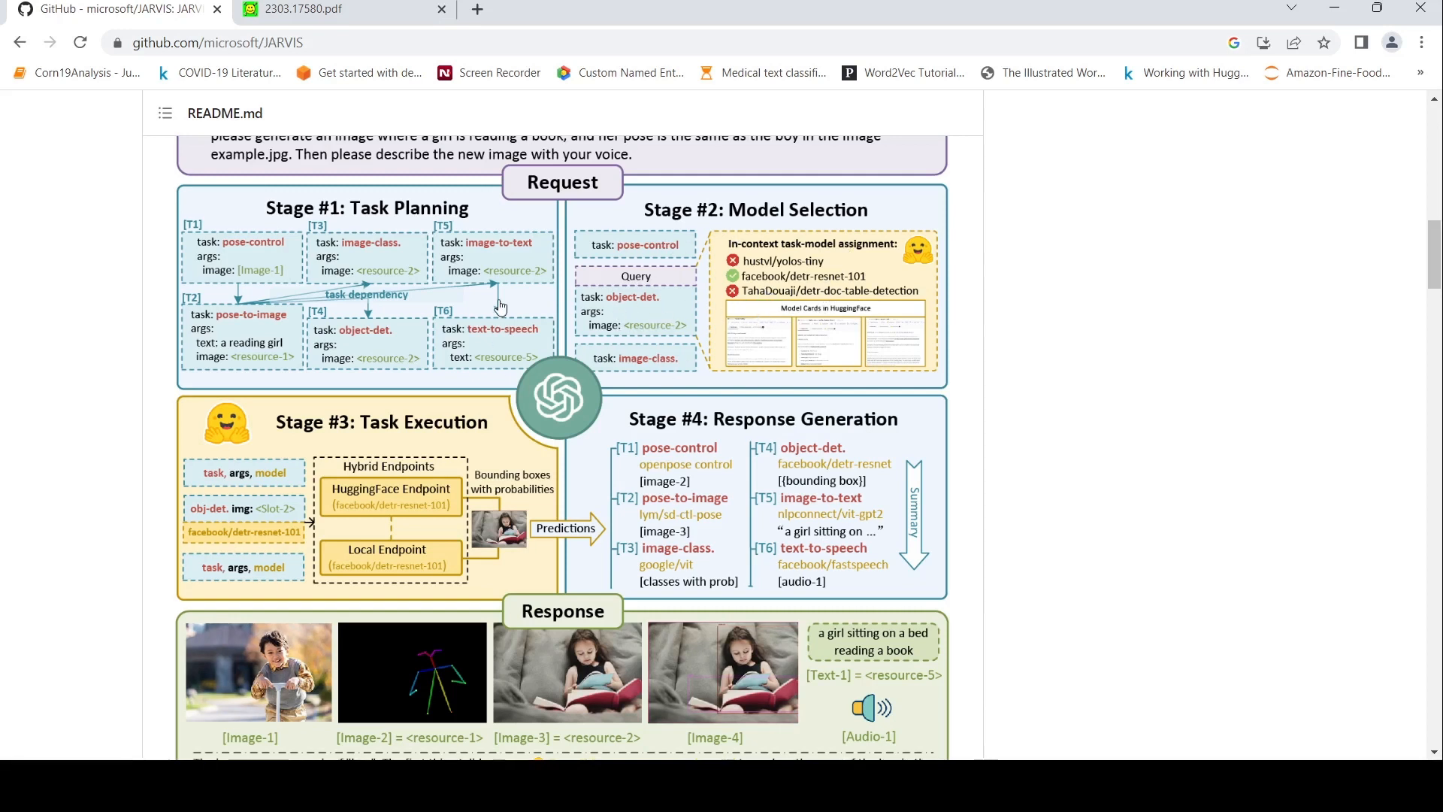
pyautogui.scroll(-3)
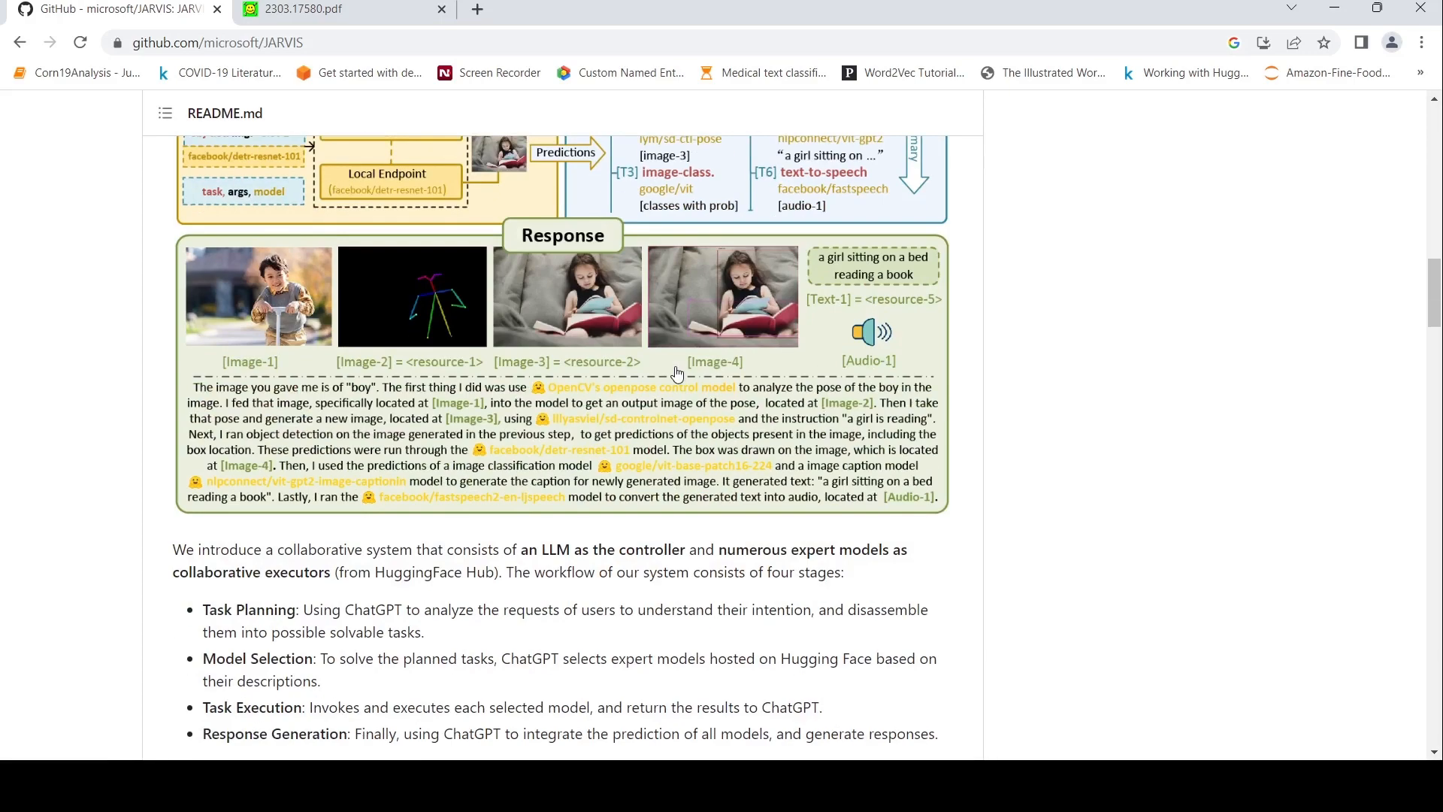
pyautogui.scroll(-3)
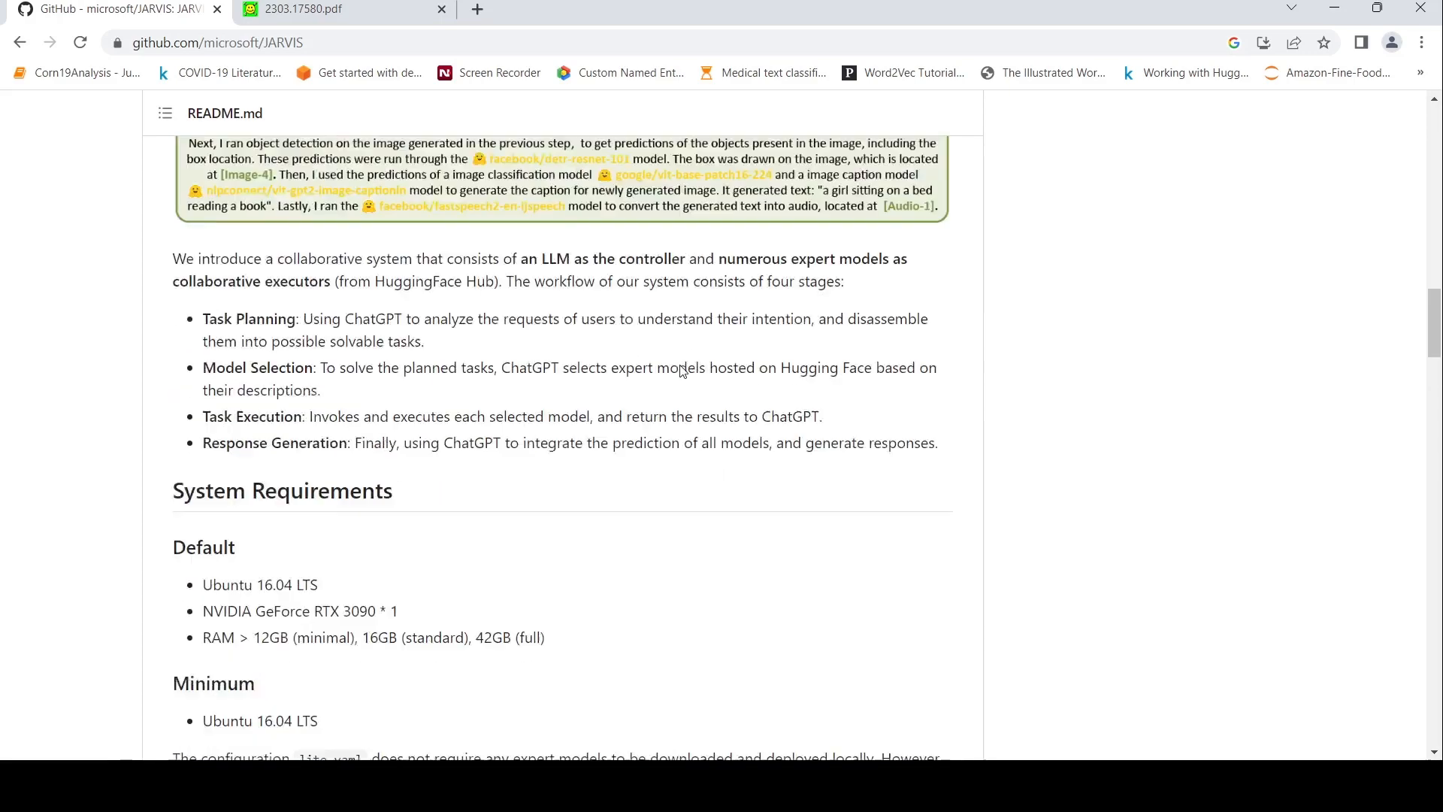
pyautogui.scroll(3)
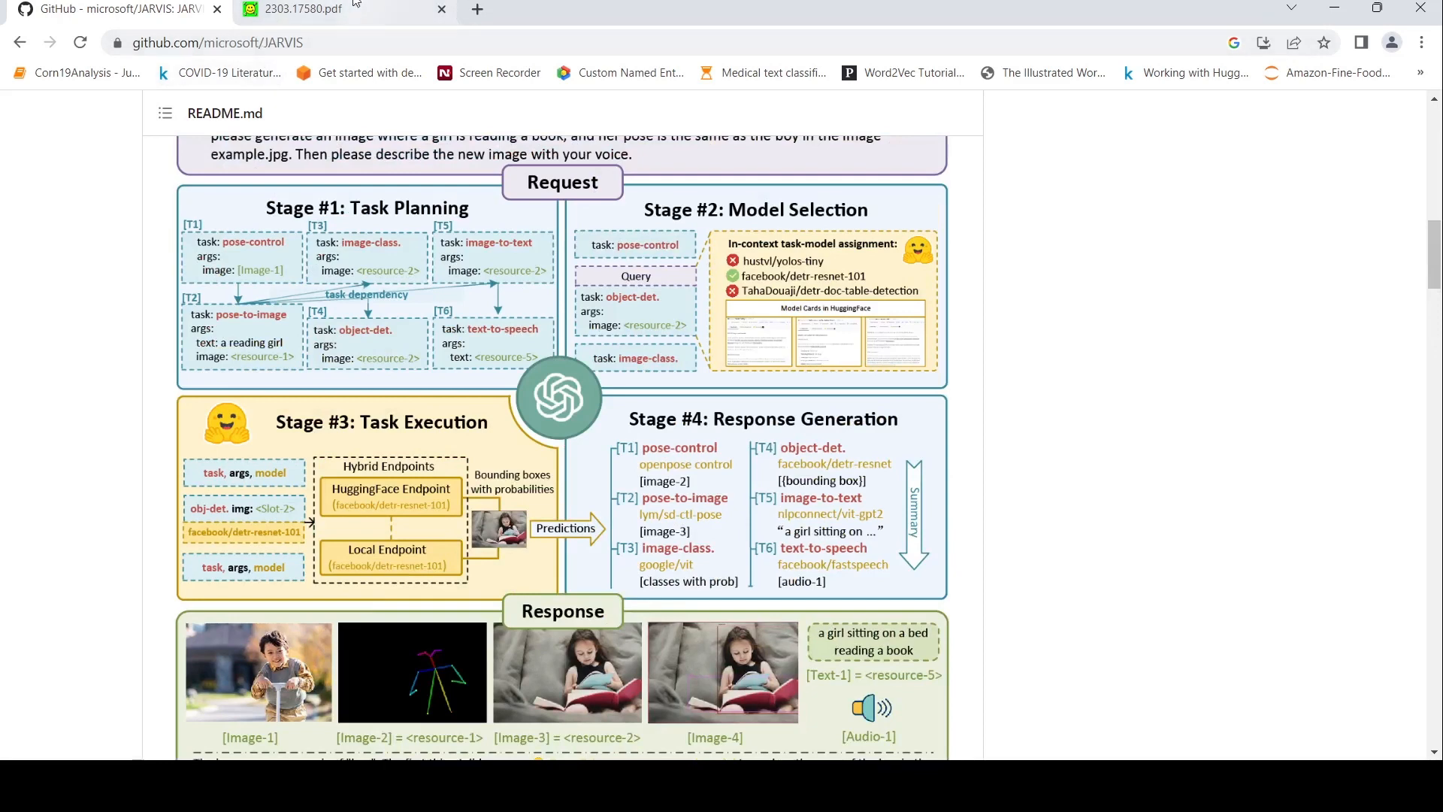
pyautogui.scroll(-3)
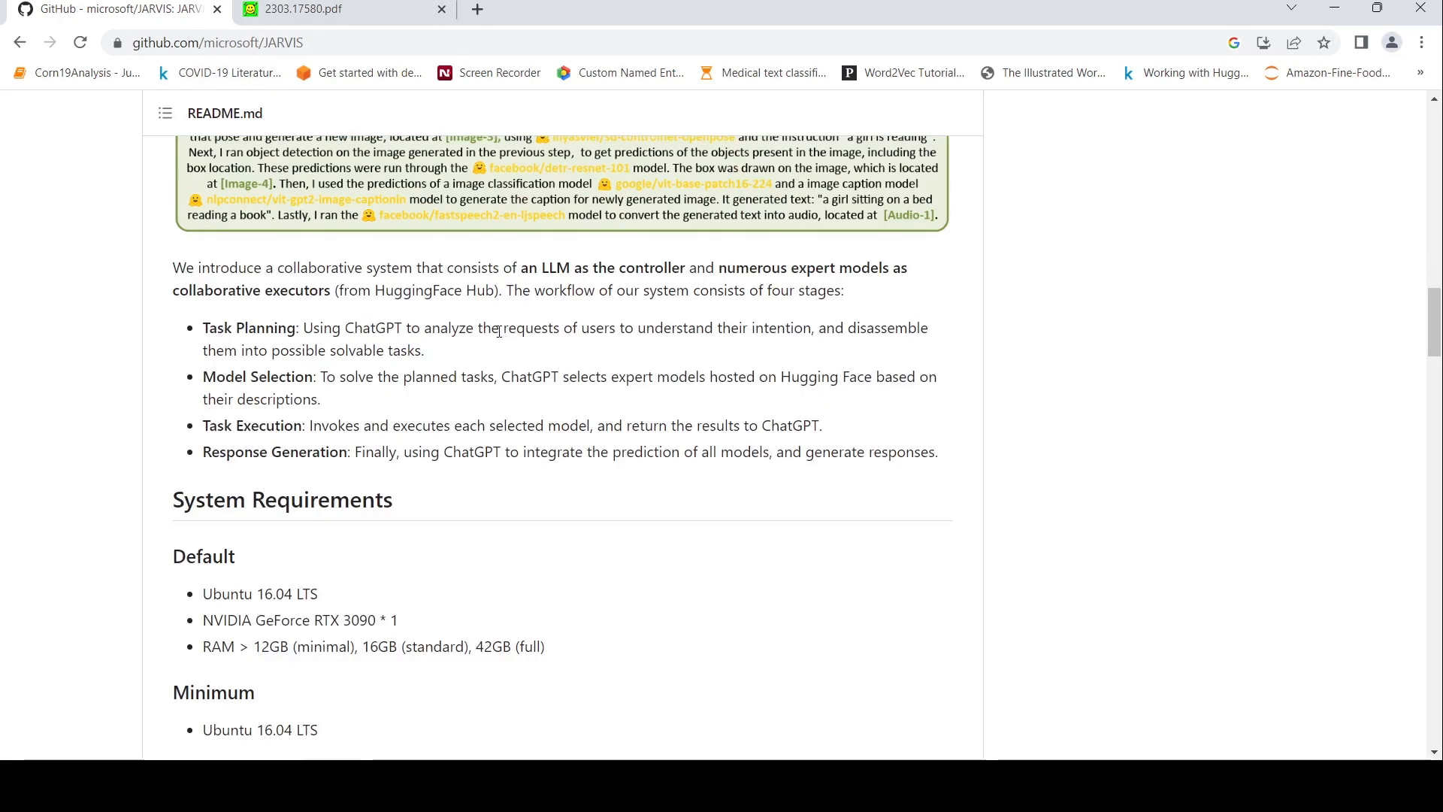
# Step: Read System Requirements and Quick Start down to the server and web commands
pyautogui.scroll(-3)
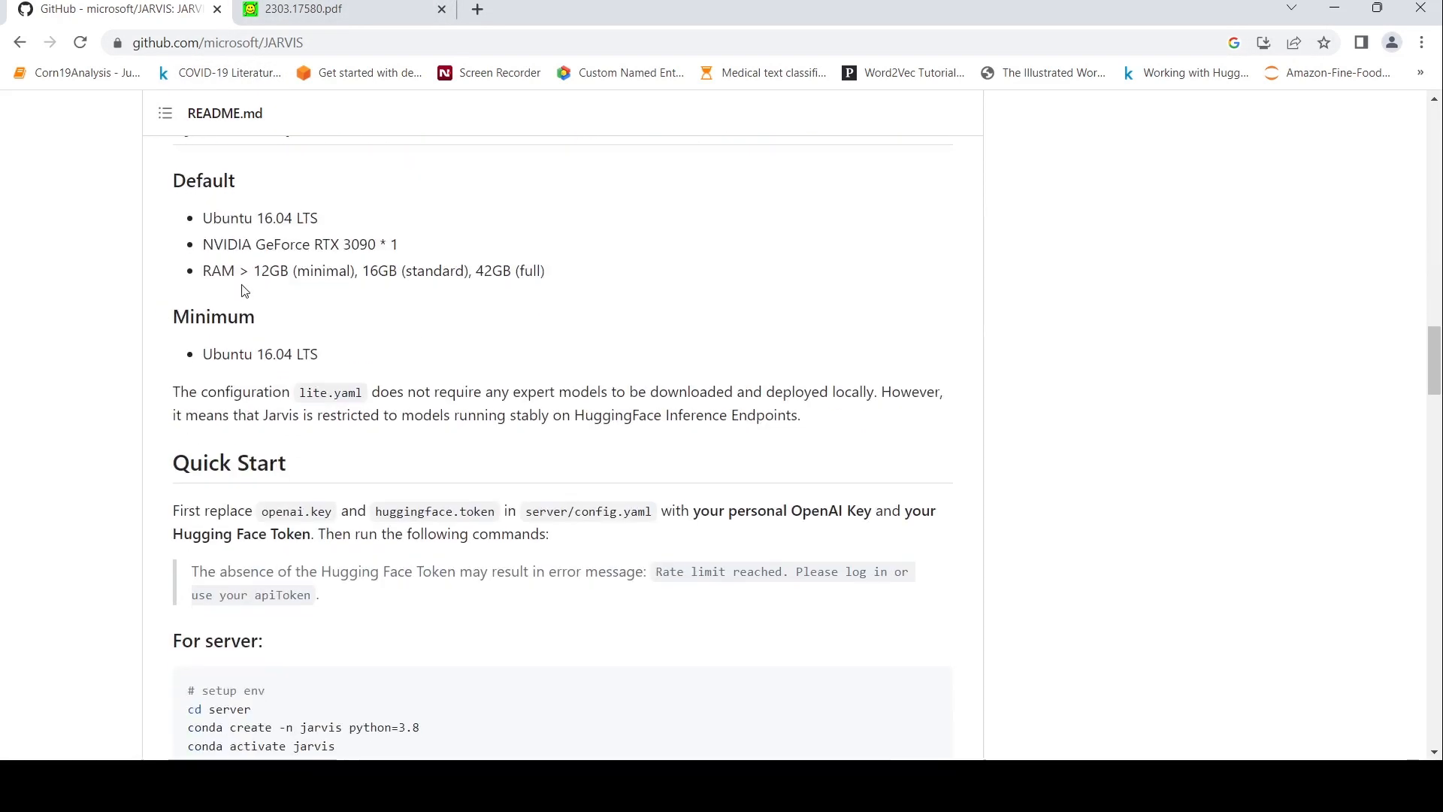
pyautogui.moveTo(473, 270)
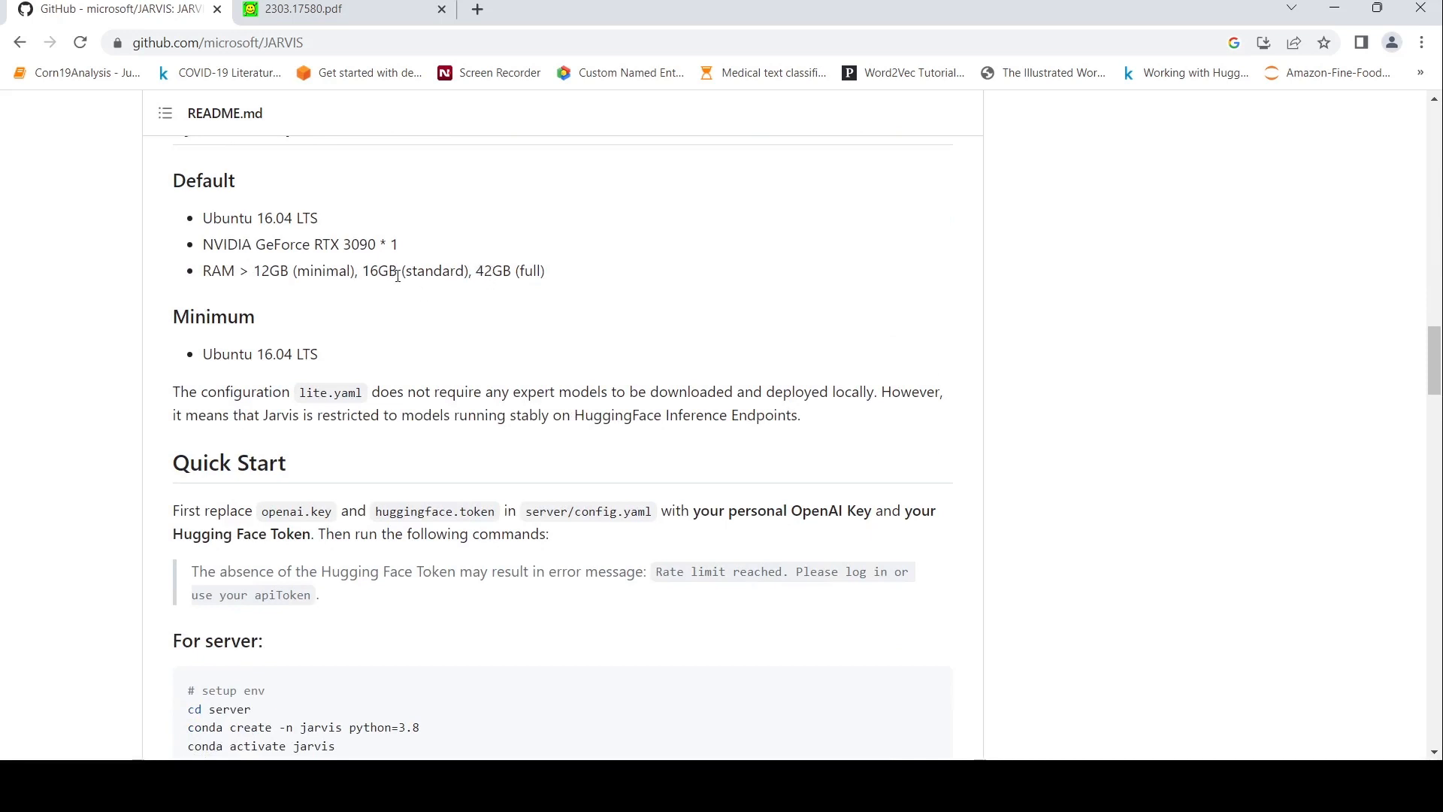
pyautogui.scroll(-3)
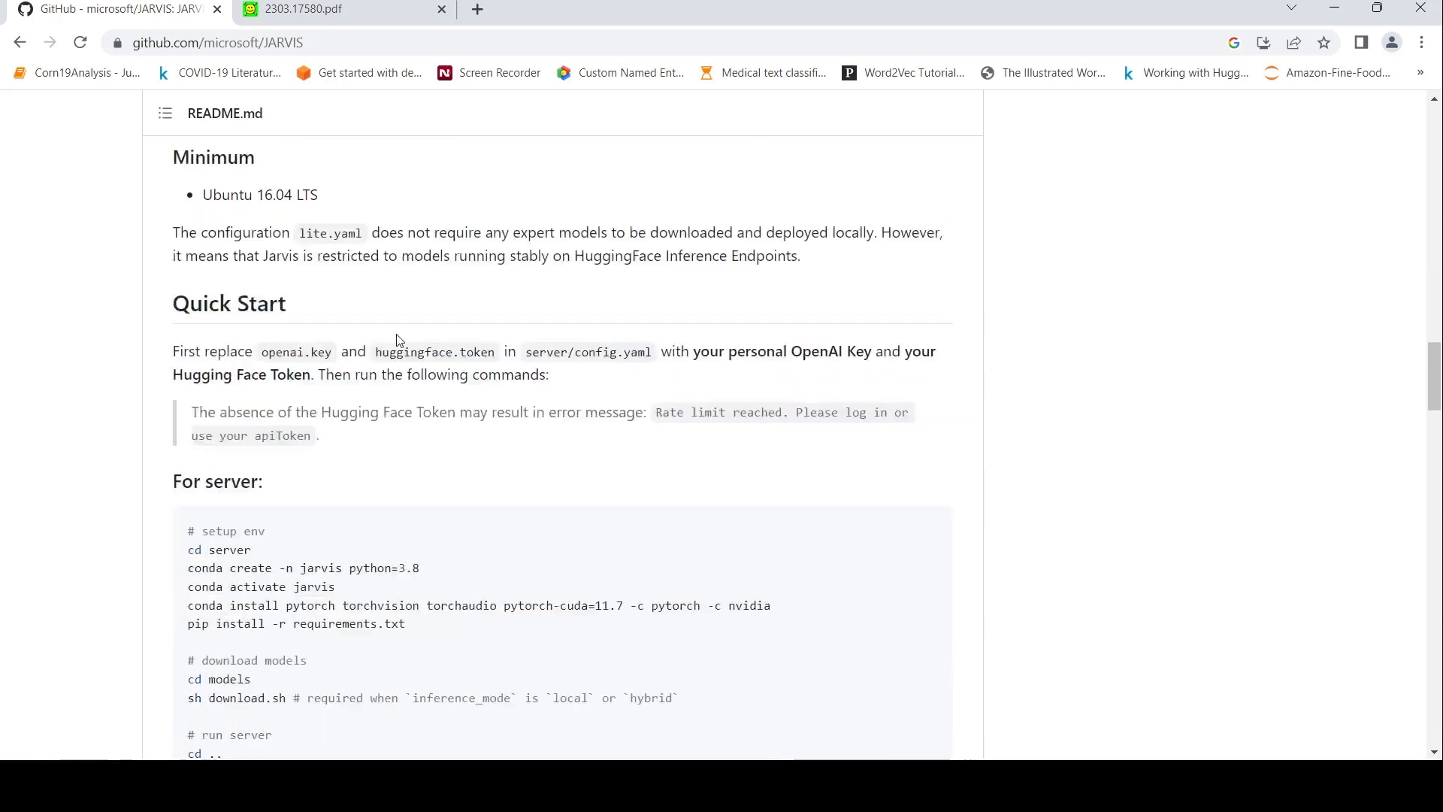
pyautogui.scroll(-3)
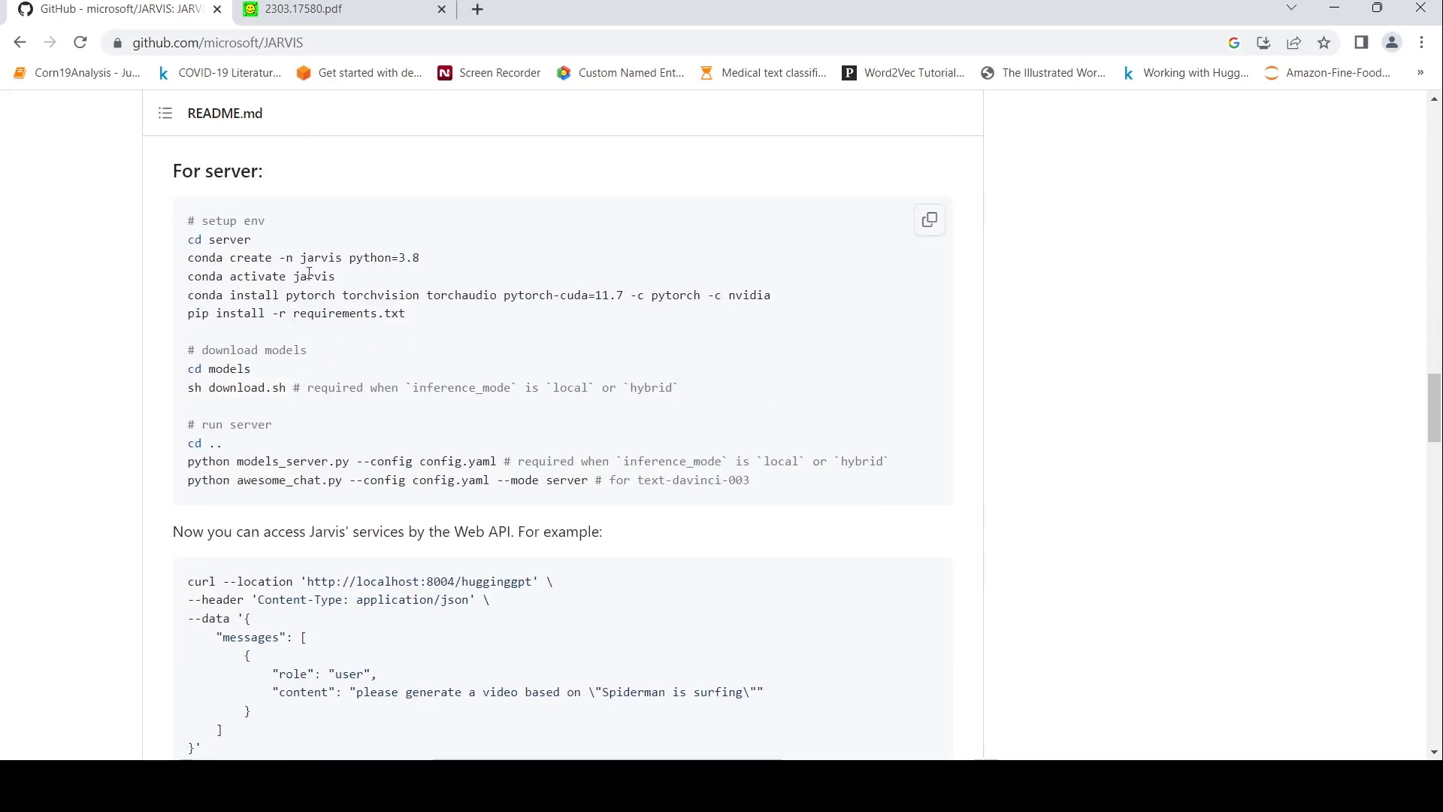
pyautogui.moveTo(399, 314)
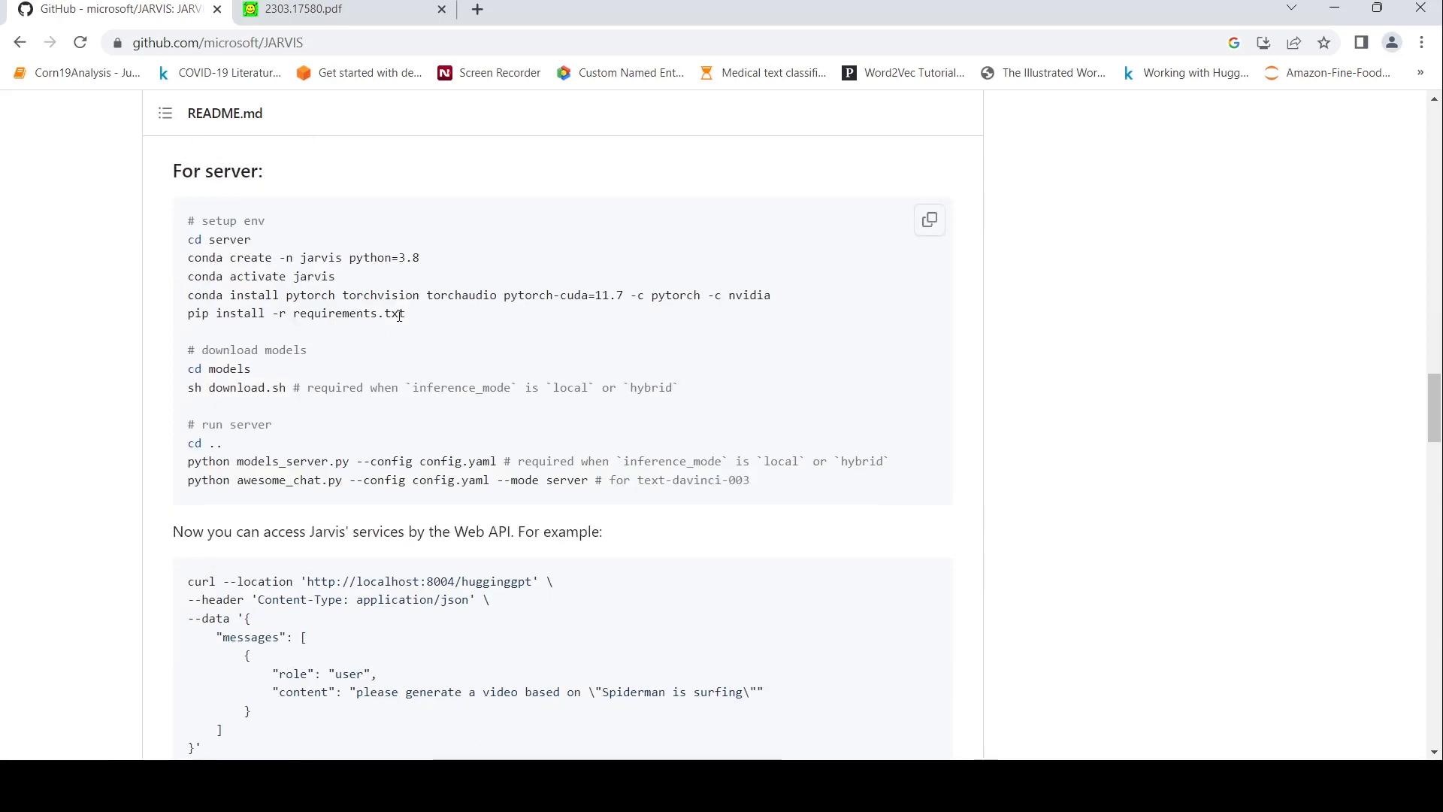
pyautogui.scroll(-3)
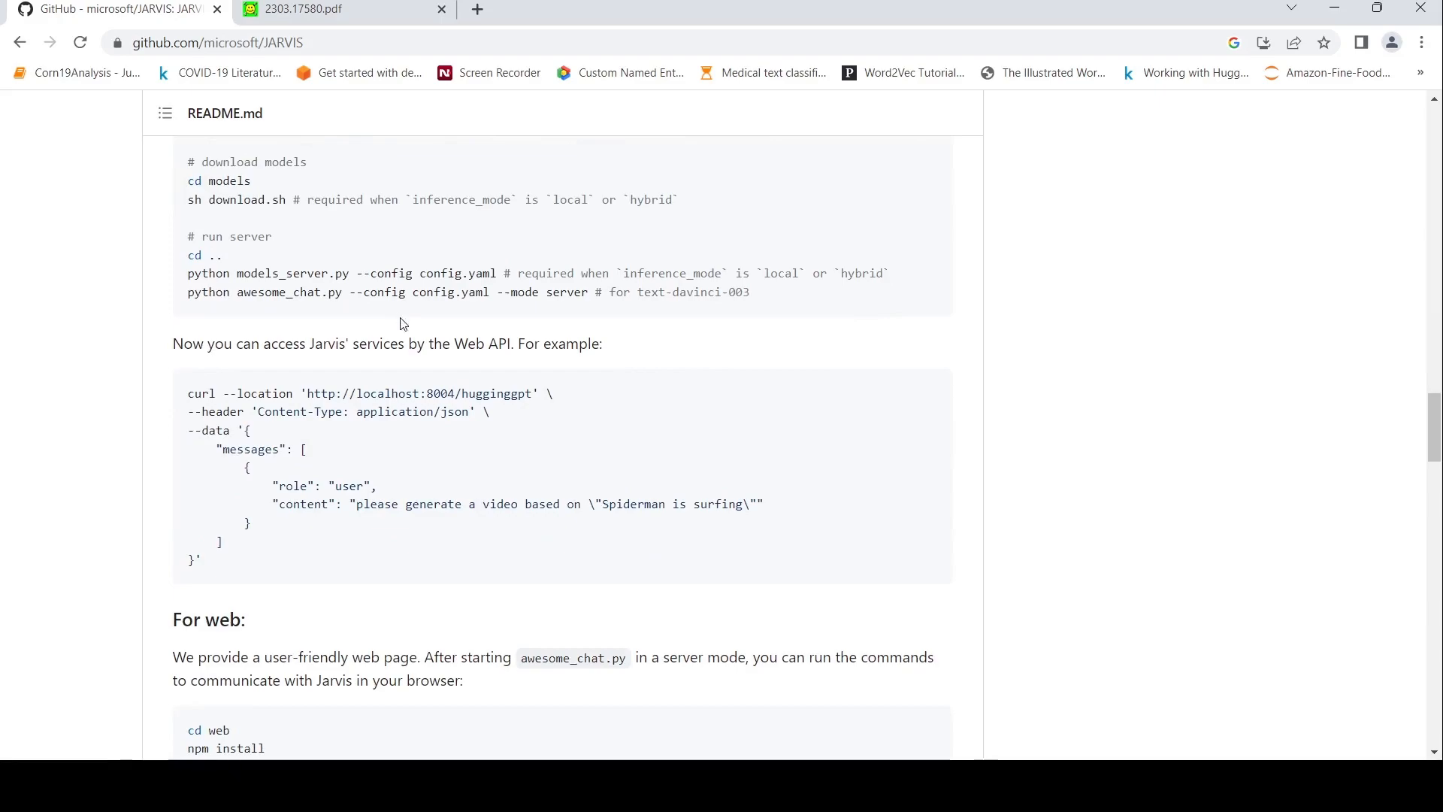
# Step: Scroll back up to the repository top and the Updates section
pyautogui.scroll(3)
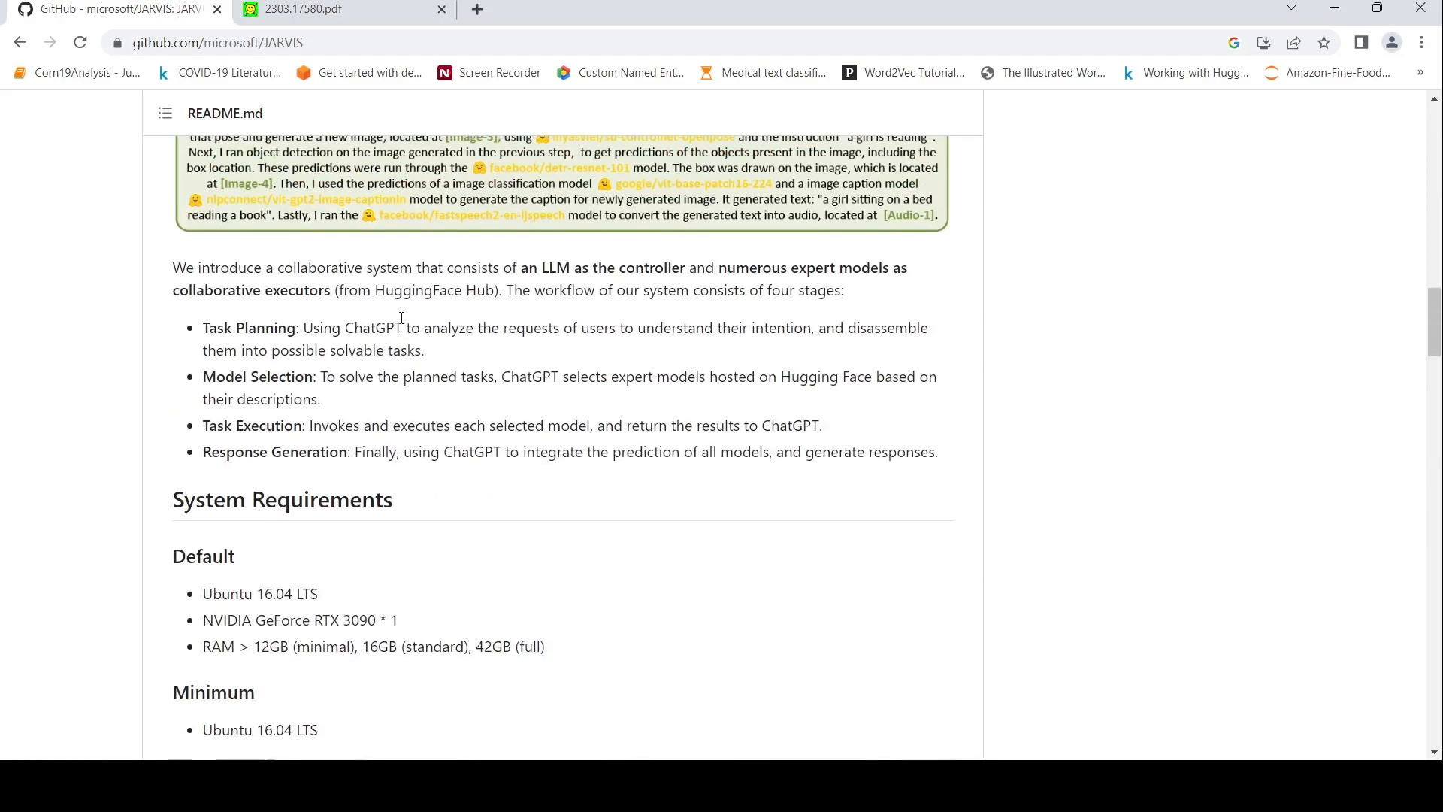
pyautogui.scroll(3)
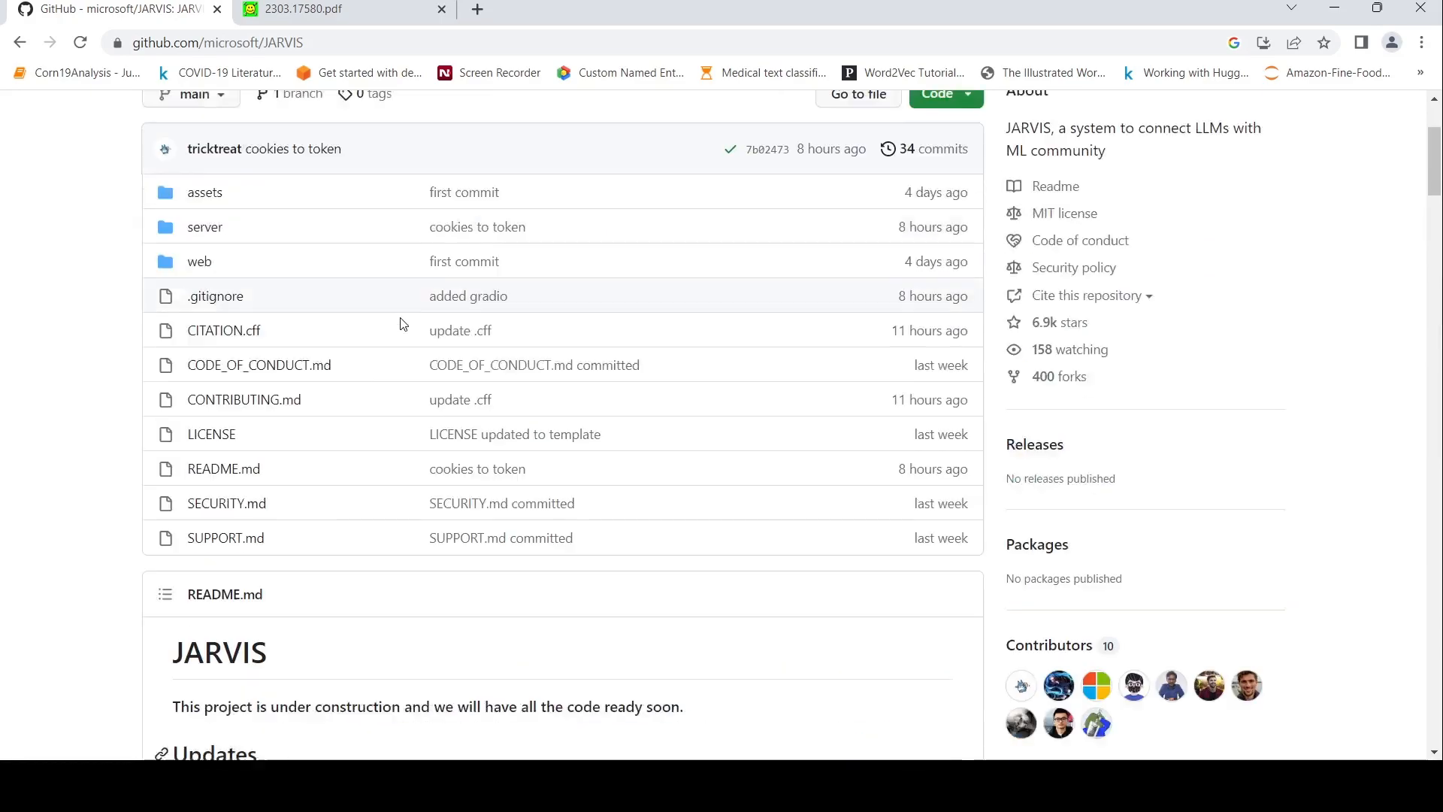
pyautogui.scroll(-3)
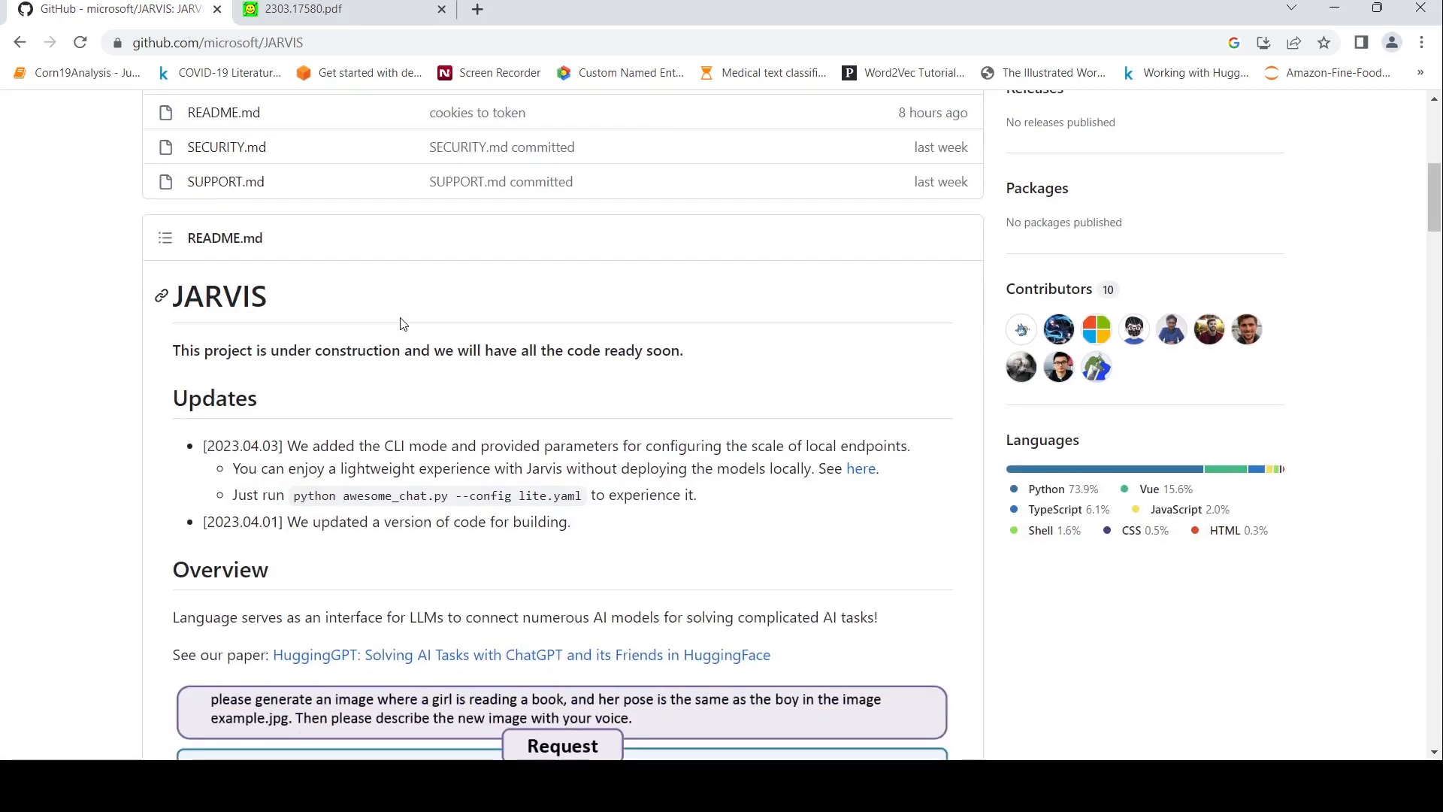